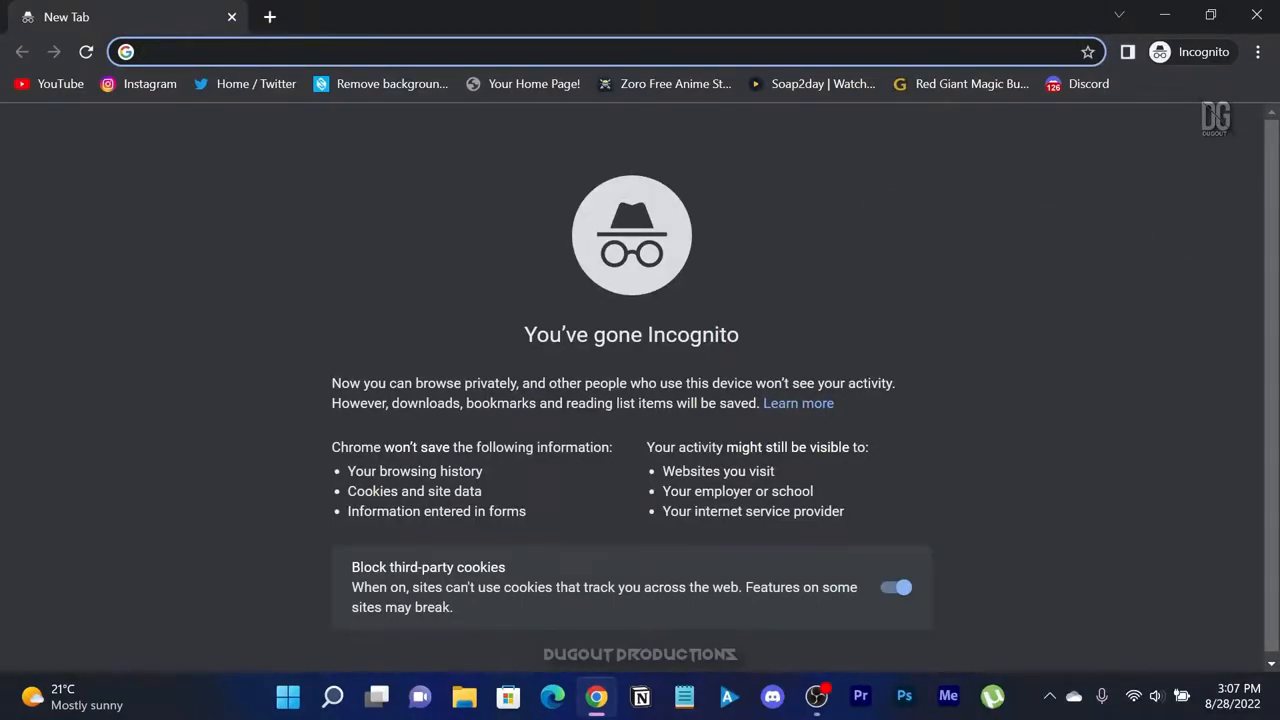
- Search Google for 'getty images' and open the Getty Images website
text(getty images)
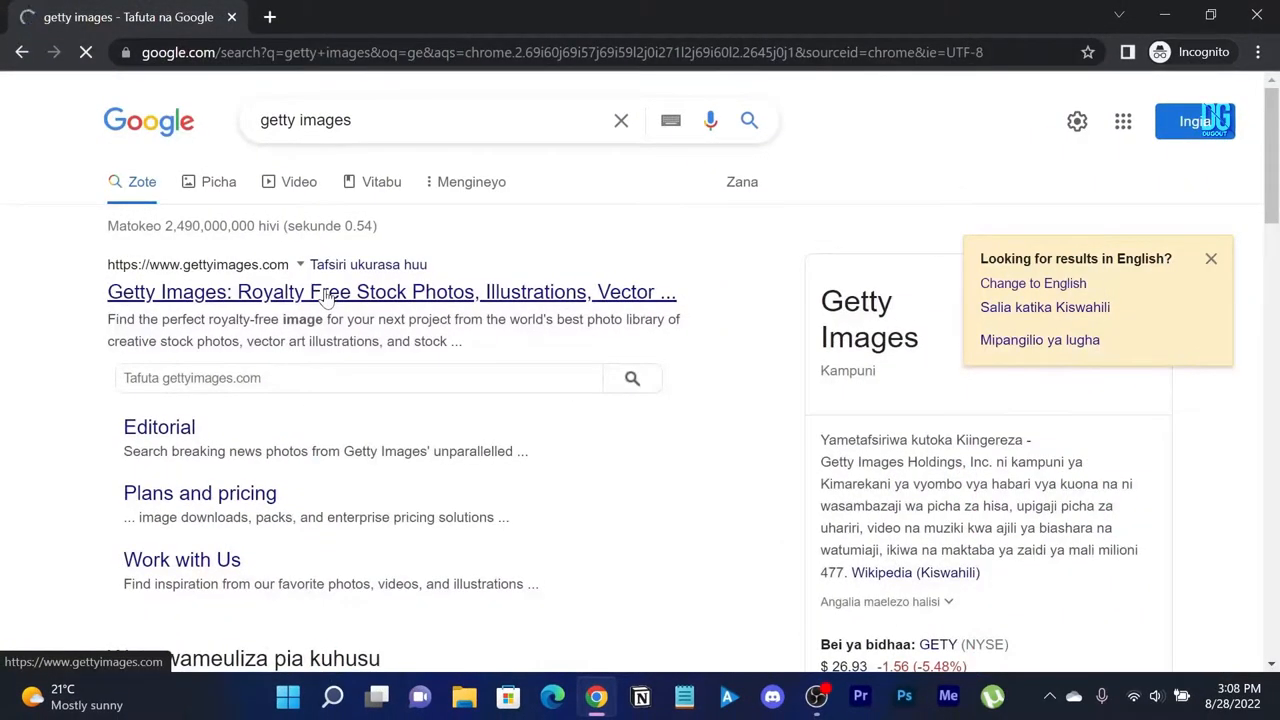
click(391, 291)
text(Mb)
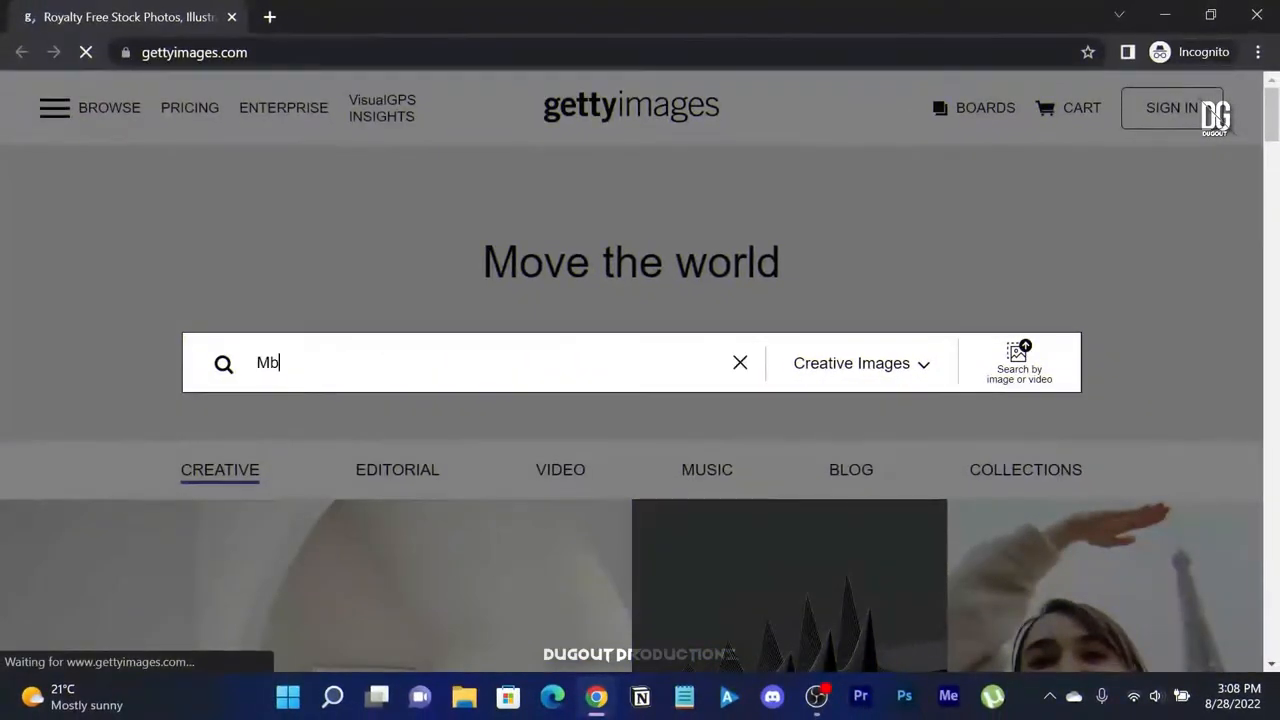
- Search Getty Images for 'Mbappe' and scroll through the newest editorial photo results
text(appe)
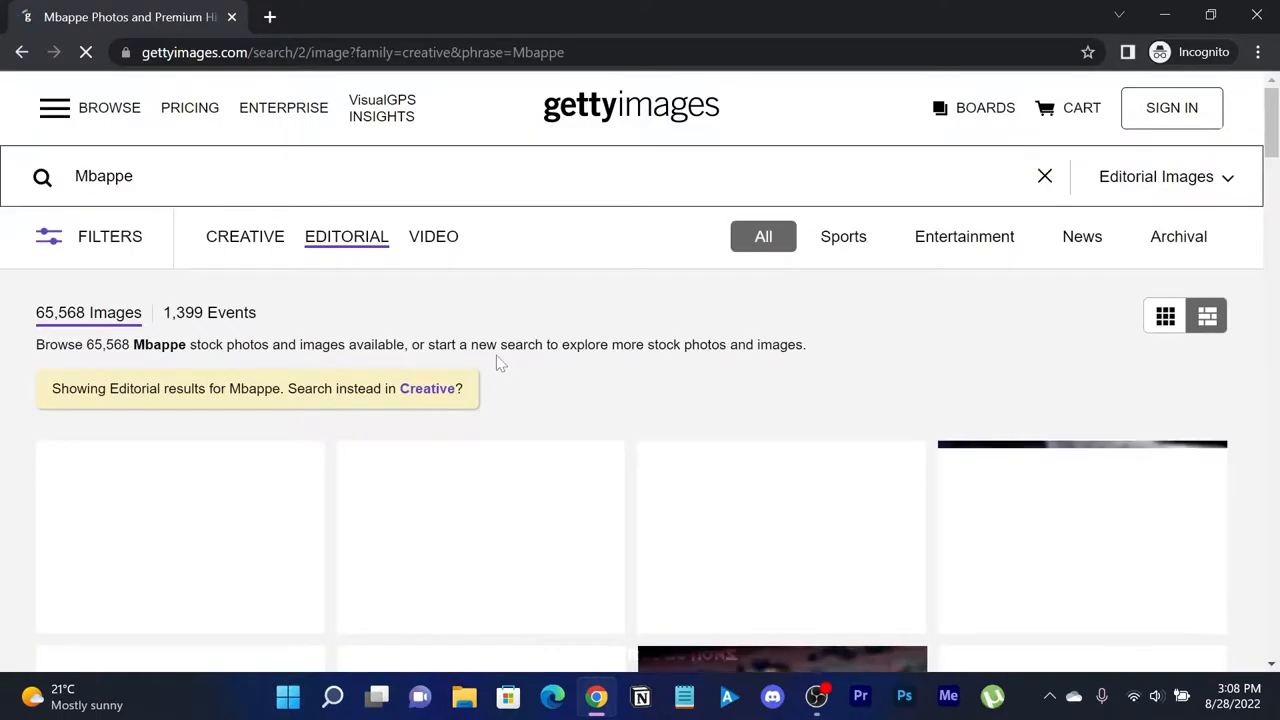
scroll(down, 3)
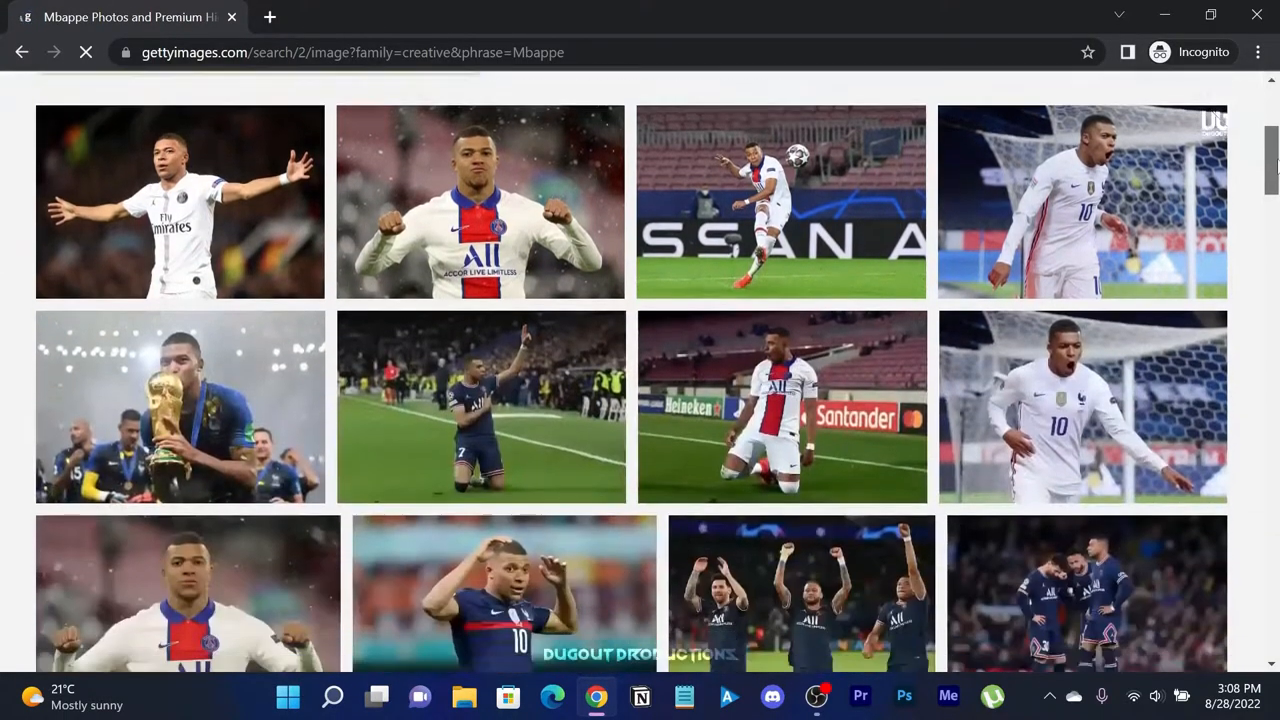
scroll(down, 3)
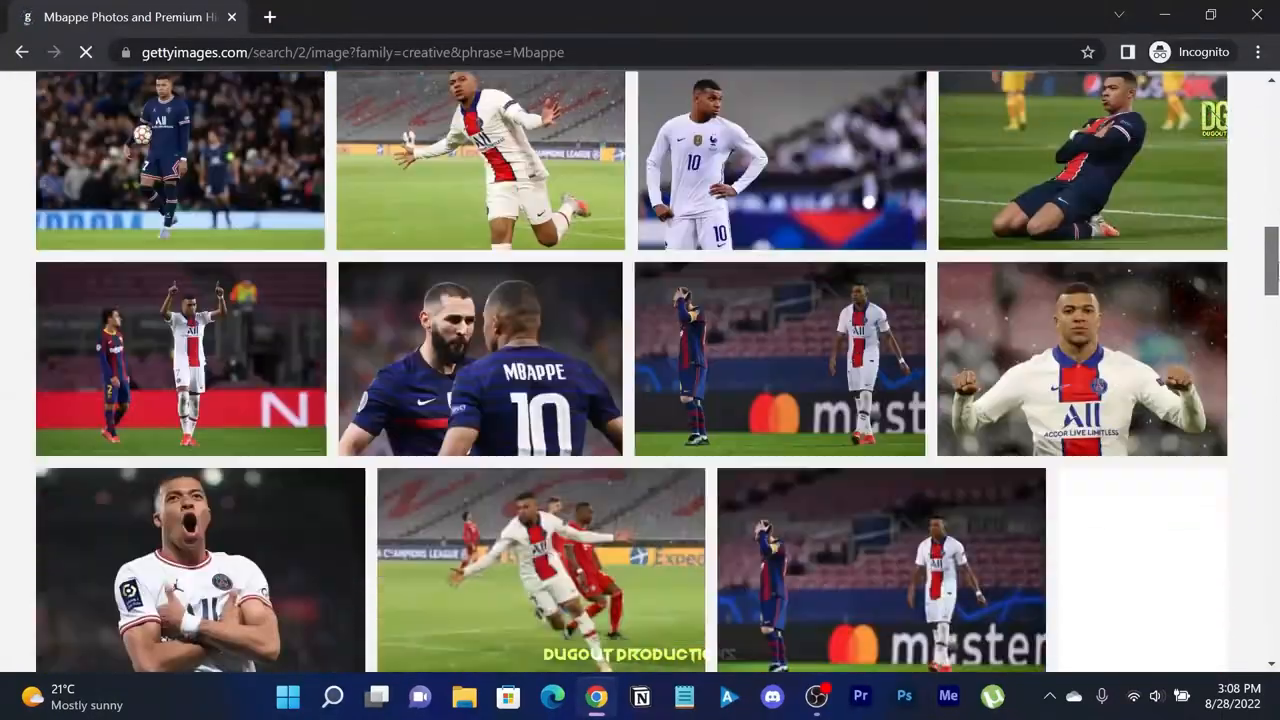
scroll(down, 3)
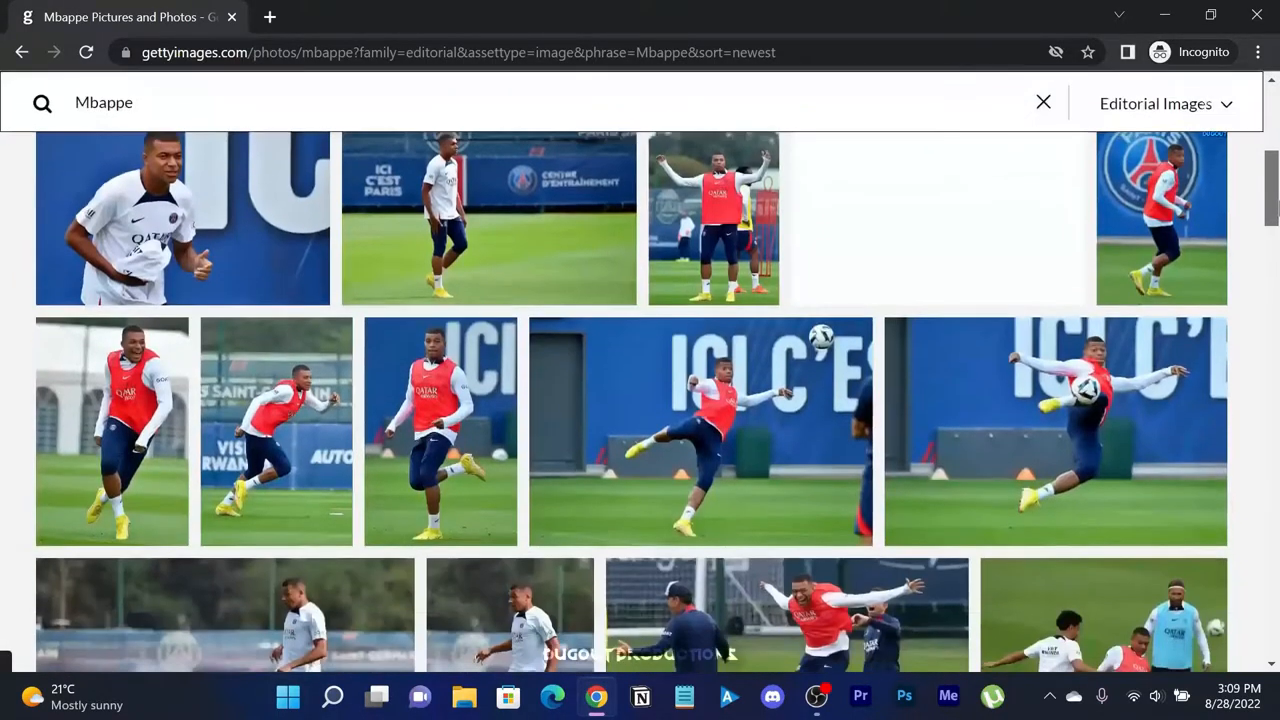
scroll(down, 3)
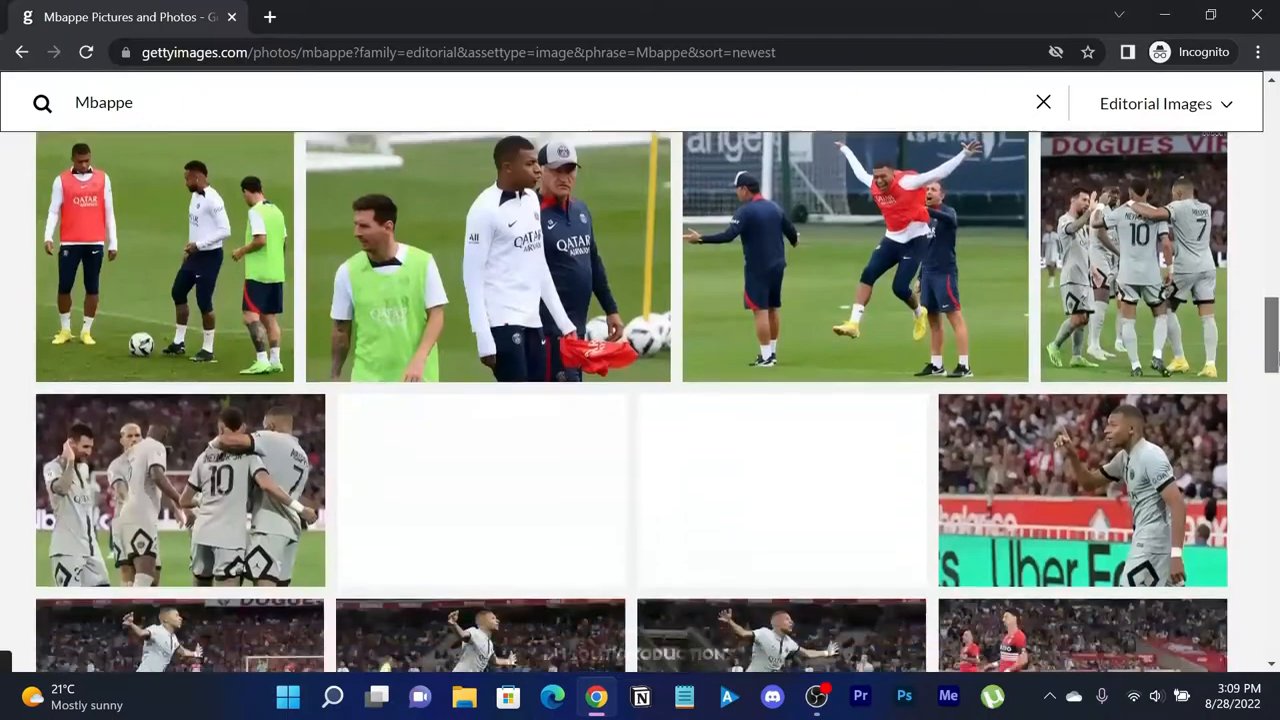
scroll(down, 3)
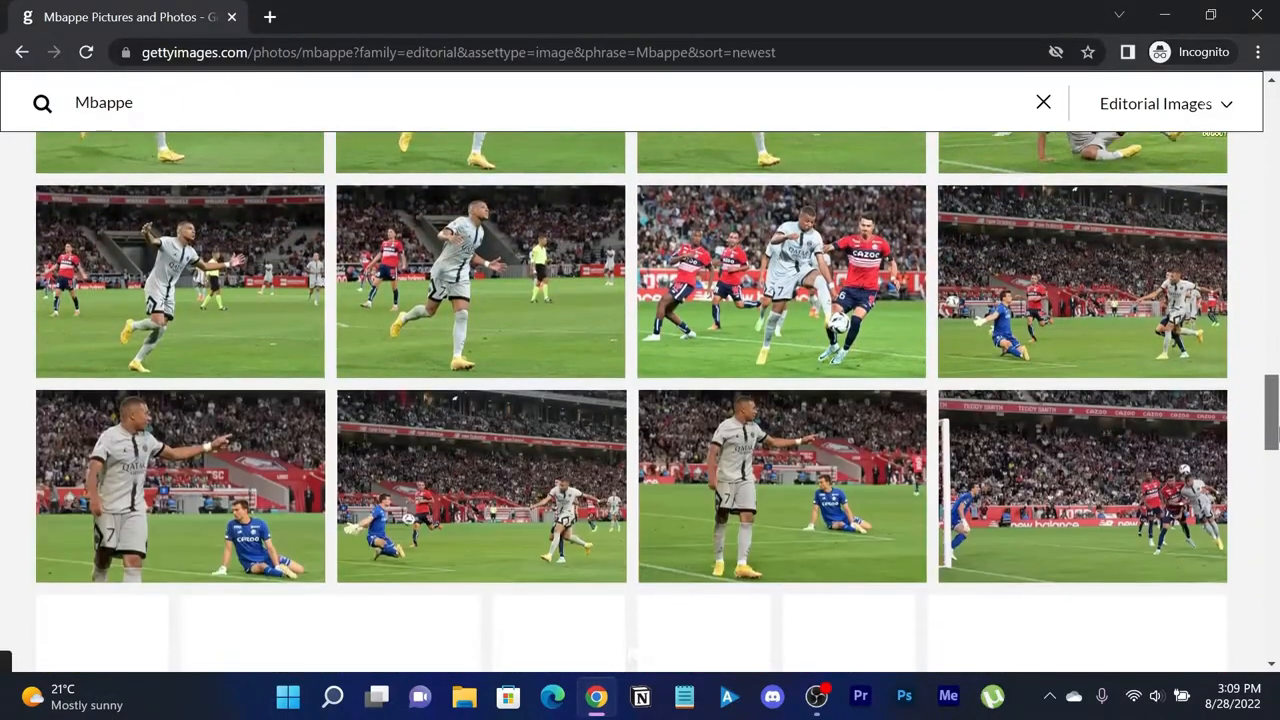
scroll(down, 3)
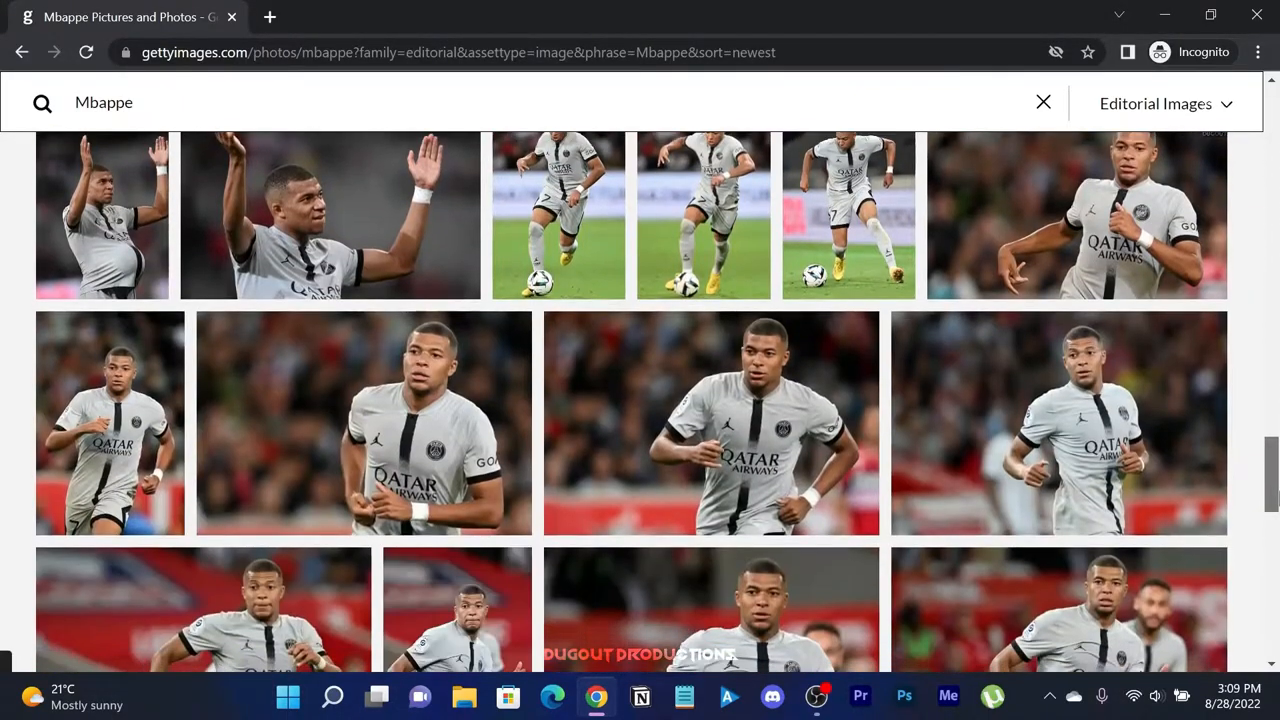
scroll(down, 3)
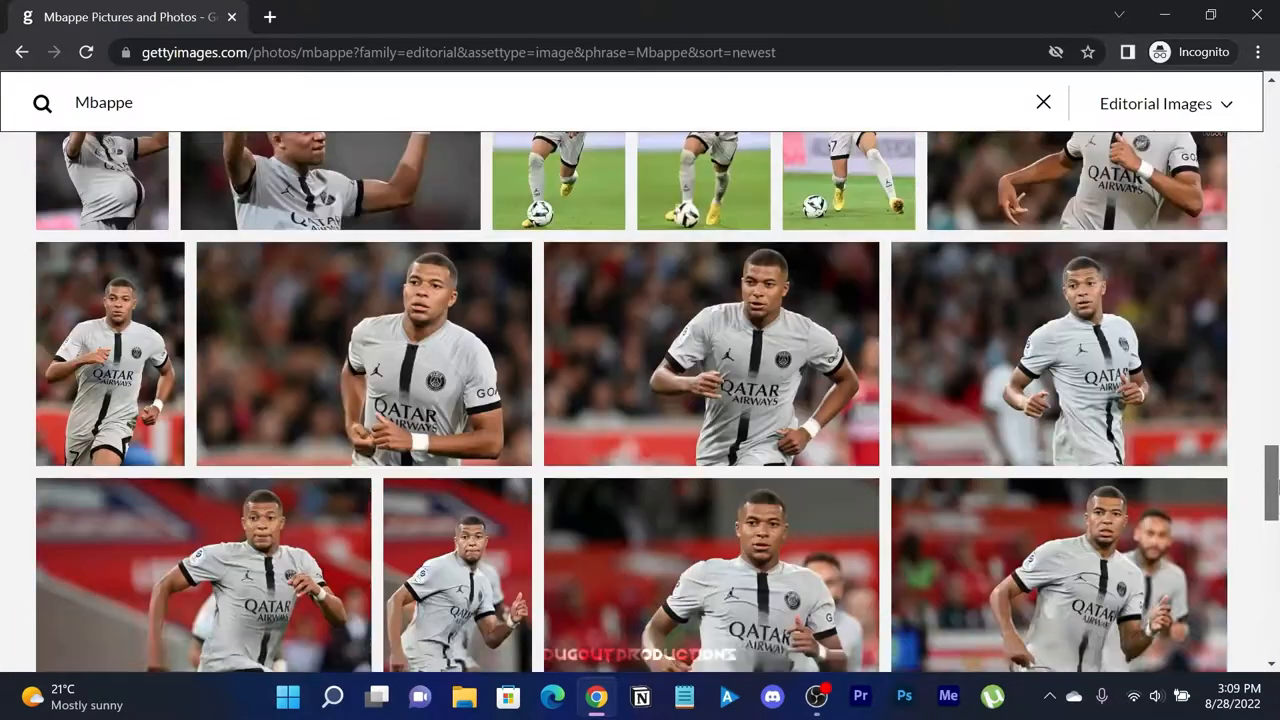
scroll(up, 3)
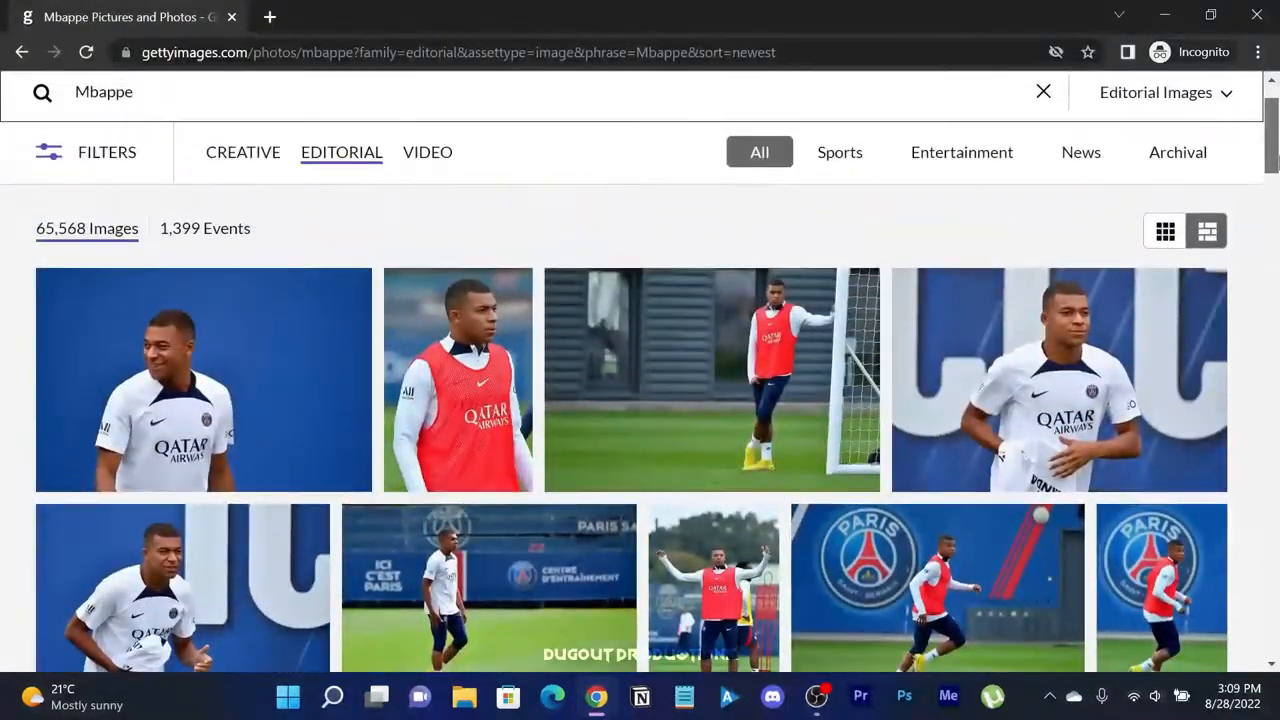
scroll(down, 3)
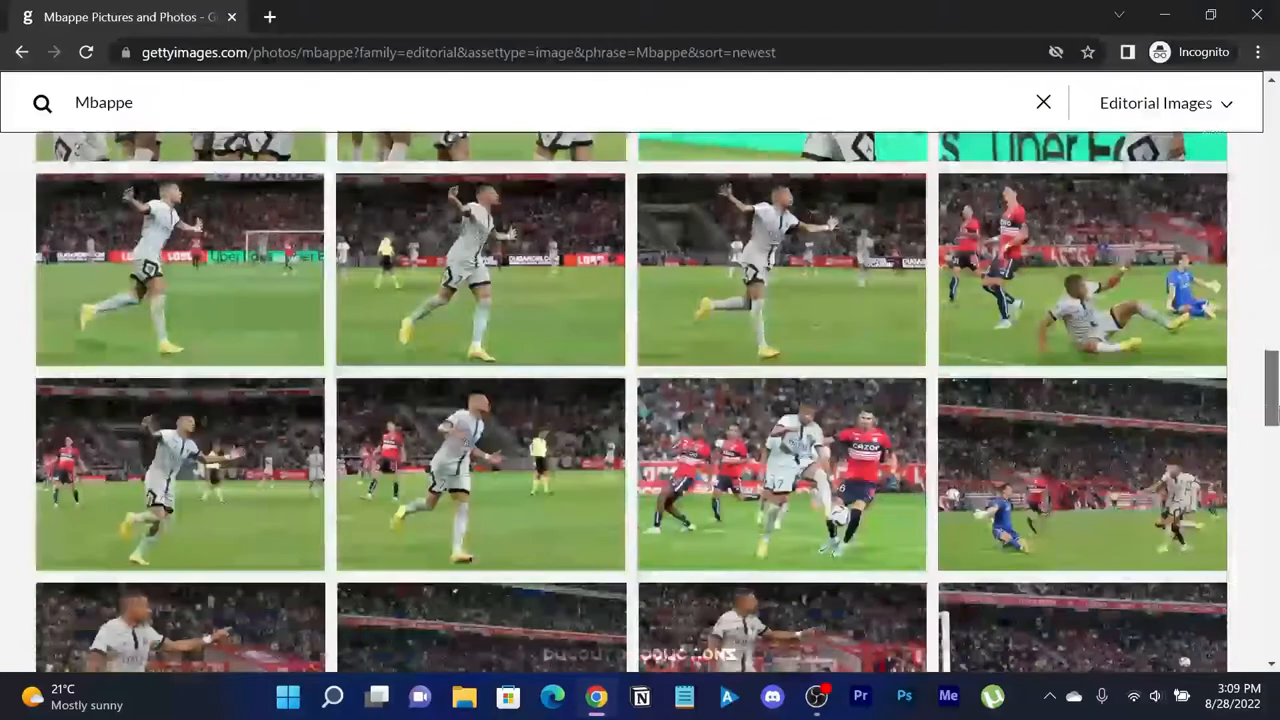
scroll(down, 3)
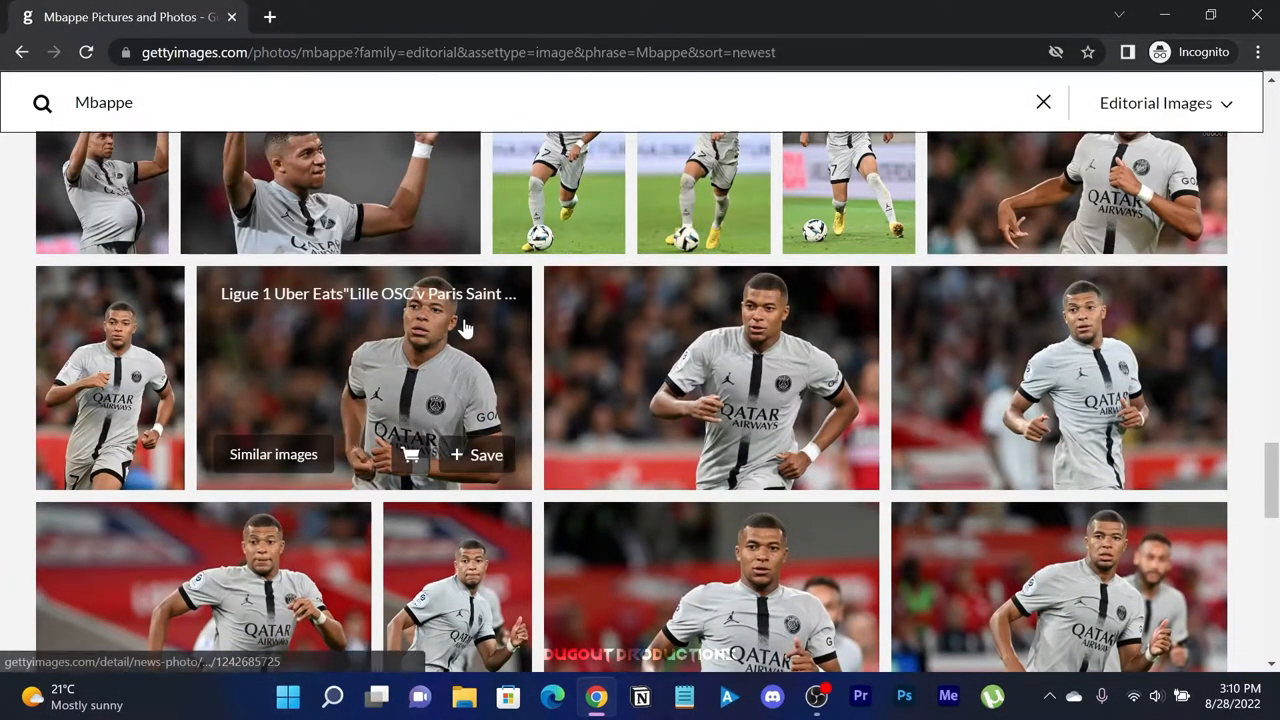
- Save the photo of Mbappe running in the grey kit to the Overlays folder
right_click(415, 335)
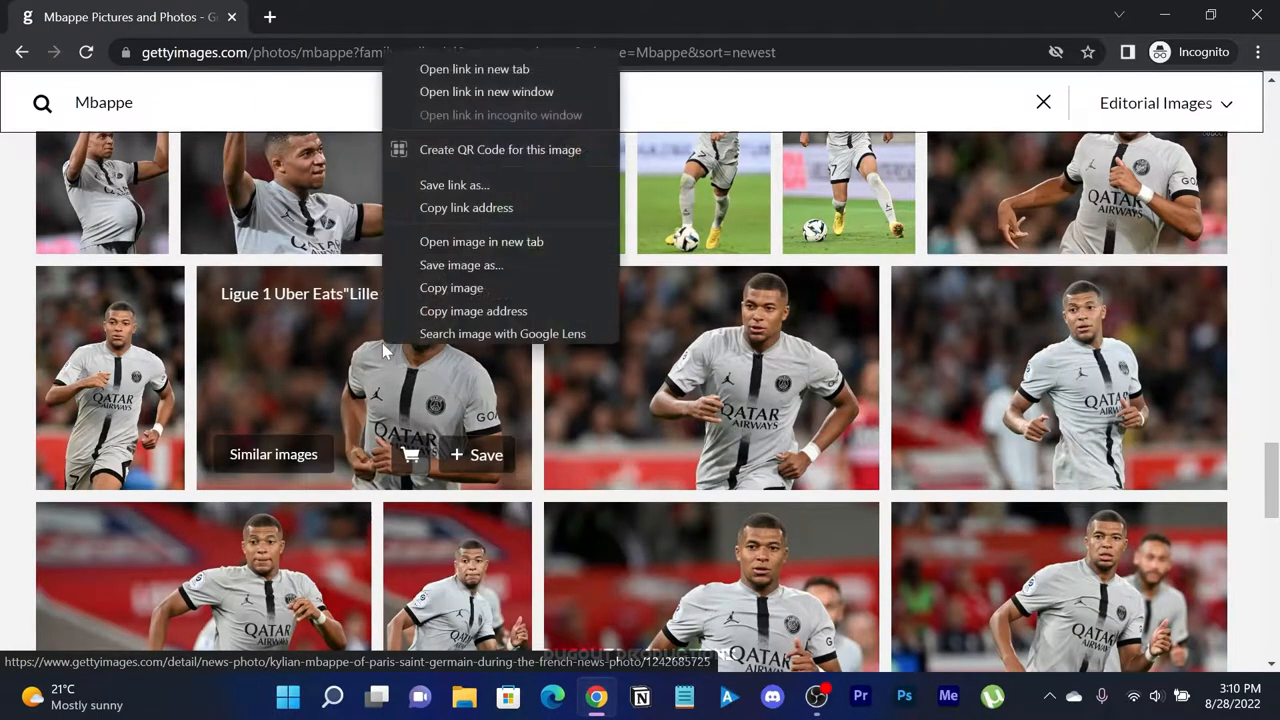
click(461, 265)
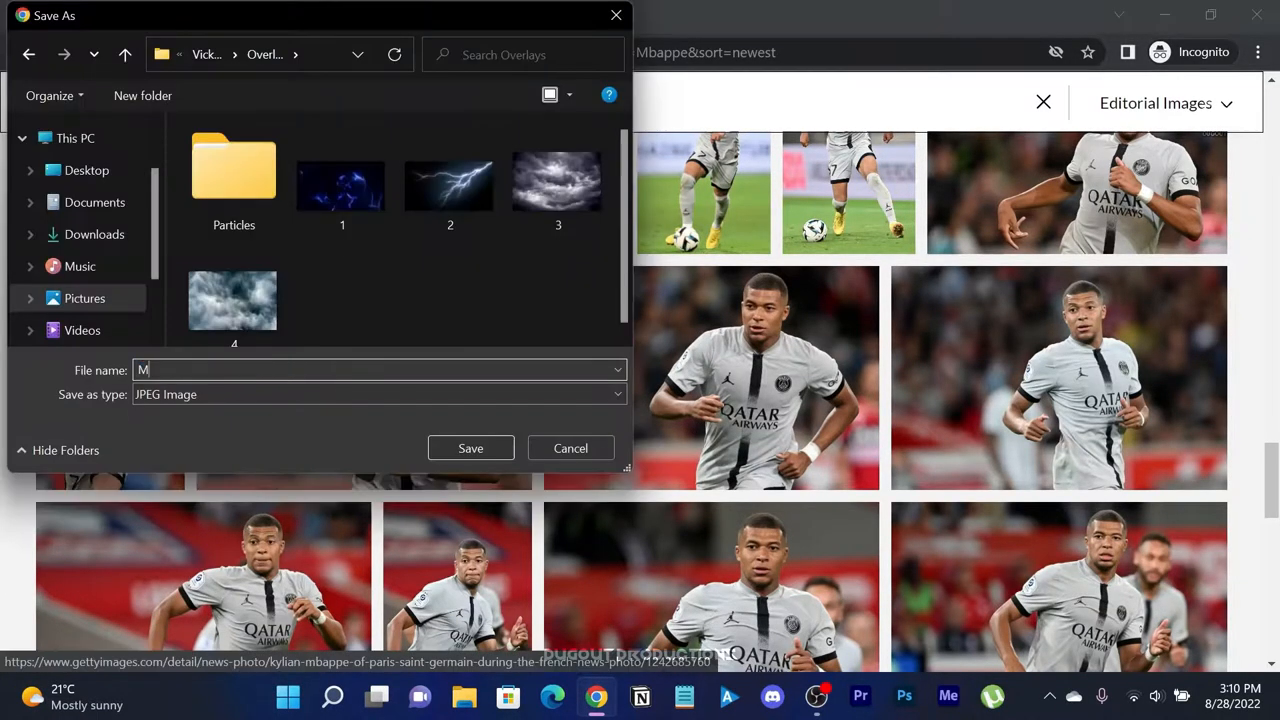
click(470, 448)
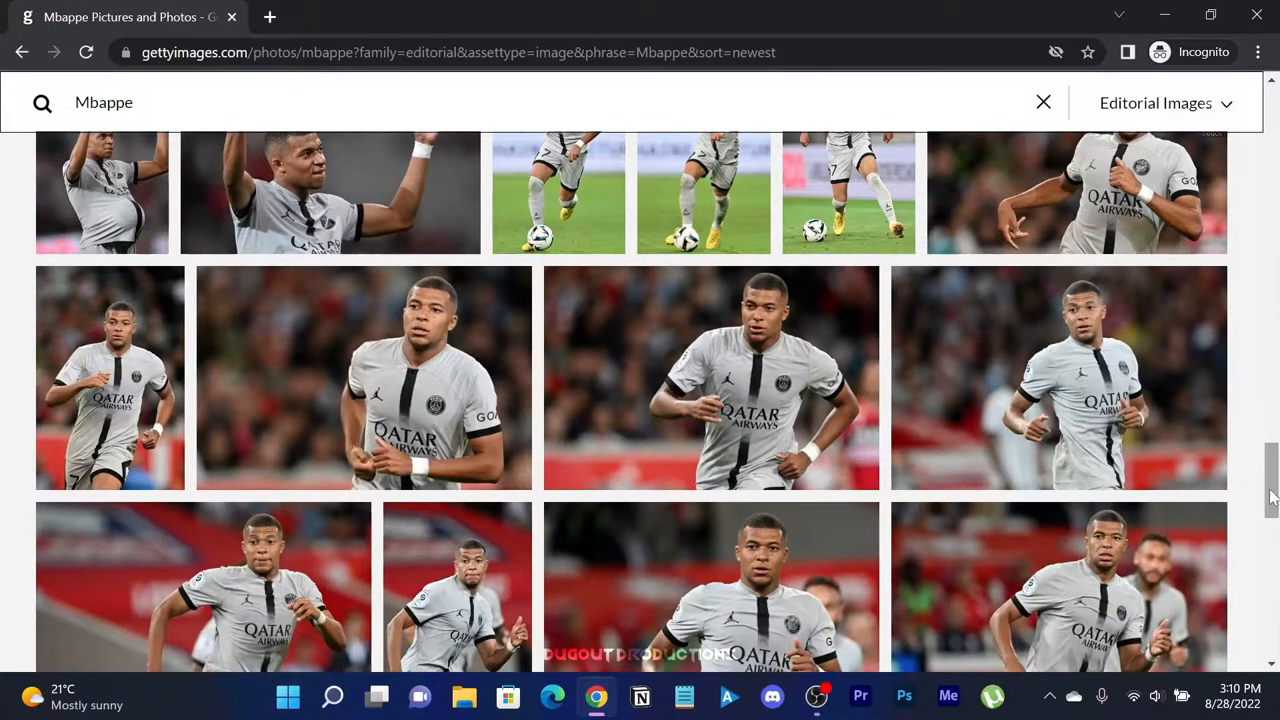
scroll(up, 3)
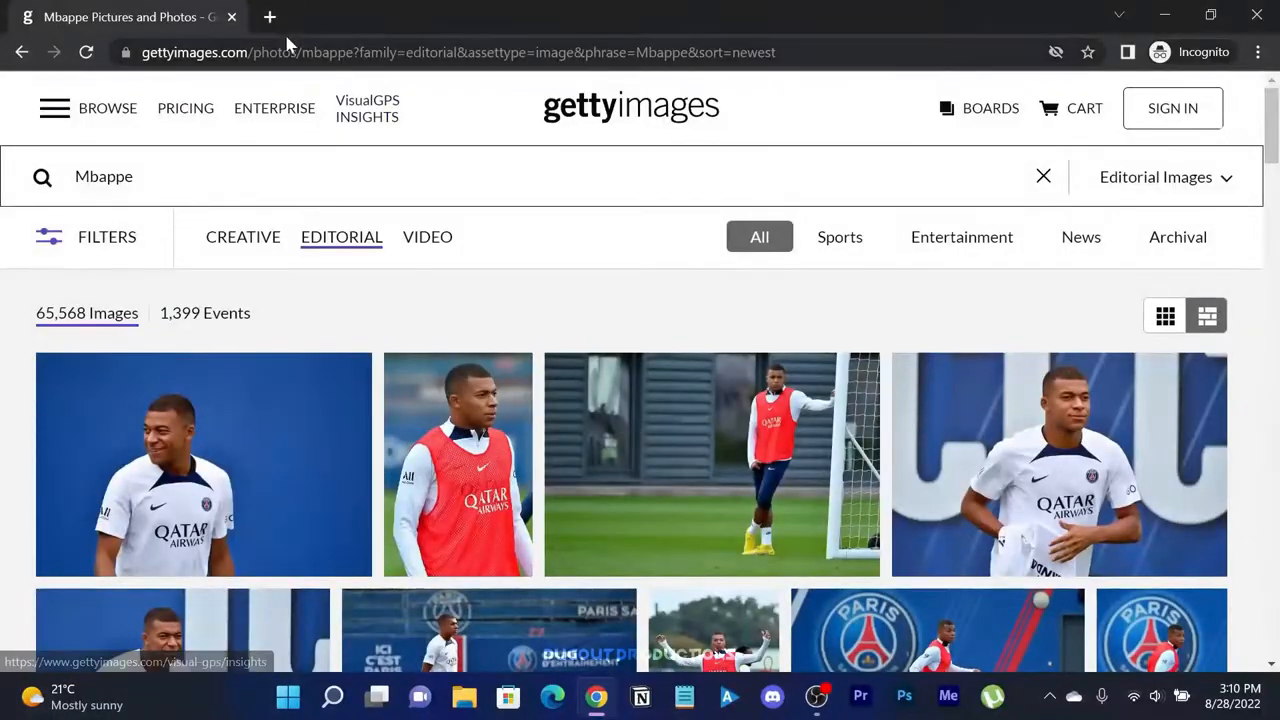
- Search 'background remover' in a new tab and open the slazzer.com result
click(269, 17)
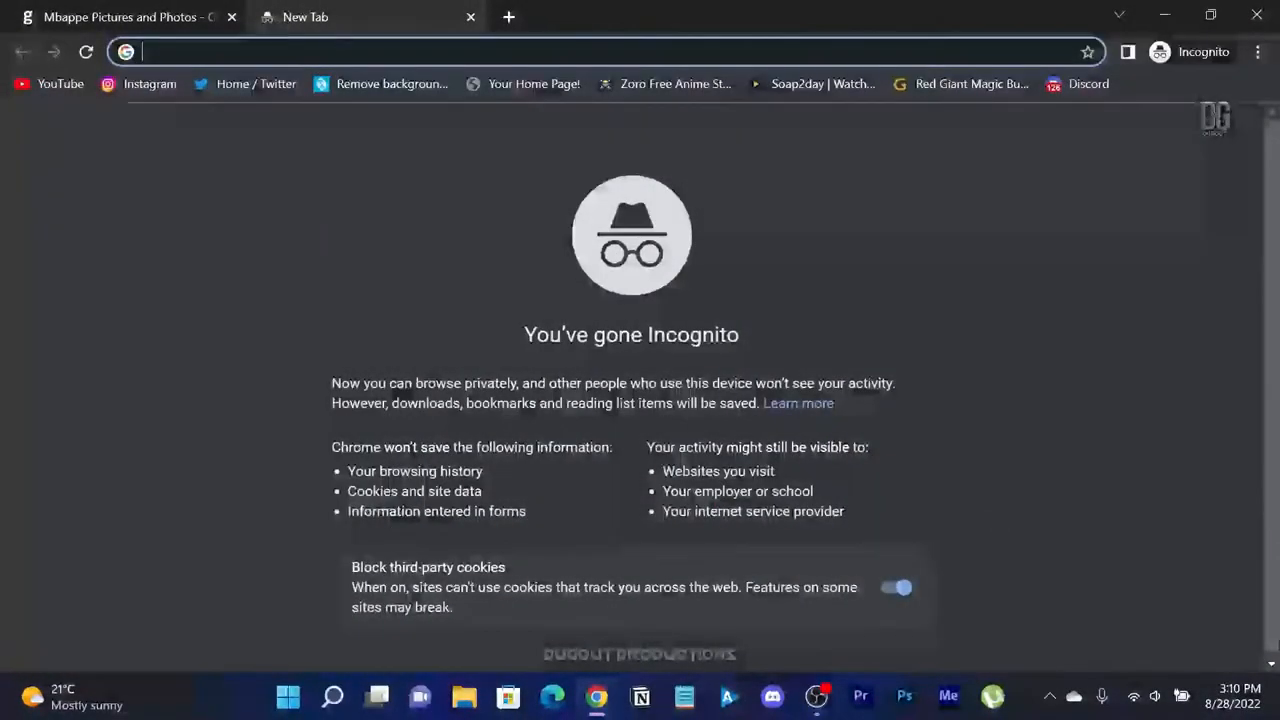
text(background remover)
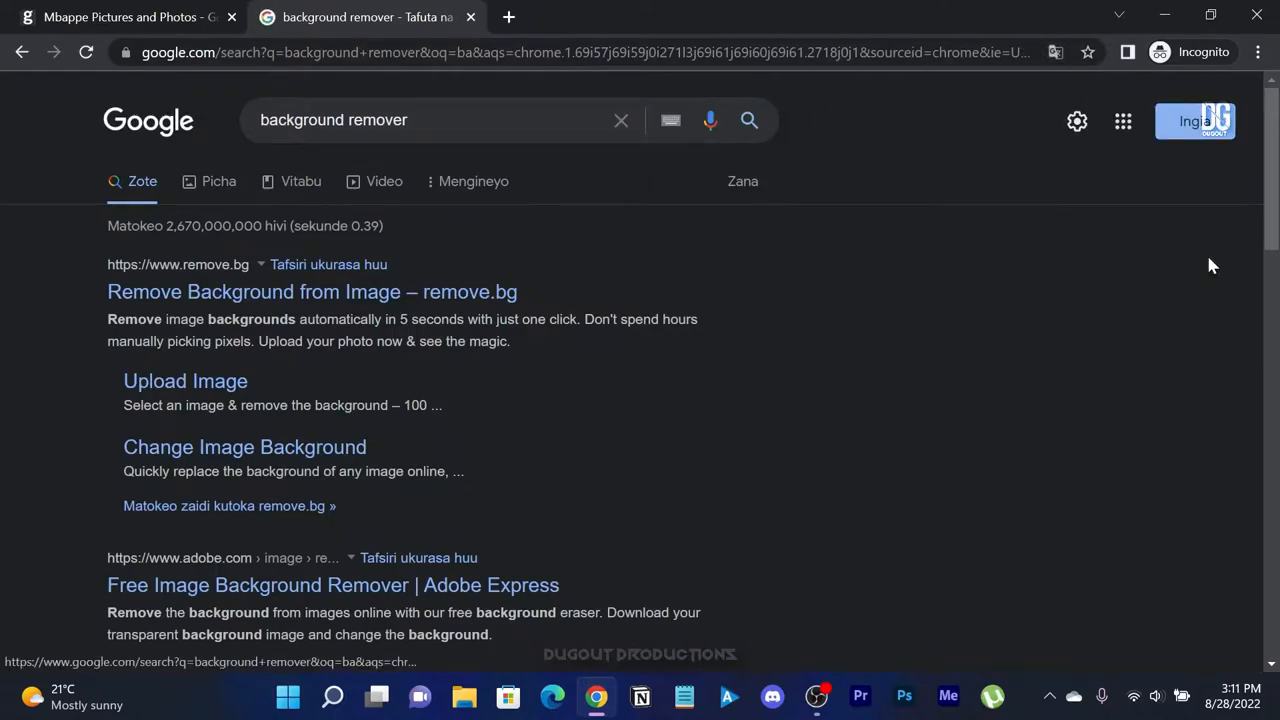
scroll(down, 3)
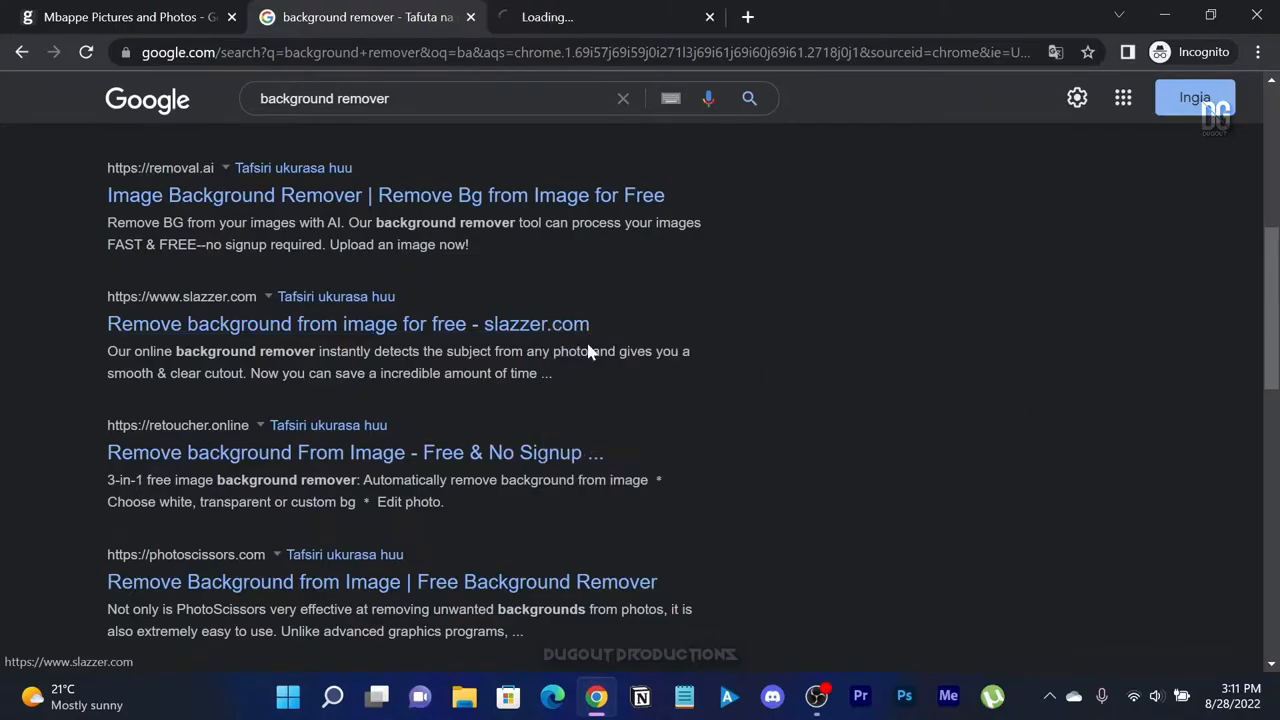
click(348, 323)
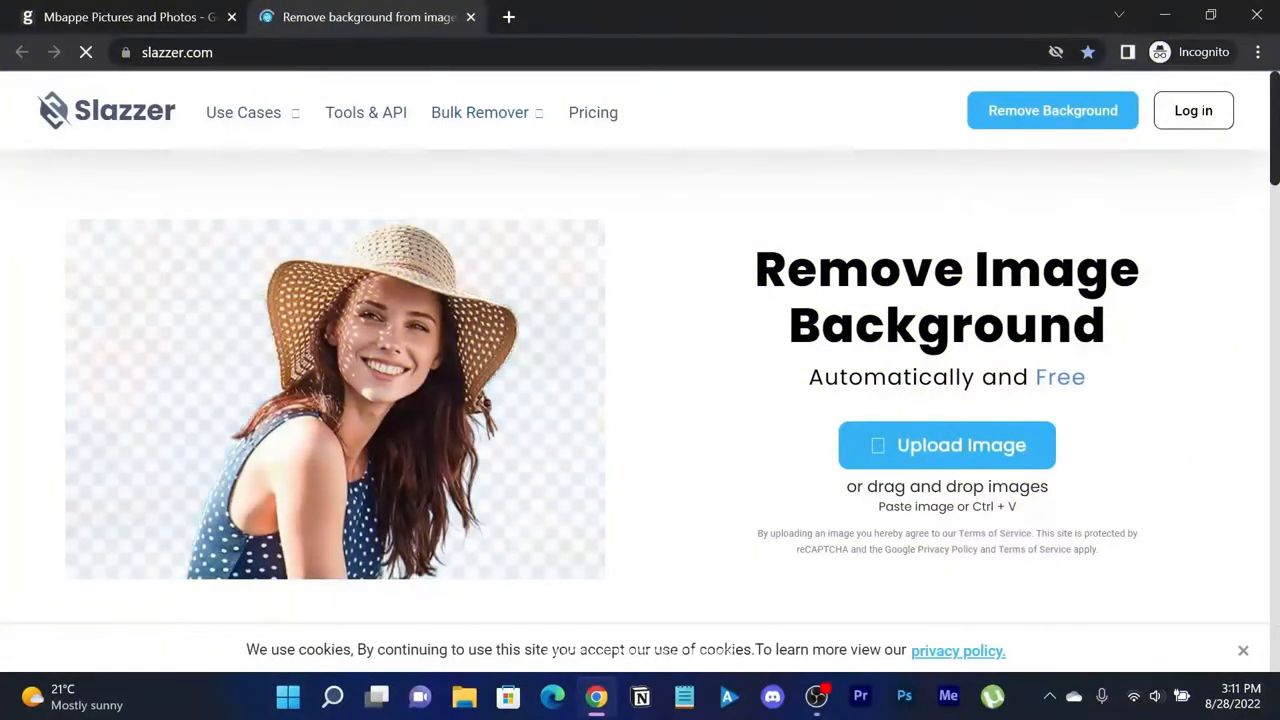
- Upload the saved Mbappe photo to Slazzer and download the transparent PNG cutout
click(947, 445)
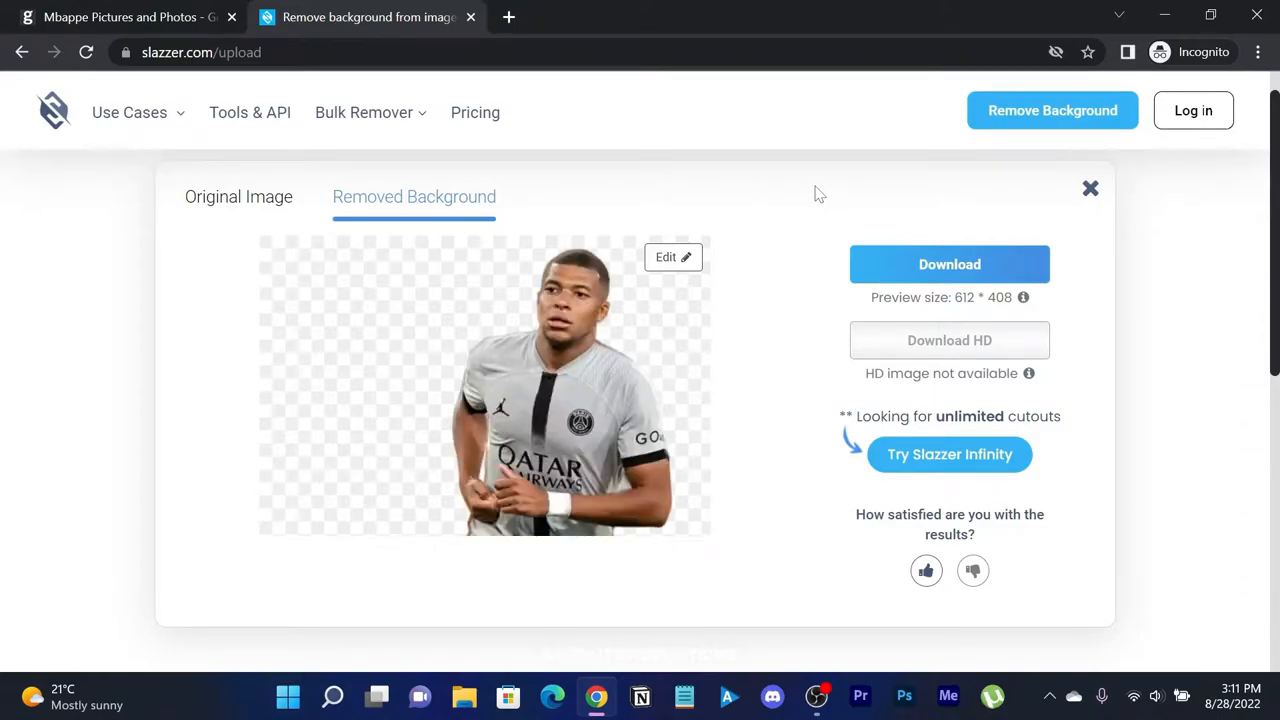
mouse_move(527, 384)
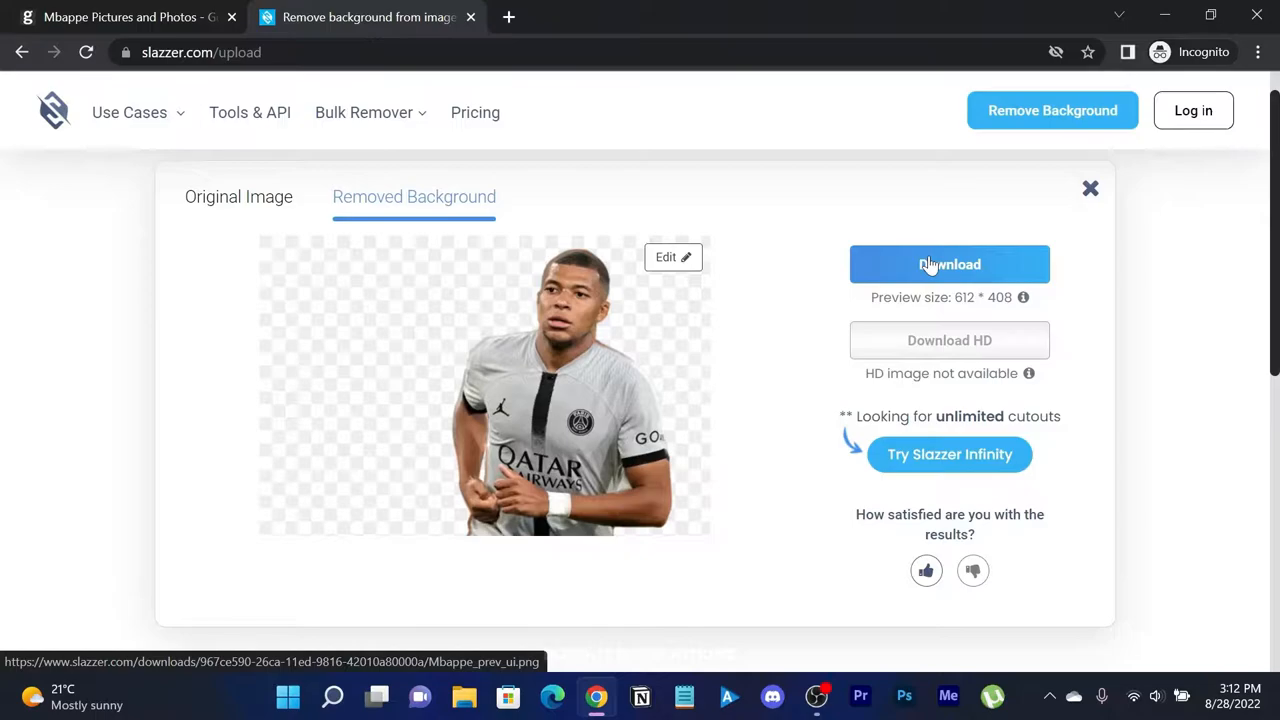
click(949, 264)
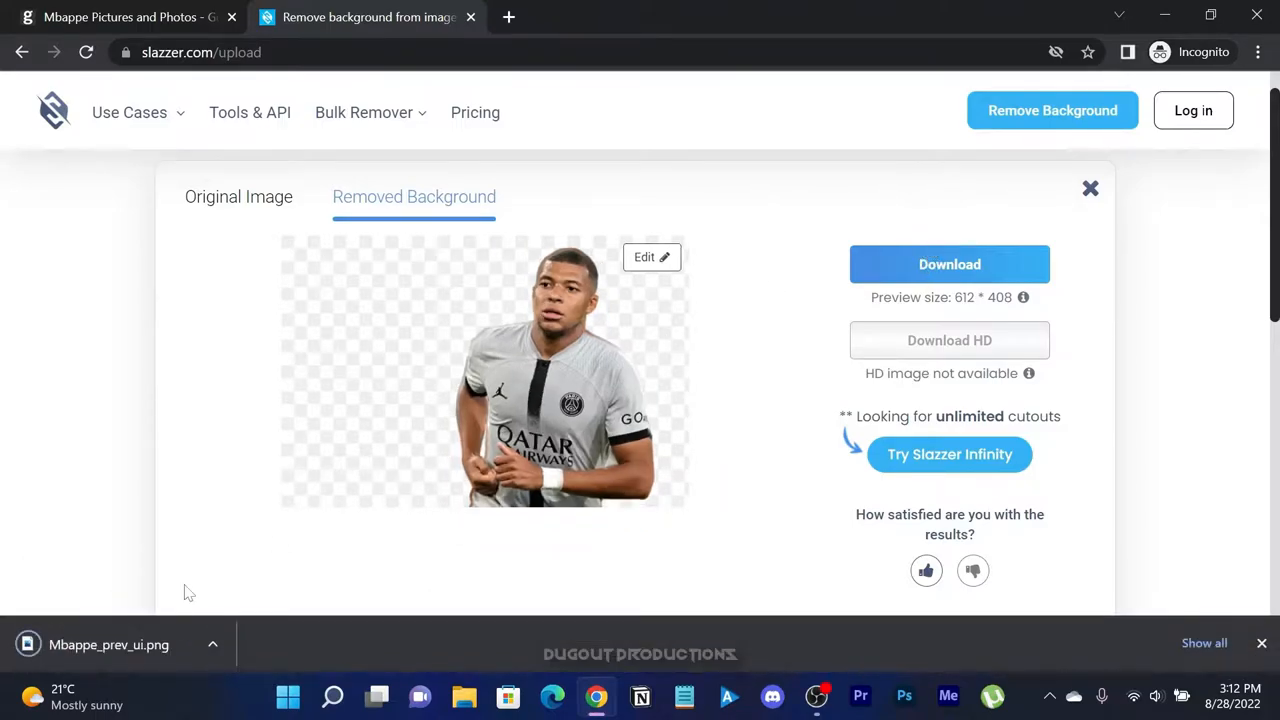
mouse_move(332, 589)
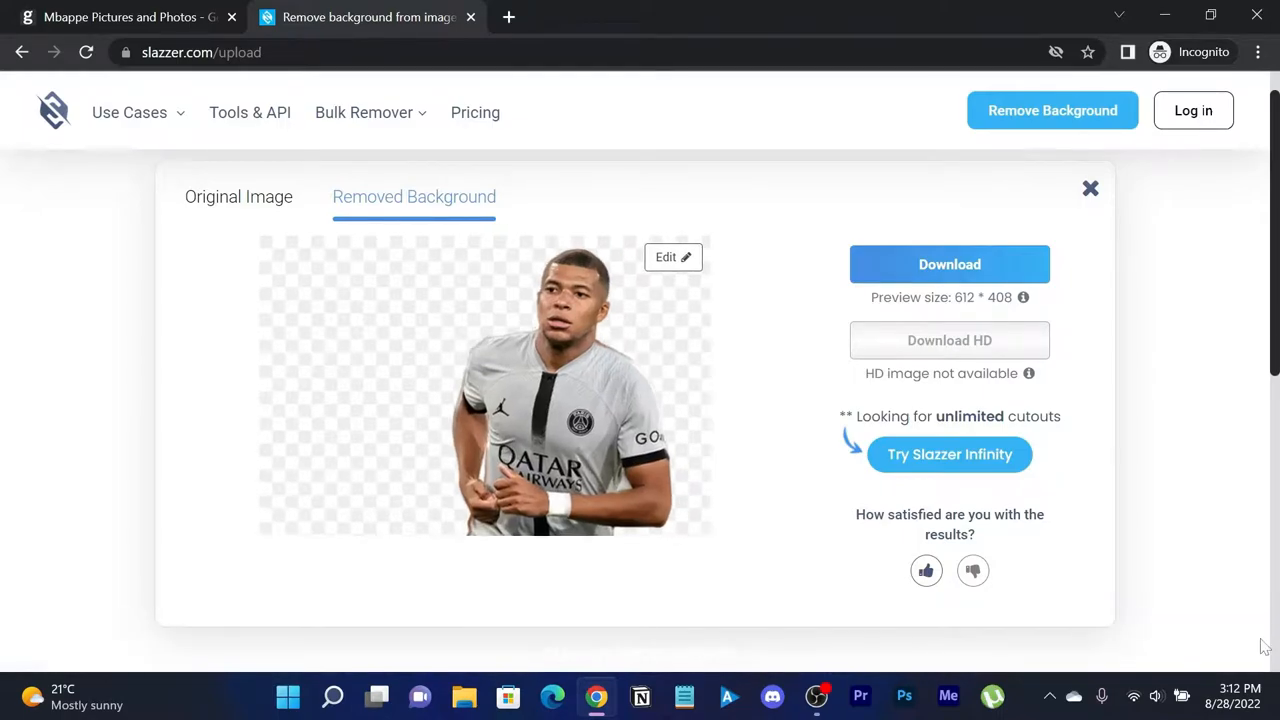
mouse_move(508, 17)
text(ph)
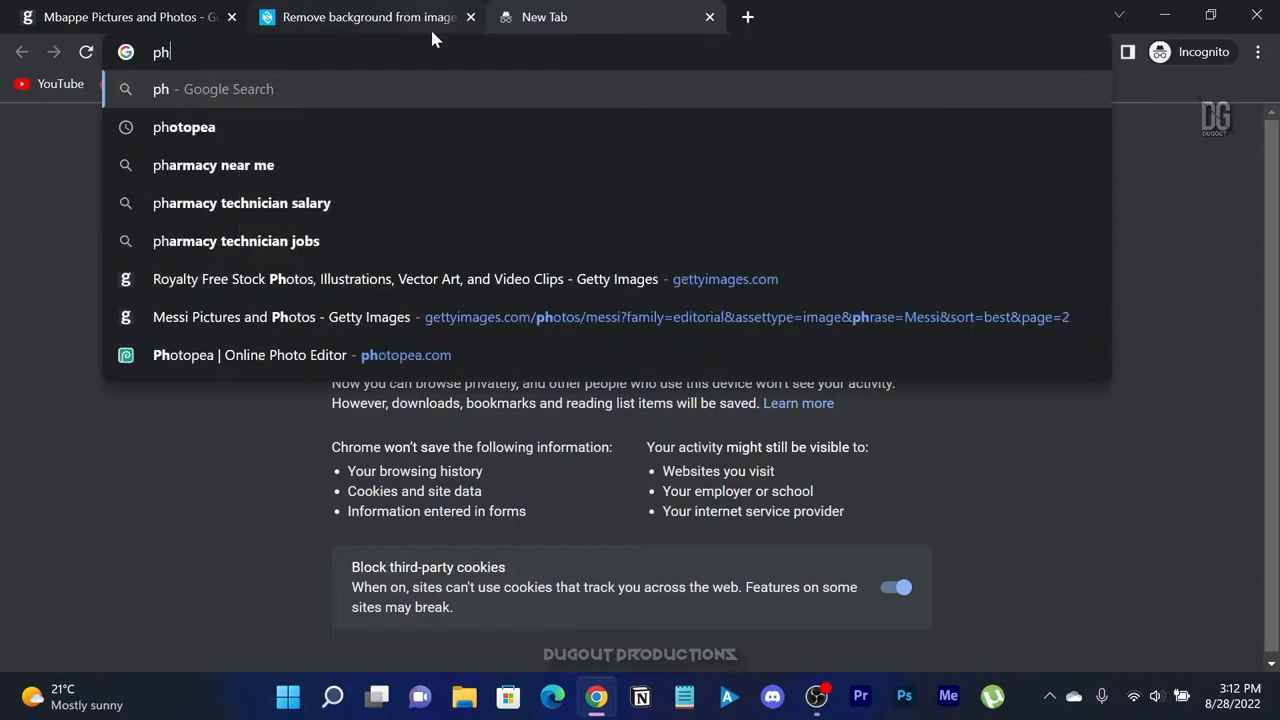
- Open Photopea | Online Photo Editor from the search results and dismiss its intro banner
click(184, 127)
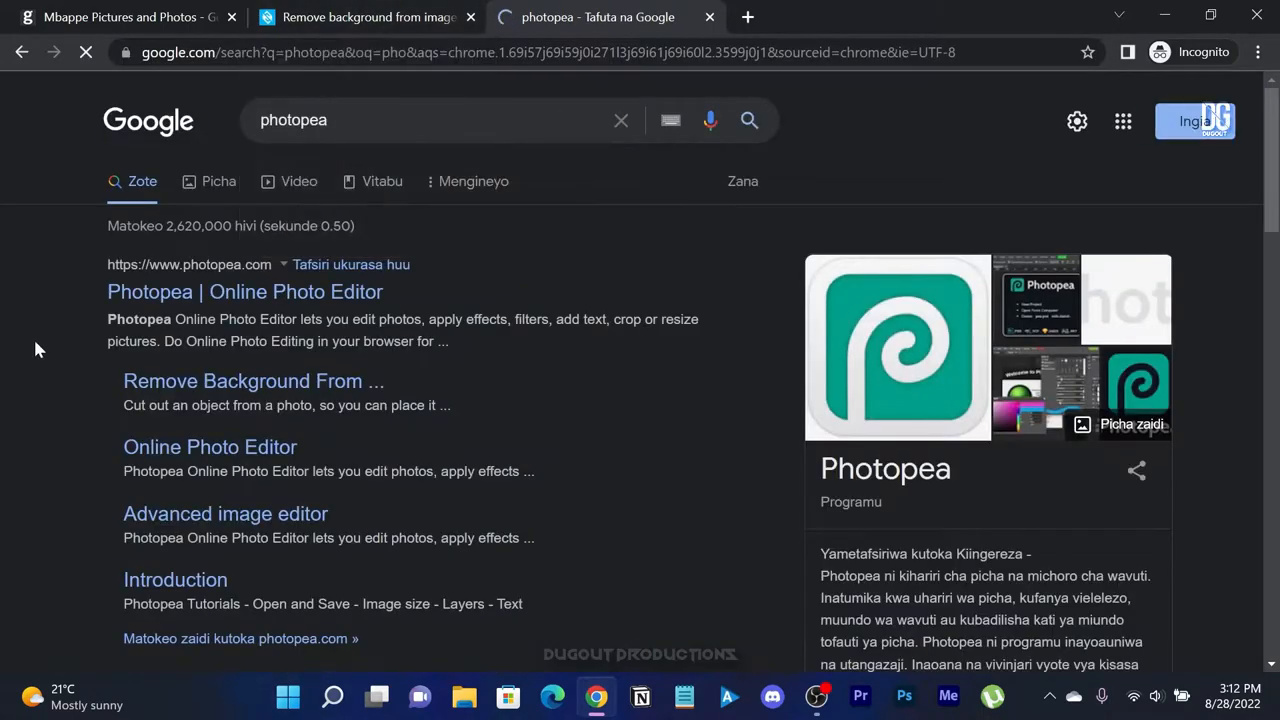
click(244, 291)
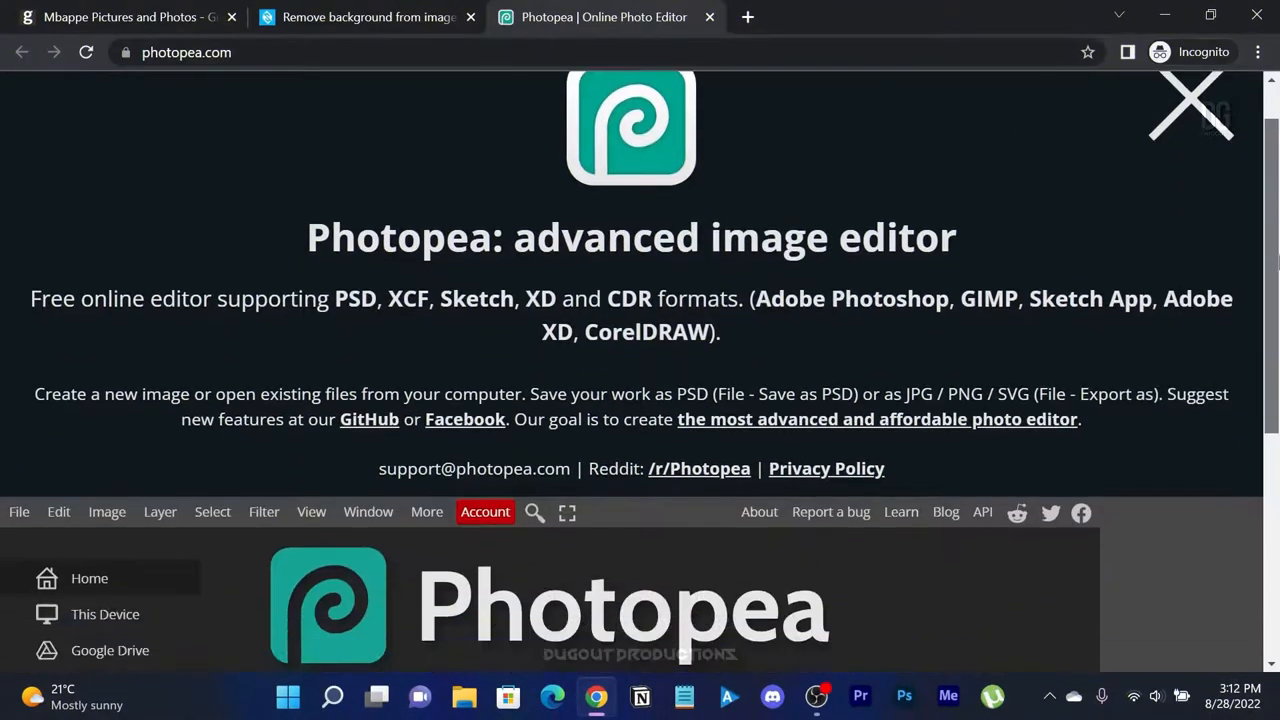
click(1188, 103)
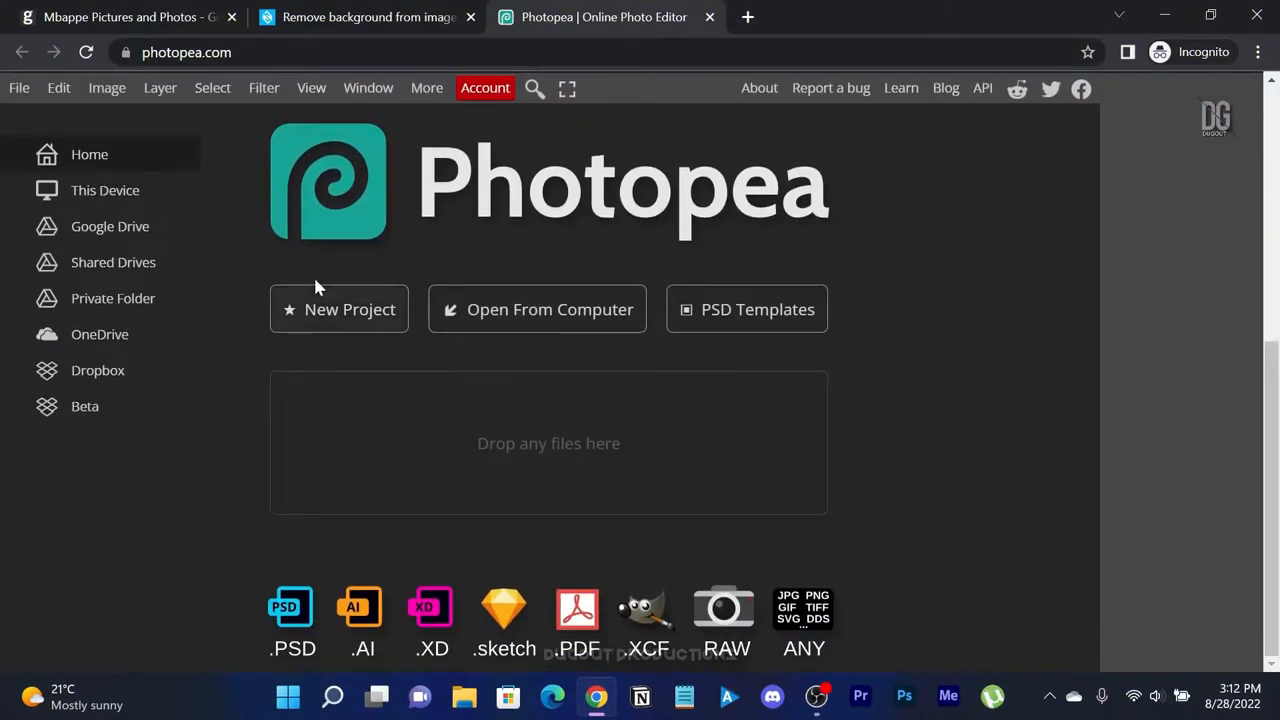
- Create a new 1280×720 pixel document named 'Mbappe'
click(338, 309)
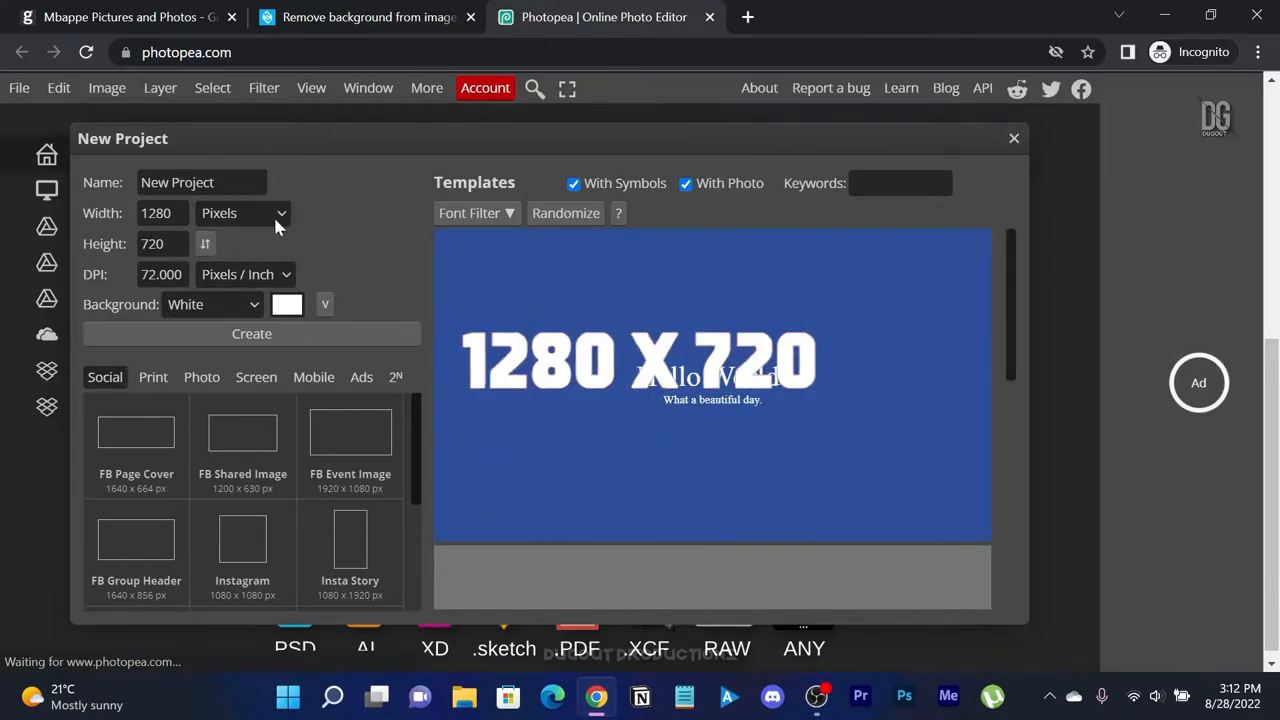
triple_click(200, 182)
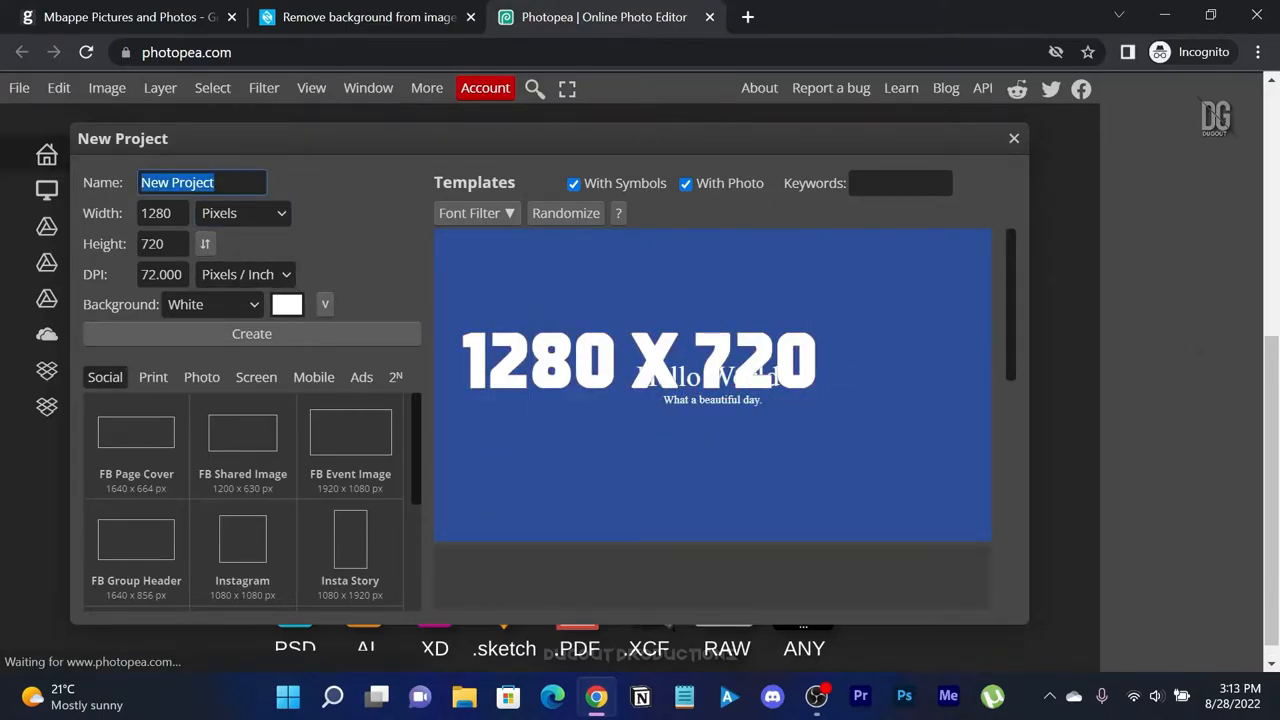
text(Mbappe)
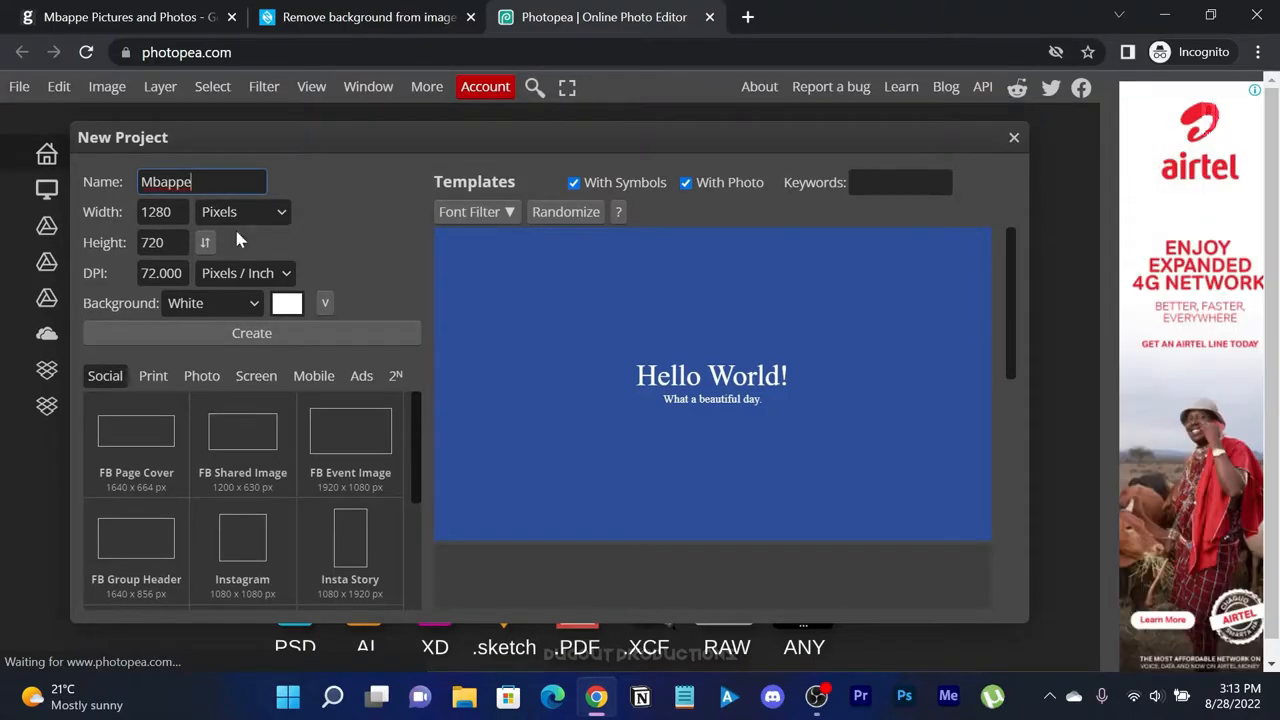
mouse_move(778, 263)
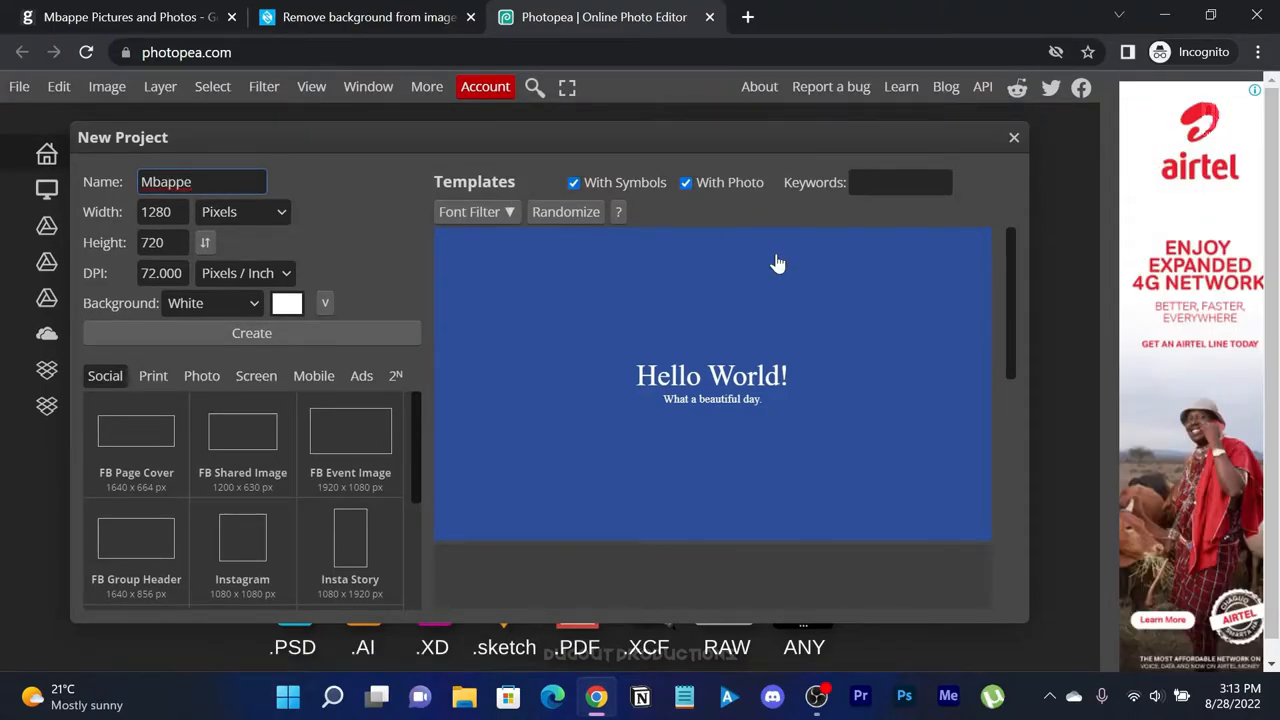
click(251, 333)
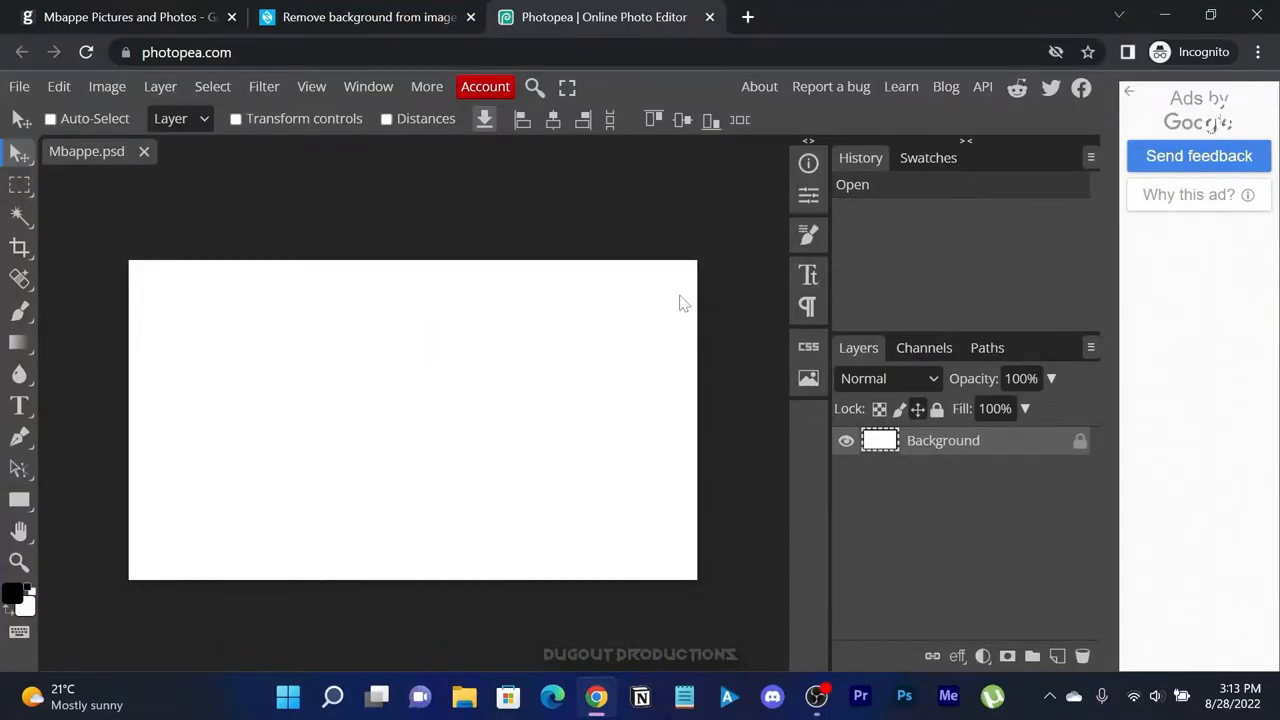
mouse_move(18, 86)
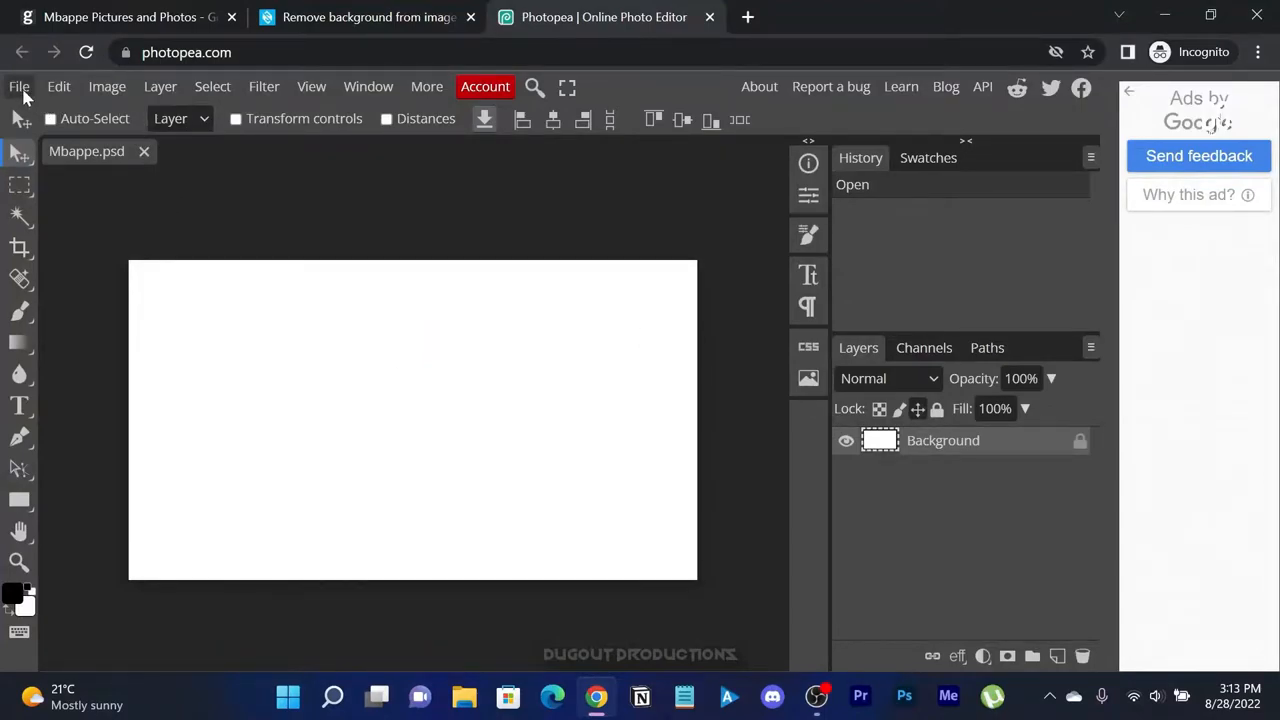
- Place the Mbappe photo into the document via File > Open & Place
click(18, 86)
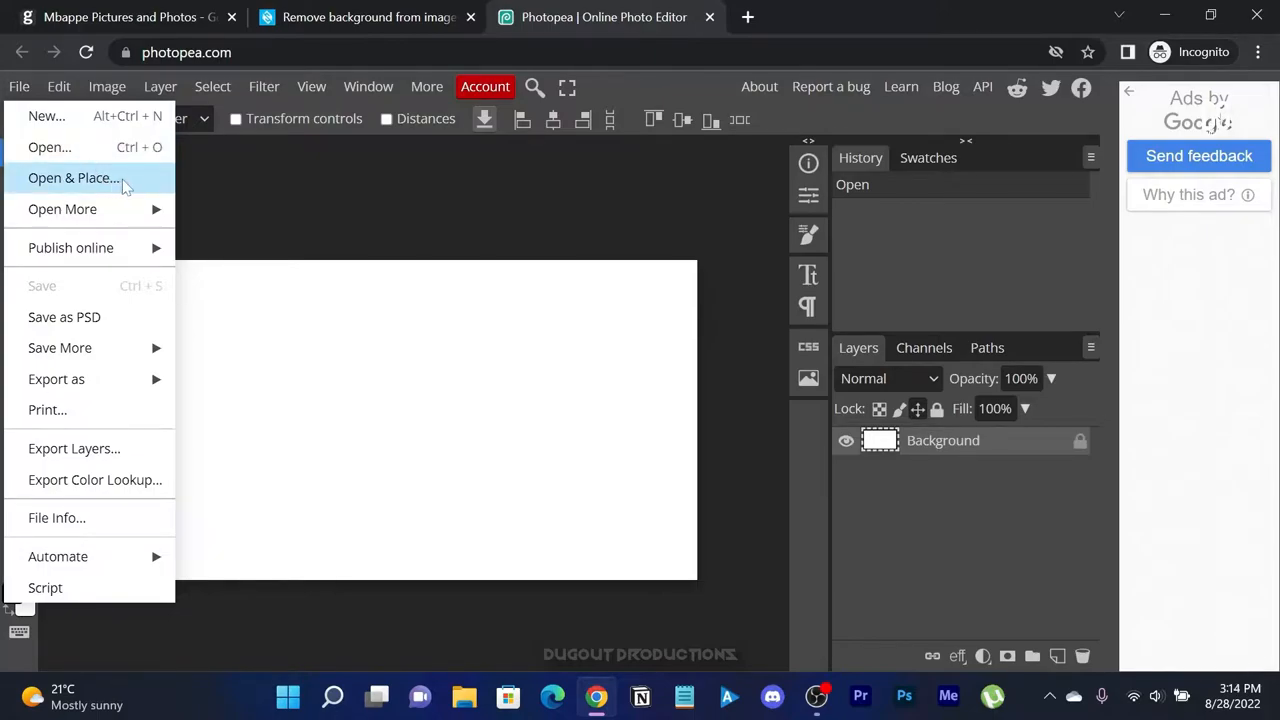
click(74, 177)
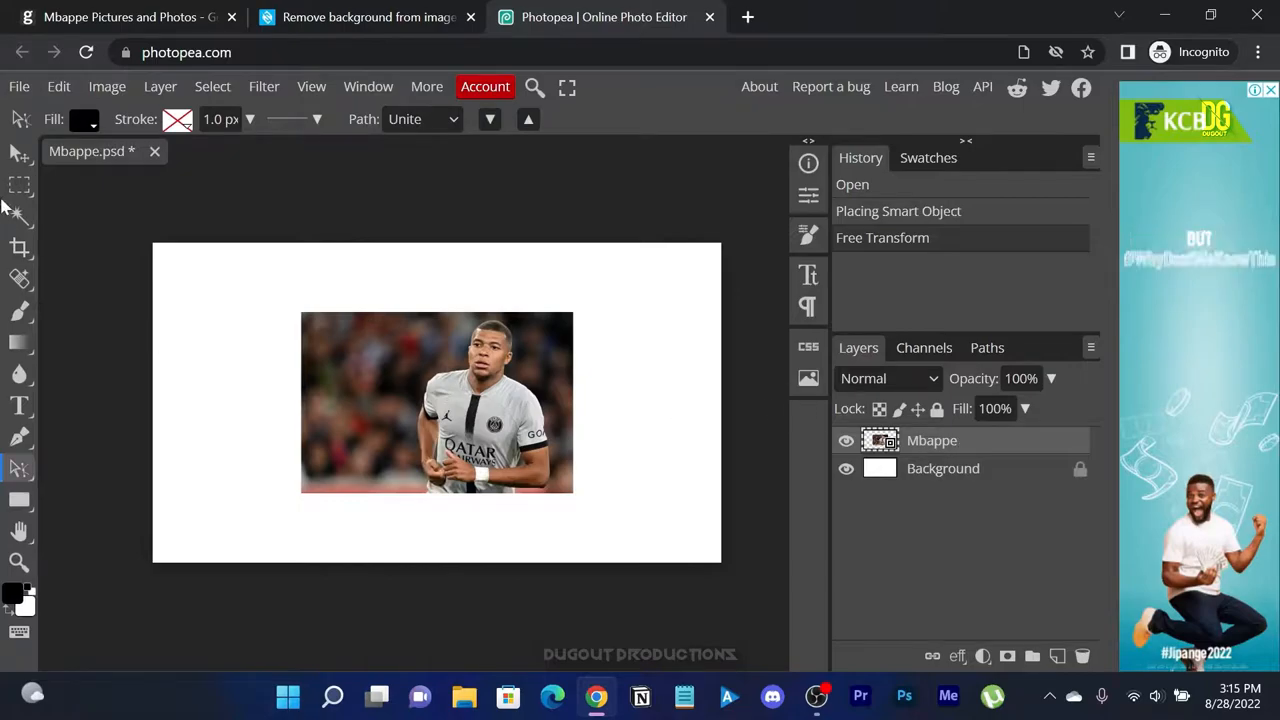
- Align the photo top-left, scale it to full canvas height, then shift it right
click(18, 152)
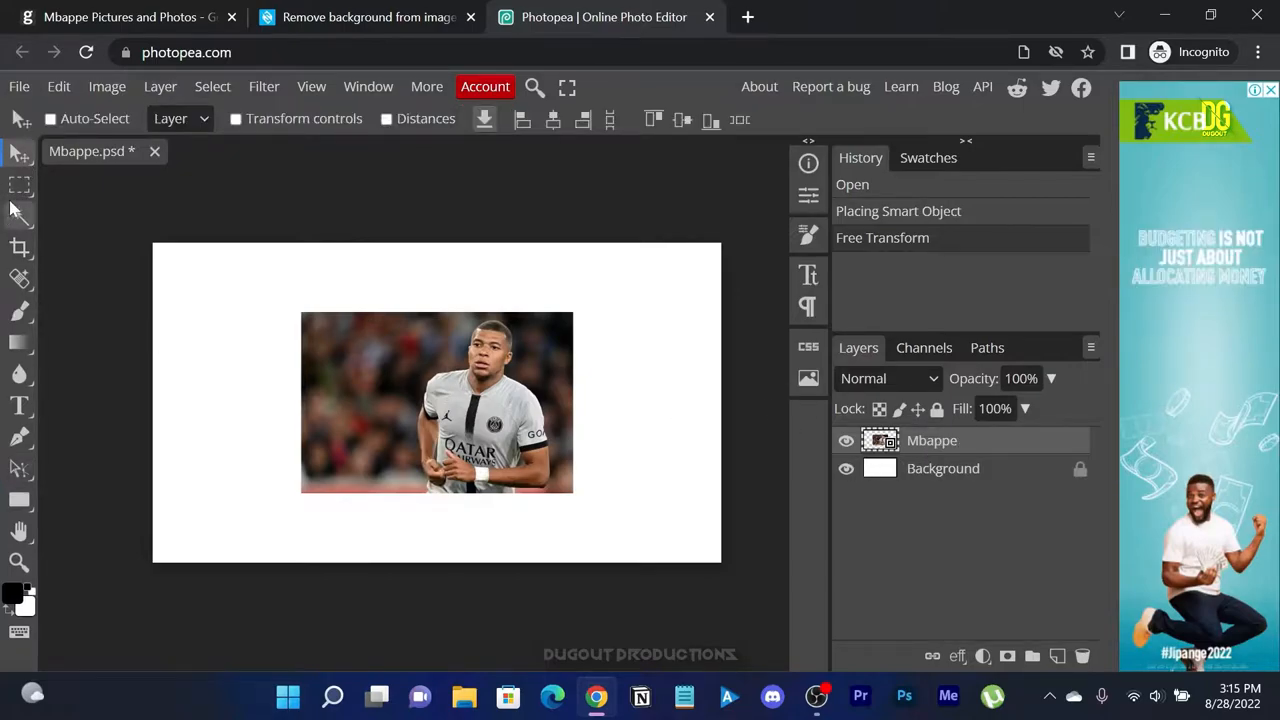
drag(437, 402, 294, 333)
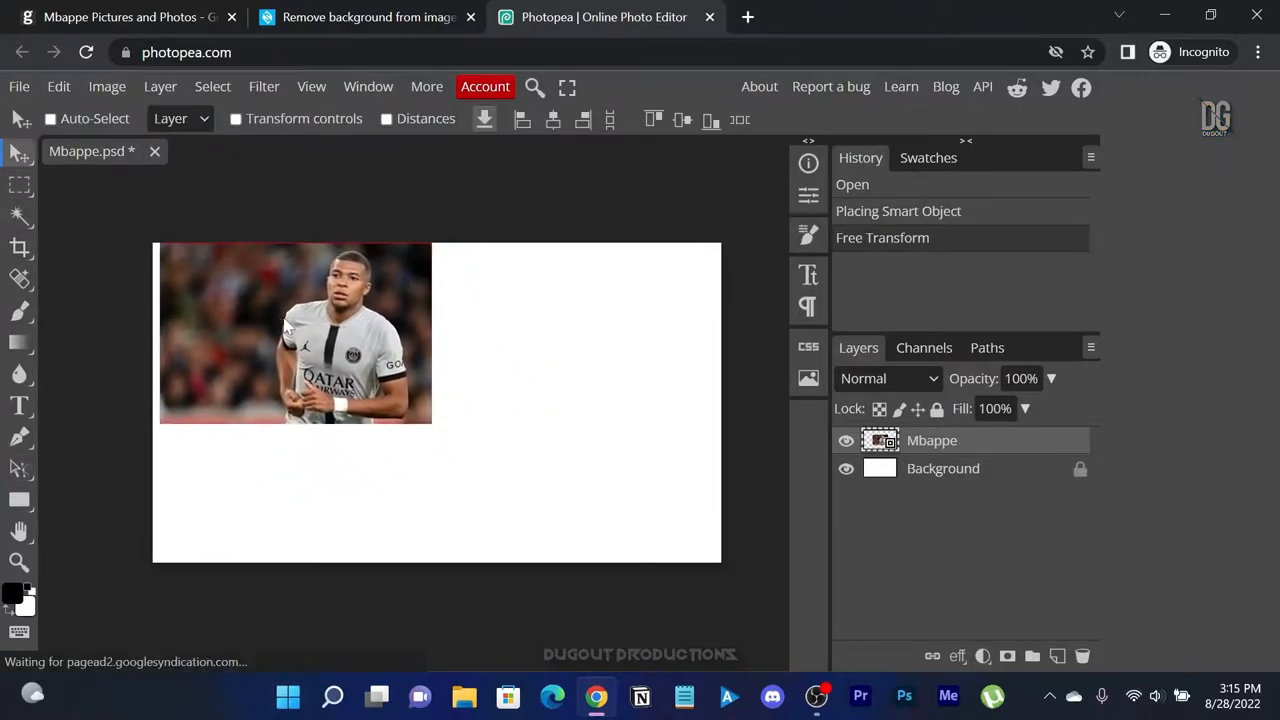
drag(295, 333, 288, 333)
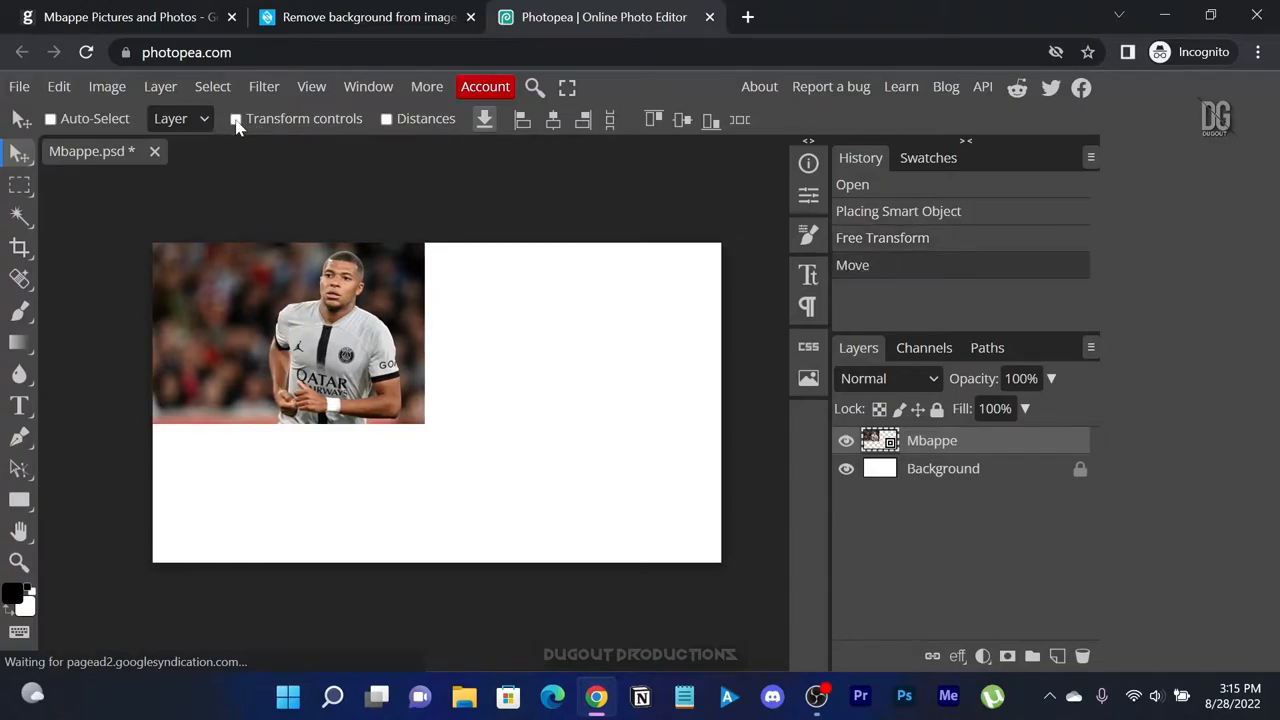
click(236, 118)
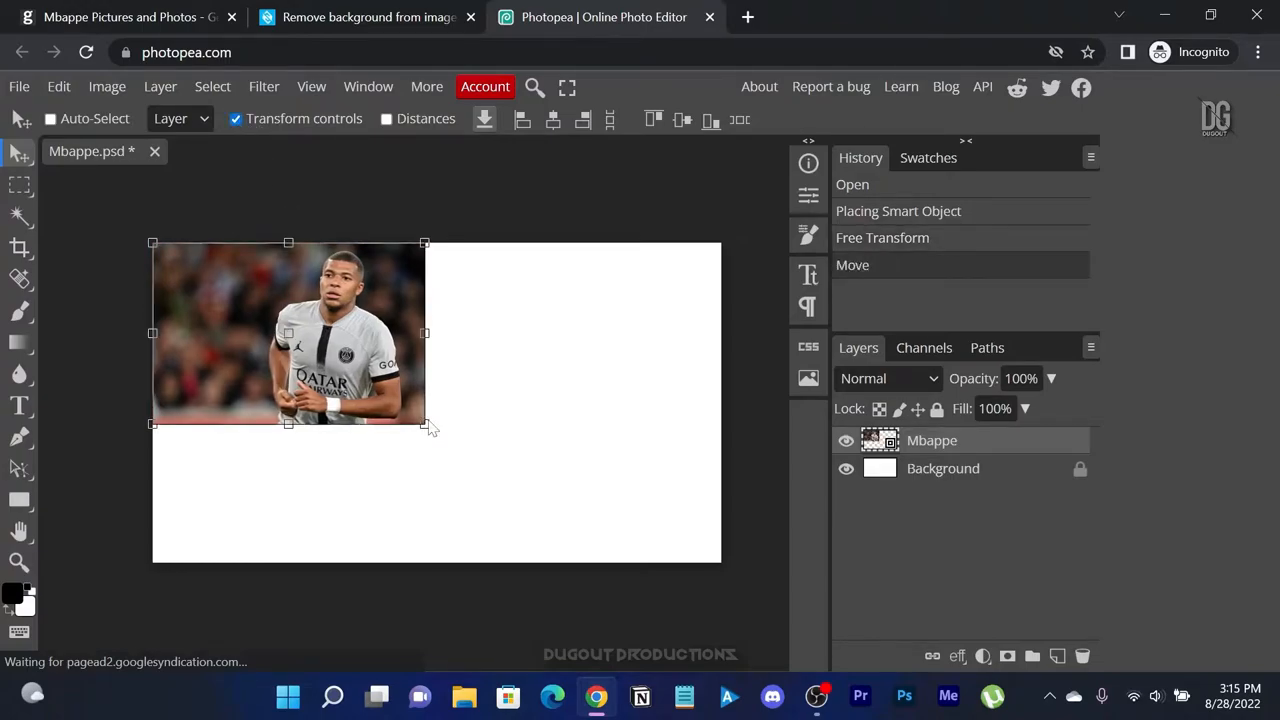
drag(424, 424, 637, 565)
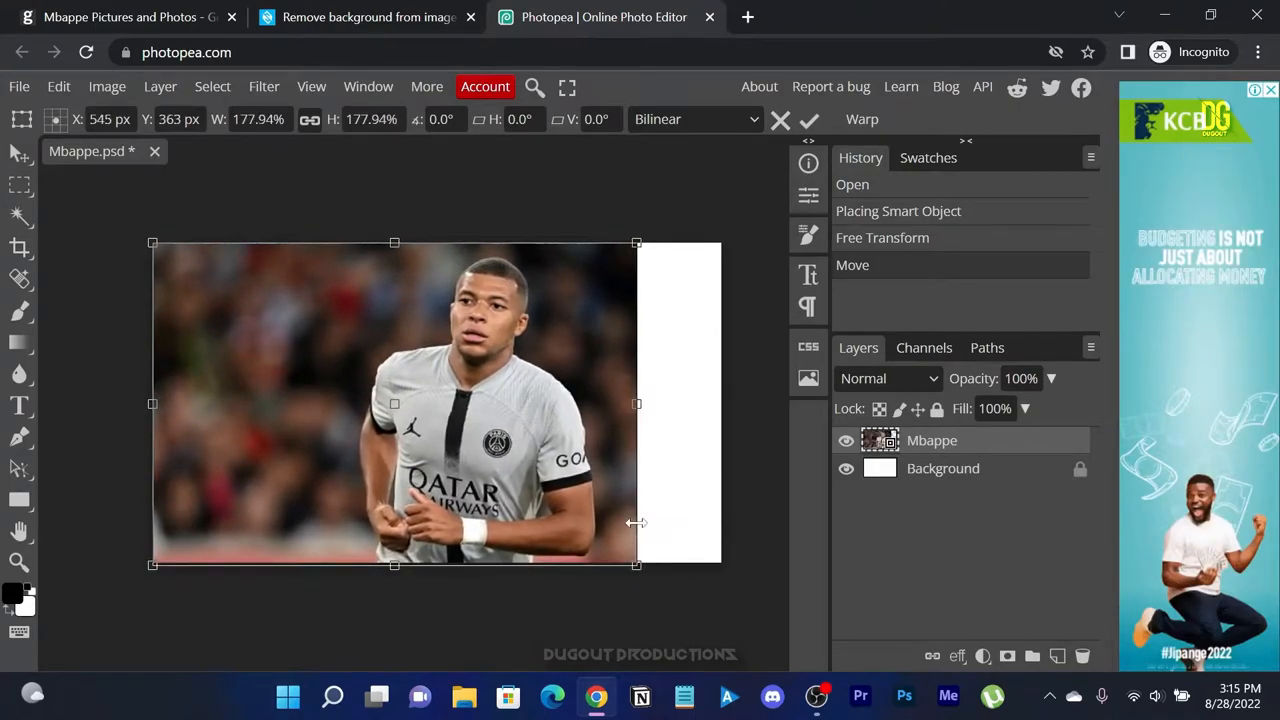
click(809, 119)
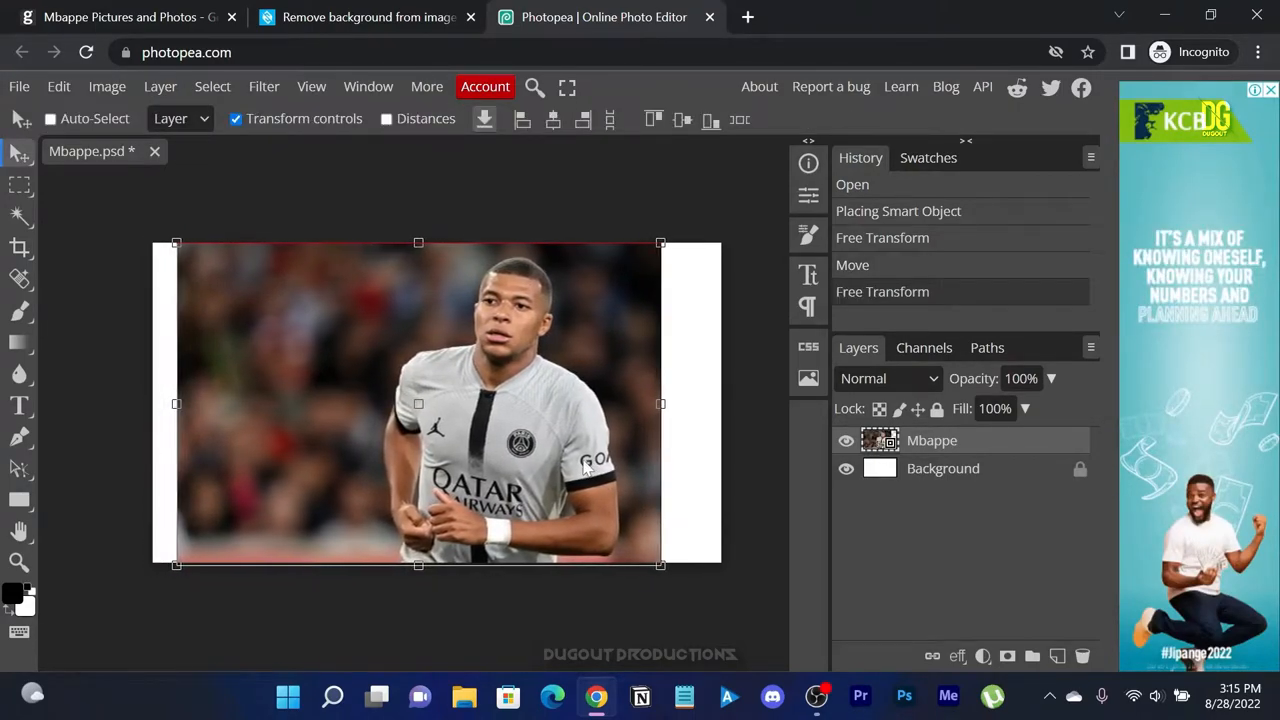
drag(418, 400, 479, 400)
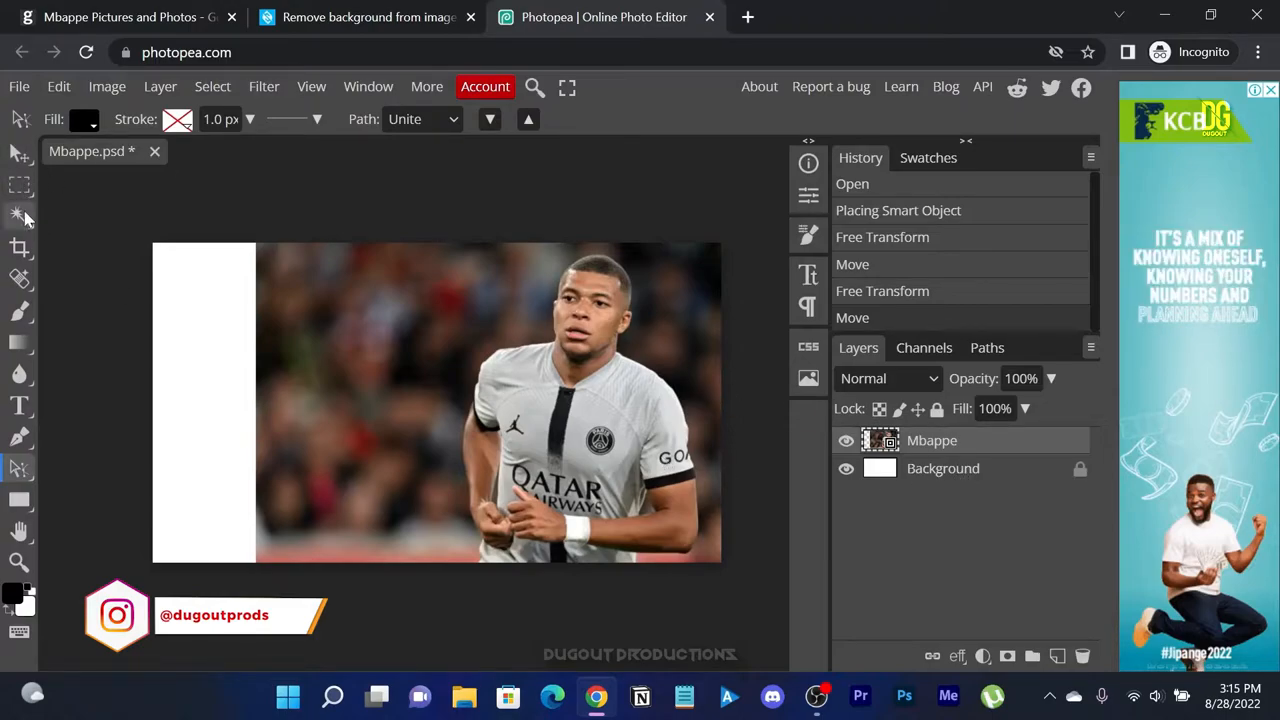
mouse_move(20, 185)
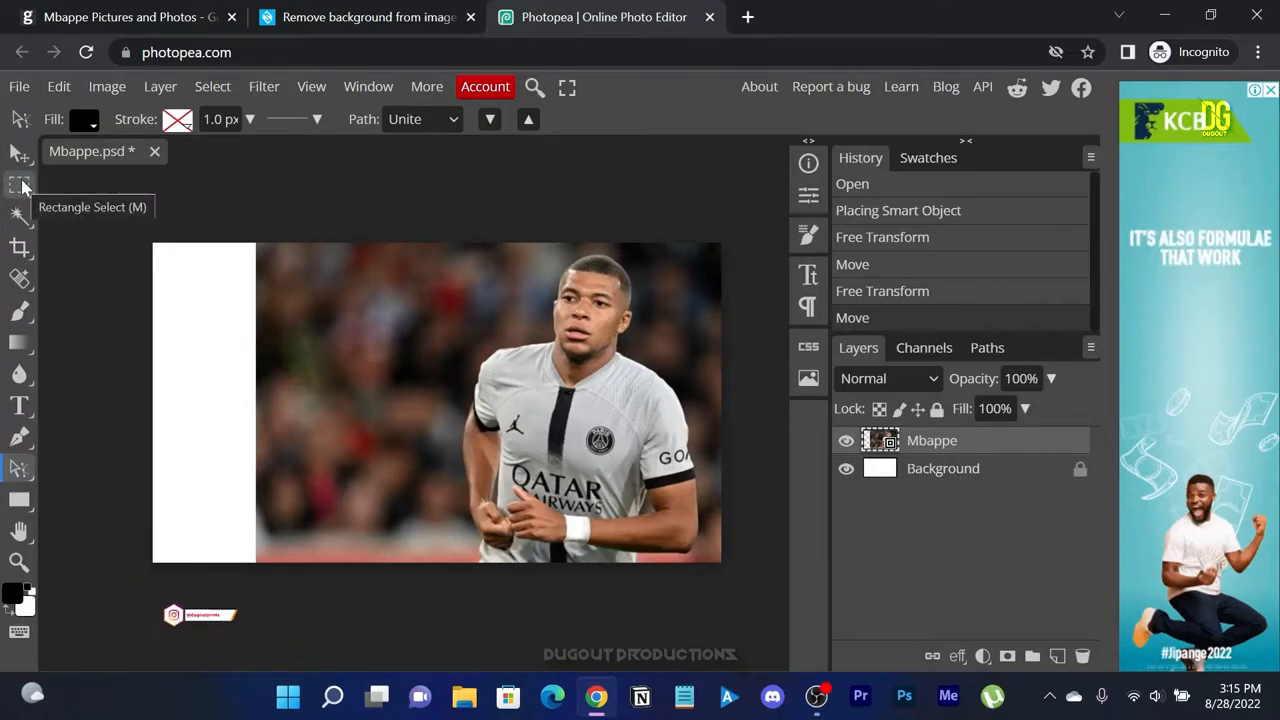
- Copy the blurred crowd area on the photo's left and paste it as a new layer
click(20, 184)
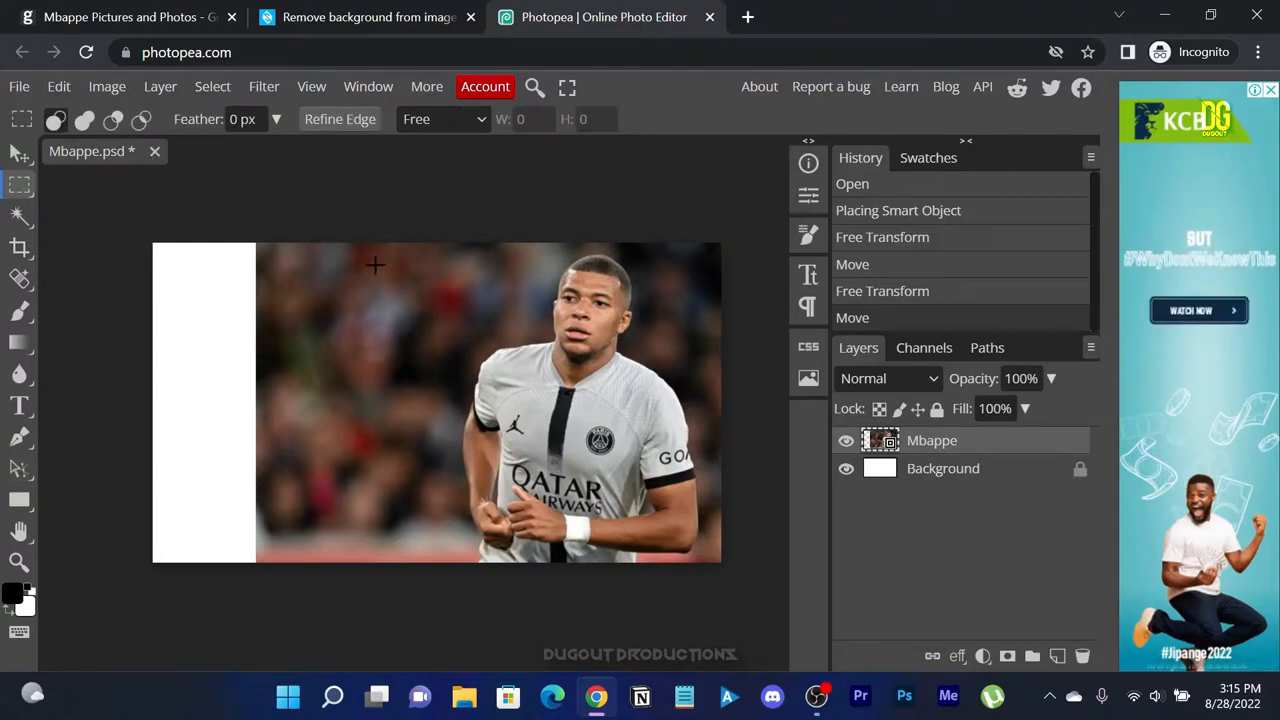
mouse_move(442, 560)
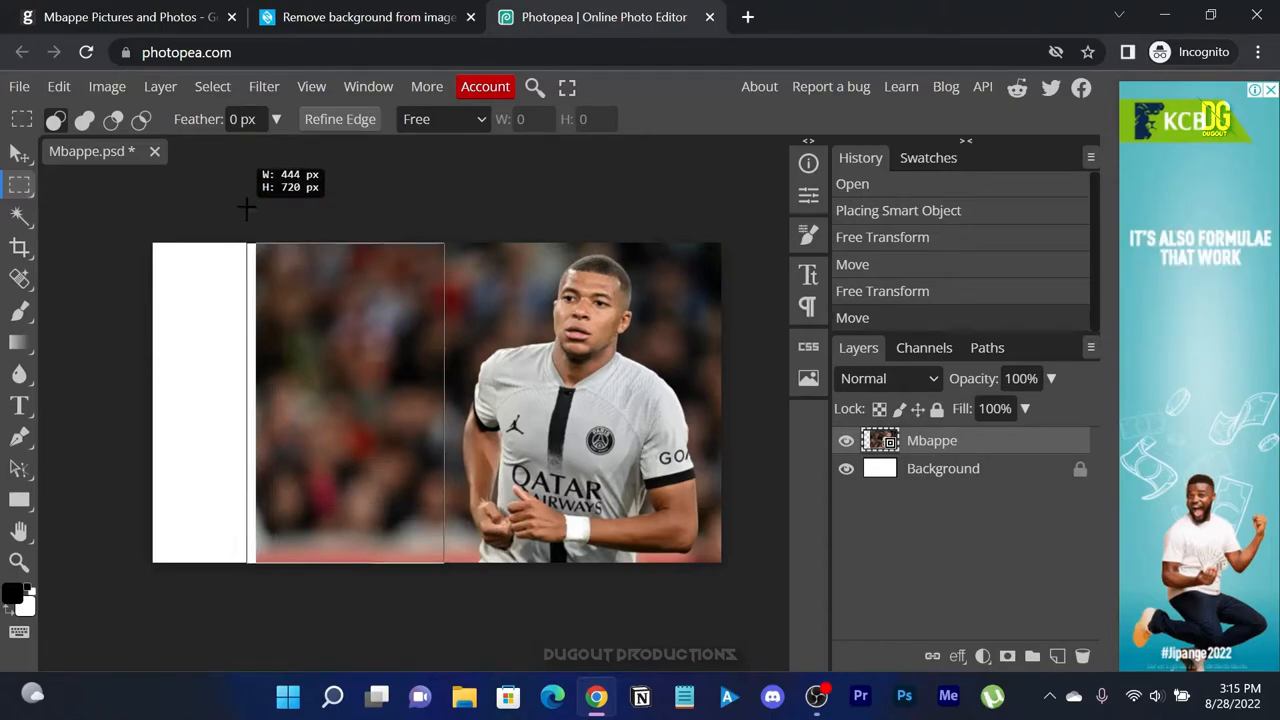
drag(255, 247, 445, 560)
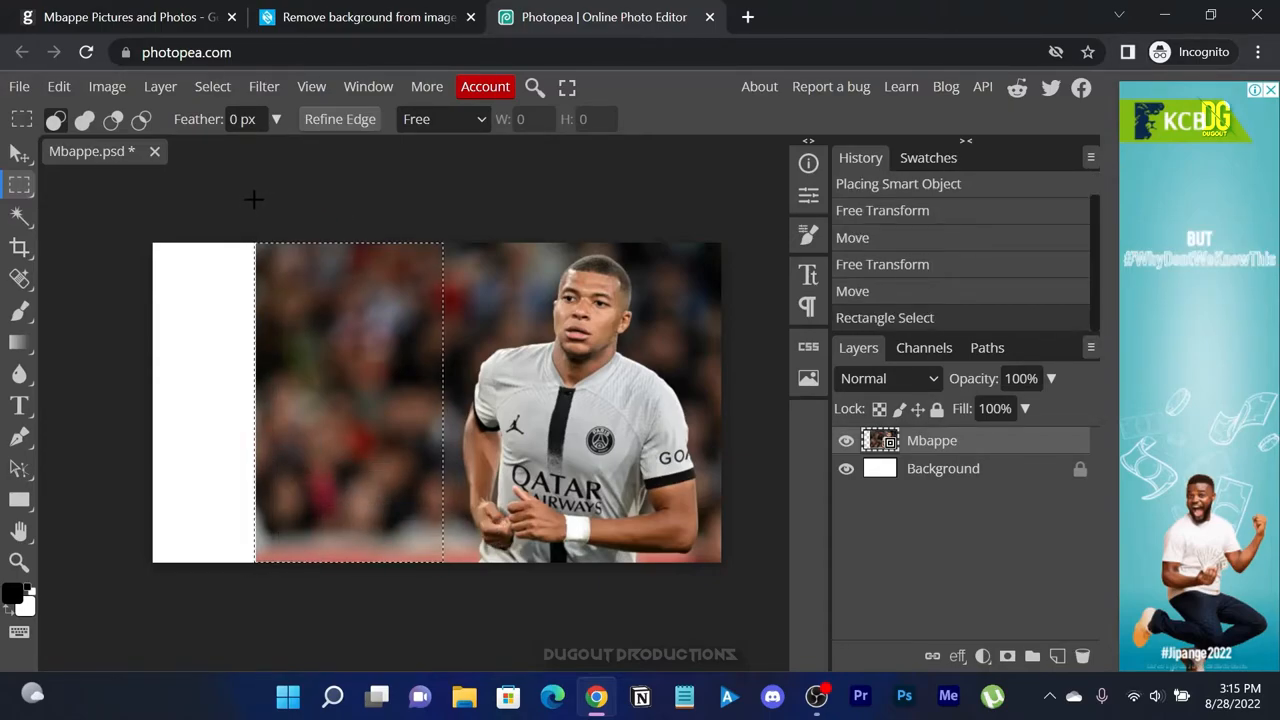
key(ctrl+c)
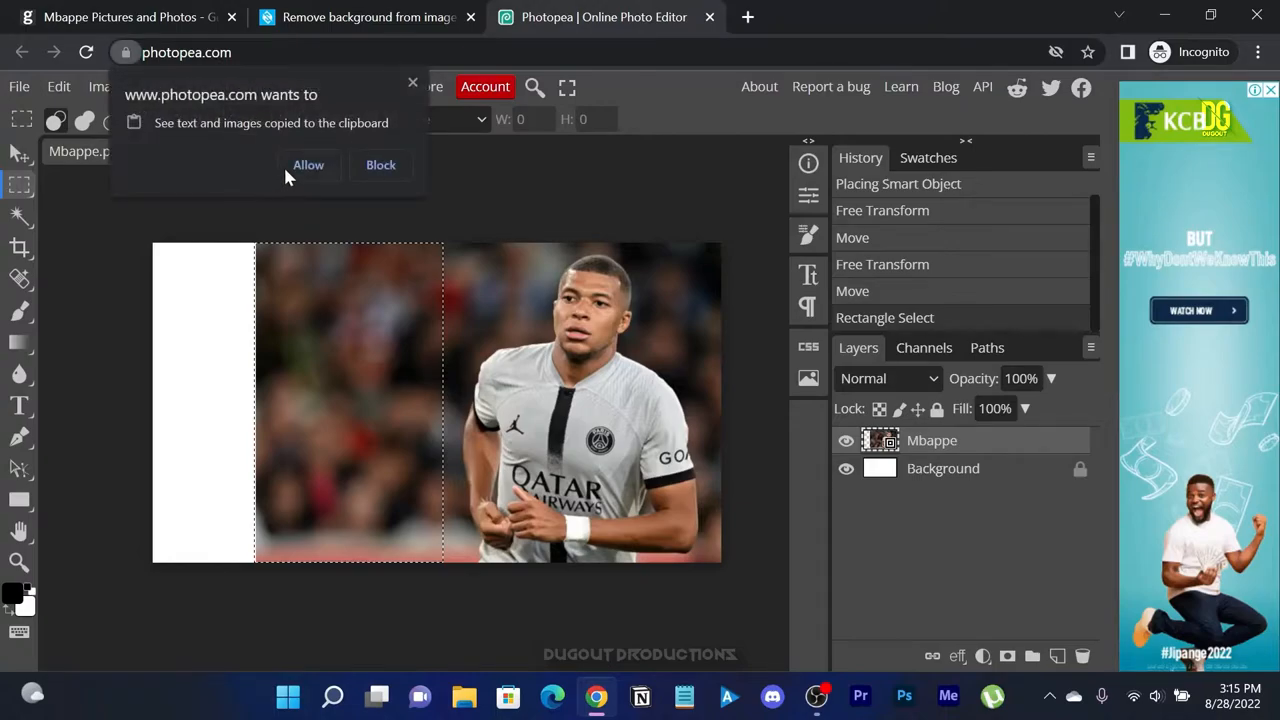
click(308, 164)
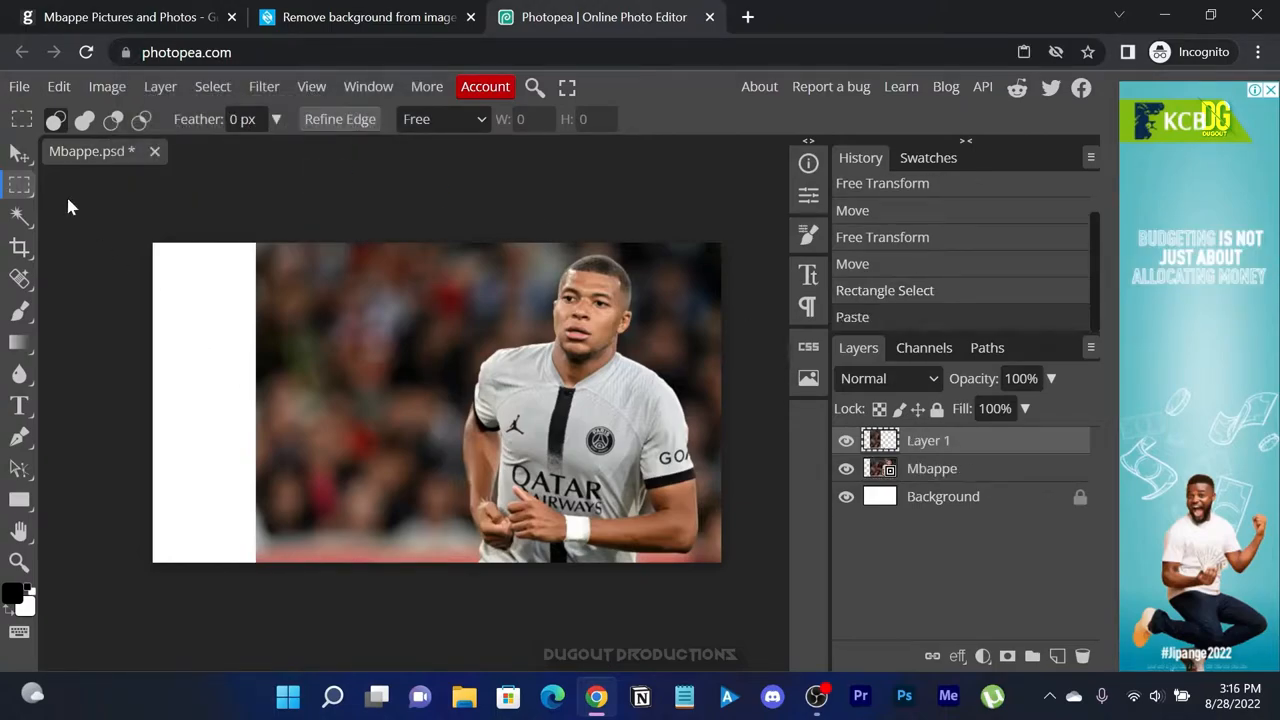
- Stretch the pasted crowd layer leftward to the canvas edge and commit the transform
click(19, 152)
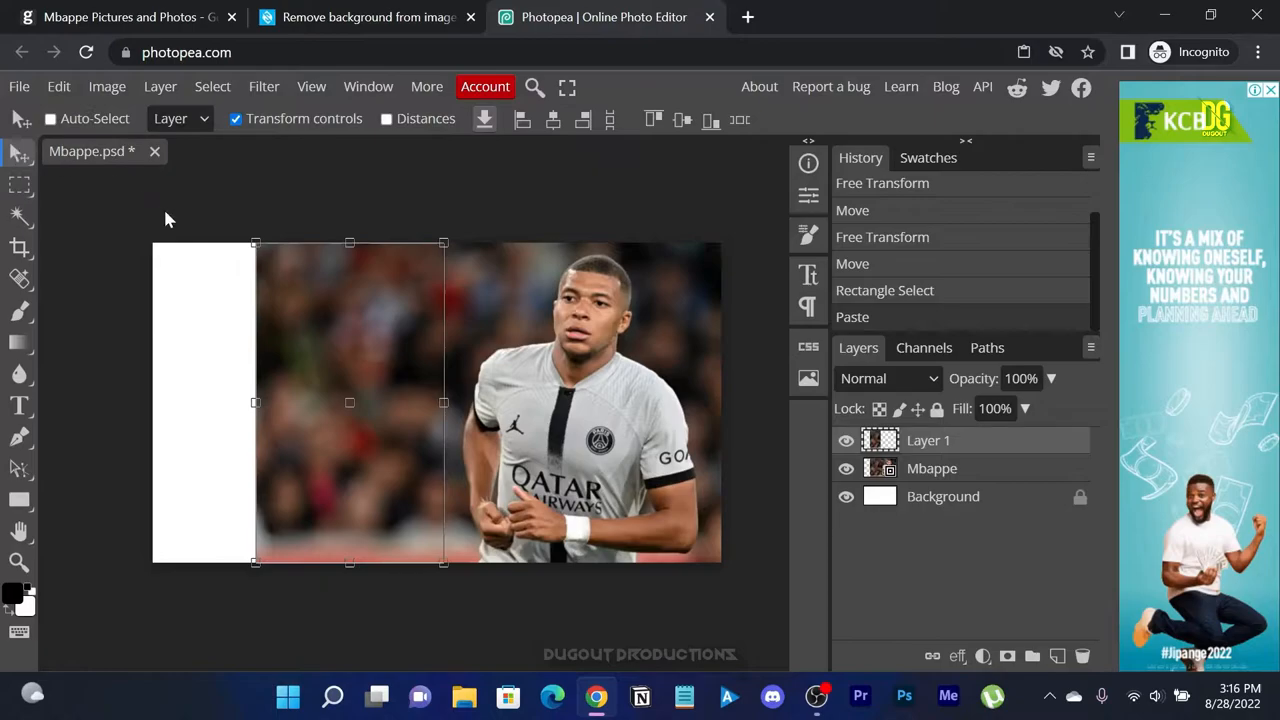
mouse_move(255, 405)
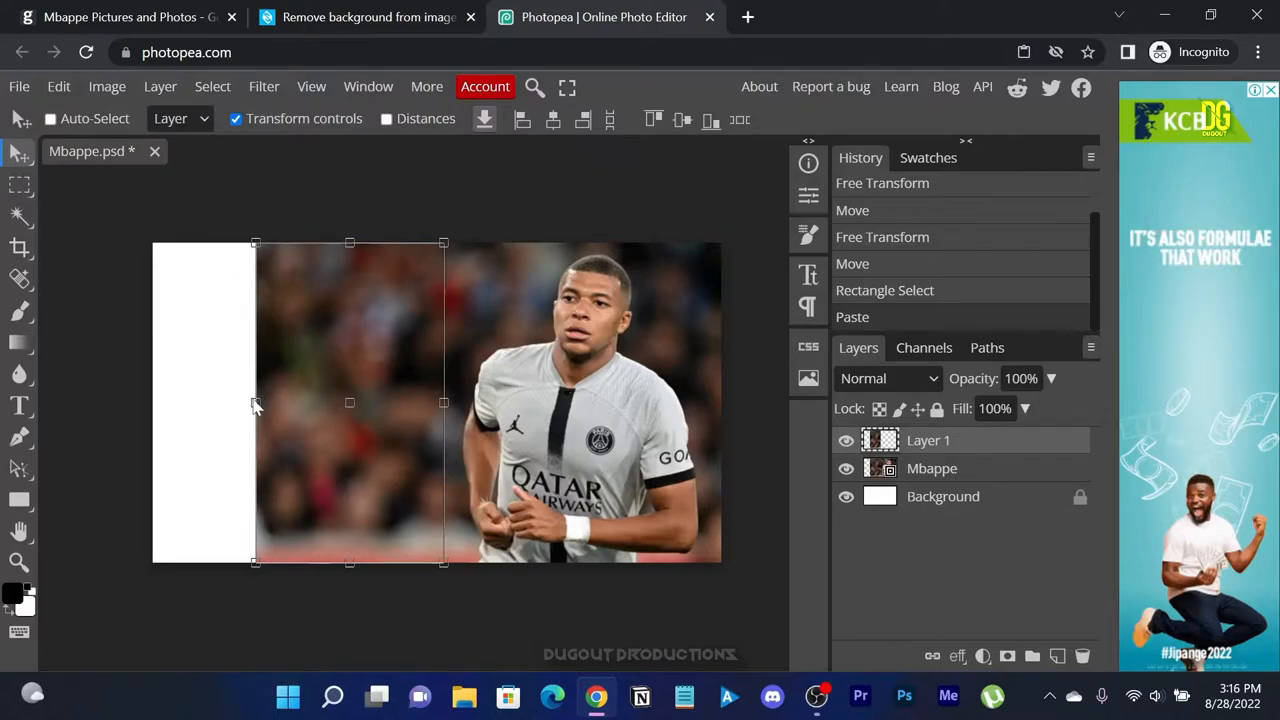
drag(255, 403, 205, 403)
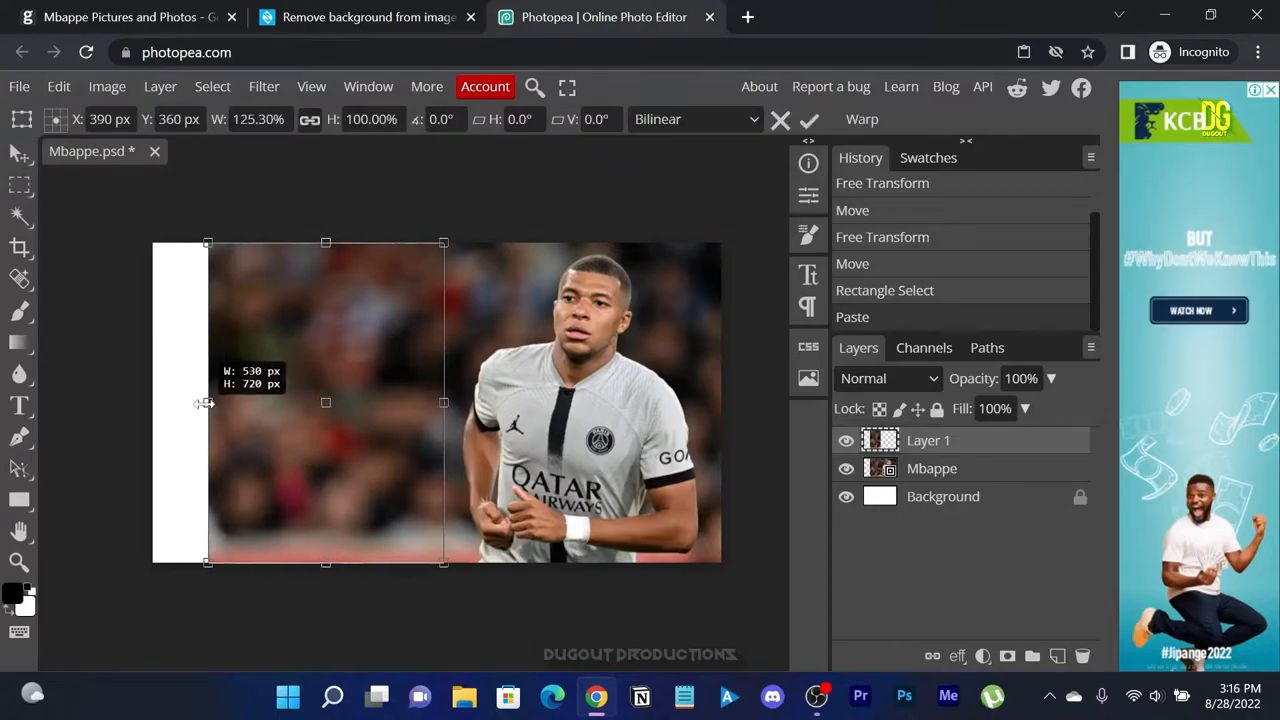
drag(207, 402, 150, 402)
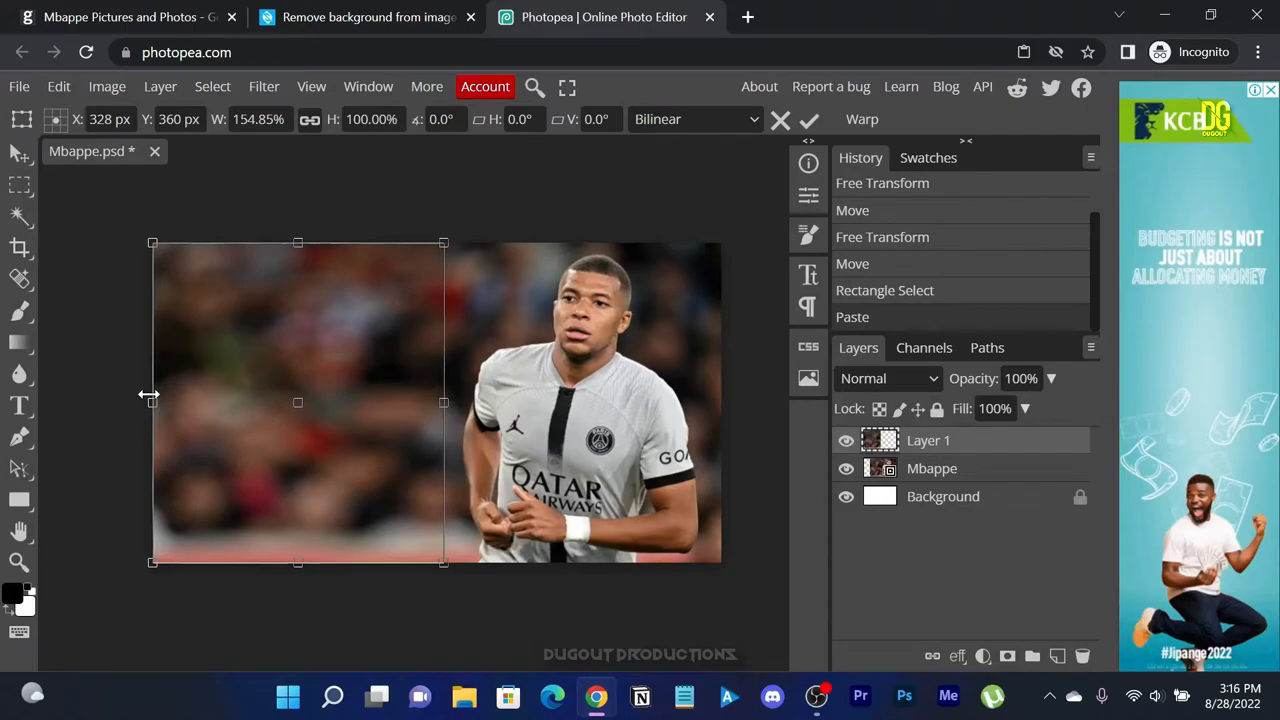
click(809, 119)
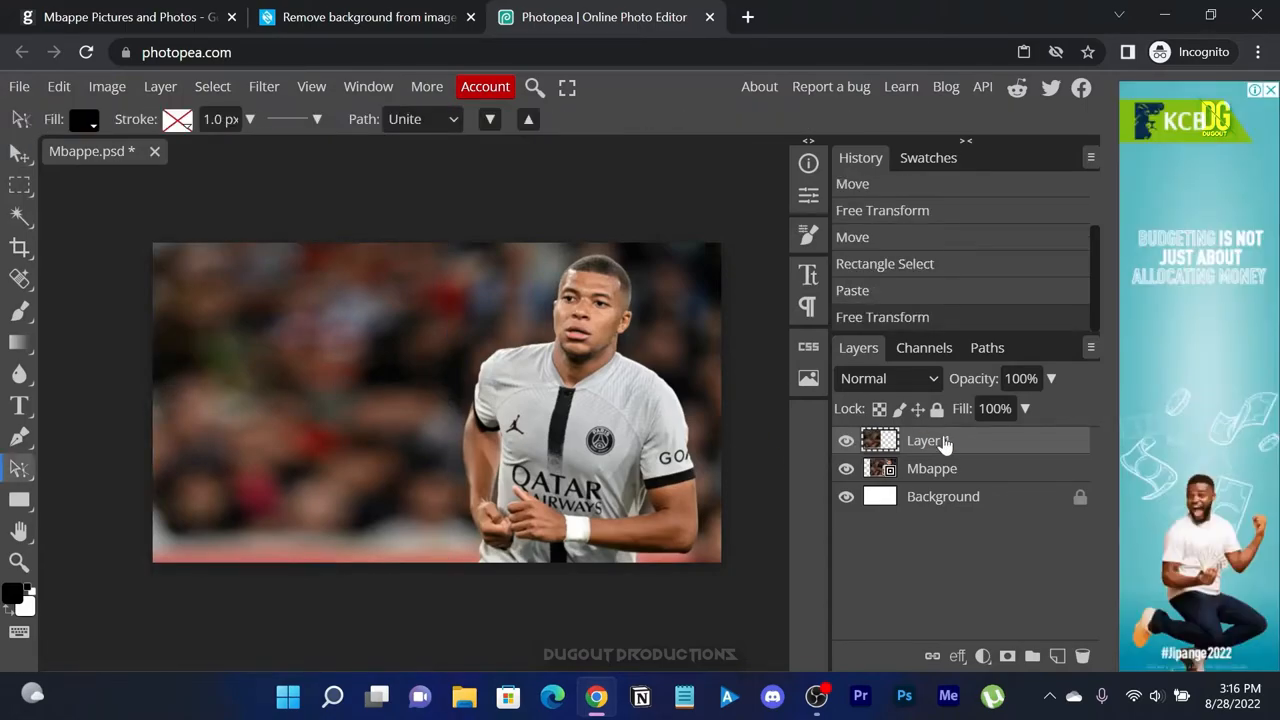
- Put the player in a new Cut Out folder and scale the cutout to about 185%
right_click(927, 440)
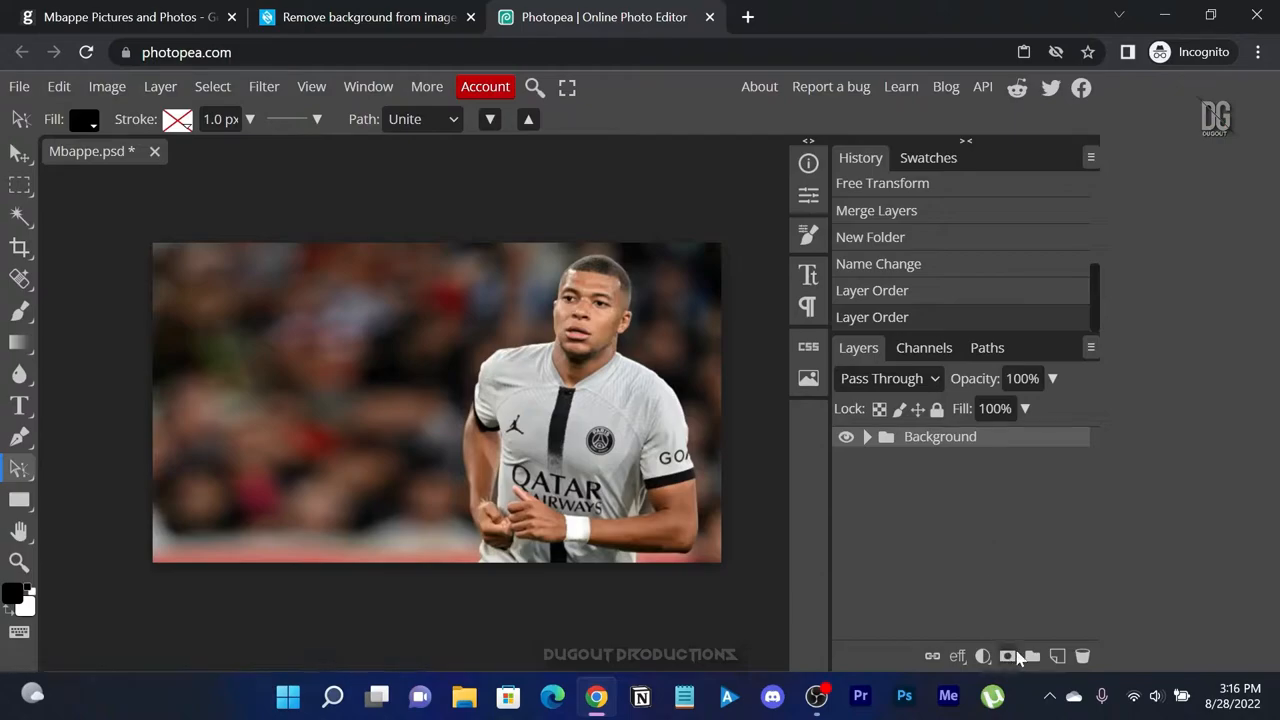
click(1031, 656)
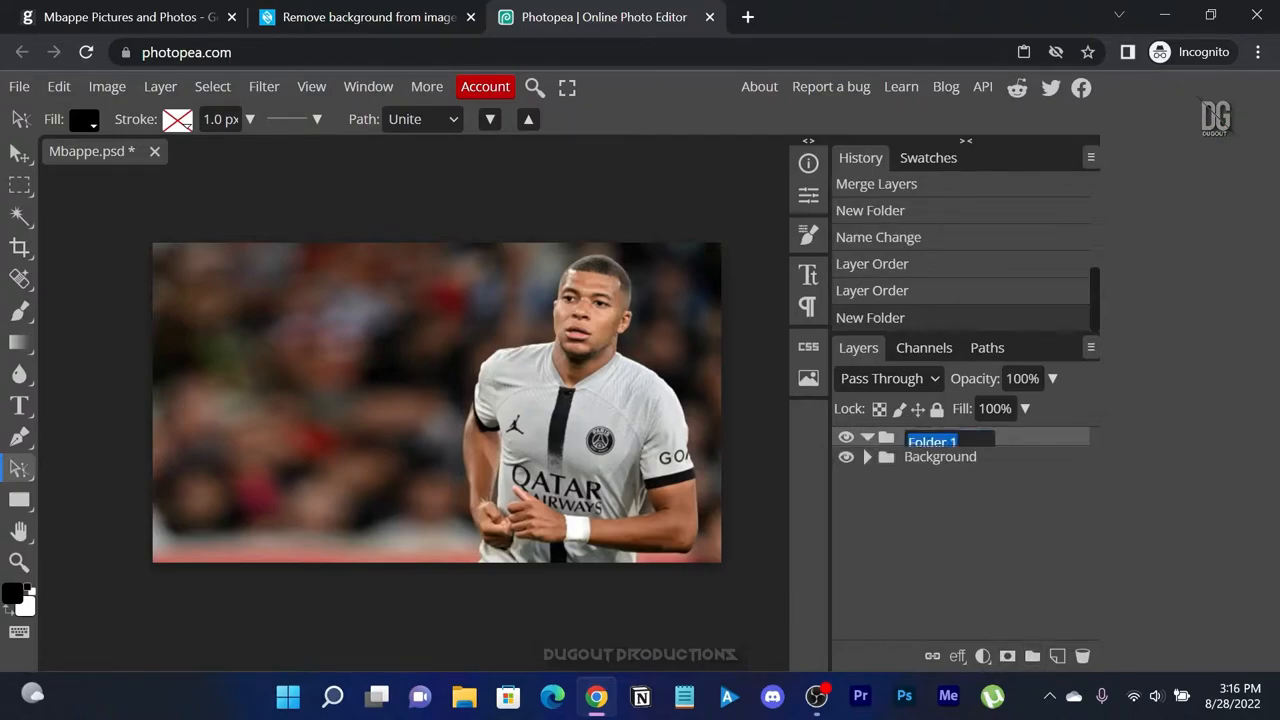
text(Cut Out)
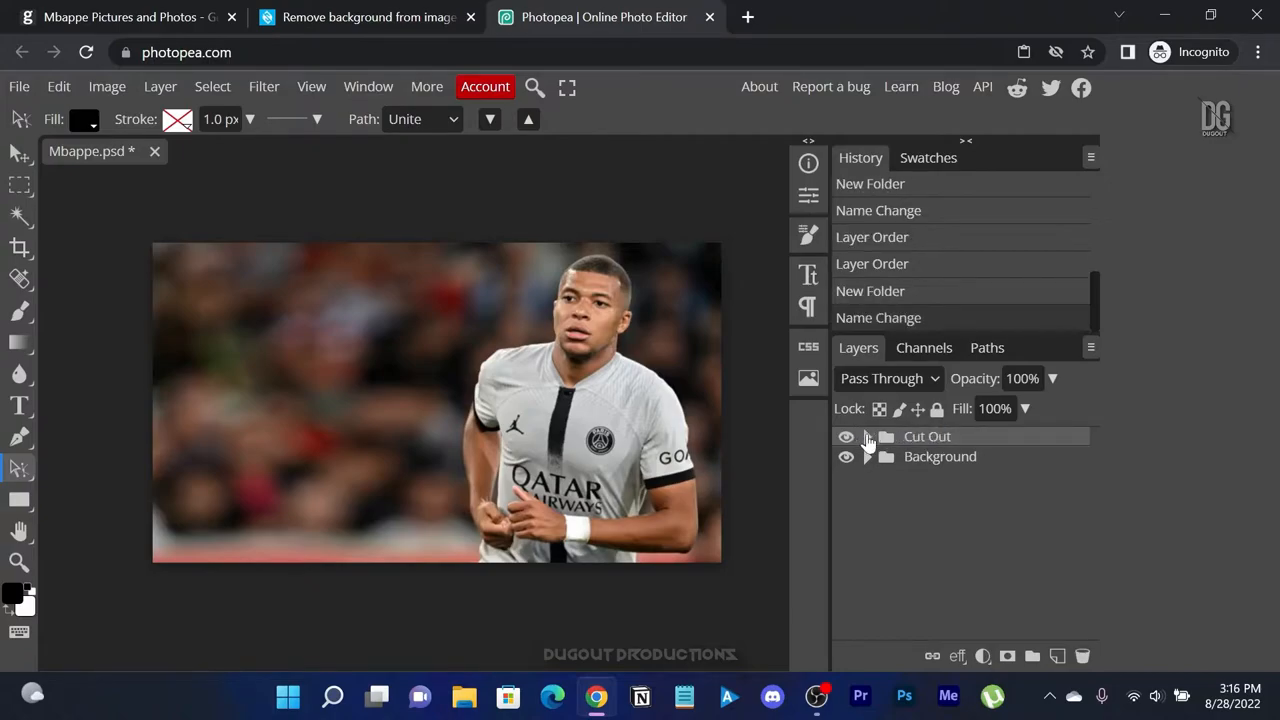
mouse_move(460, 340)
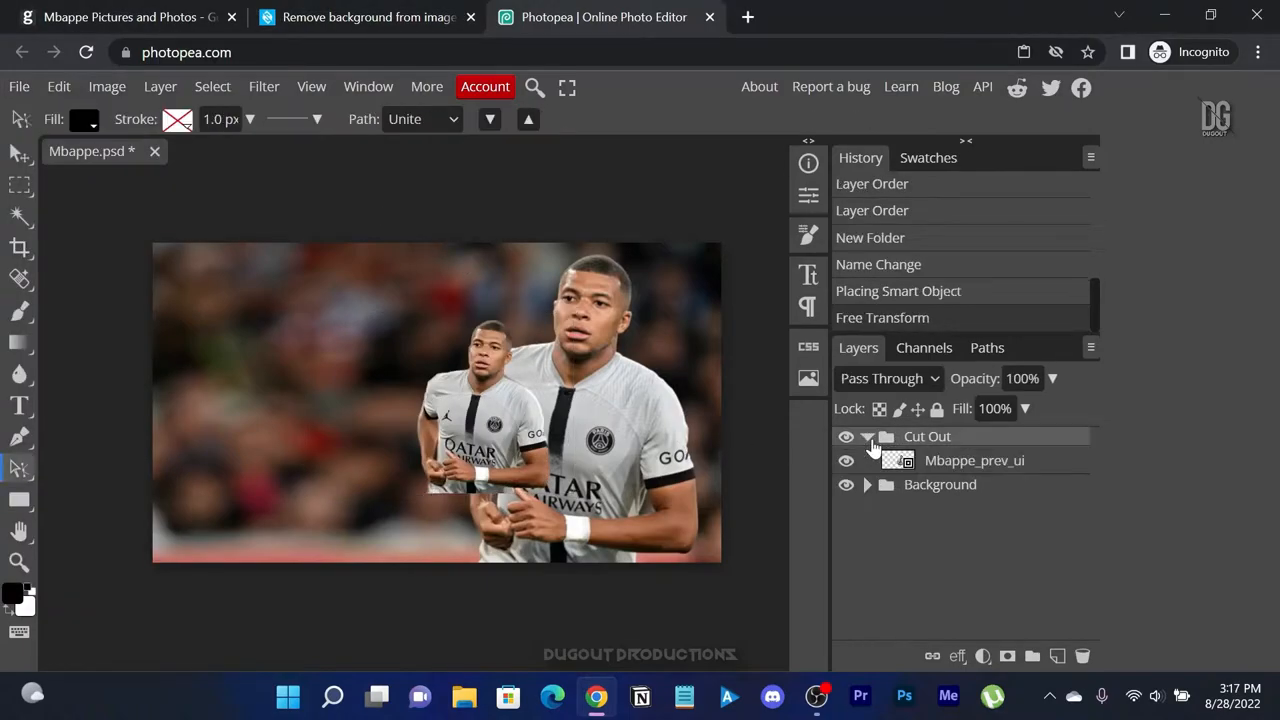
click(974, 460)
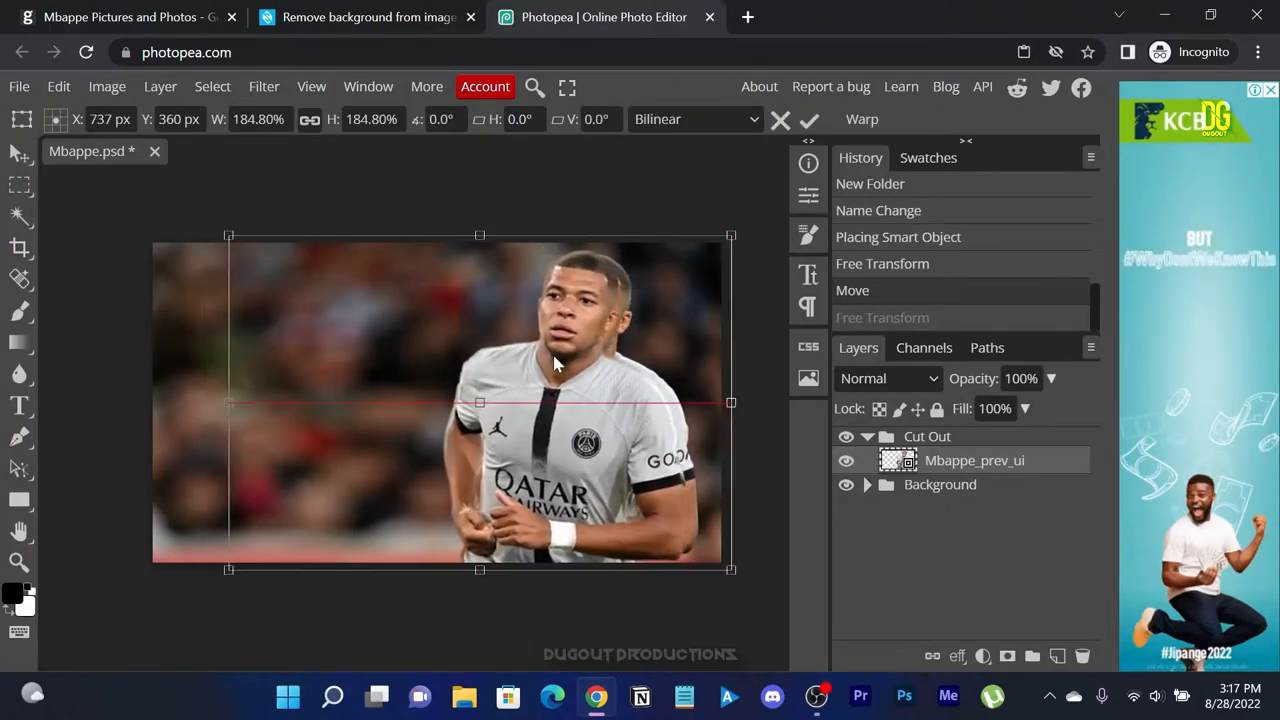
drag(480, 402, 514, 402)
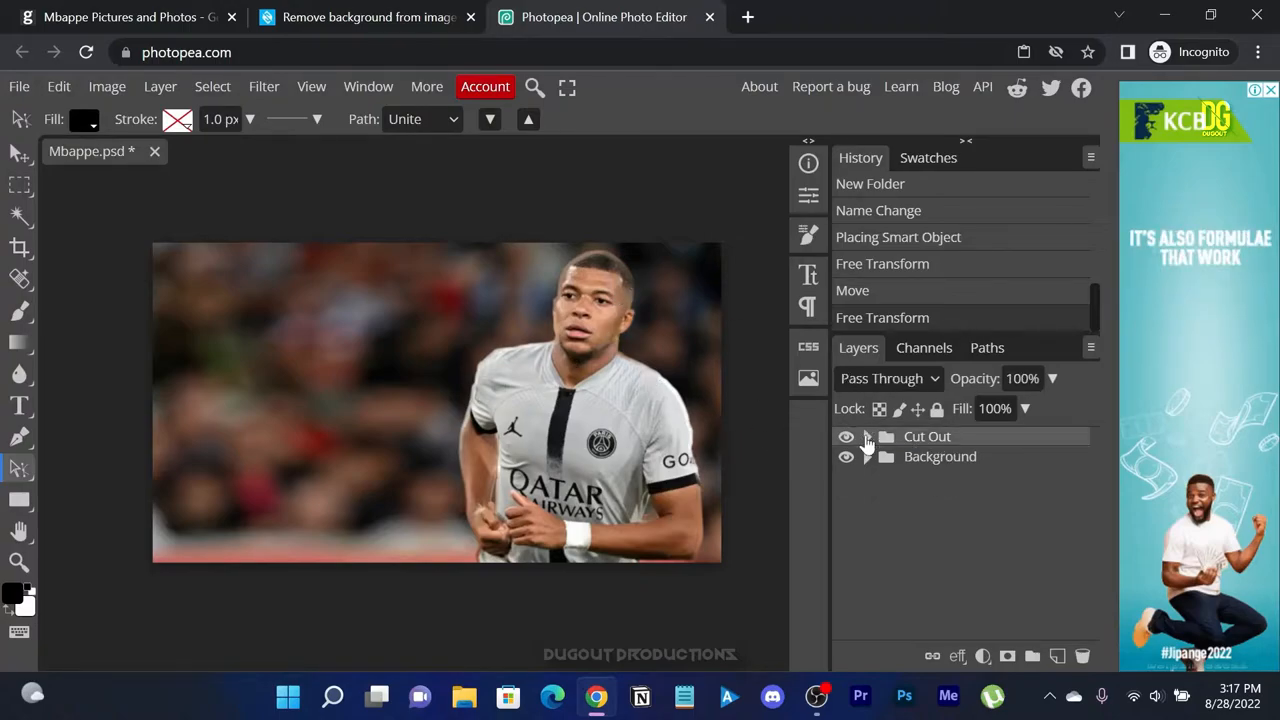
- Apply Brightness/Contrast to the background photo layer: brightness 10, contrast 70
click(867, 456)
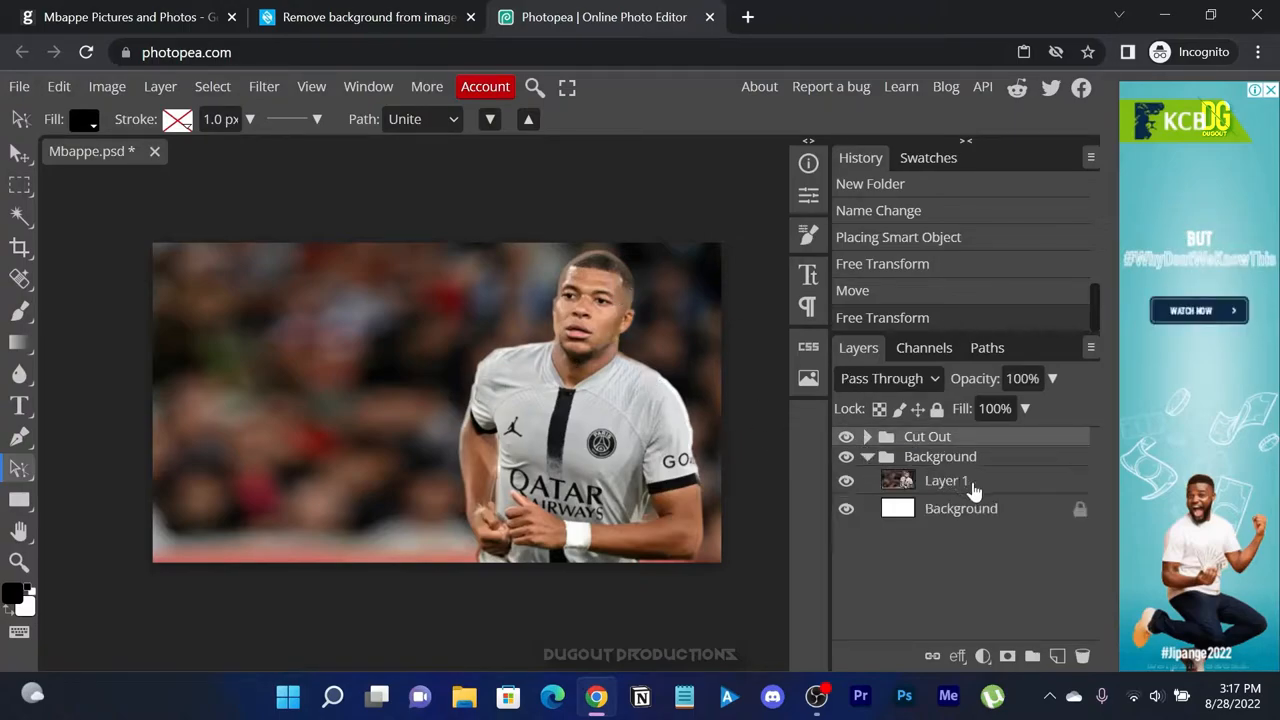
click(946, 480)
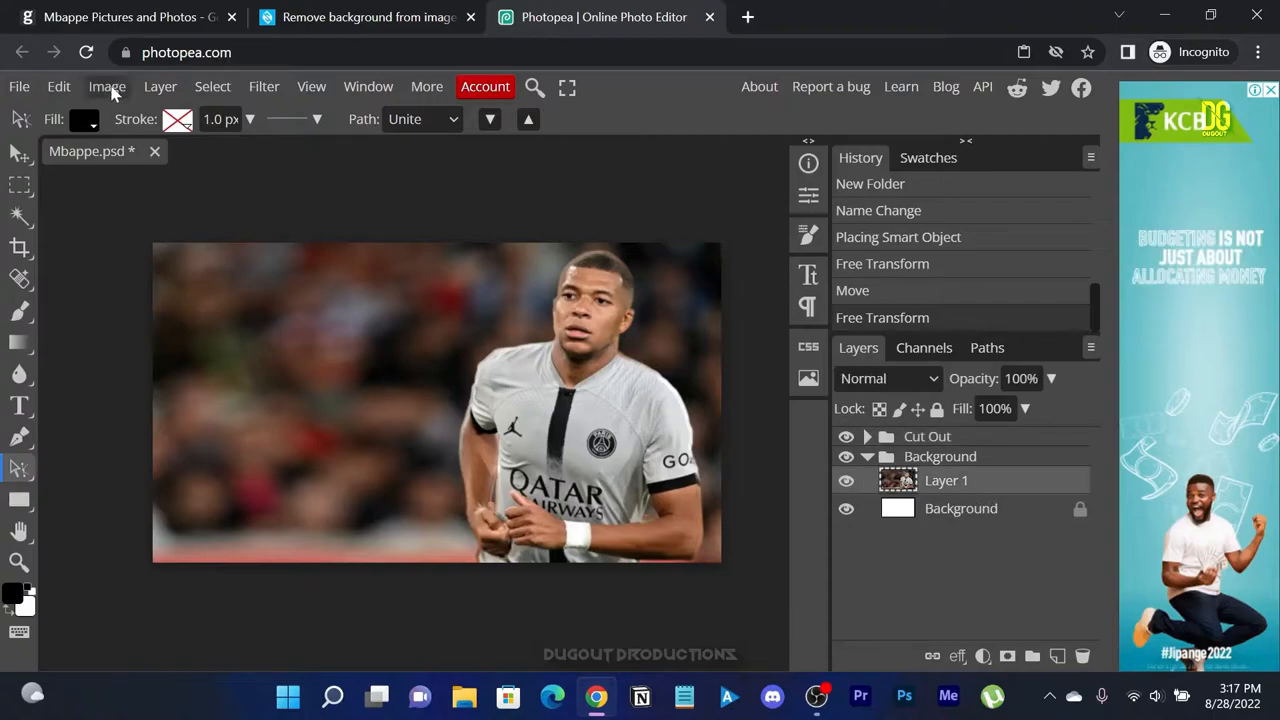
click(107, 86)
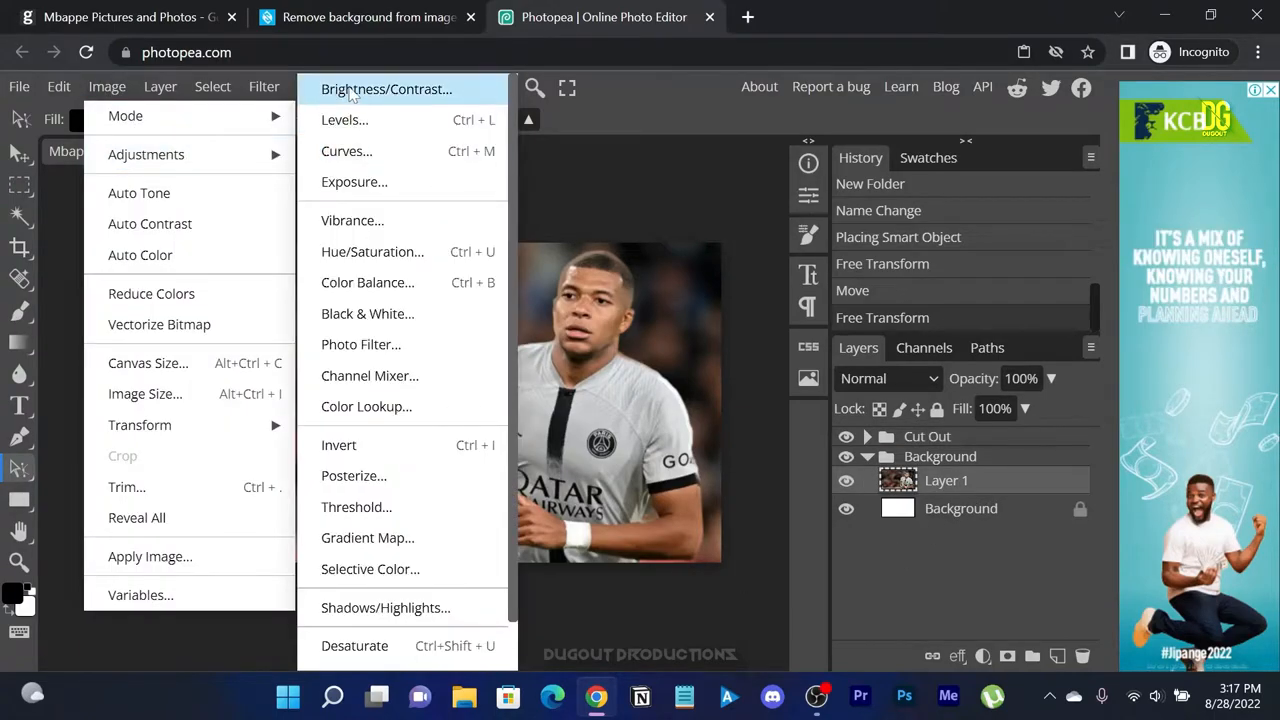
click(386, 89)
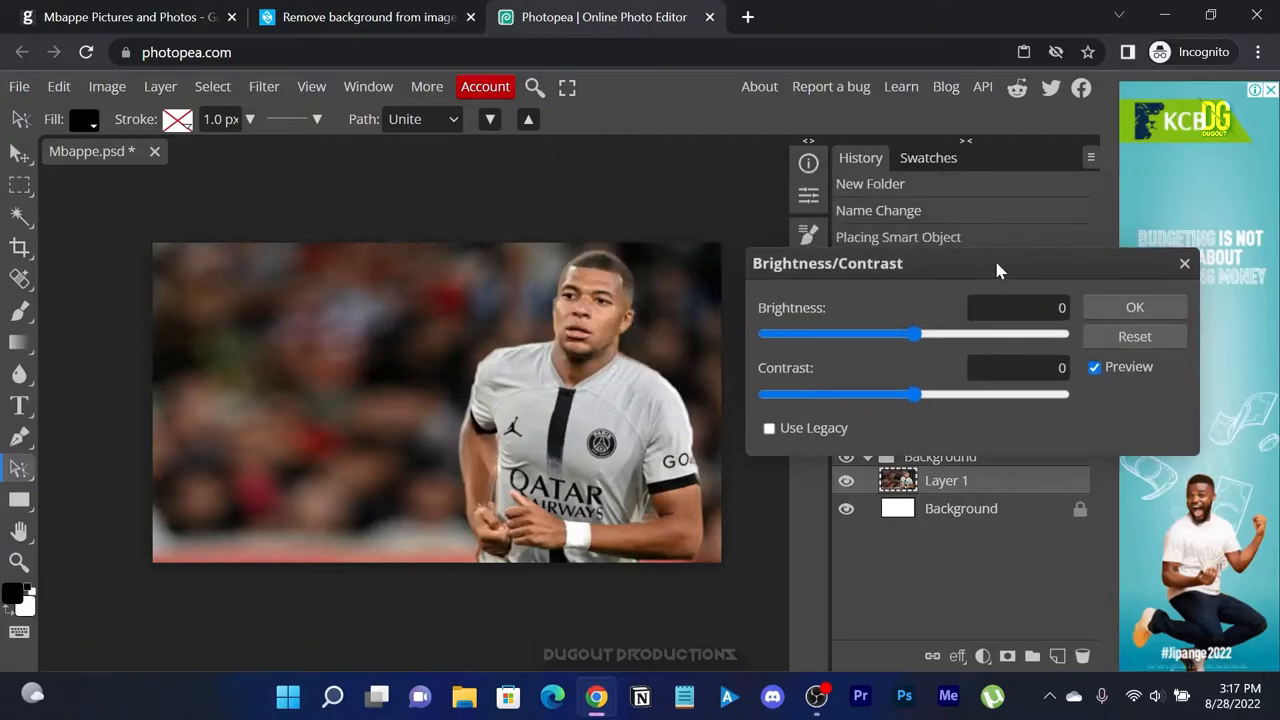
drag(912, 394, 1007, 394)
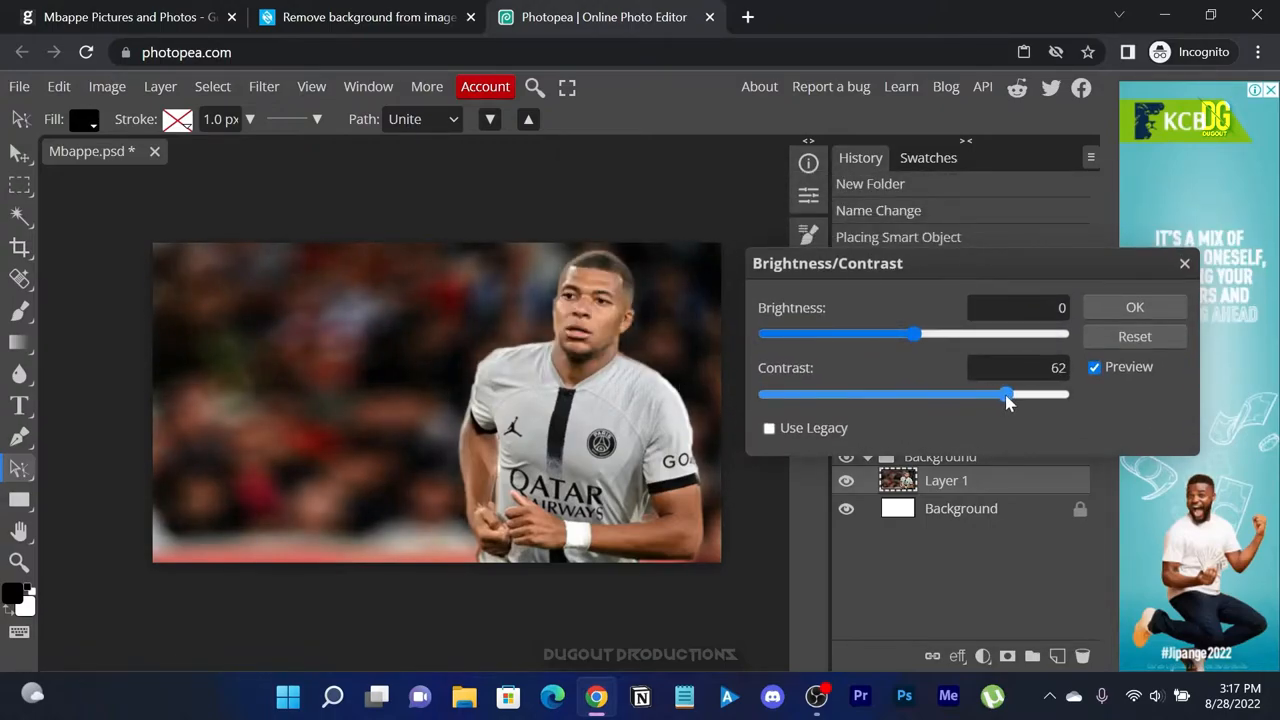
drag(1005, 394, 1015, 394)
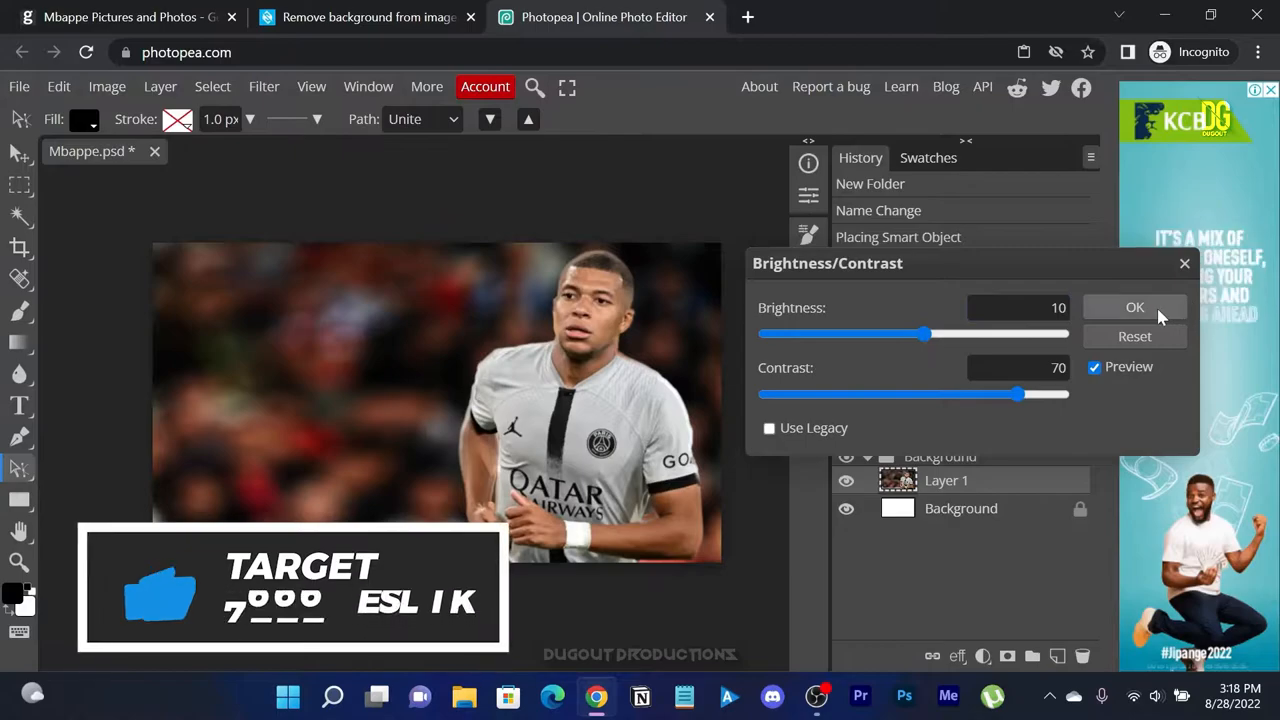
click(1135, 307)
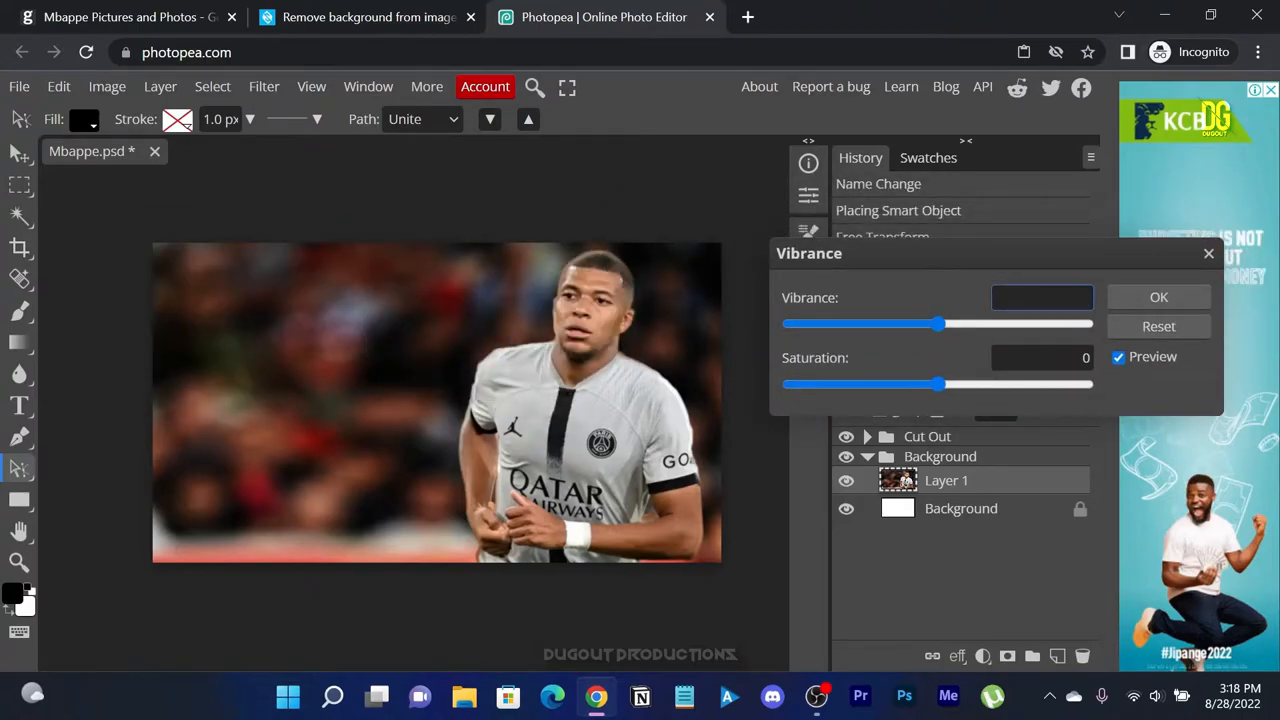
- Apply Vibrance 40 and saturation 10 to the background photo
drag(937, 323, 997, 323)
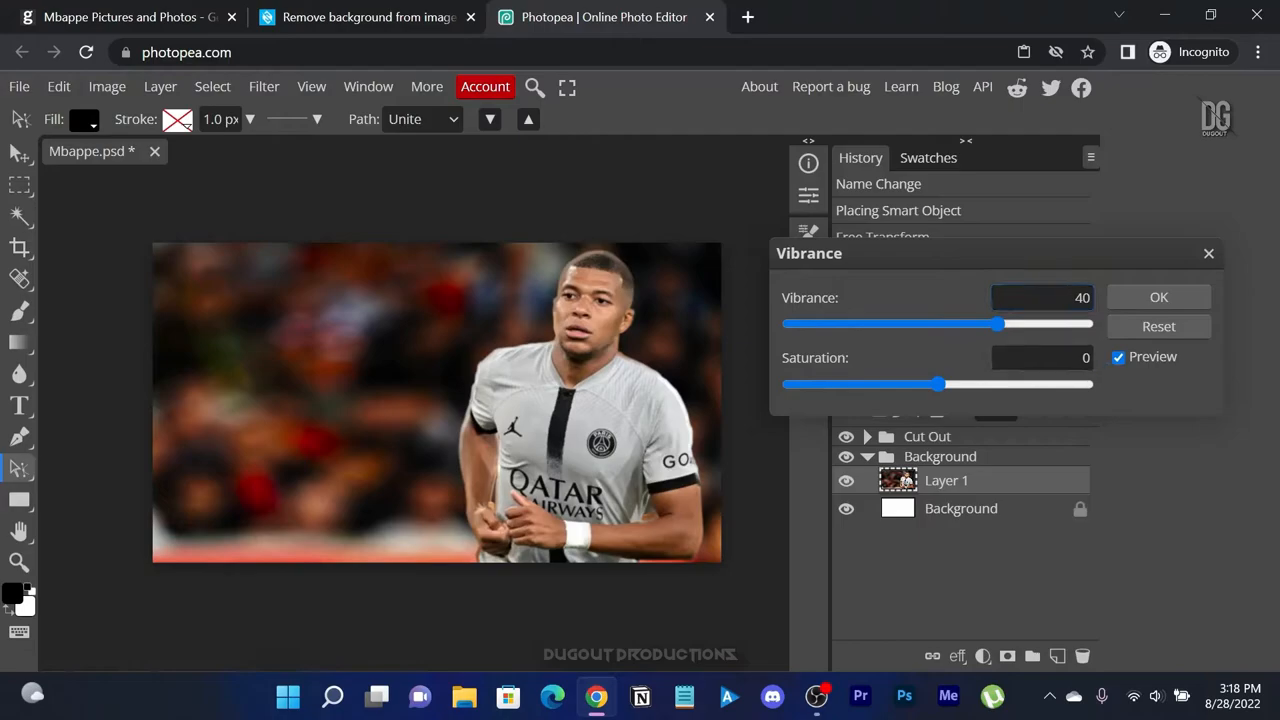
drag(937, 384, 951, 384)
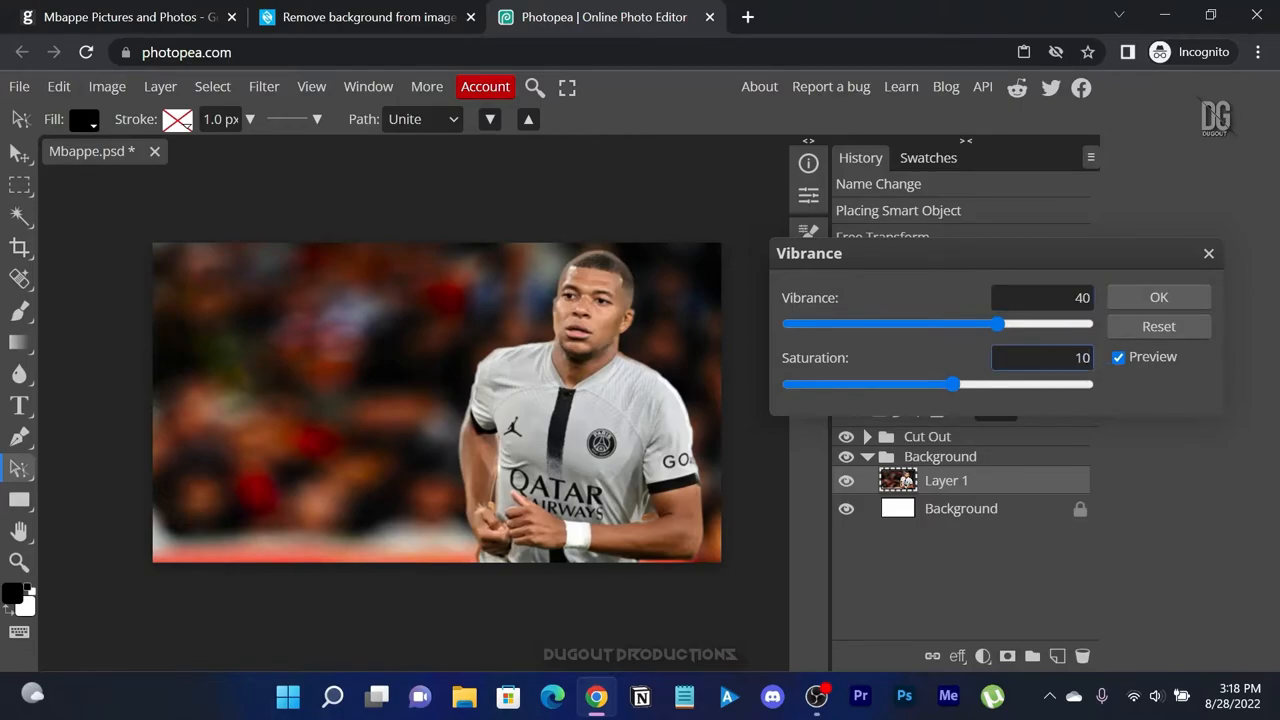
click(1158, 297)
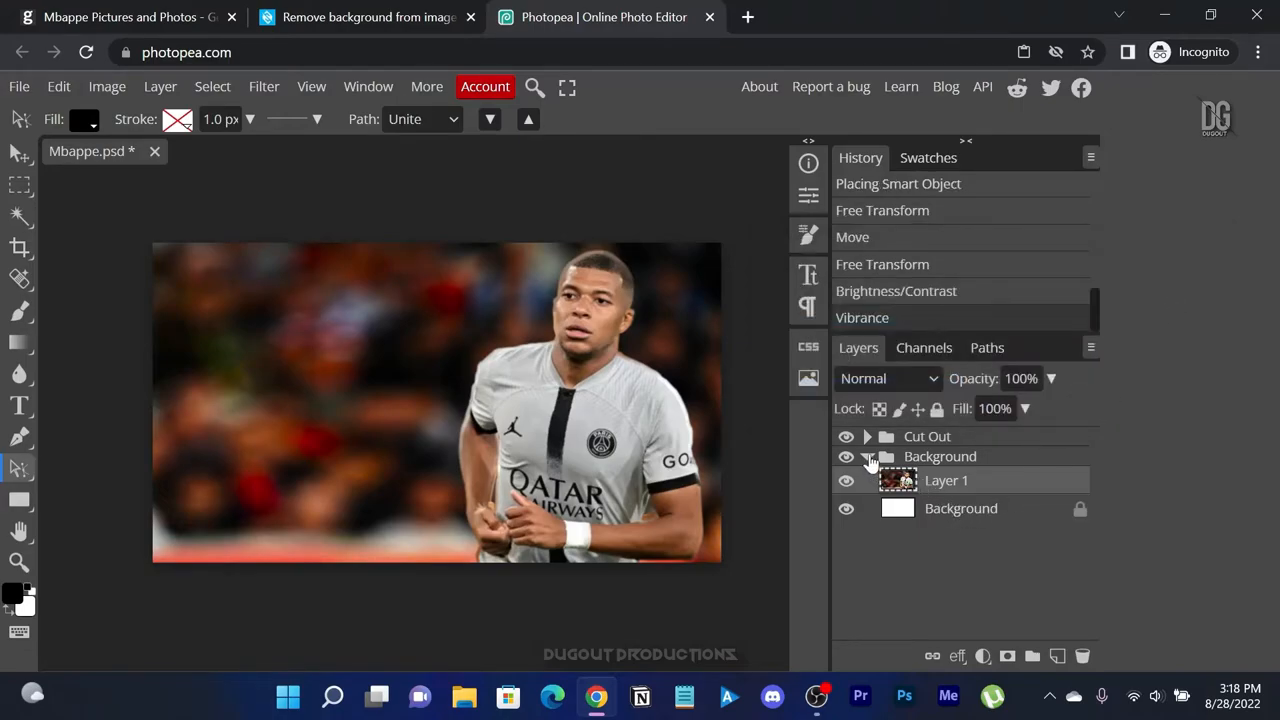
- Apply Brightness/Contrast to the Mbappe_prev_ui cutout with contrast 60 and brightness 7
click(866, 457)
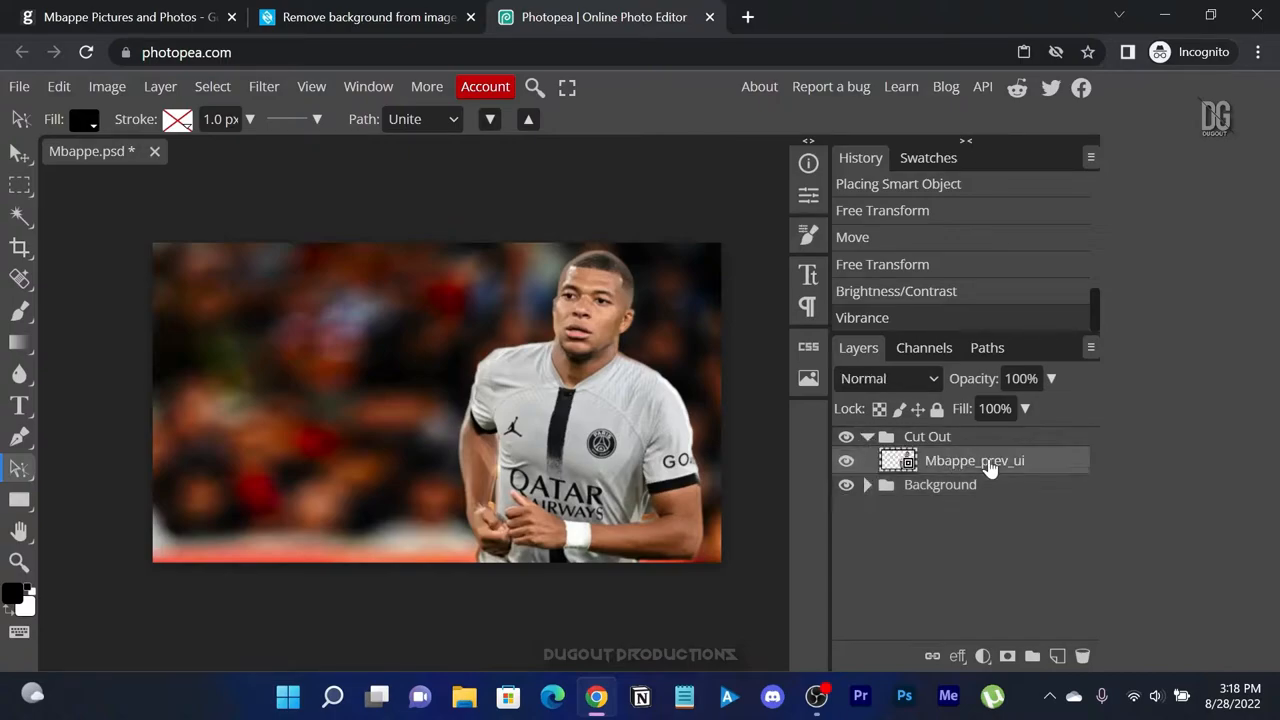
click(107, 86)
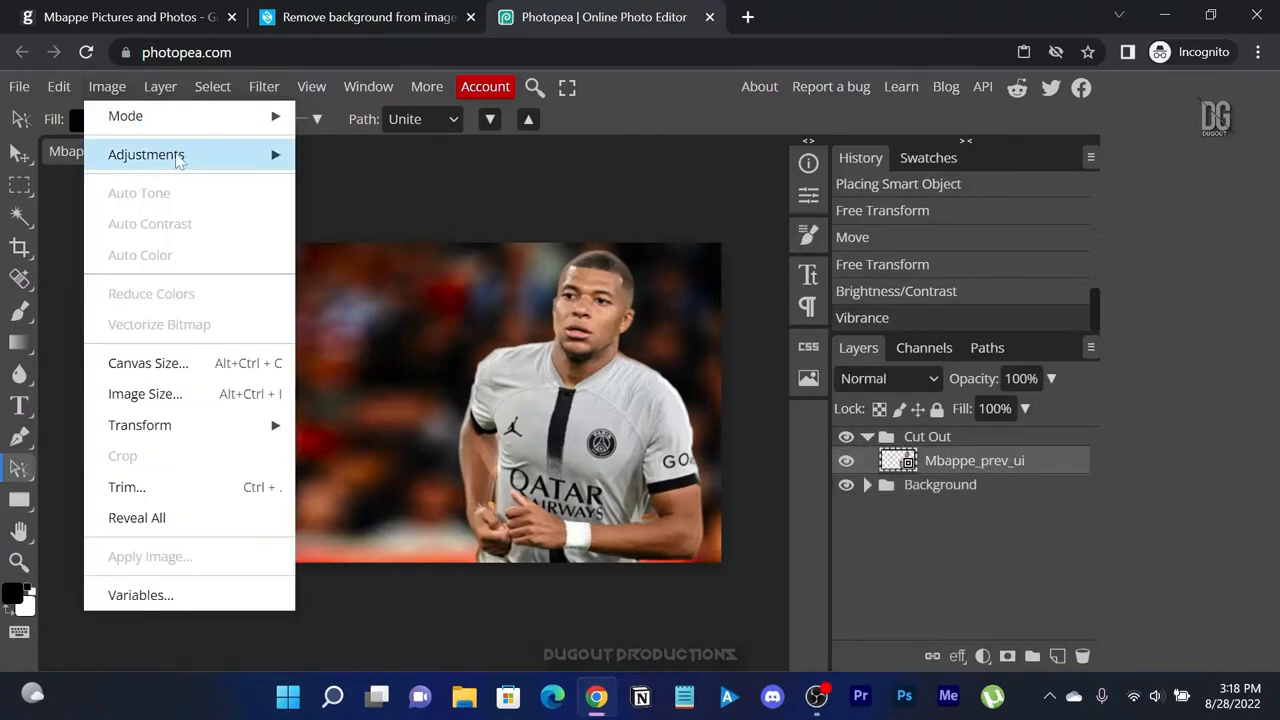
click(896, 291)
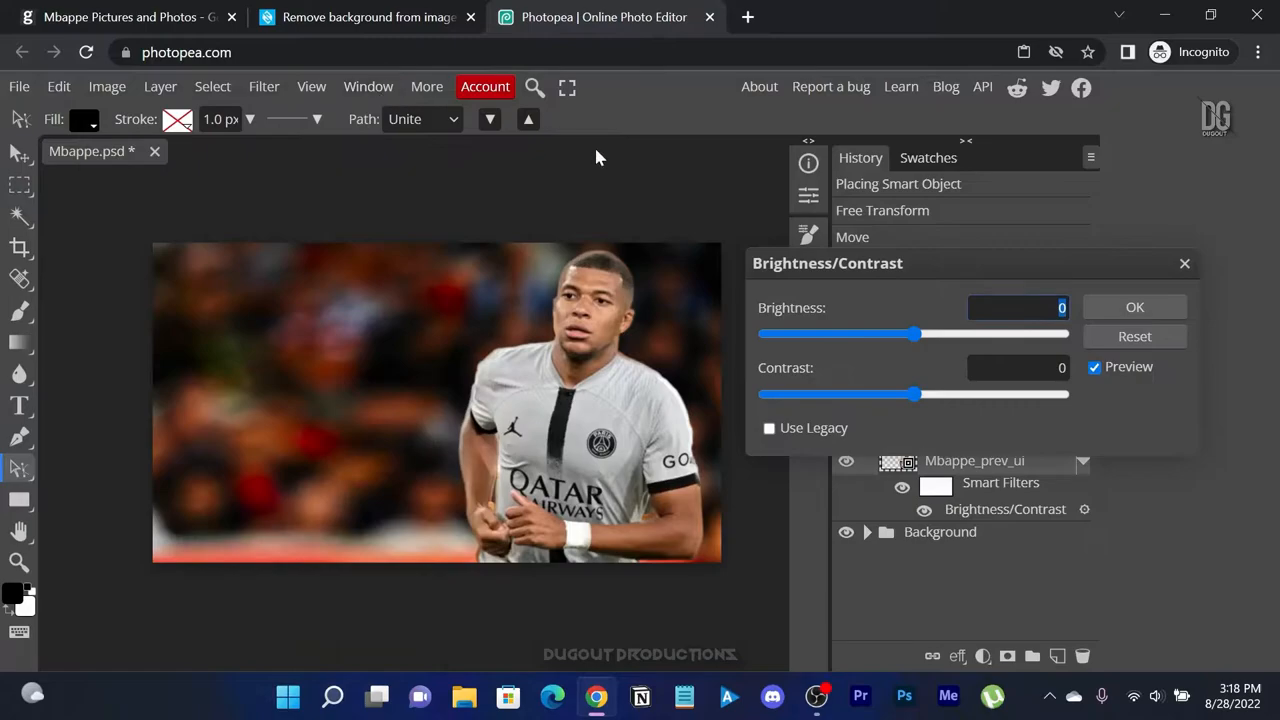
drag(913, 394, 968, 394)
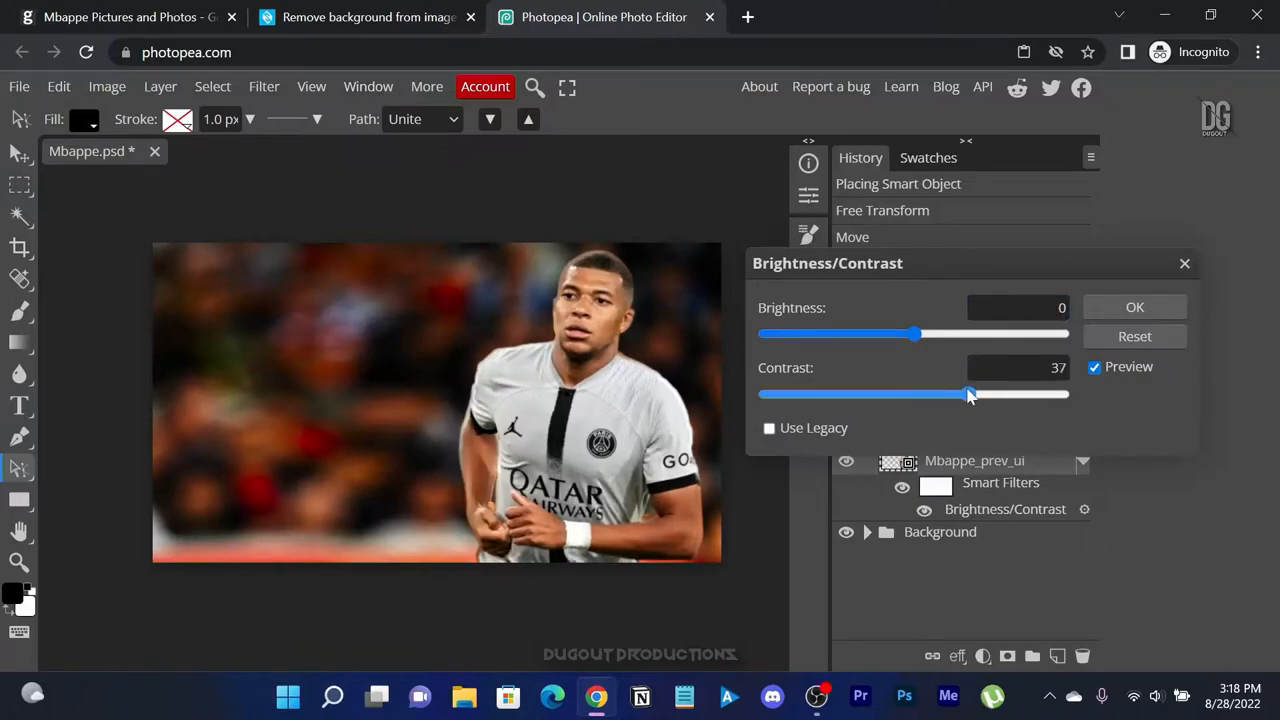
drag(968, 394, 1003, 394)
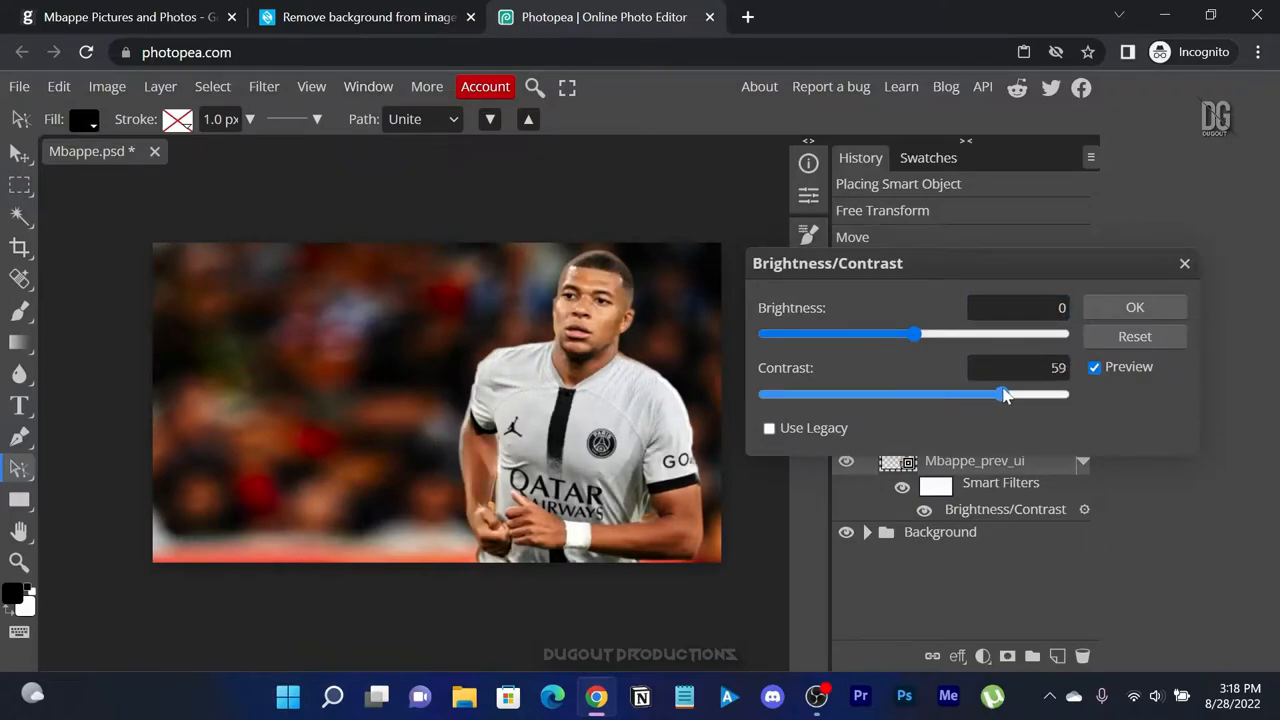
drag(995, 393, 1005, 393)
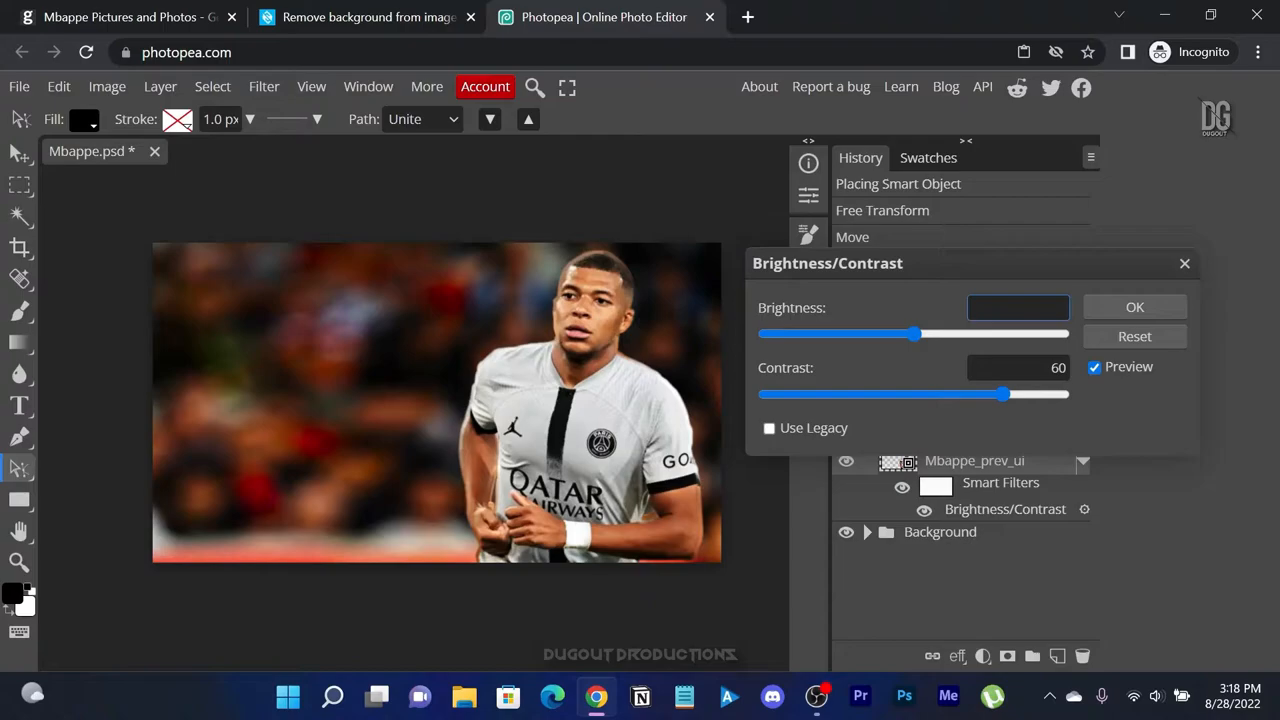
text(5)
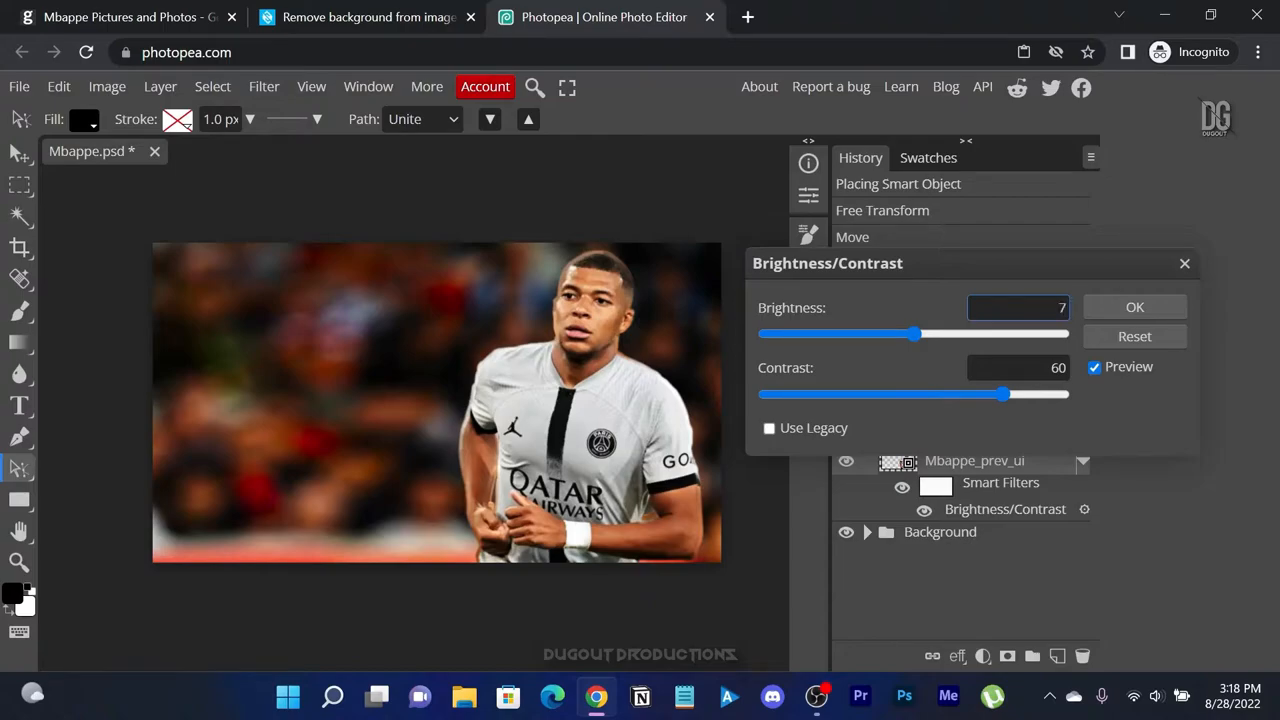
drag(913, 334, 923, 334)
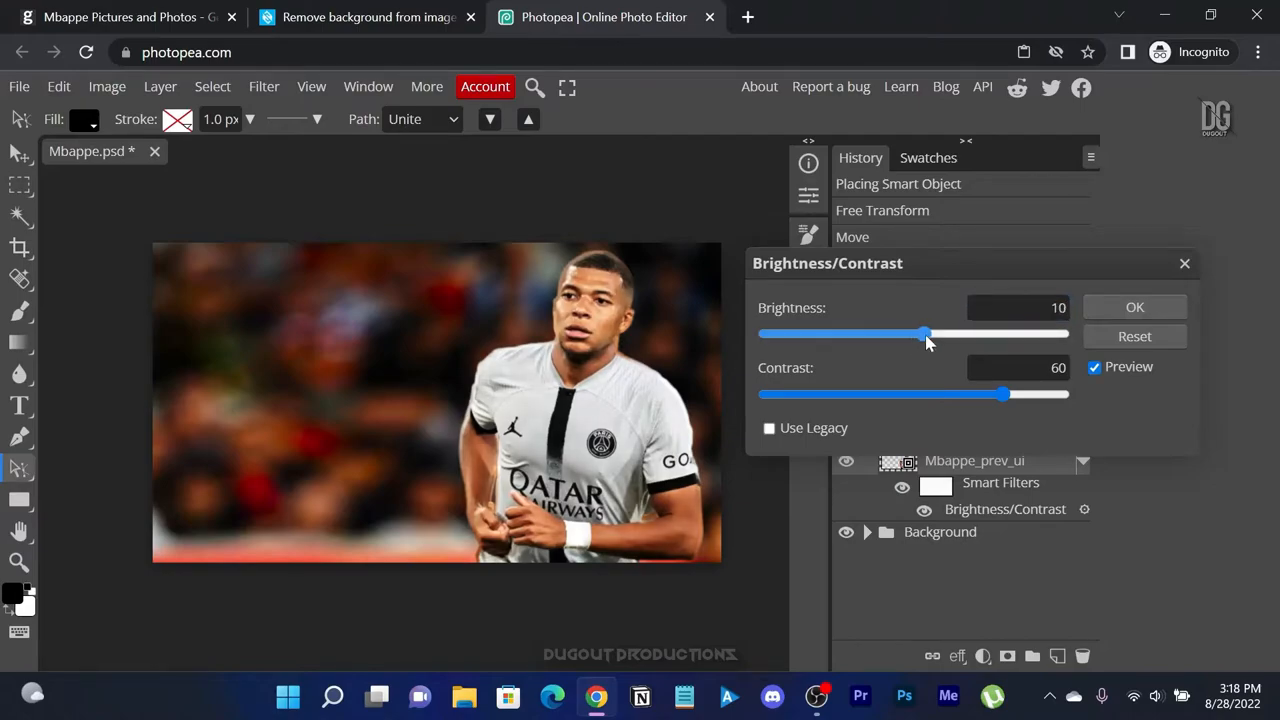
drag(925, 333, 920, 333)
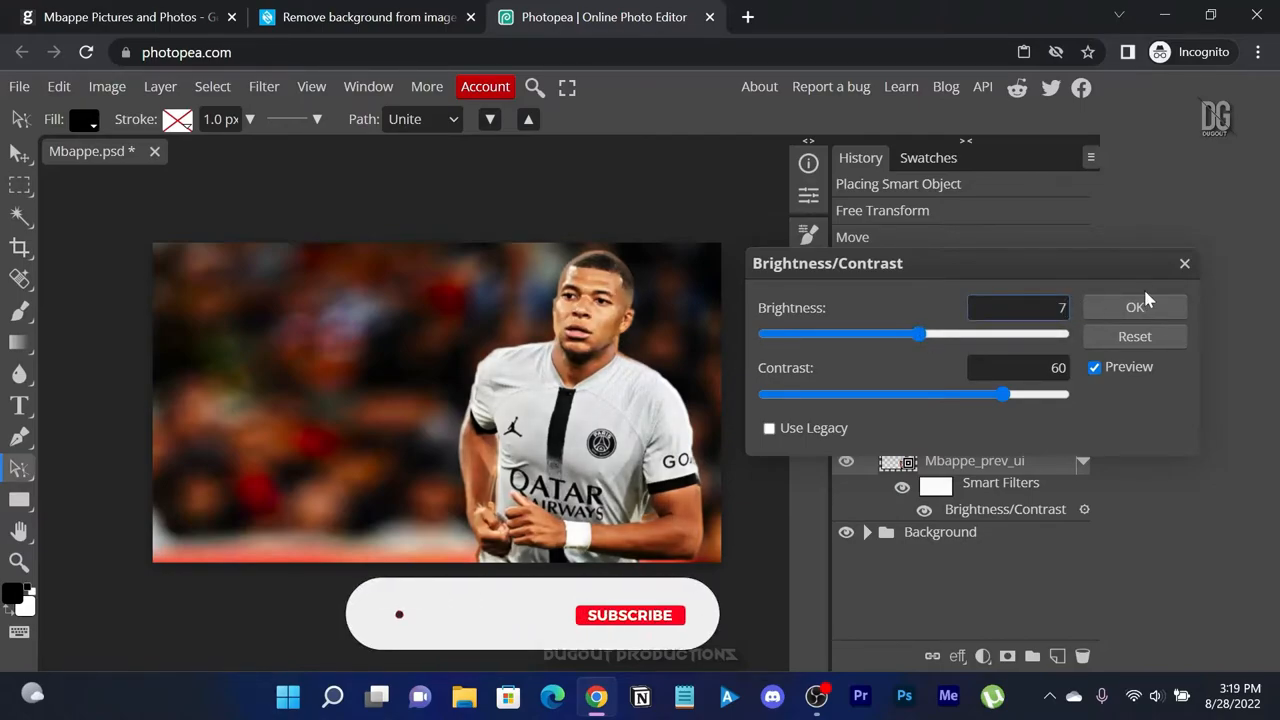
click(1134, 306)
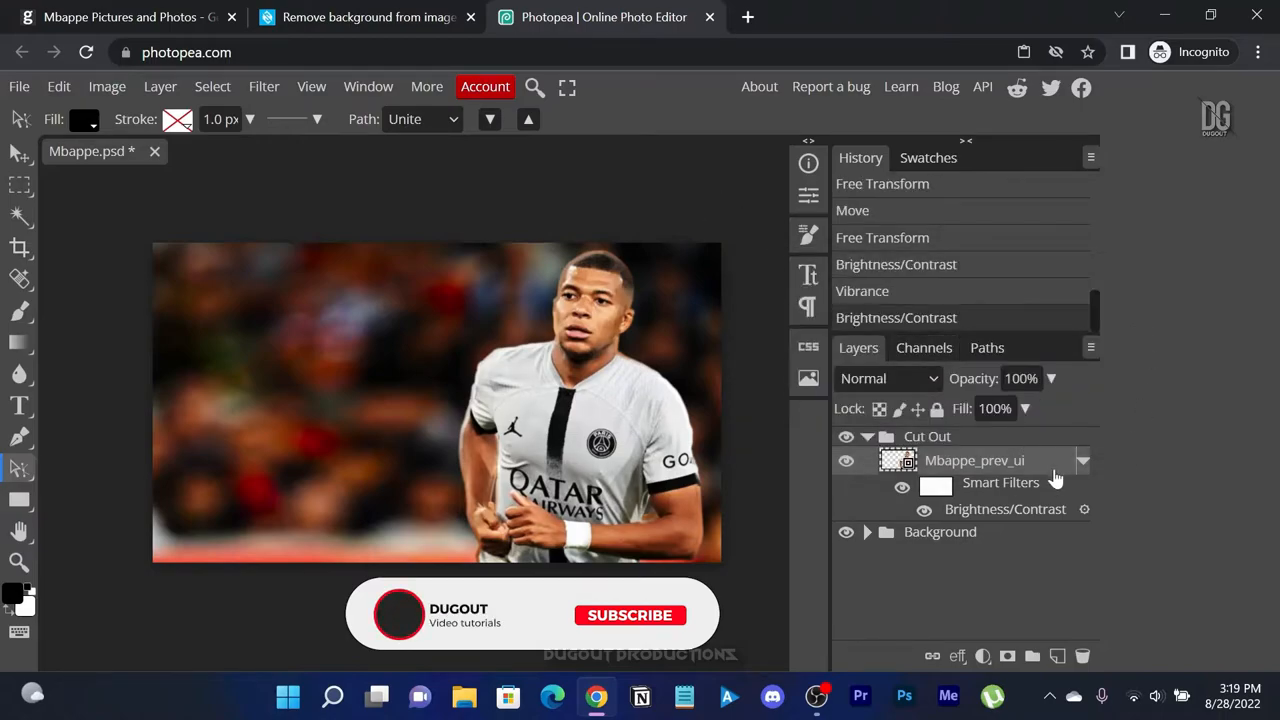
click(1083, 461)
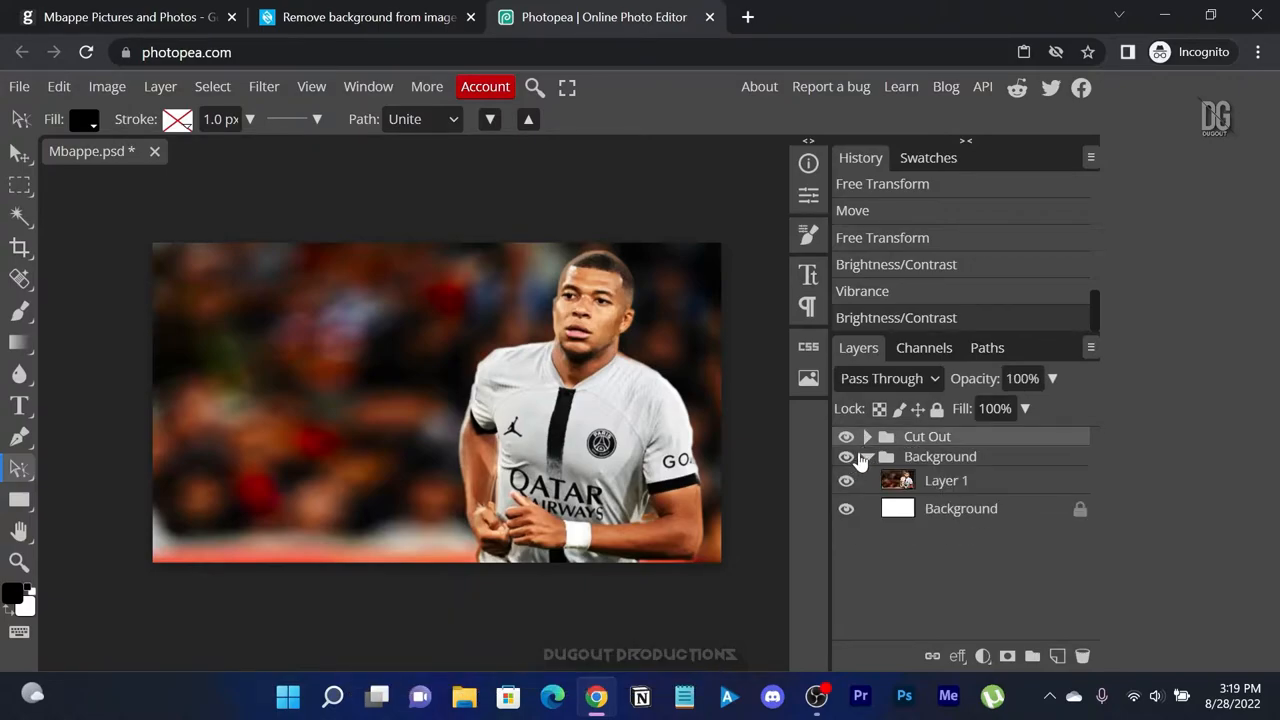
- Give the Mbappe cutout vibrance 20, saturation 4 and Sharpen More
click(866, 456)
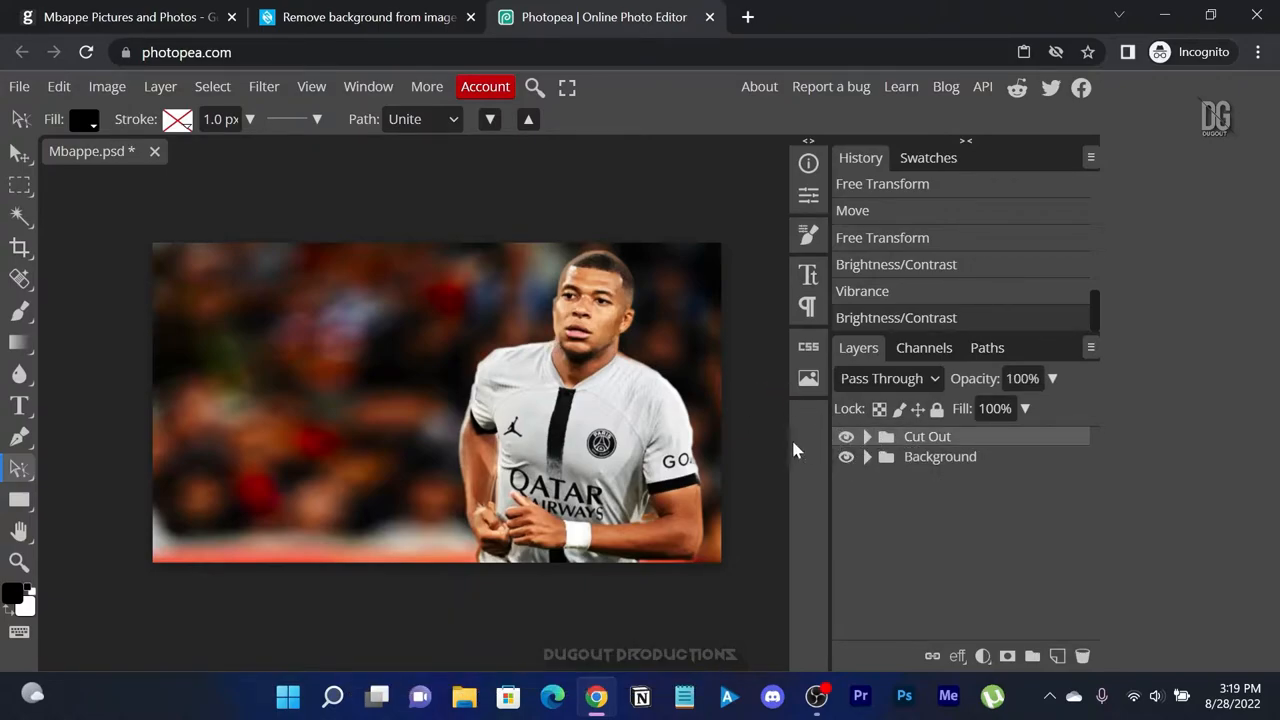
click(866, 436)
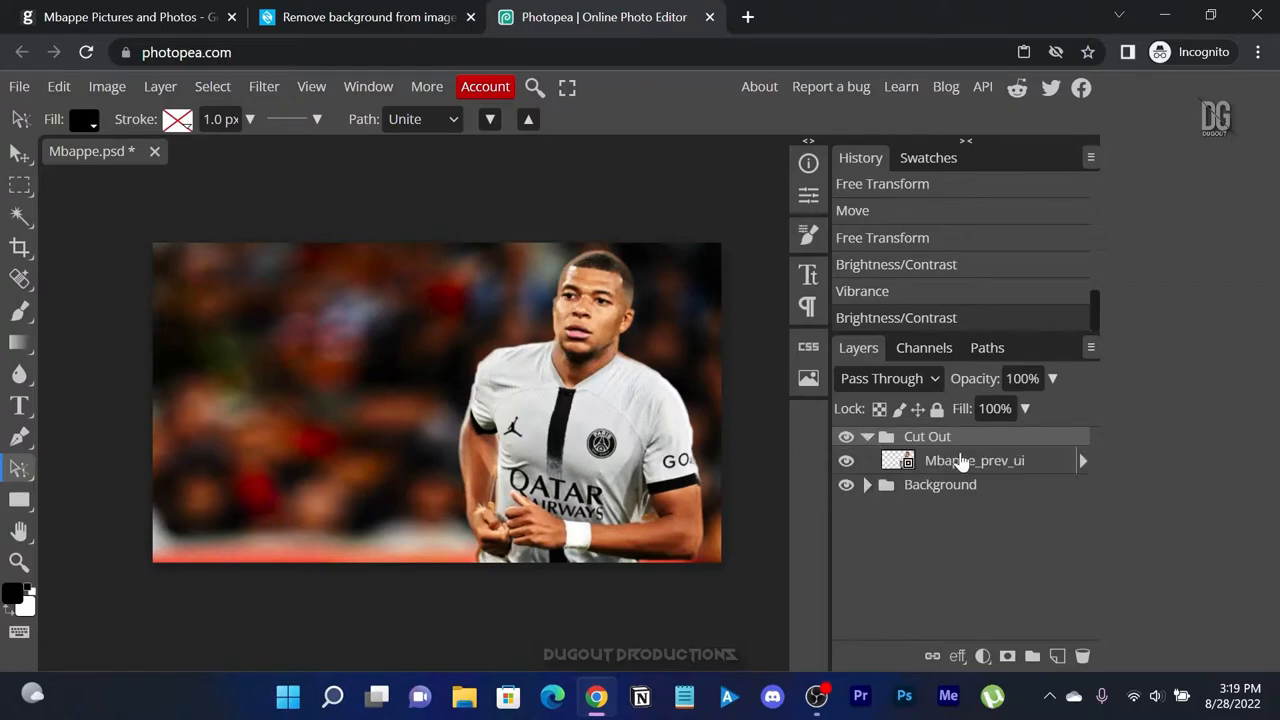
click(106, 86)
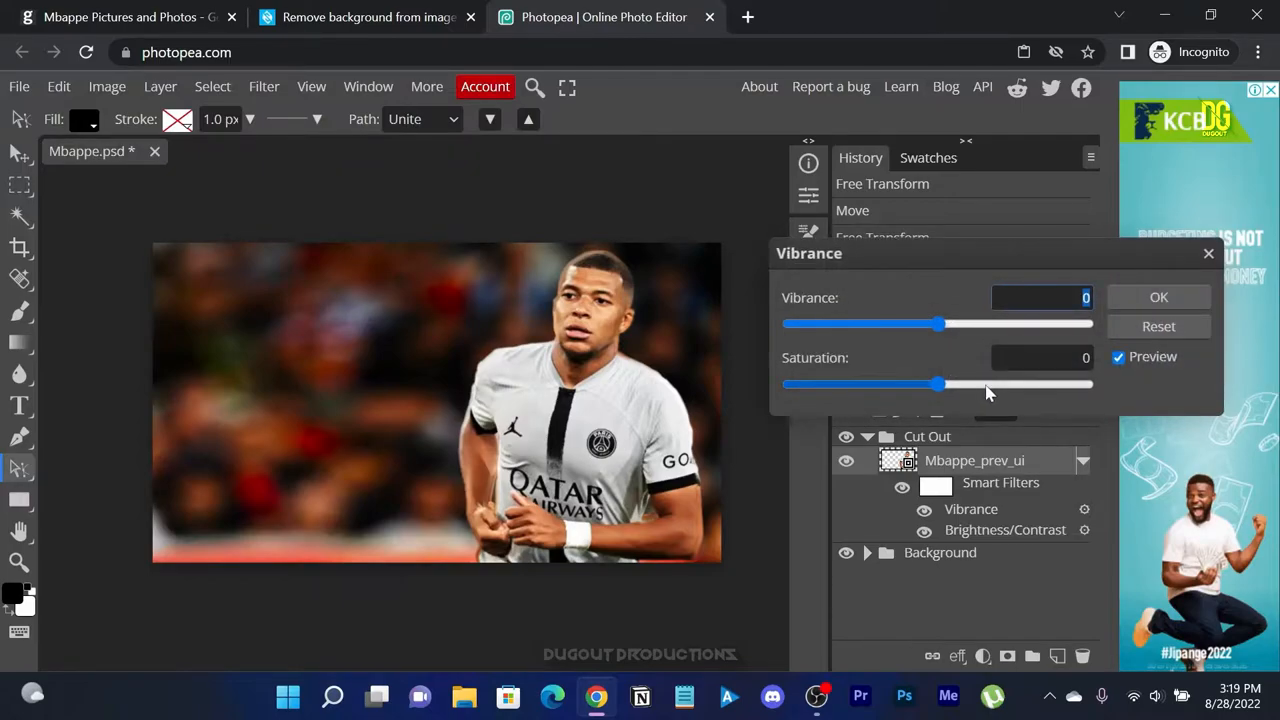
drag(937, 384, 987, 384)
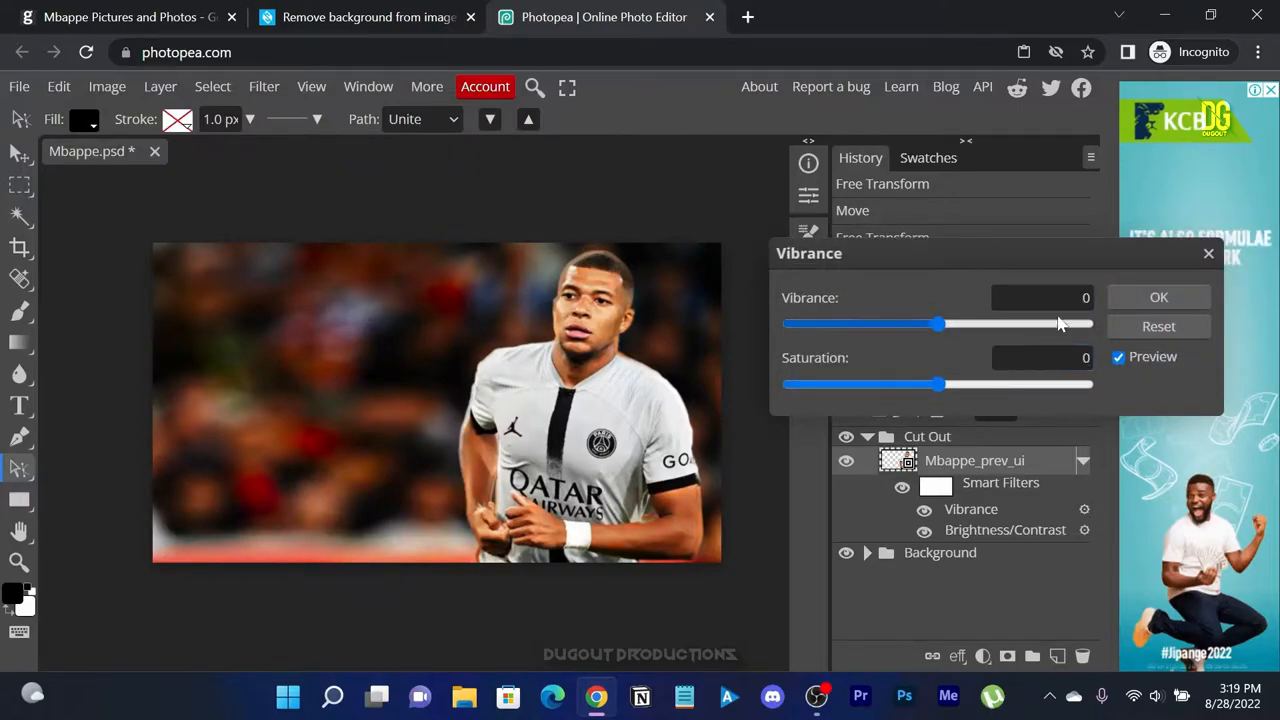
drag(937, 323, 967, 323)
text(4)
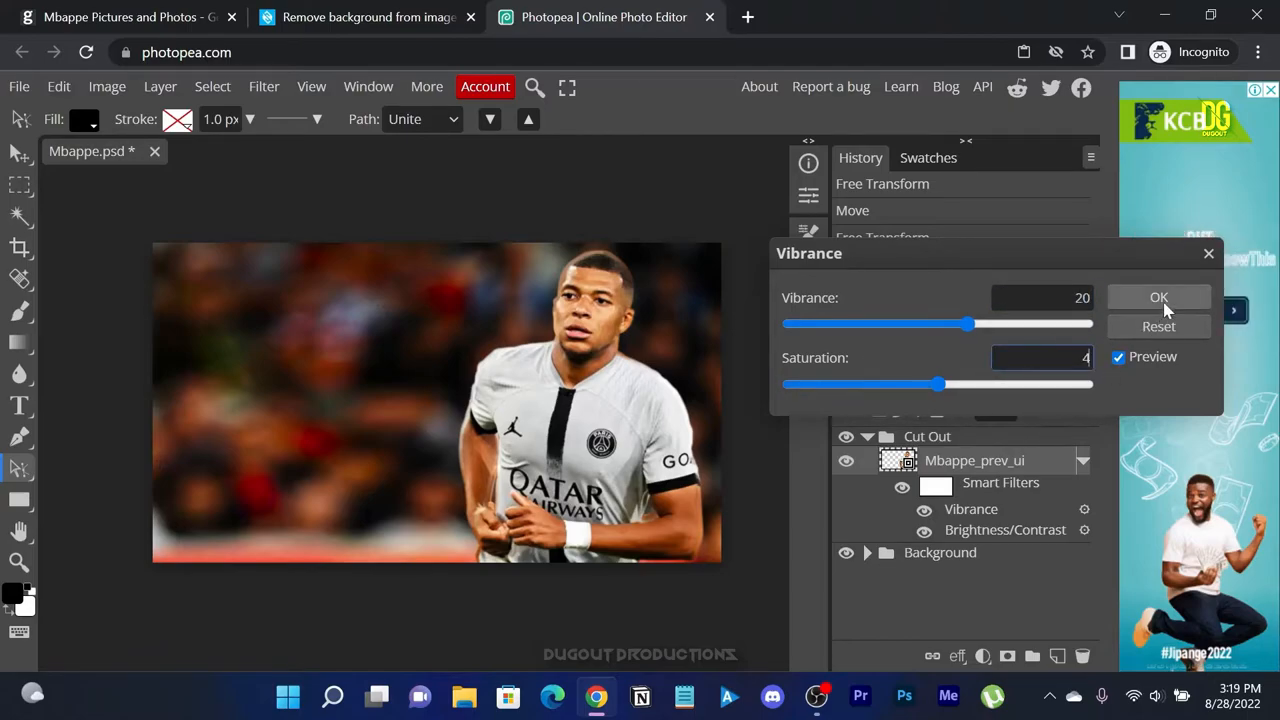
click(1158, 297)
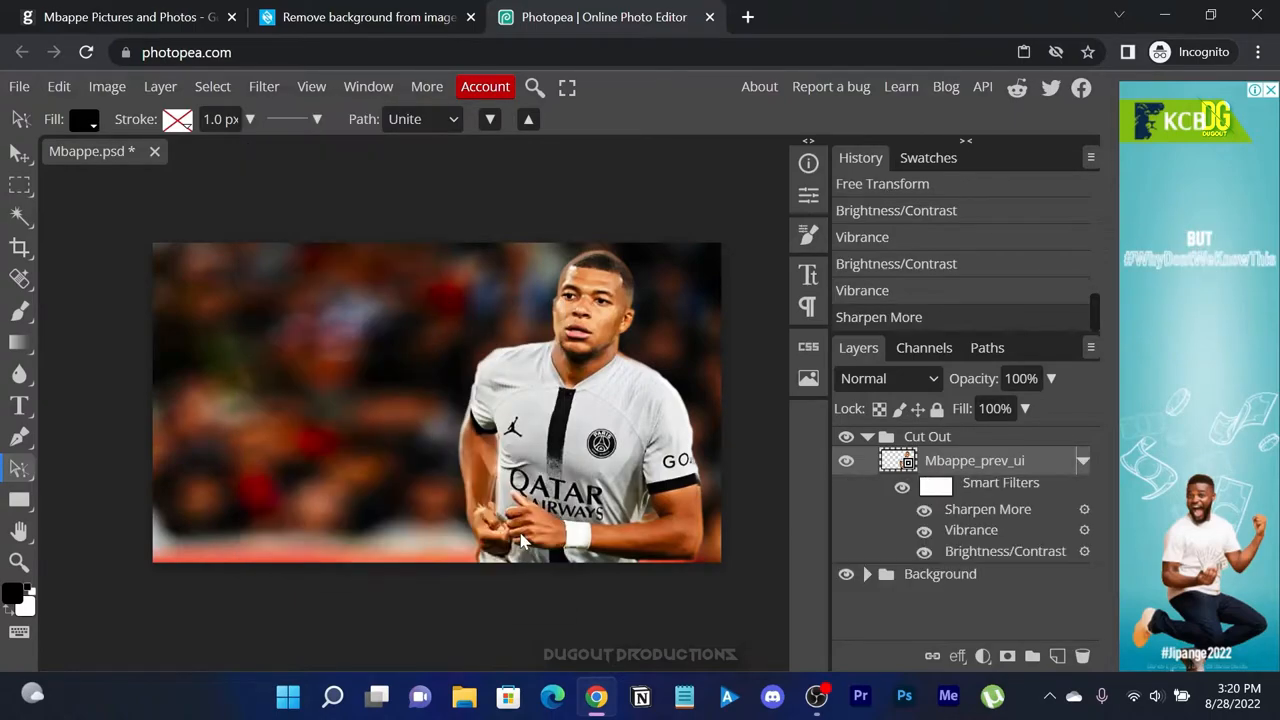
mouse_move(520, 290)
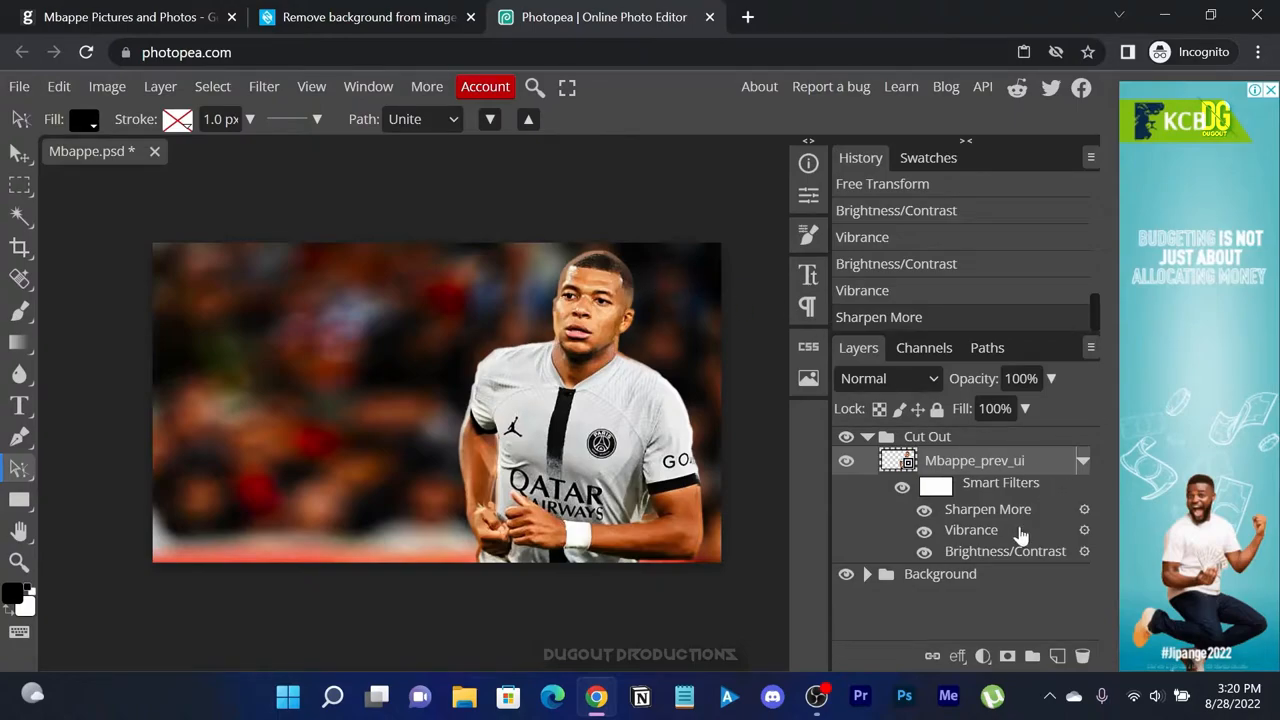
click(1083, 460)
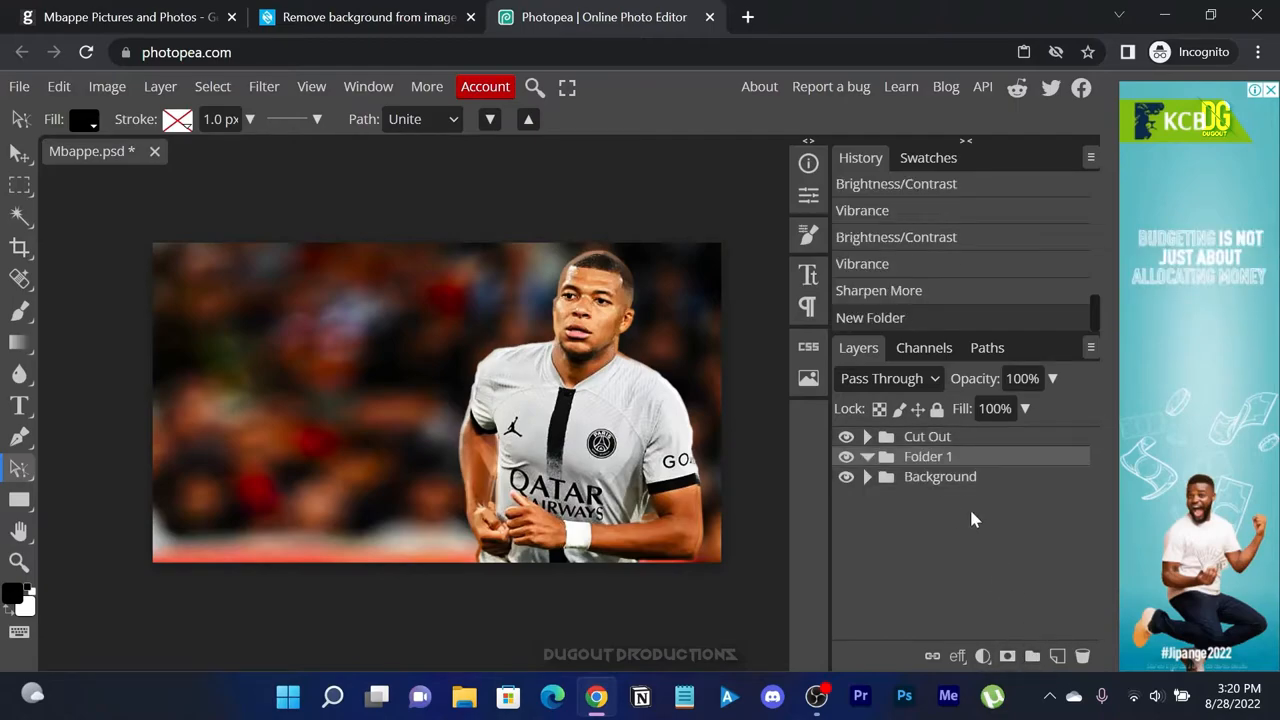
- Rename the new folder to Texts and switch to the Type tool
double_click(928, 456)
text(Texts)
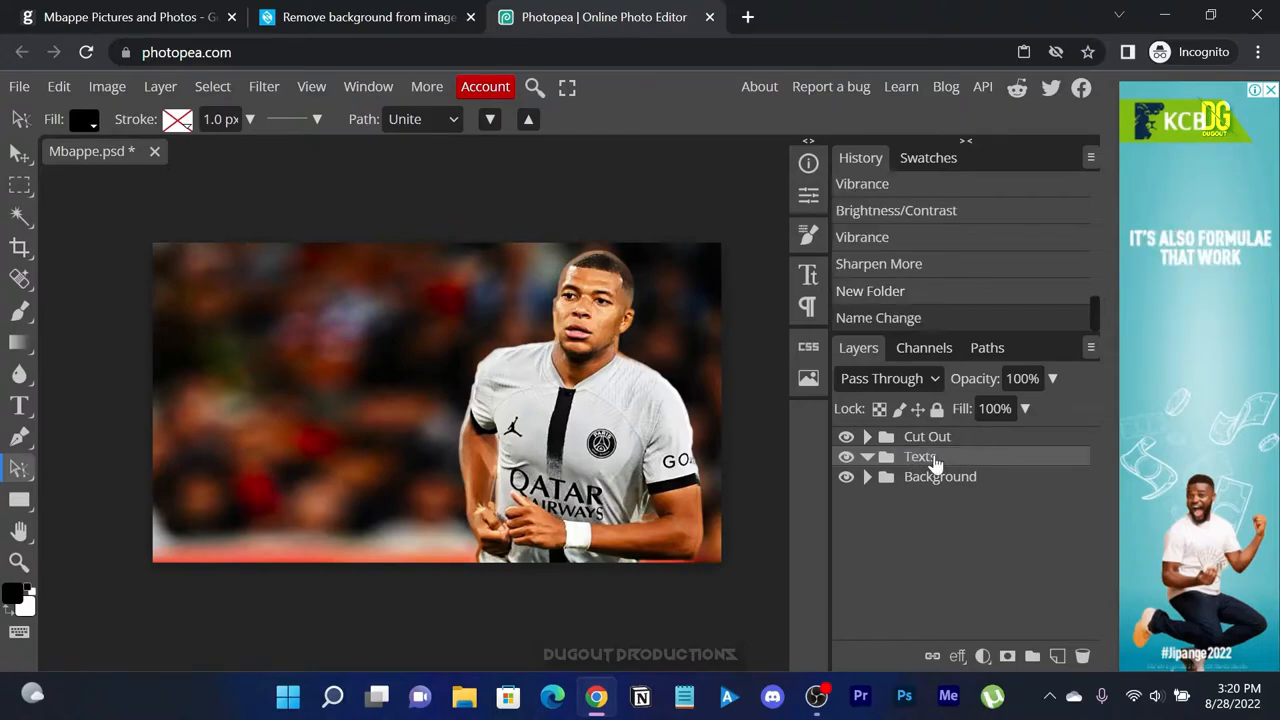
mouse_move(193, 458)
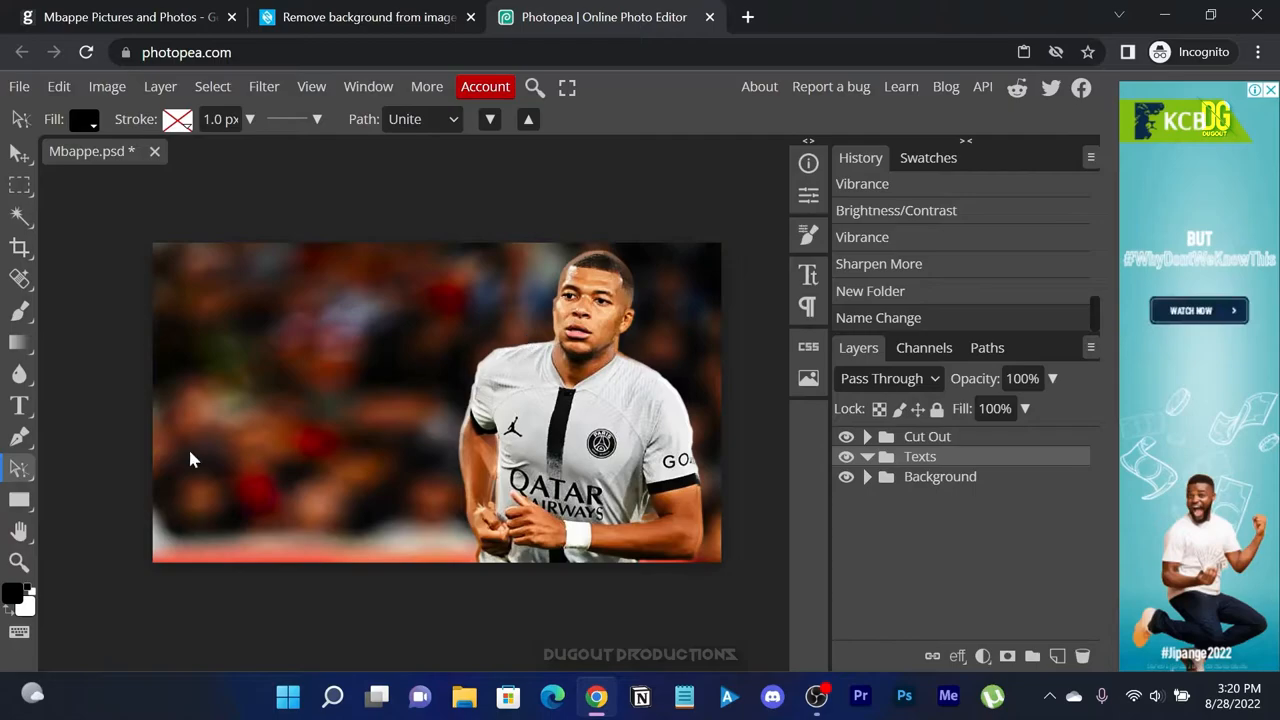
click(18, 405)
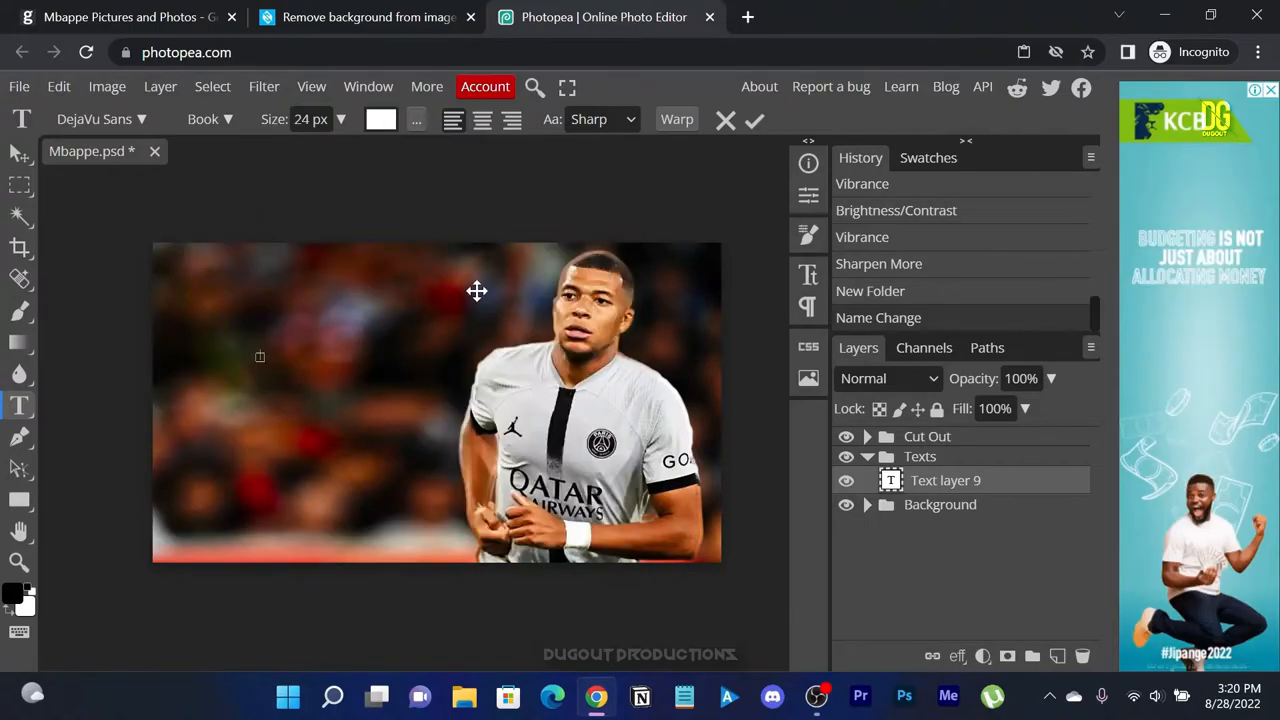
- Type MBAPPE in Bebas Kai on the left and scale it down slightly
text(MBAPPE)
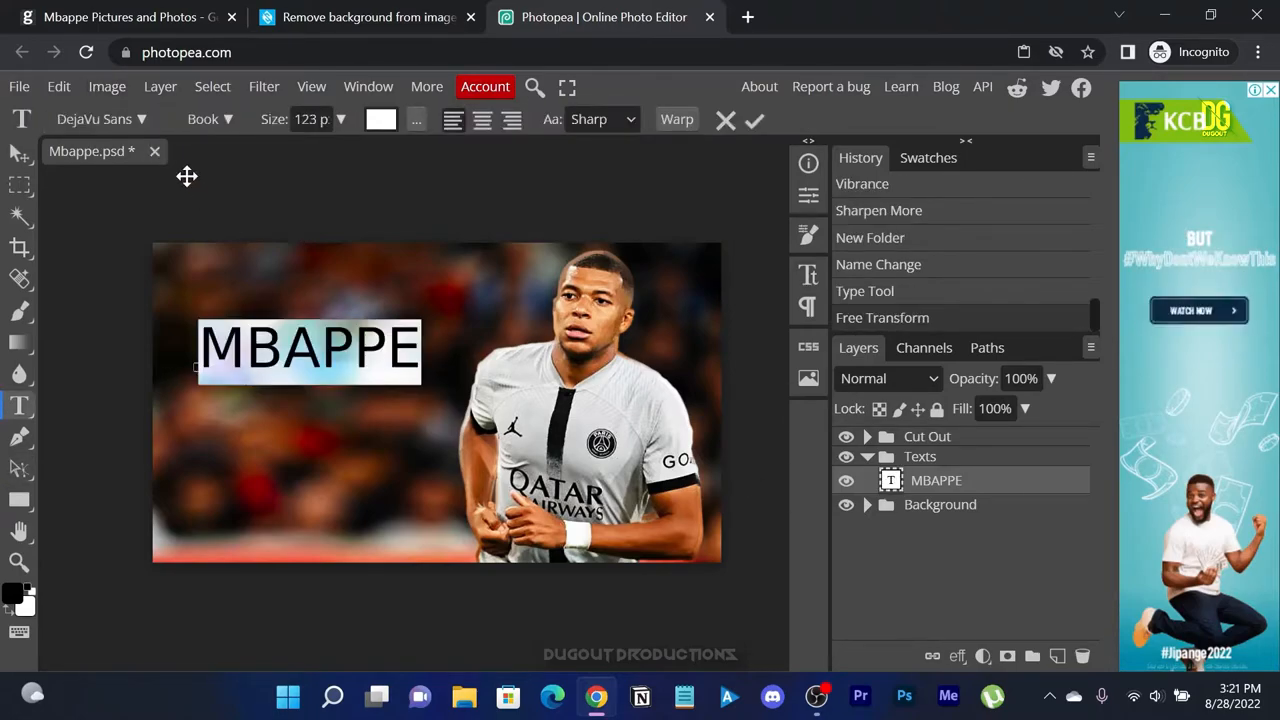
click(94, 119)
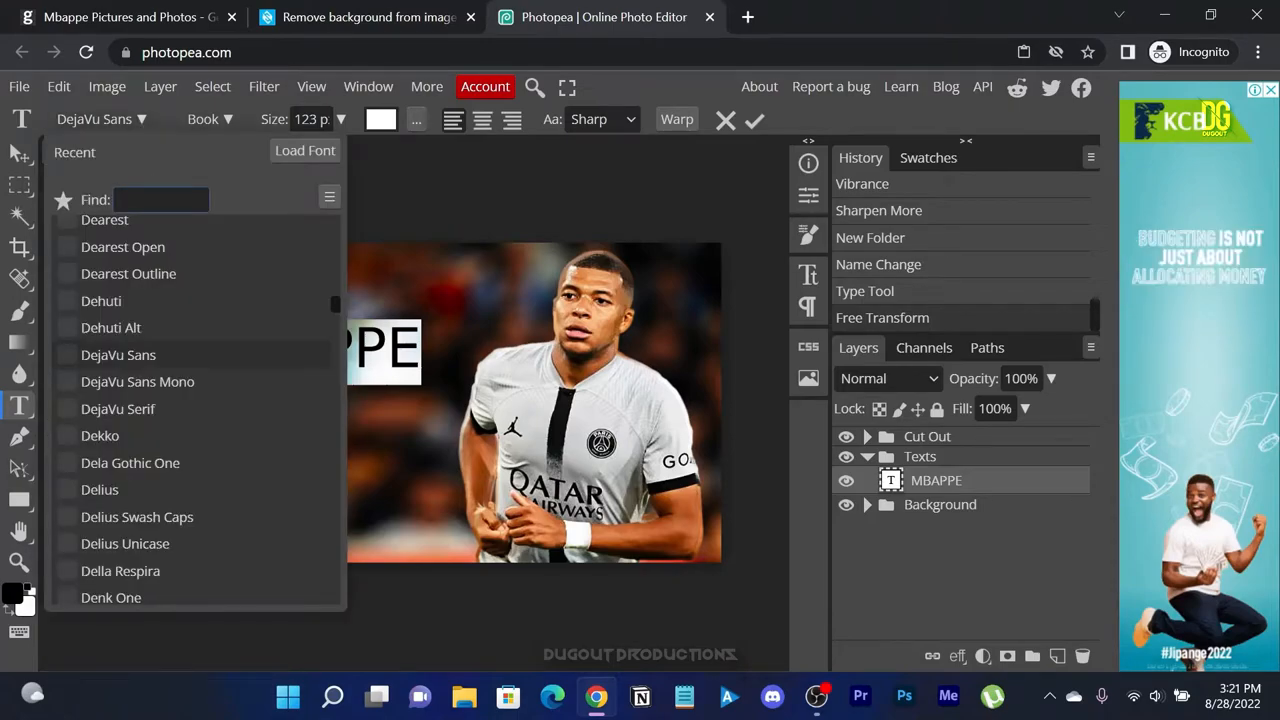
text(BEBAS)
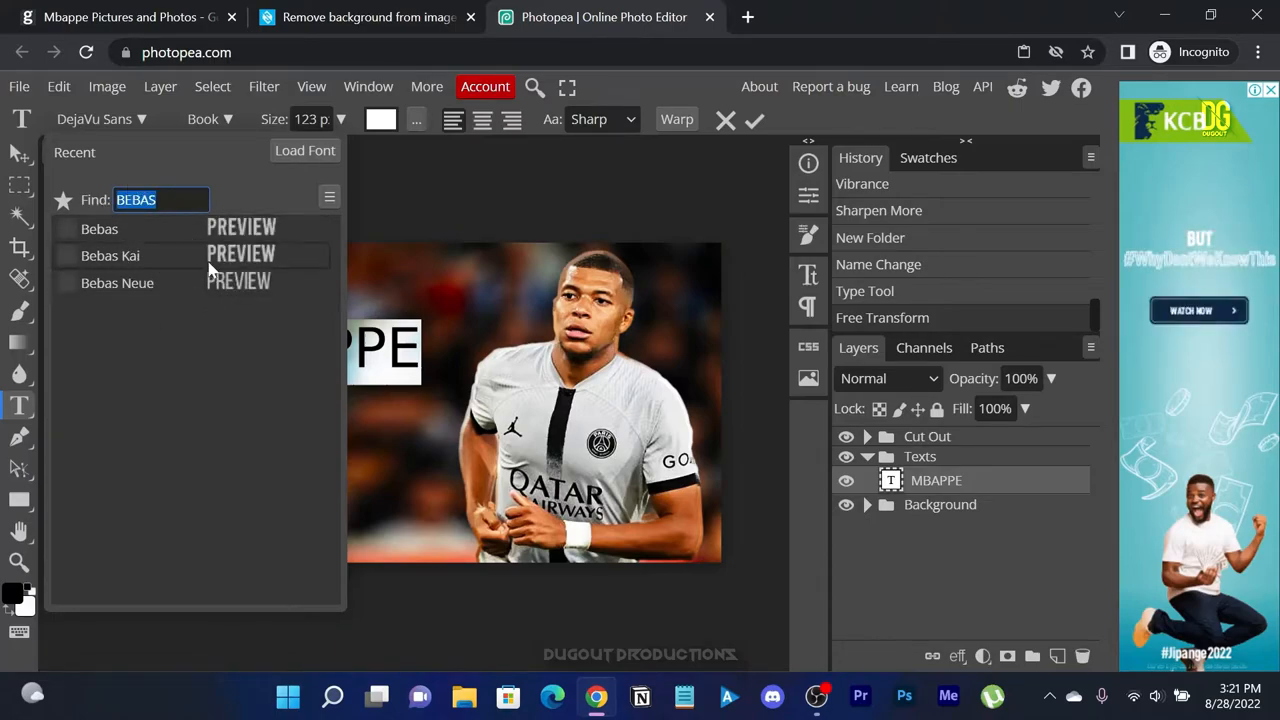
click(99, 228)
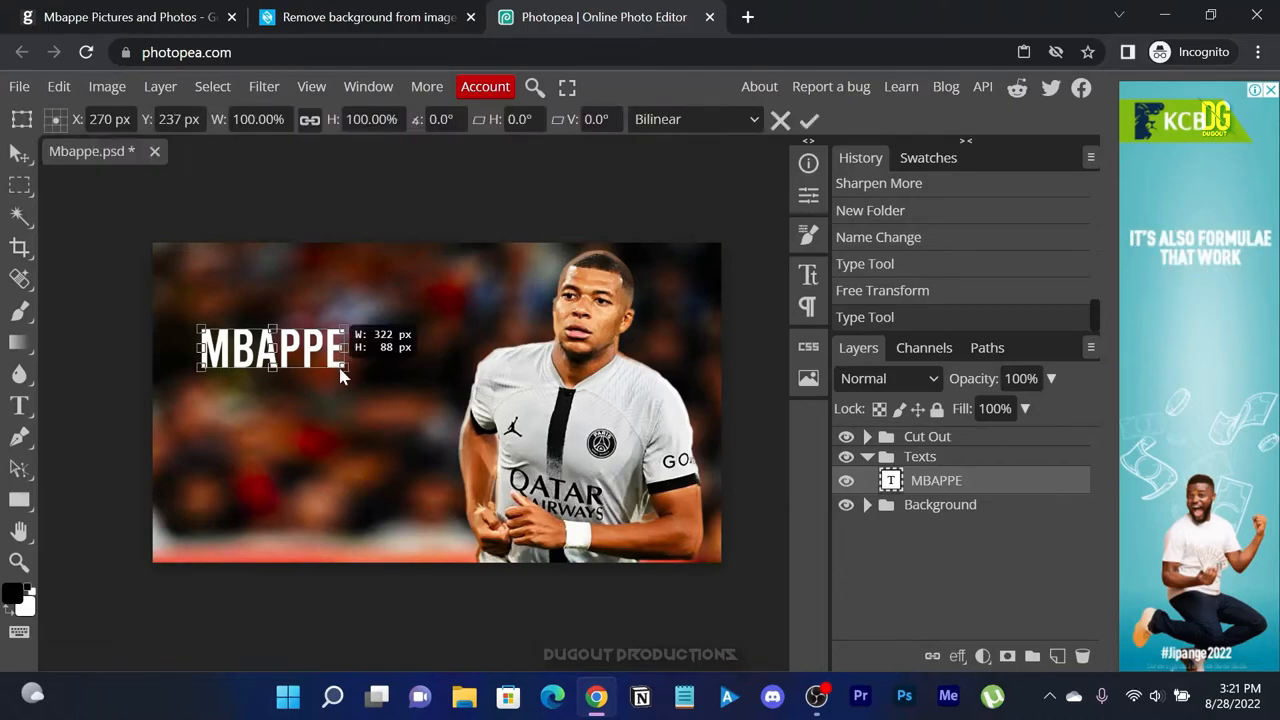
drag(343, 374, 300, 350)
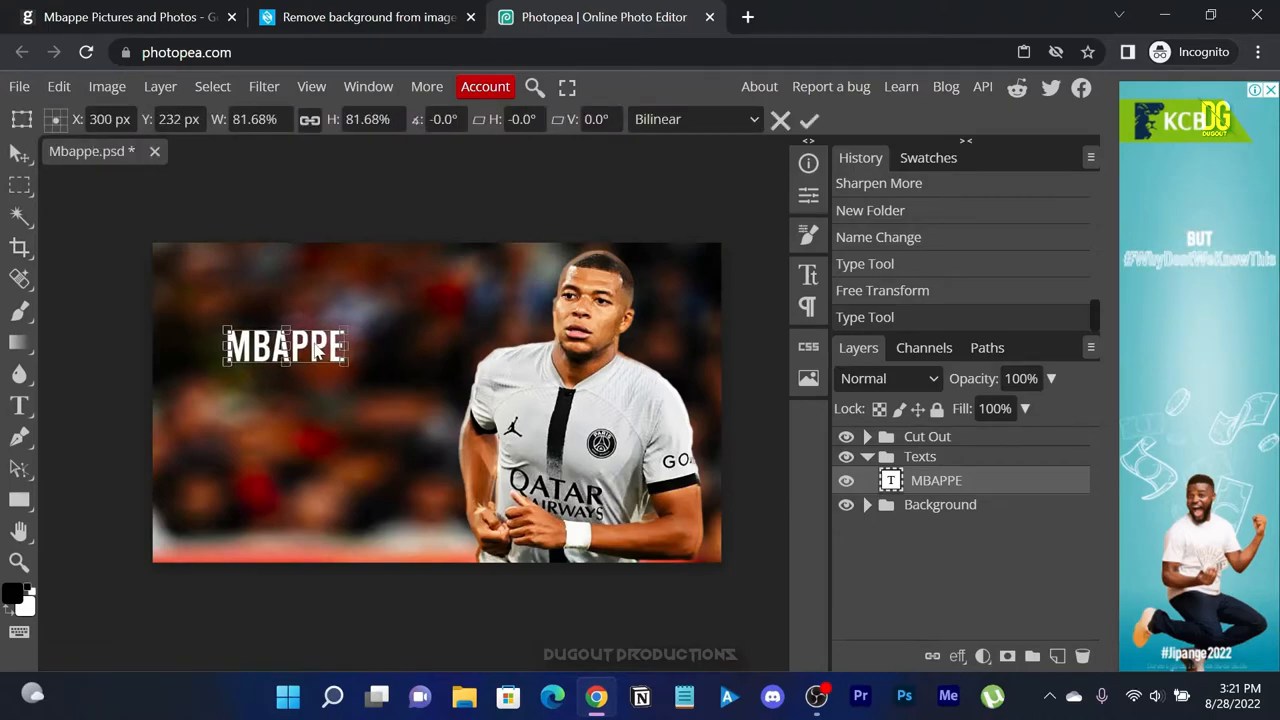
click(809, 120)
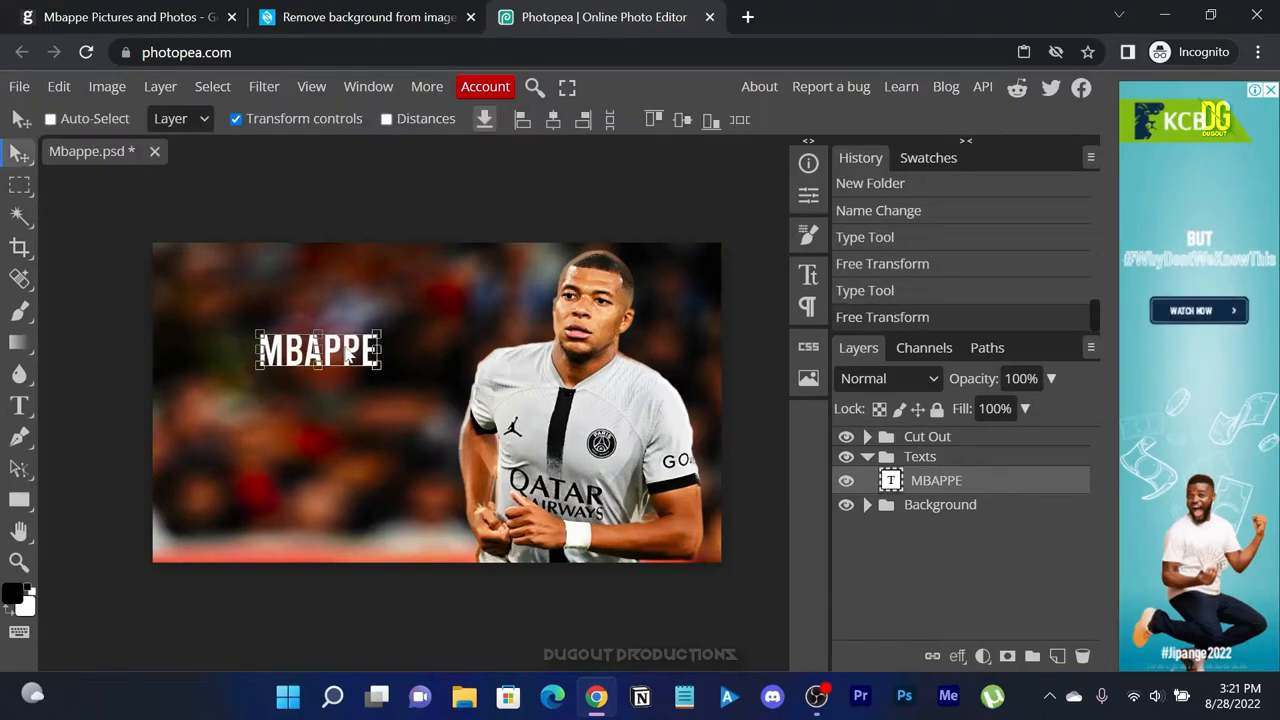
- Duplicate the MBAPPE layer into 2023 and enlarge it beneath MBAPPE
right_click(936, 480)
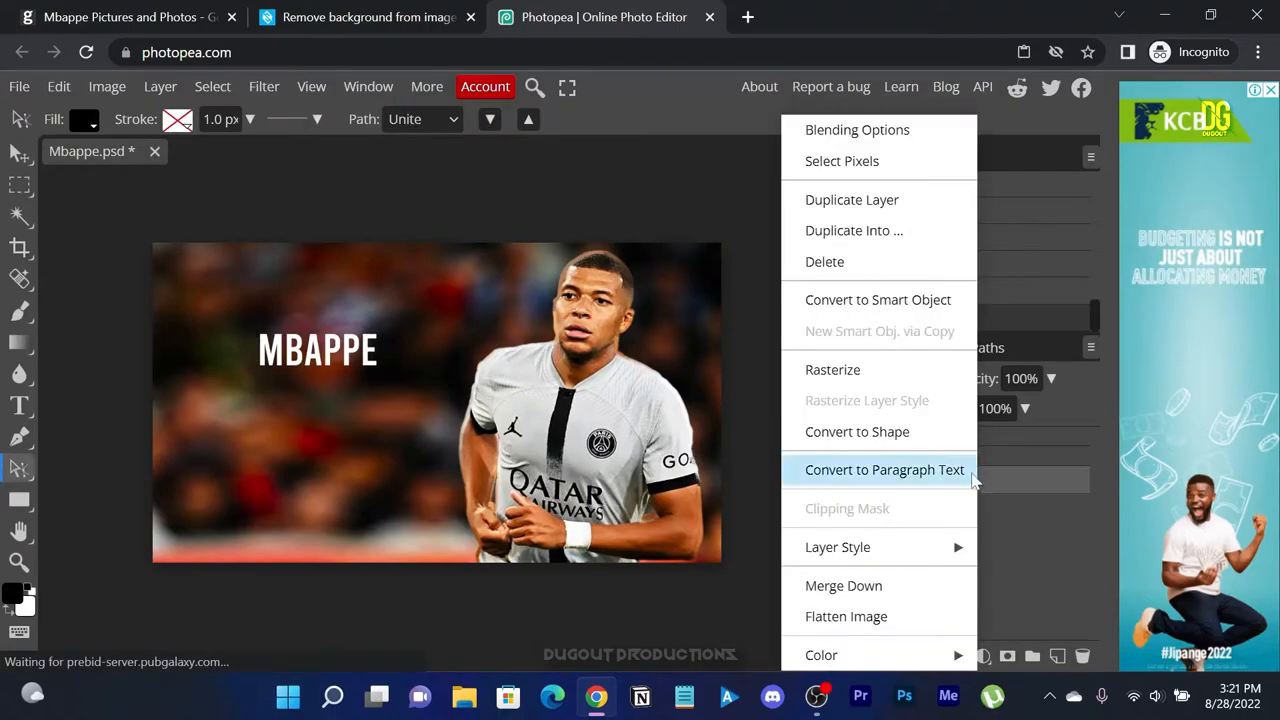
mouse_move(890, 199)
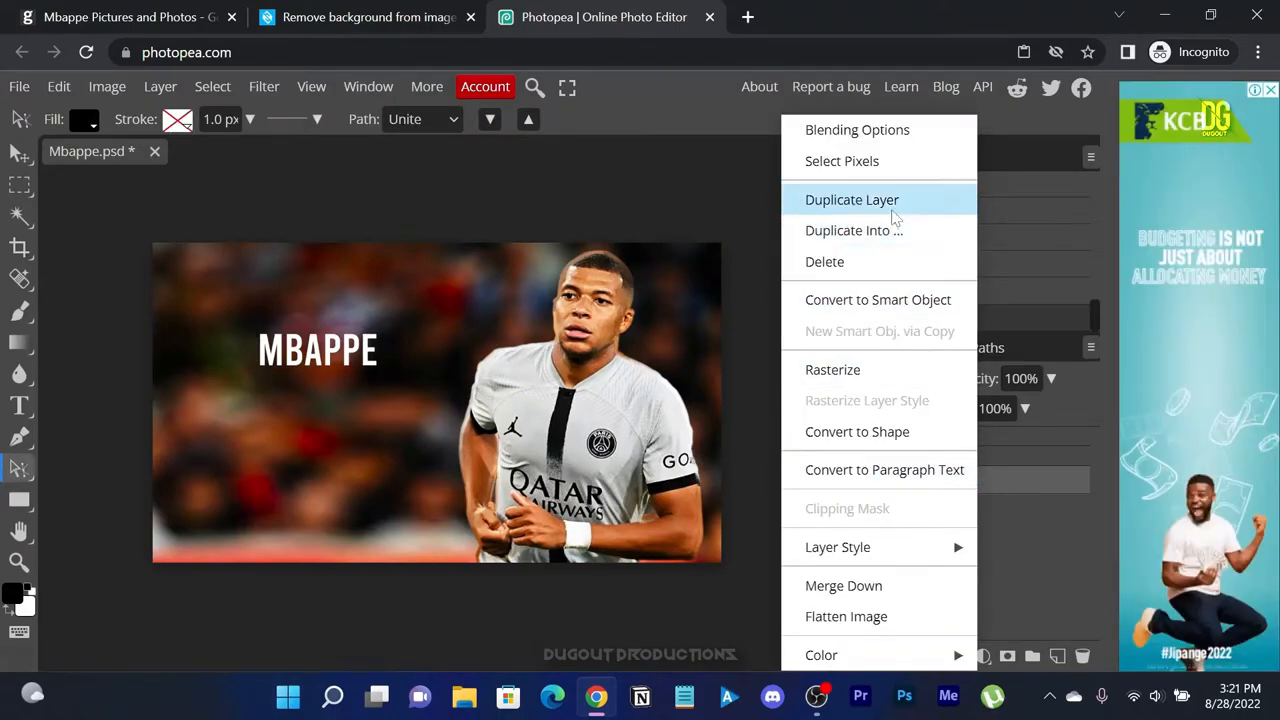
click(851, 199)
text(2023)
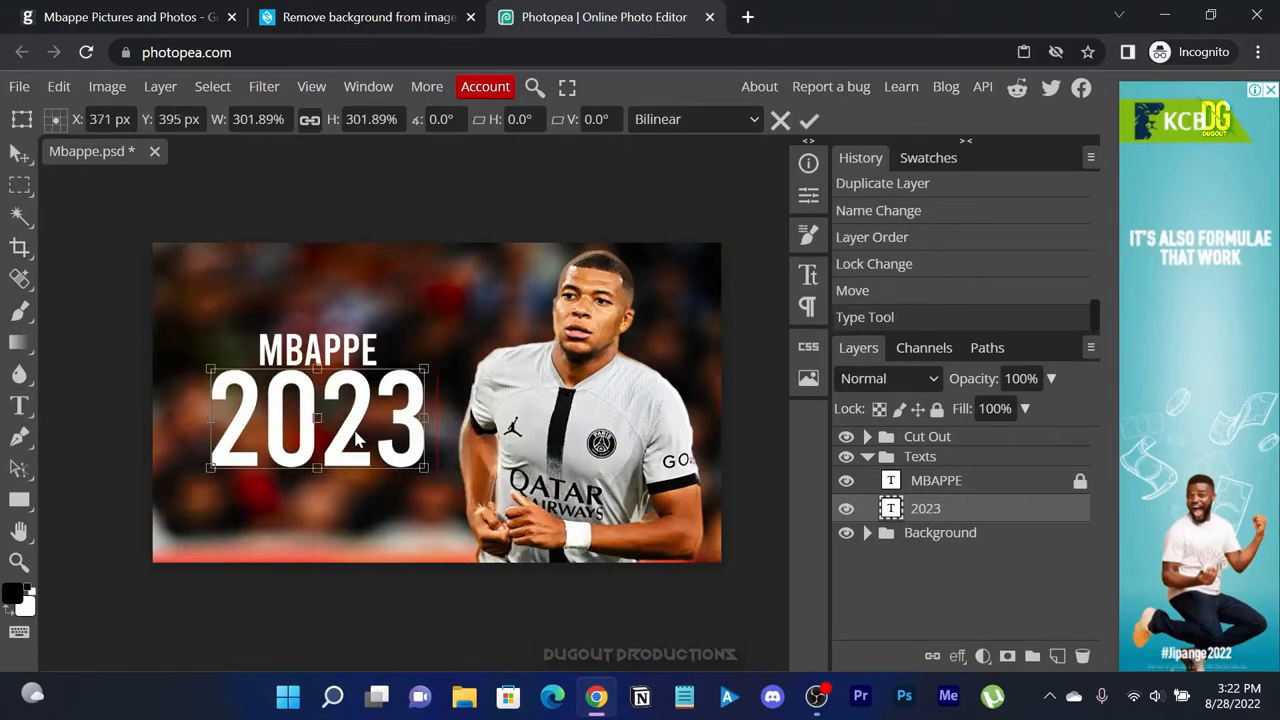
drag(425, 470, 465, 500)
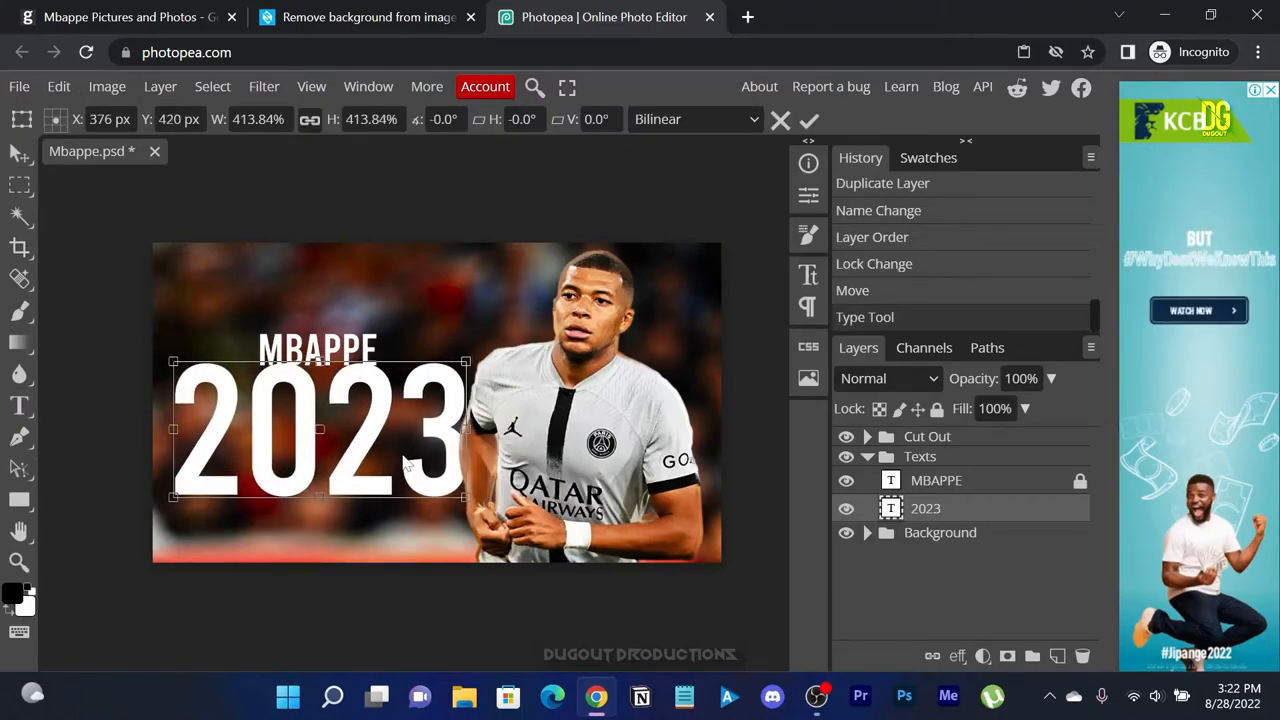
click(809, 119)
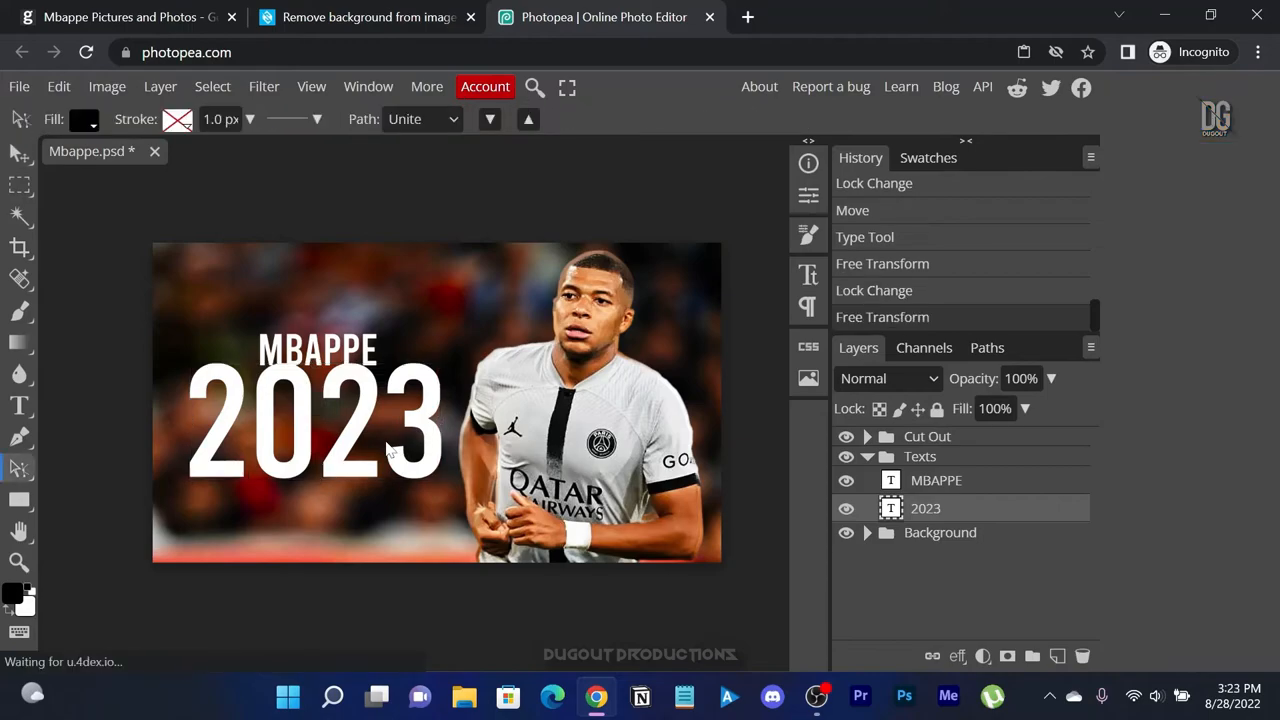
click(936, 480)
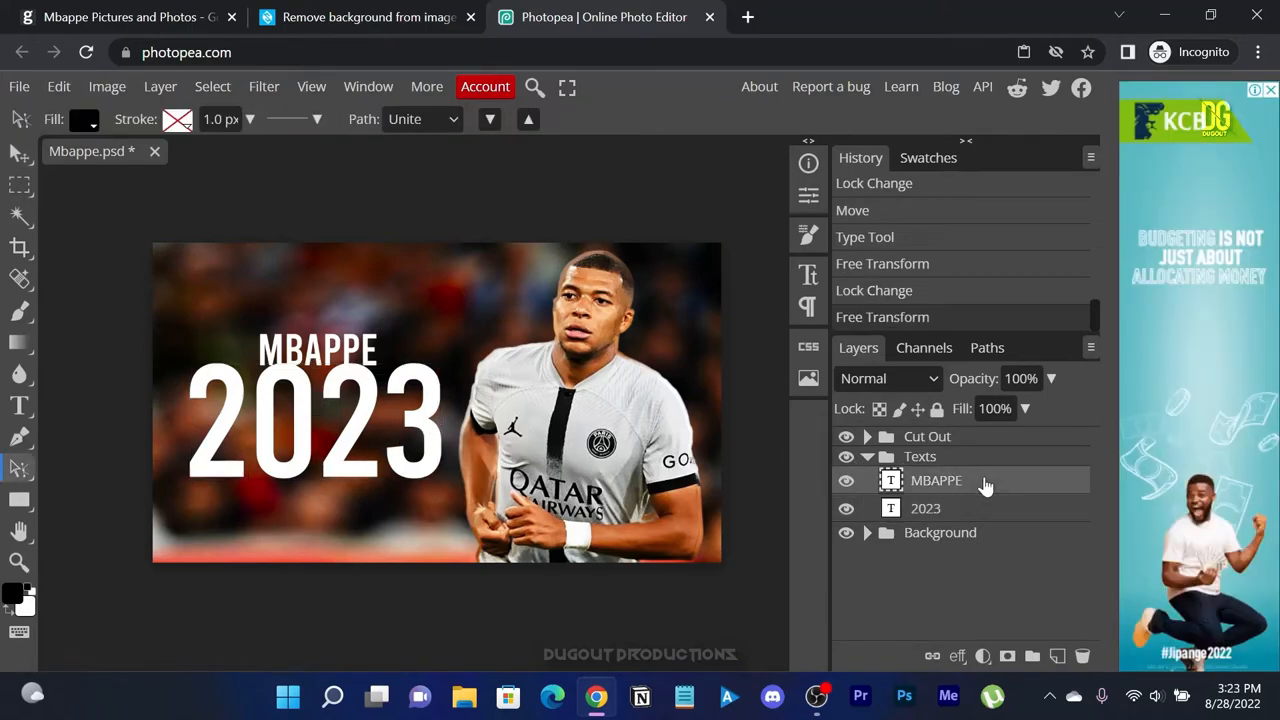
mouse_move(1015, 487)
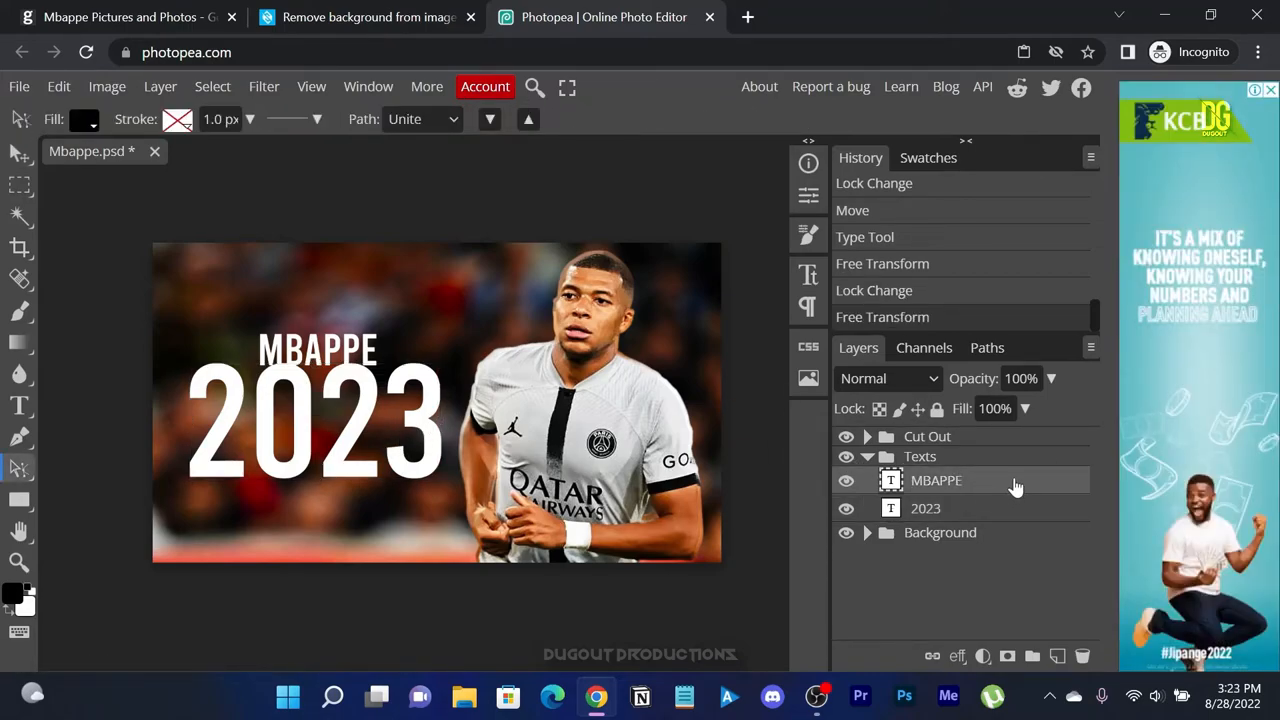
- Add a drop shadow to the title with distance 20, spread 15, size 20
double_click(936, 480)
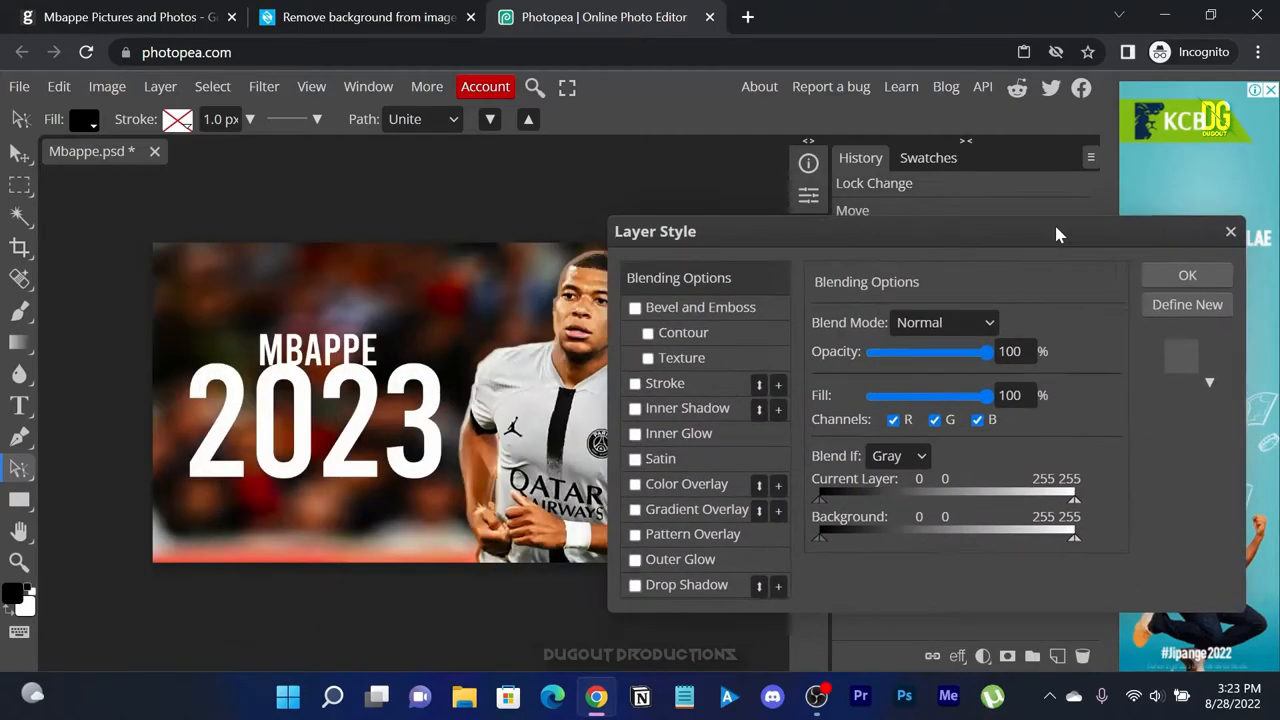
drag(655, 231, 787, 214)
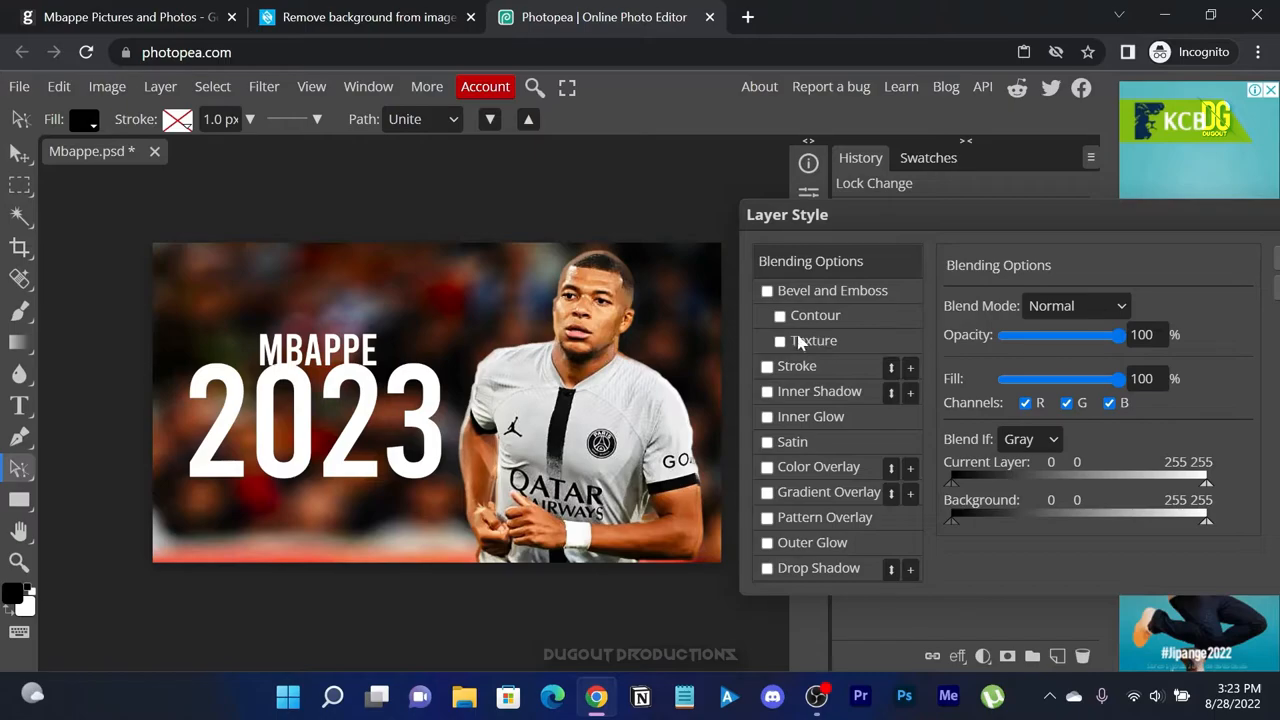
click(767, 568)
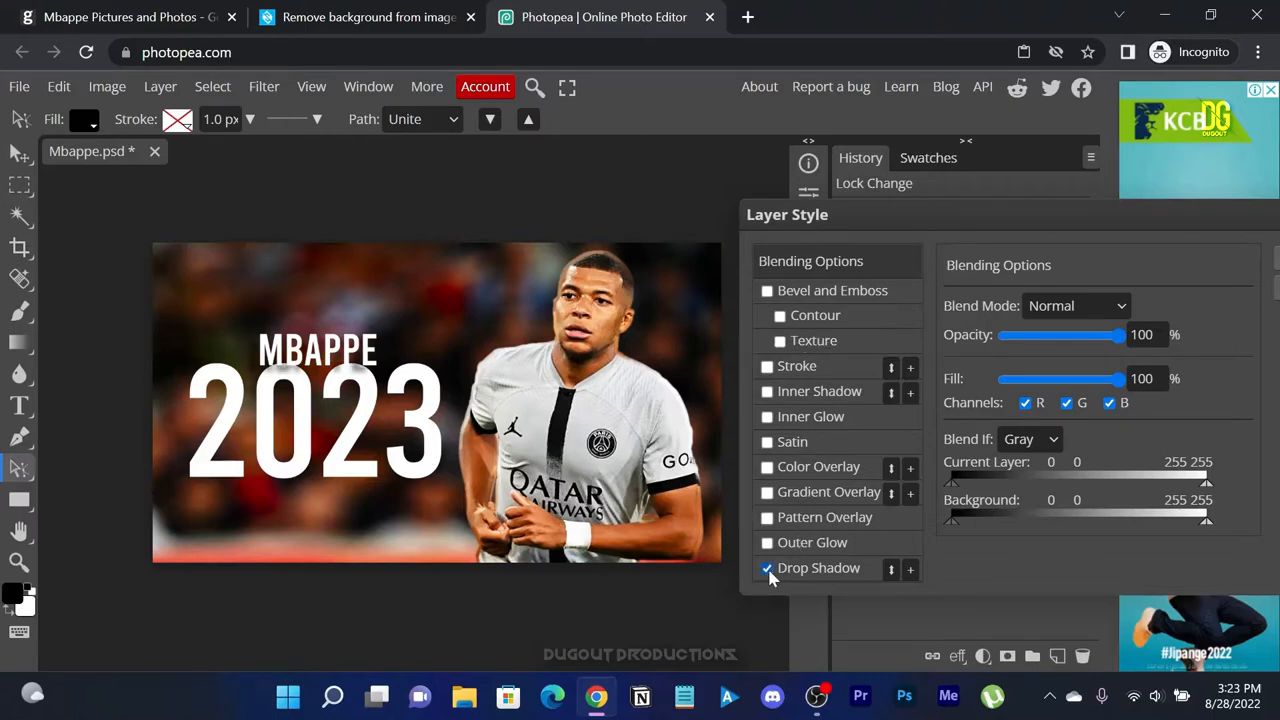
click(818, 567)
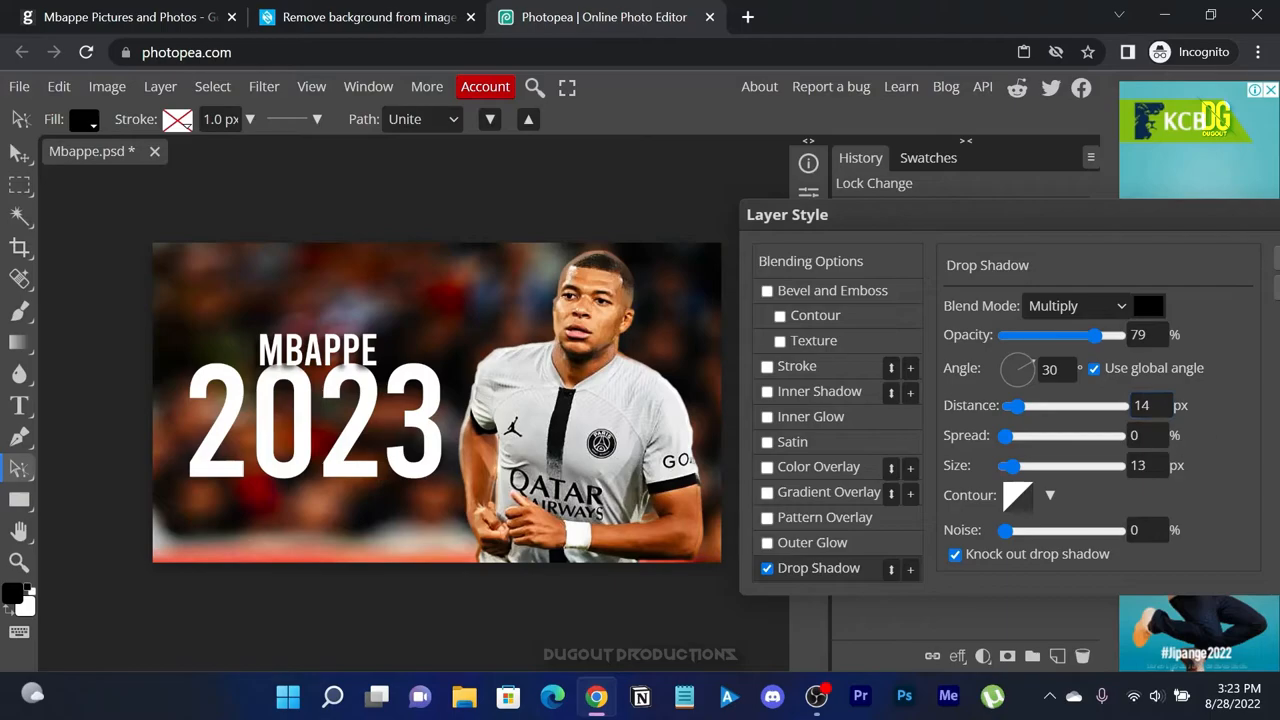
click(1147, 435)
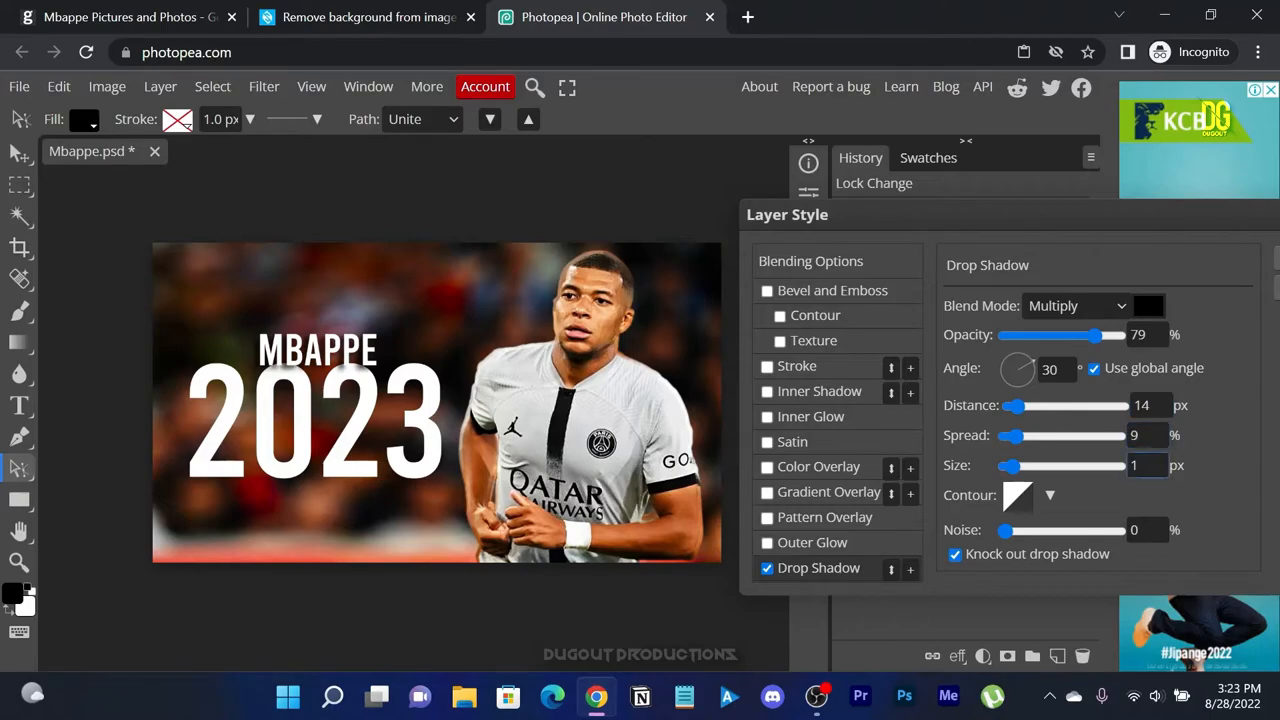
drag(1012, 465, 1070, 465)
text(5)
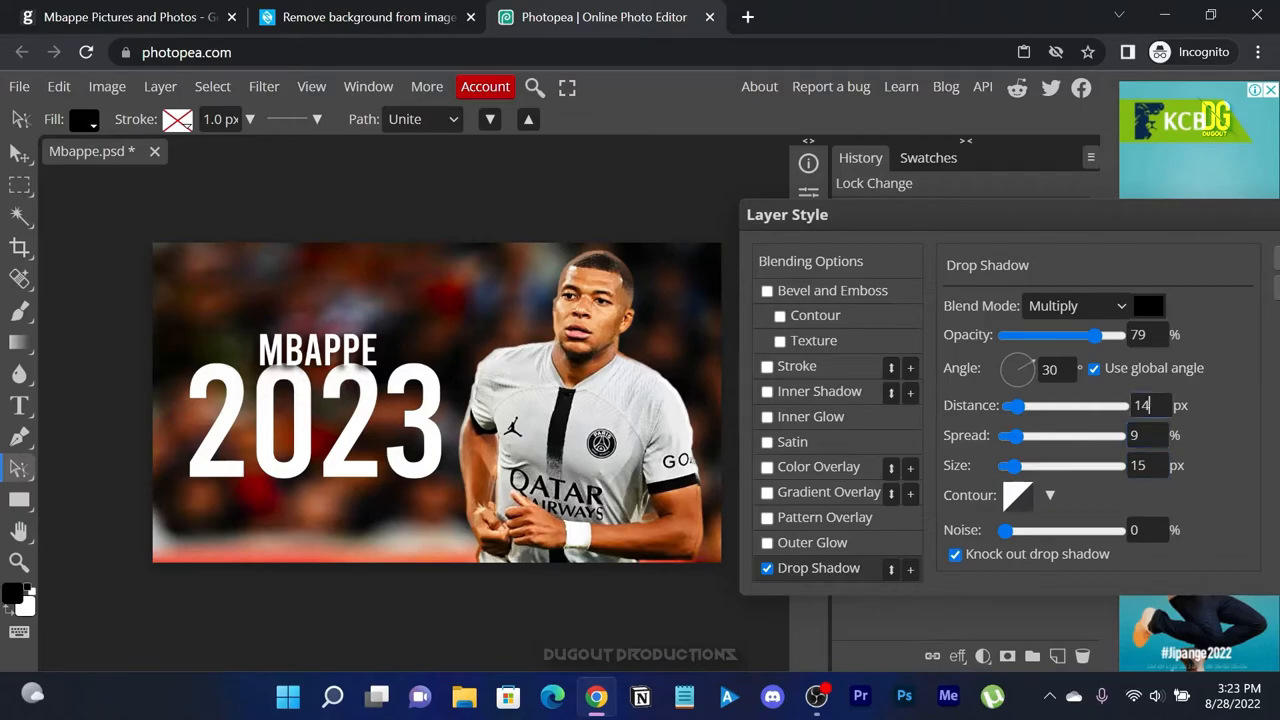
triple_click(1140, 435)
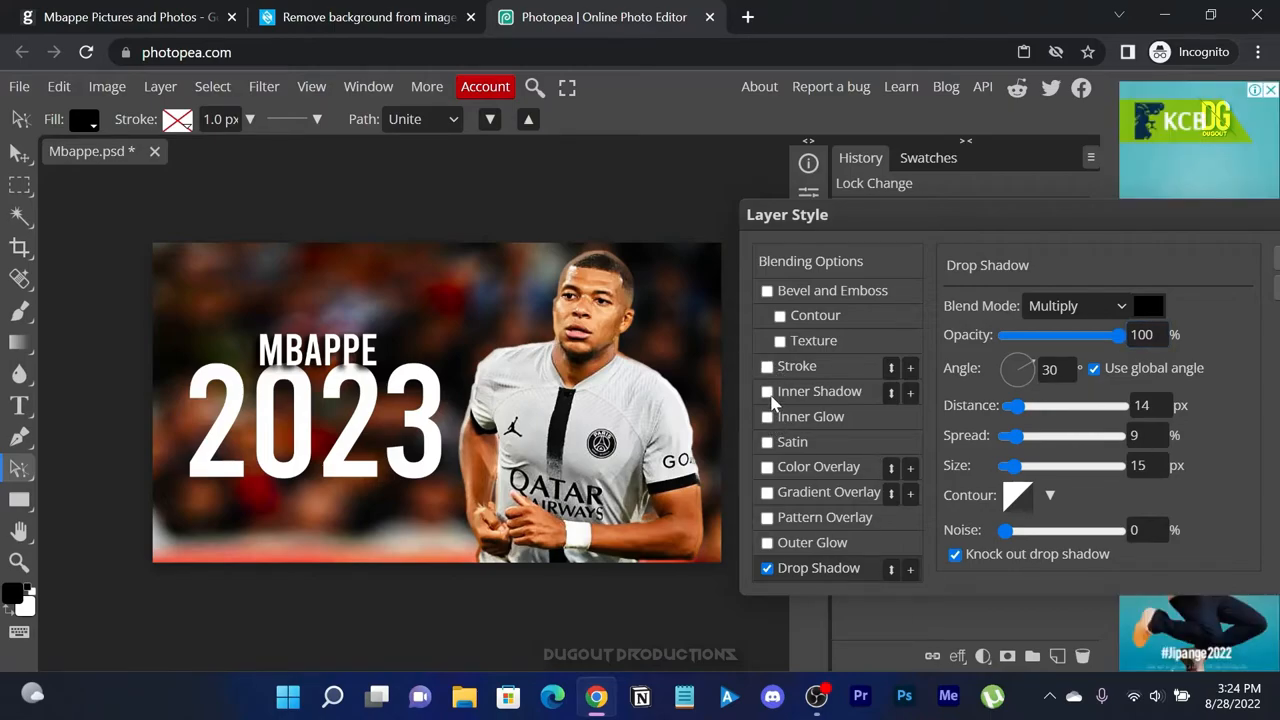
mouse_move(767, 291)
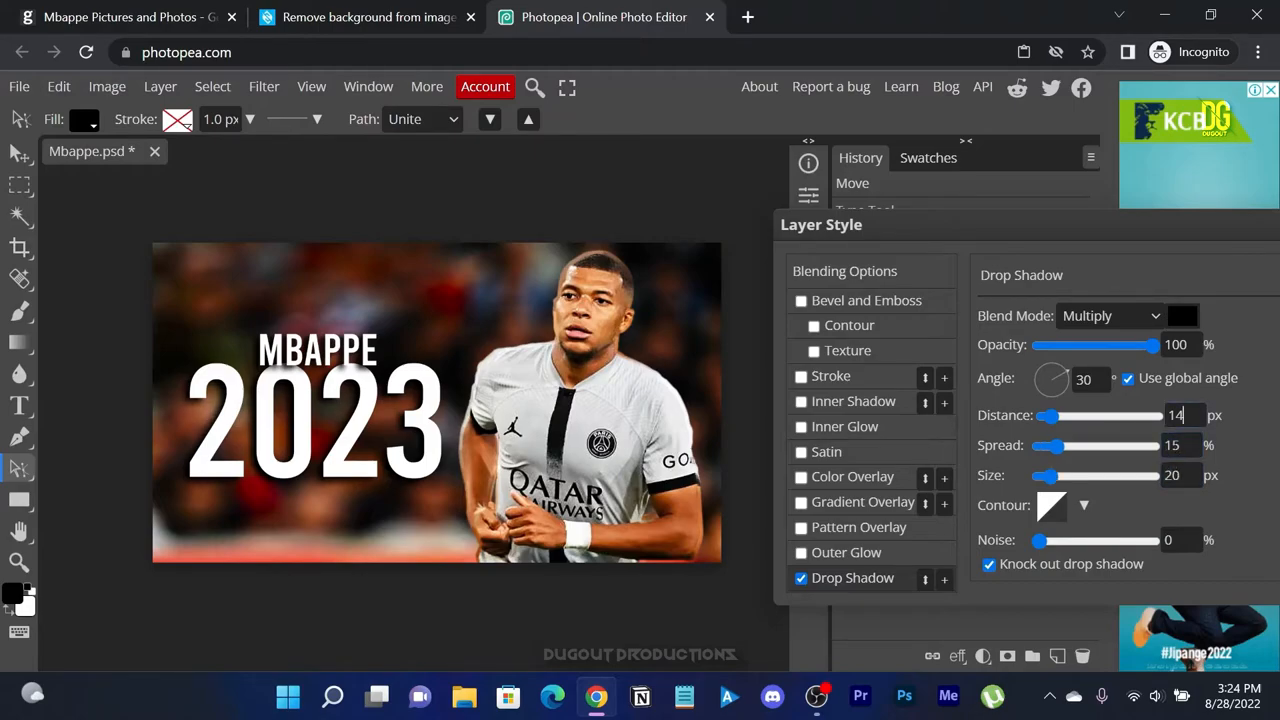
triple_click(1175, 415)
text(20)
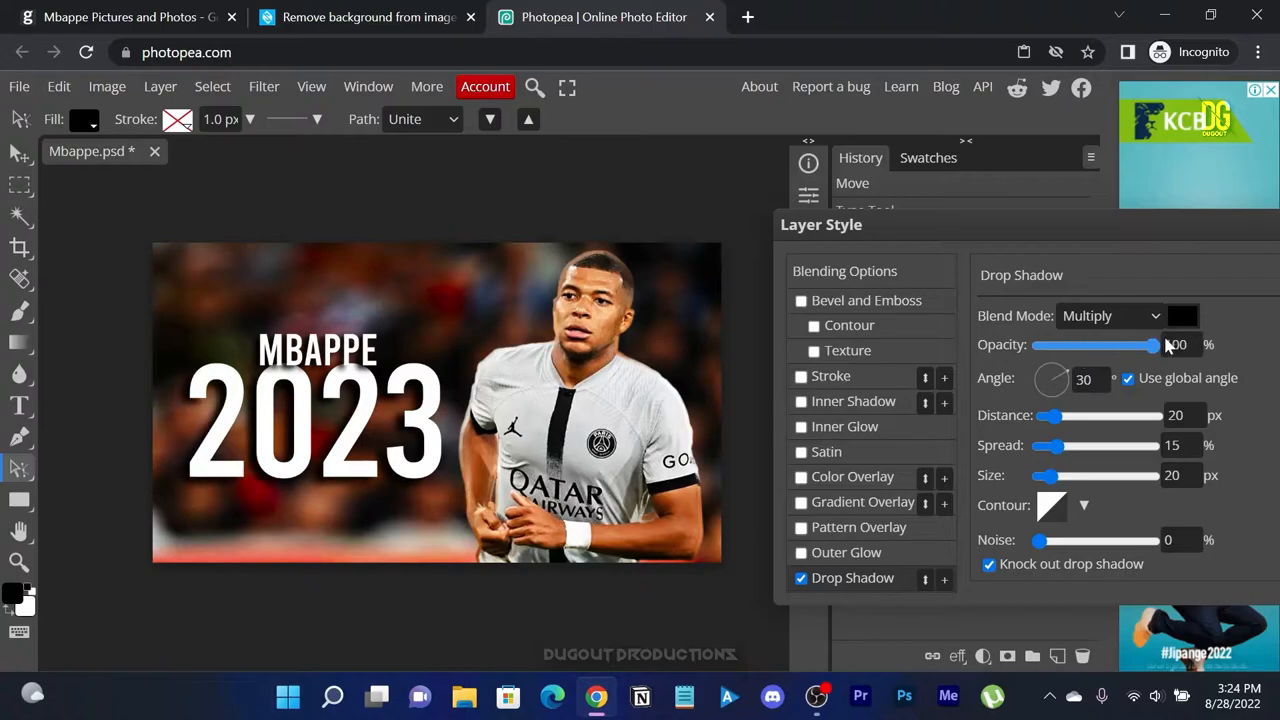
drag(1165, 345, 1150, 345)
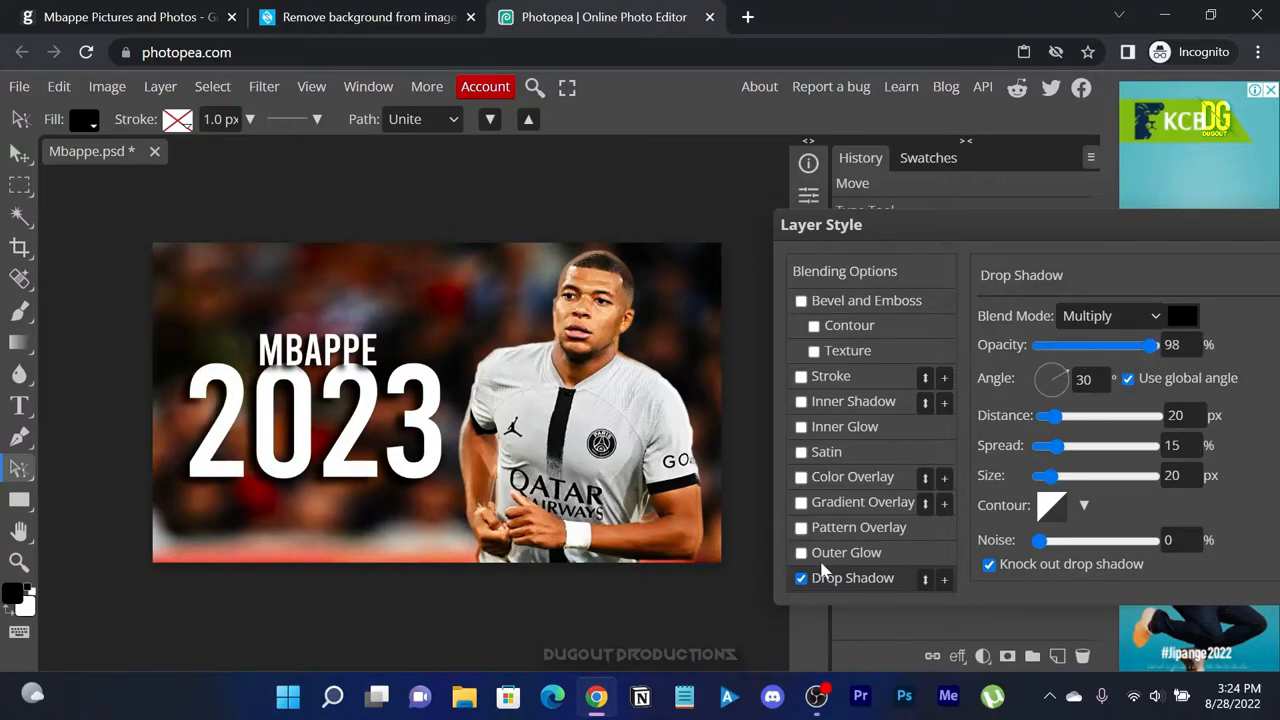
mouse_move(808, 438)
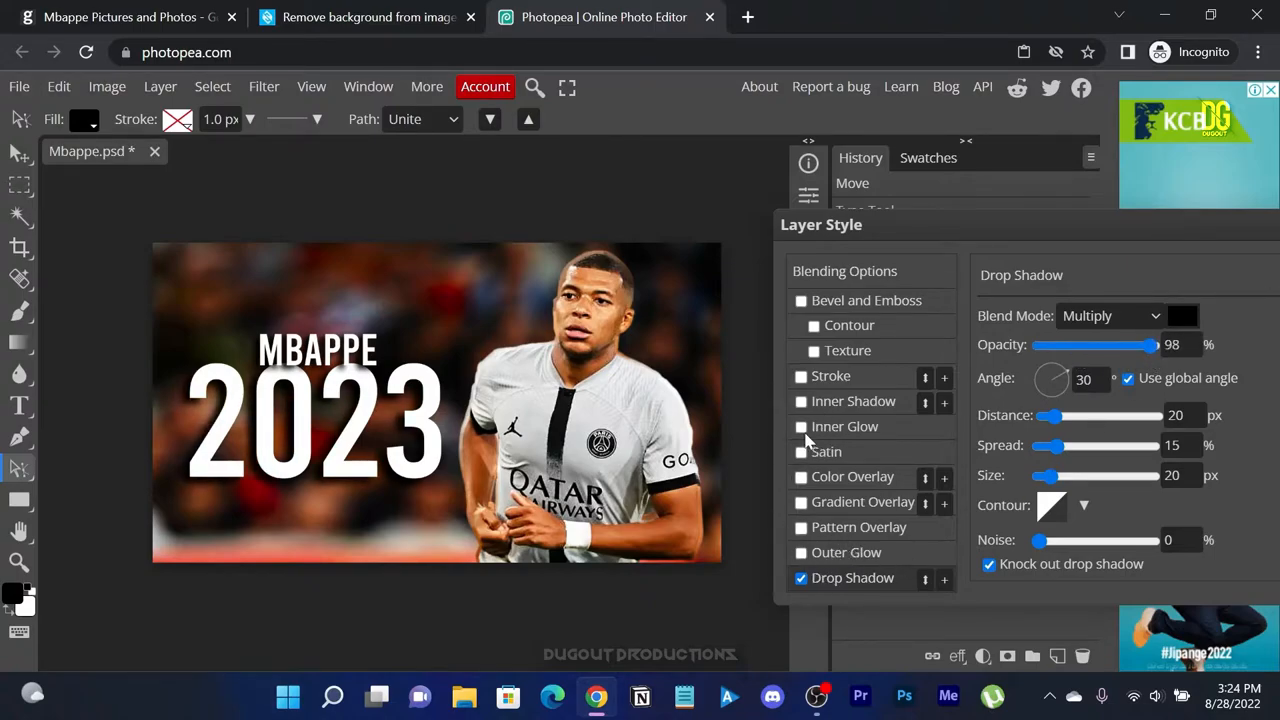
- Add Bevel and Emboss with a deepened pattern texture to the title
click(1182, 315)
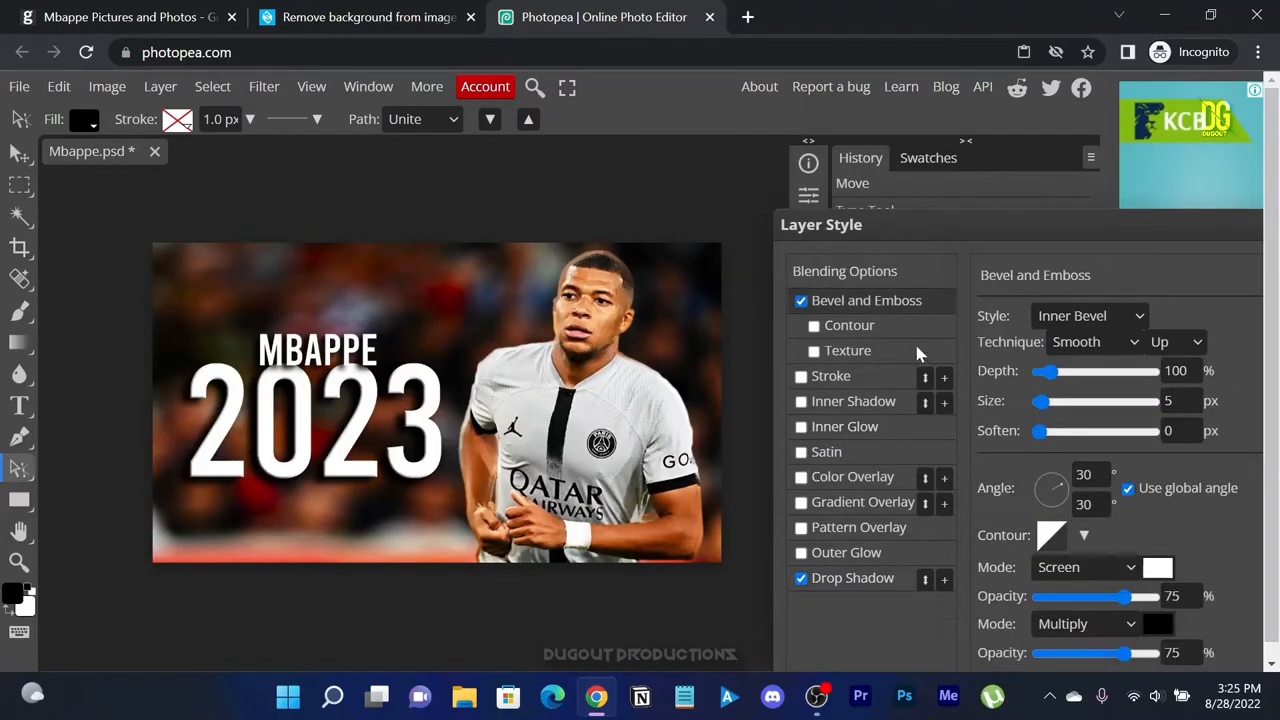
click(814, 350)
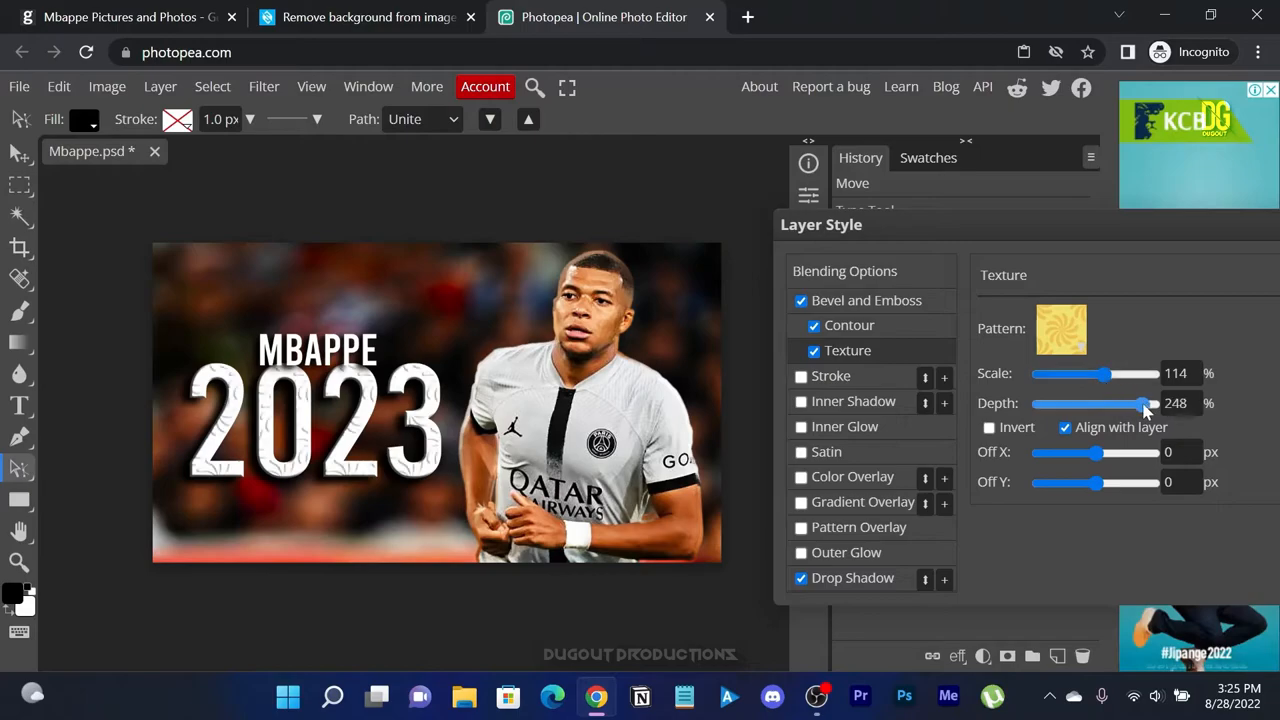
drag(1102, 373, 1093, 373)
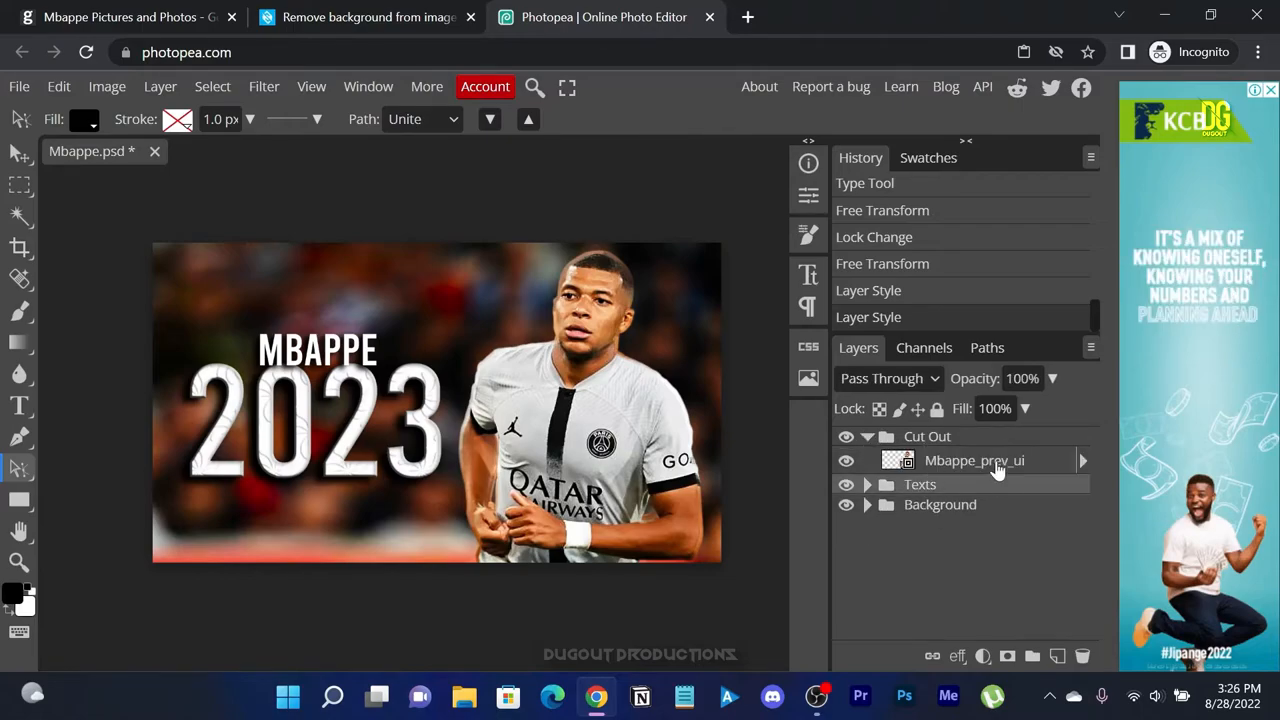
- Give the Mbappe cutout a white outer glow: spread 10, size 51, opacity 46
double_click(974, 460)
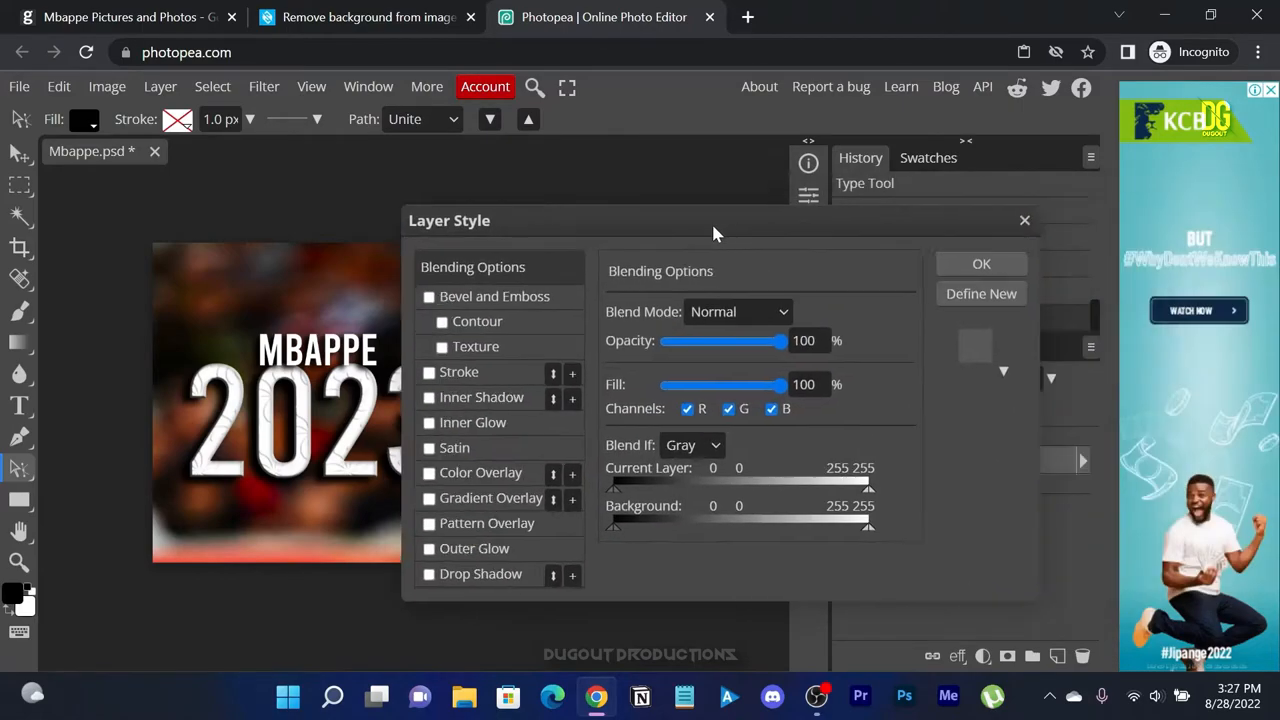
drag(715, 220, 760, 228)
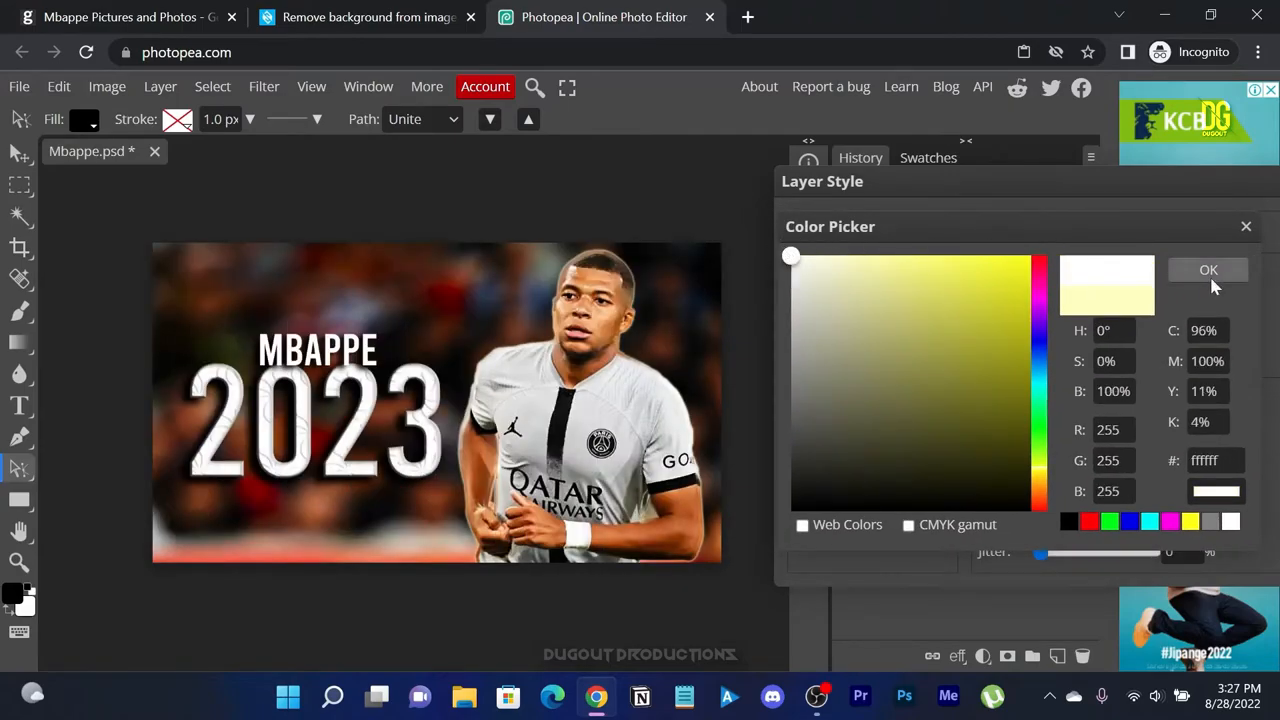
click(1208, 270)
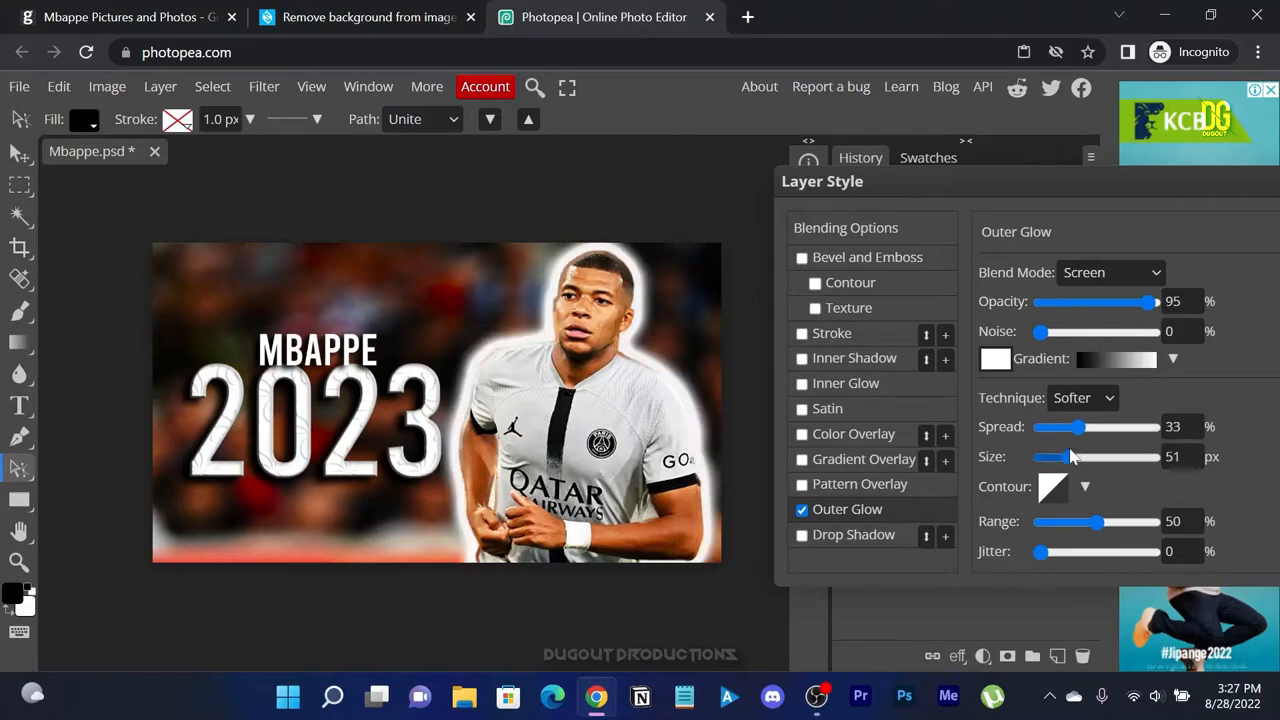
drag(1070, 457, 1078, 457)
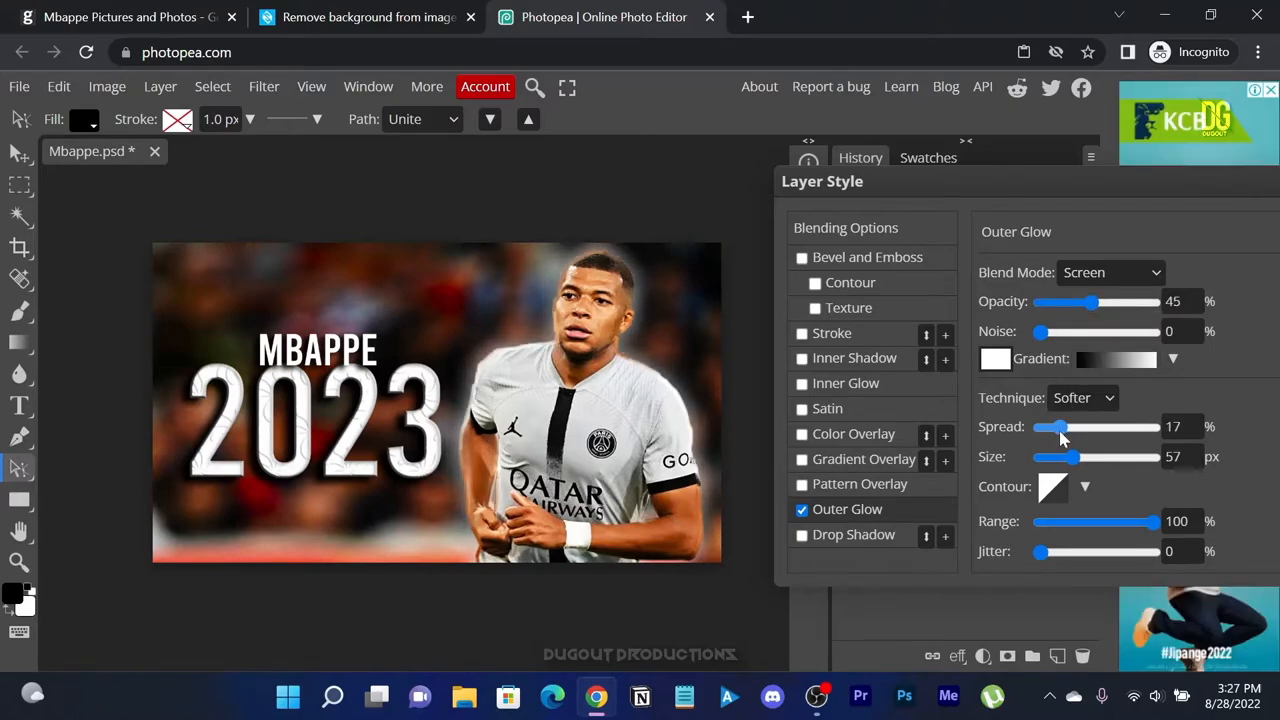
drag(1090, 301, 1110, 301)
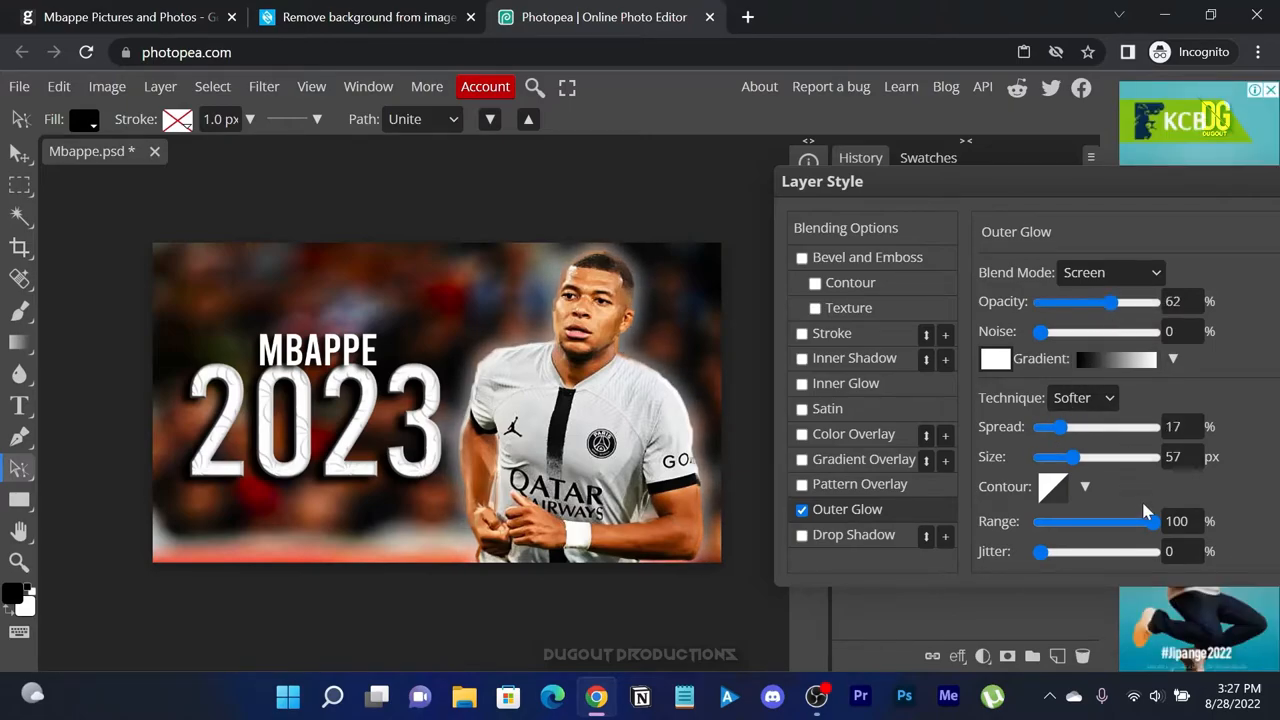
drag(1075, 457, 1051, 457)
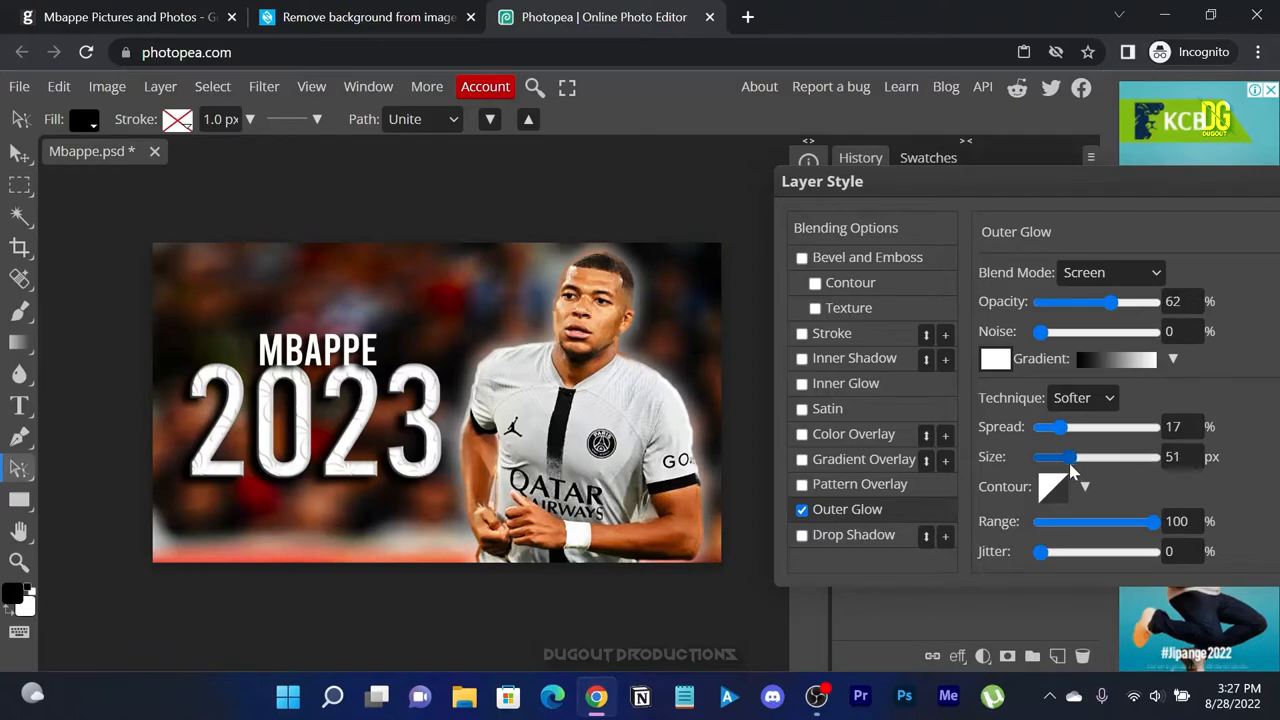
drag(1063, 427, 1050, 427)
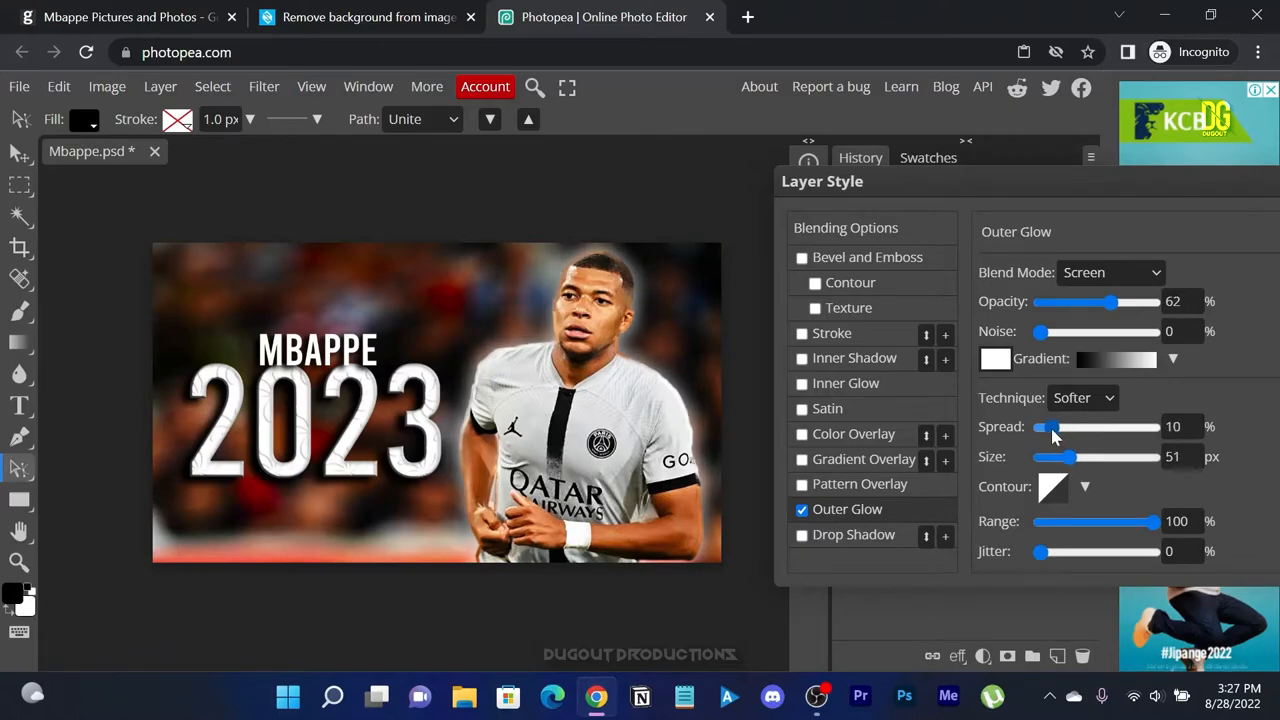
drag(1110, 301, 1085, 301)
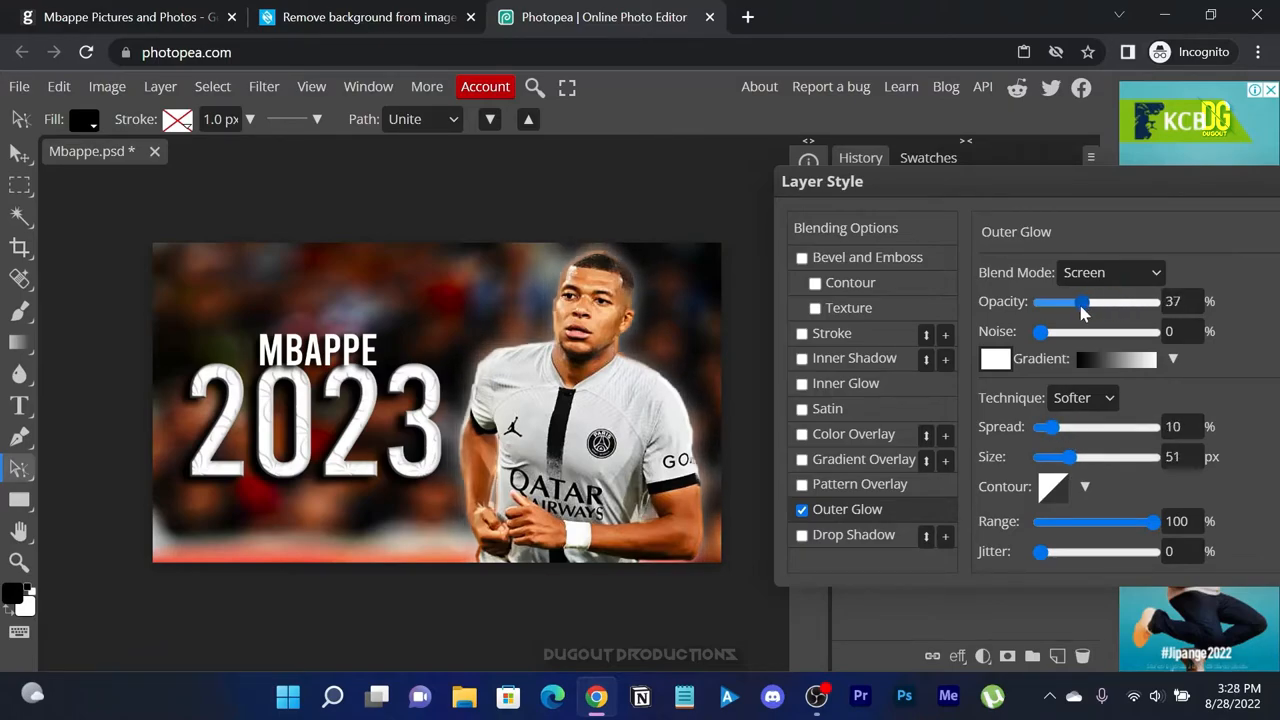
drag(1080, 301, 1082, 301)
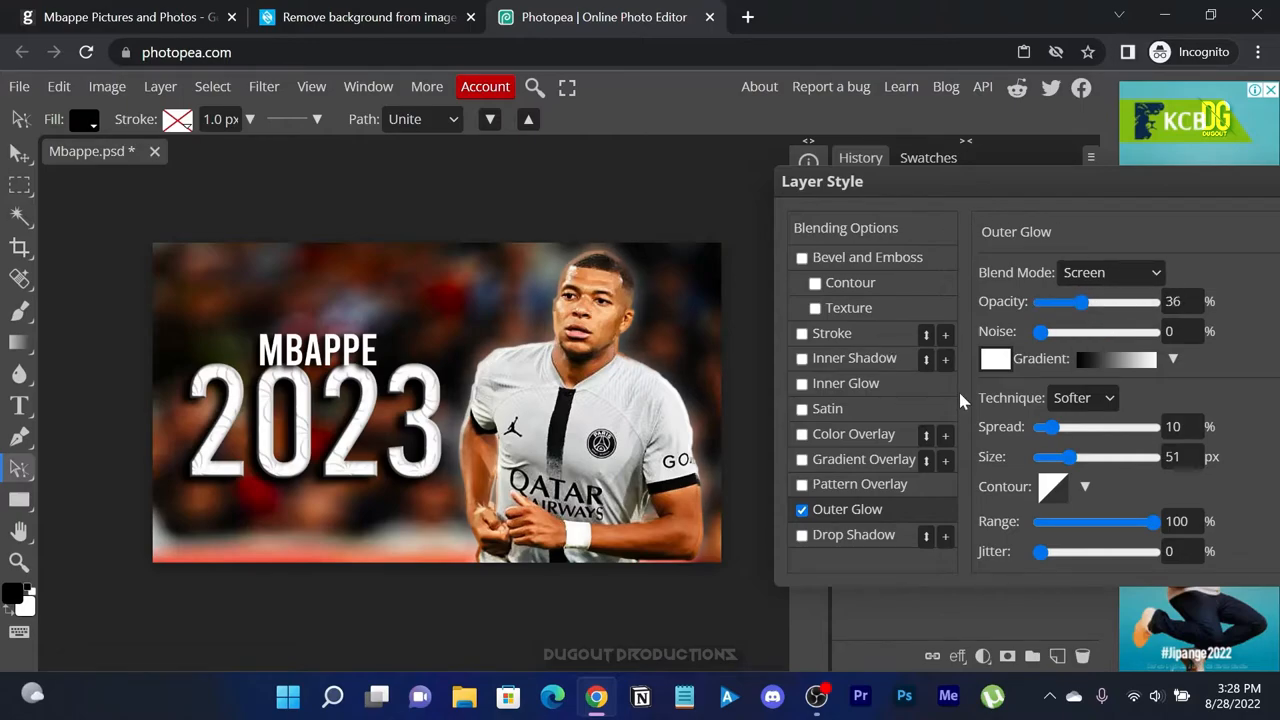
drag(1085, 301, 1103, 301)
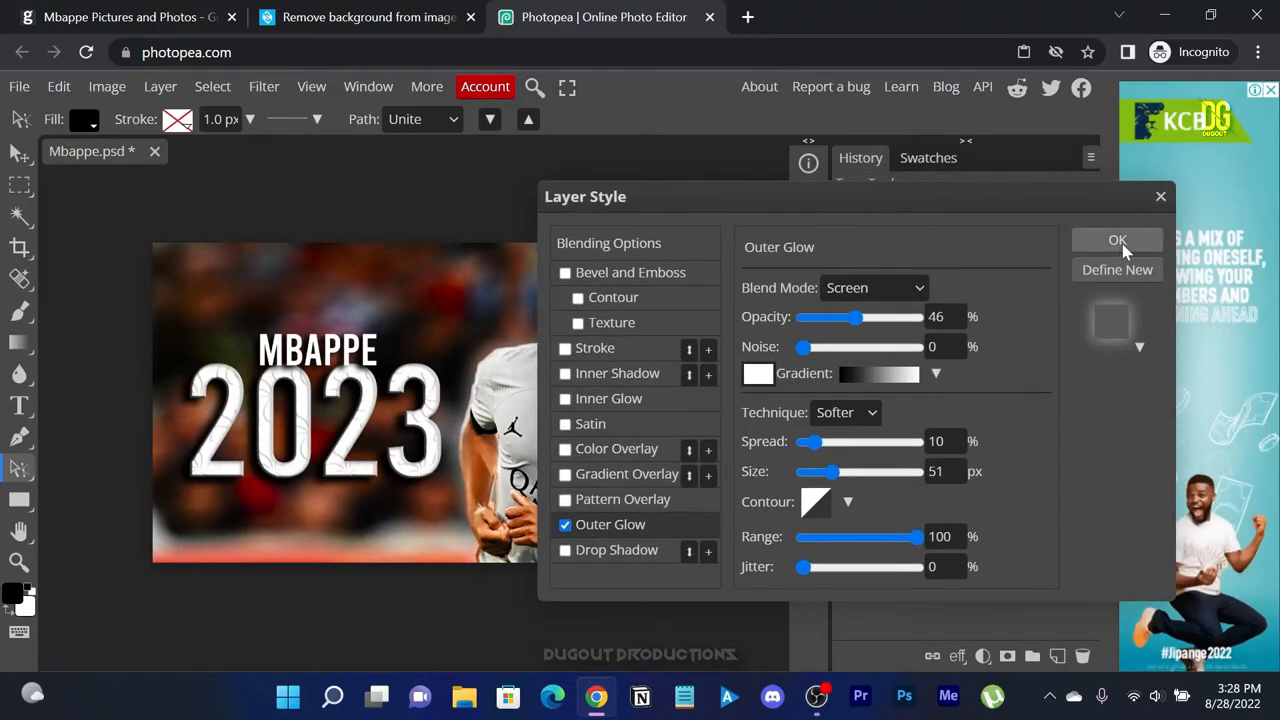
click(1117, 240)
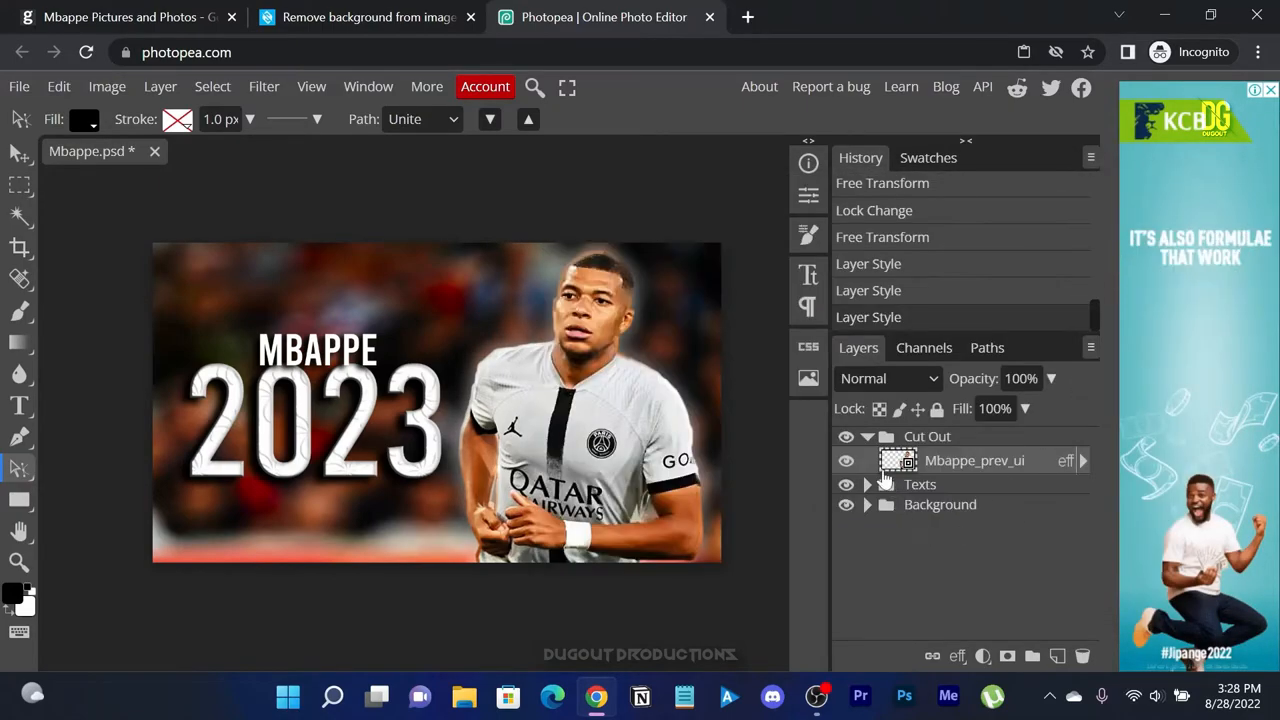
click(868, 436)
text(Overlays)
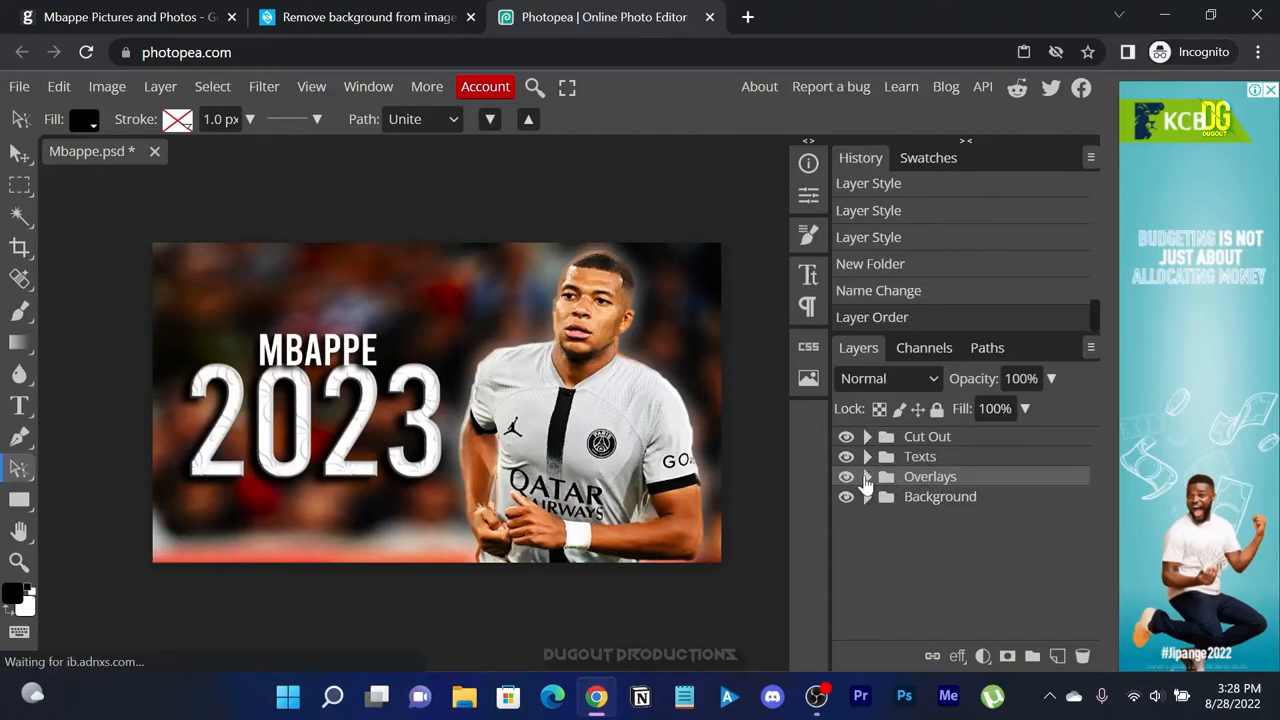
click(986, 17)
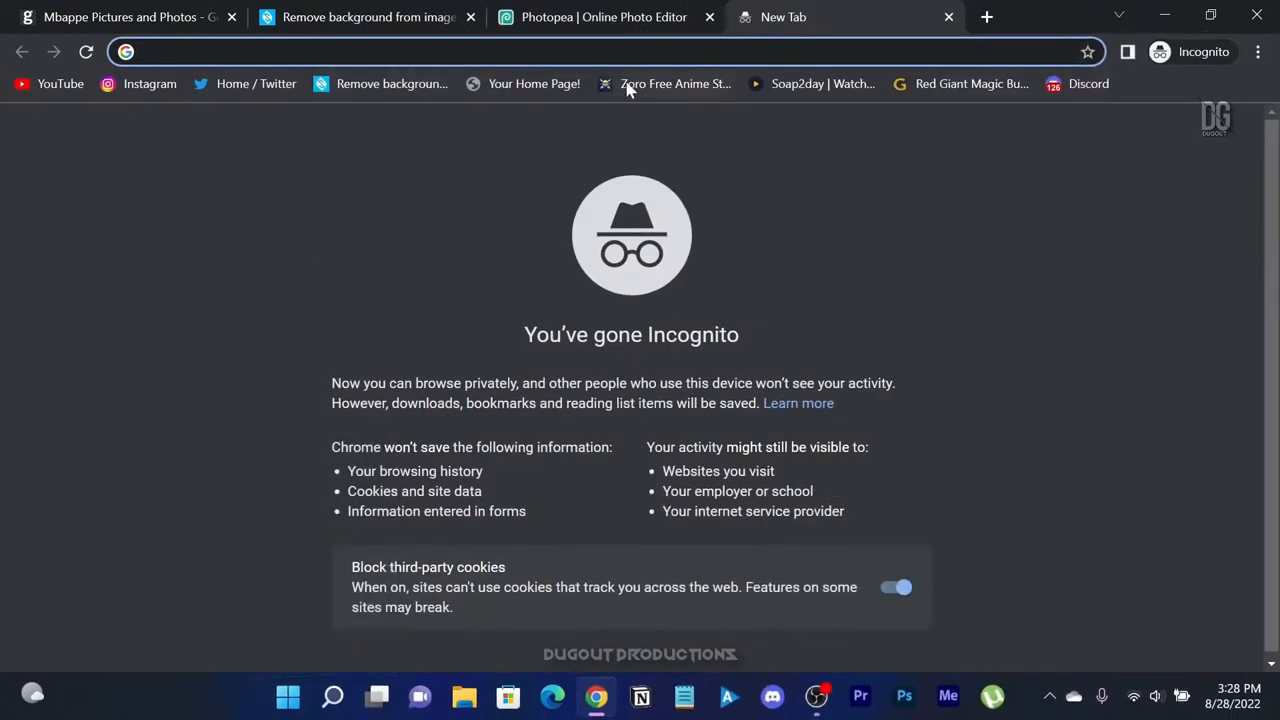
- Search Google Images for 'particles overlay' and save a dark particles image as Part.jpg
text(pa)
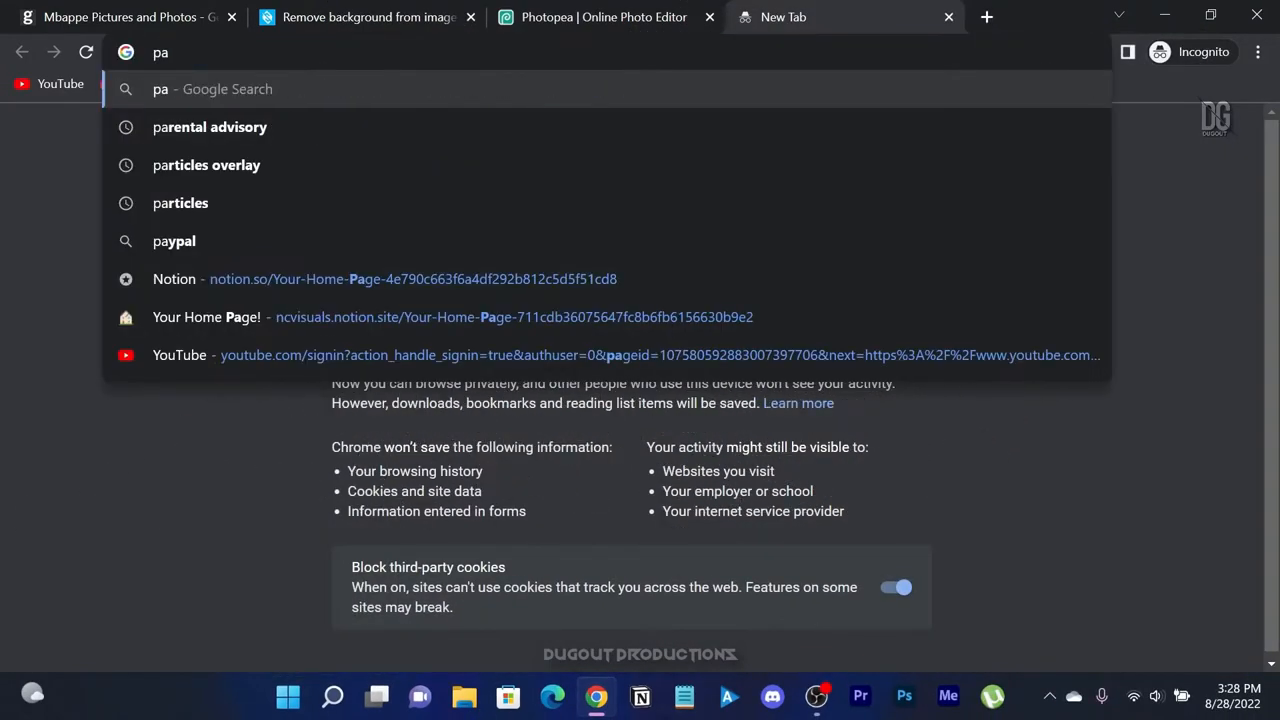
click(206, 164)
text(P)
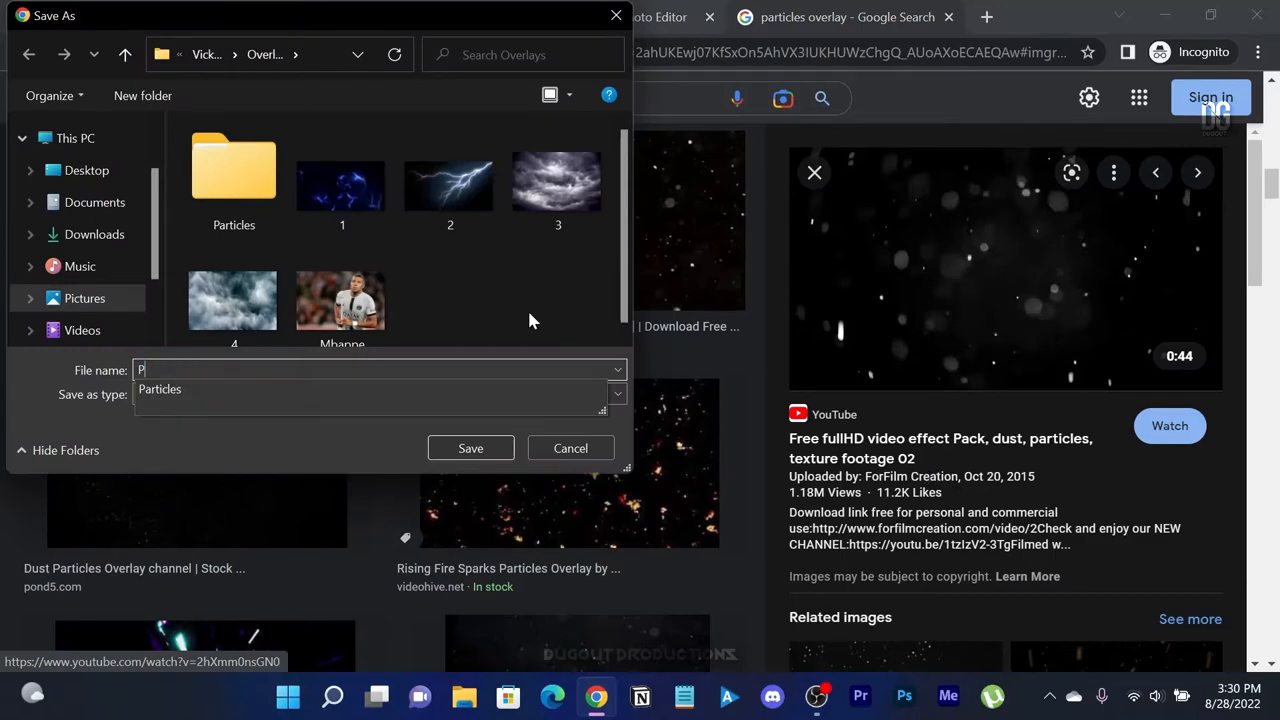
click(470, 448)
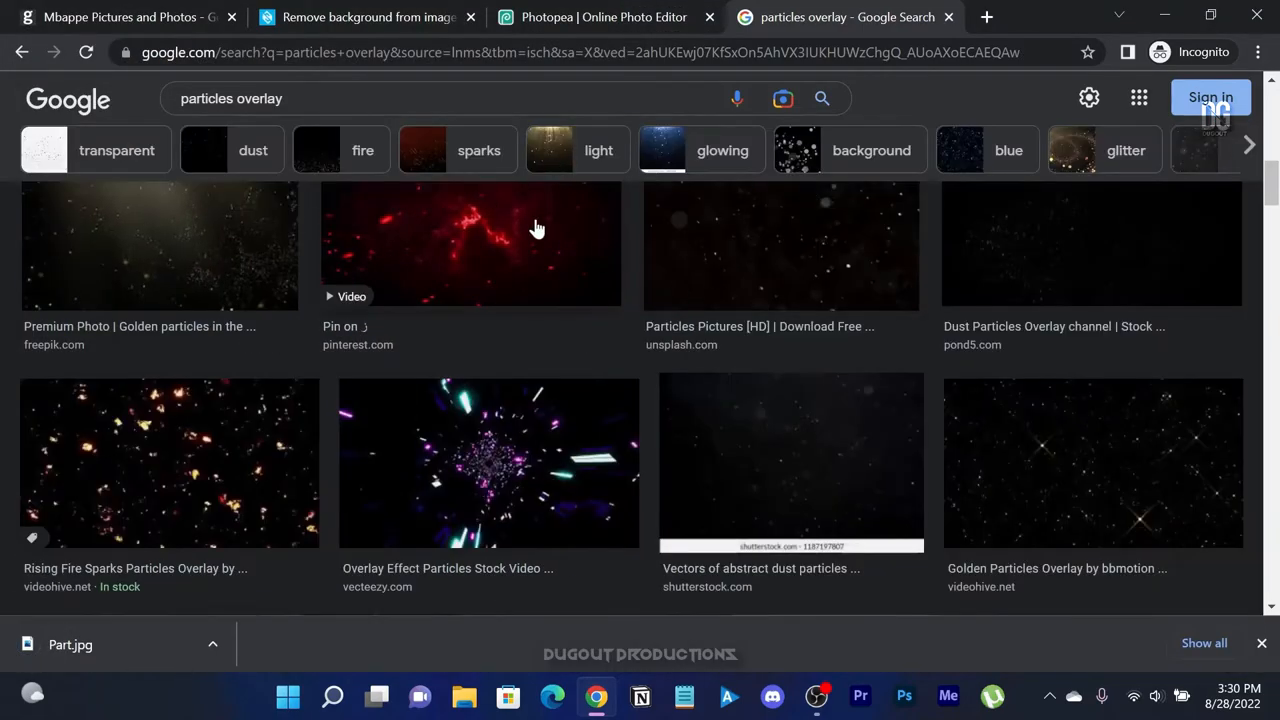
click(604, 17)
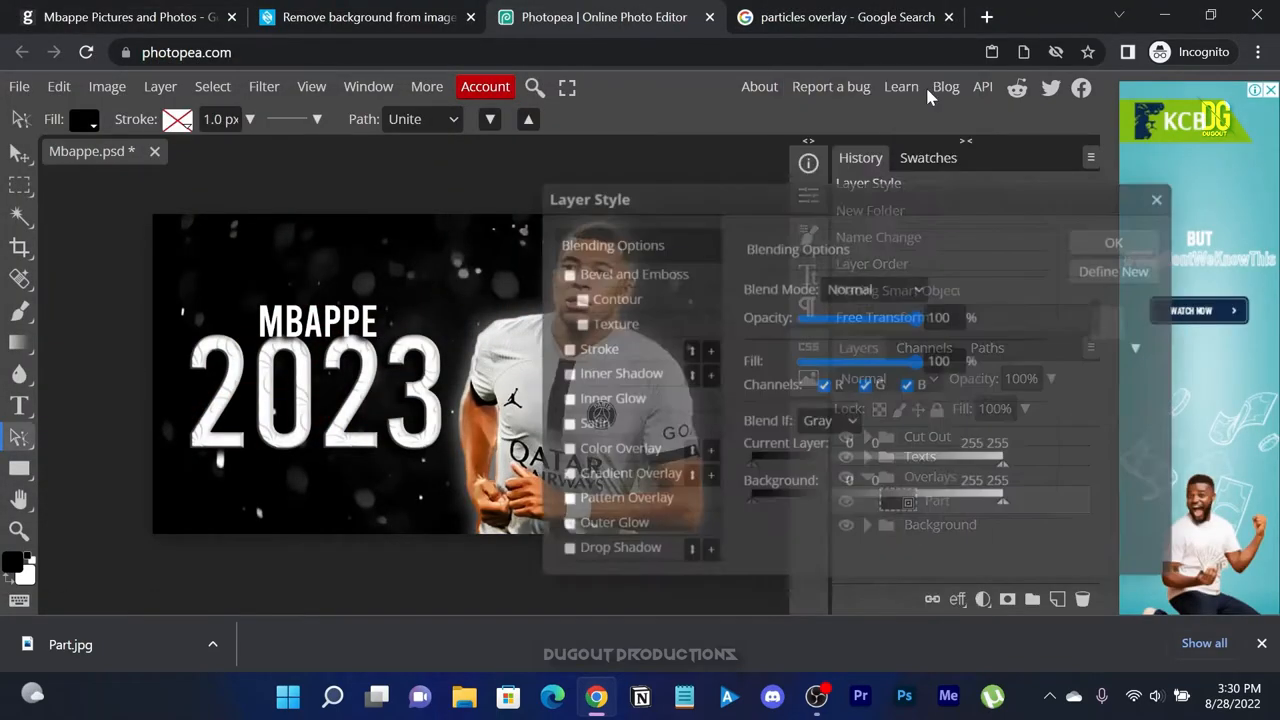
- Set the Part particles layer to Screen blend mode in Layer Style
click(1118, 252)
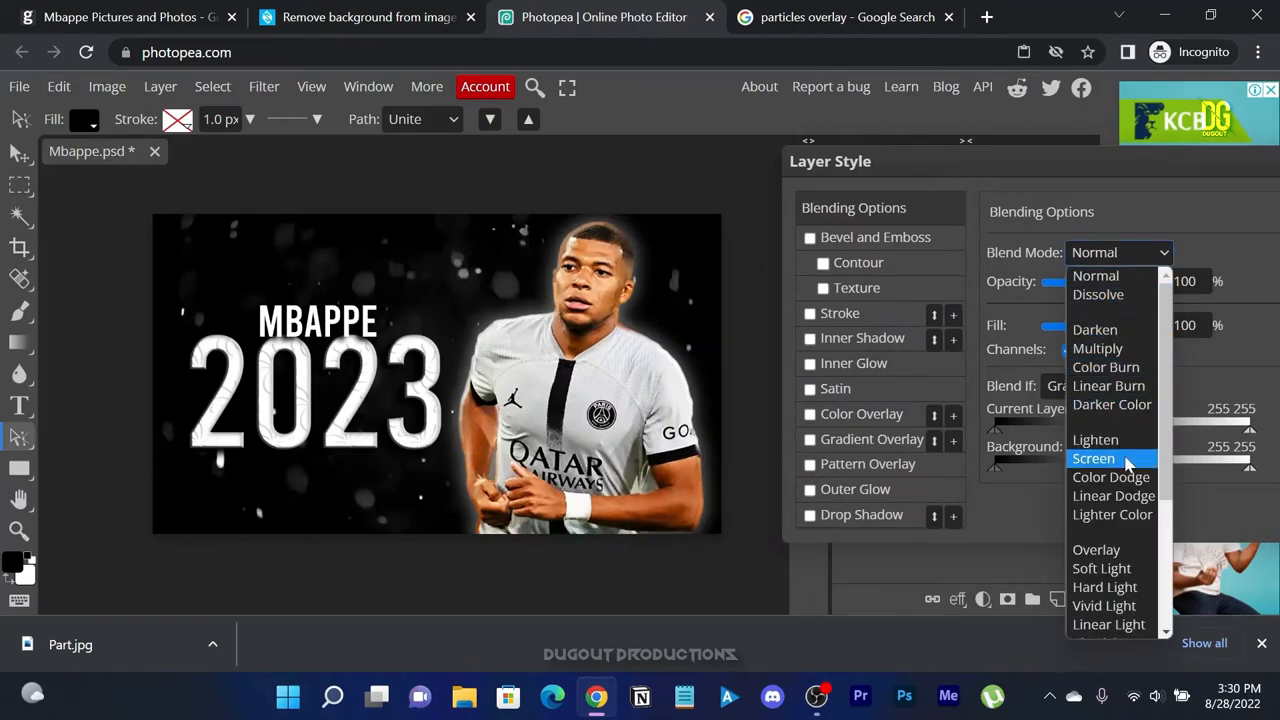
click(1093, 458)
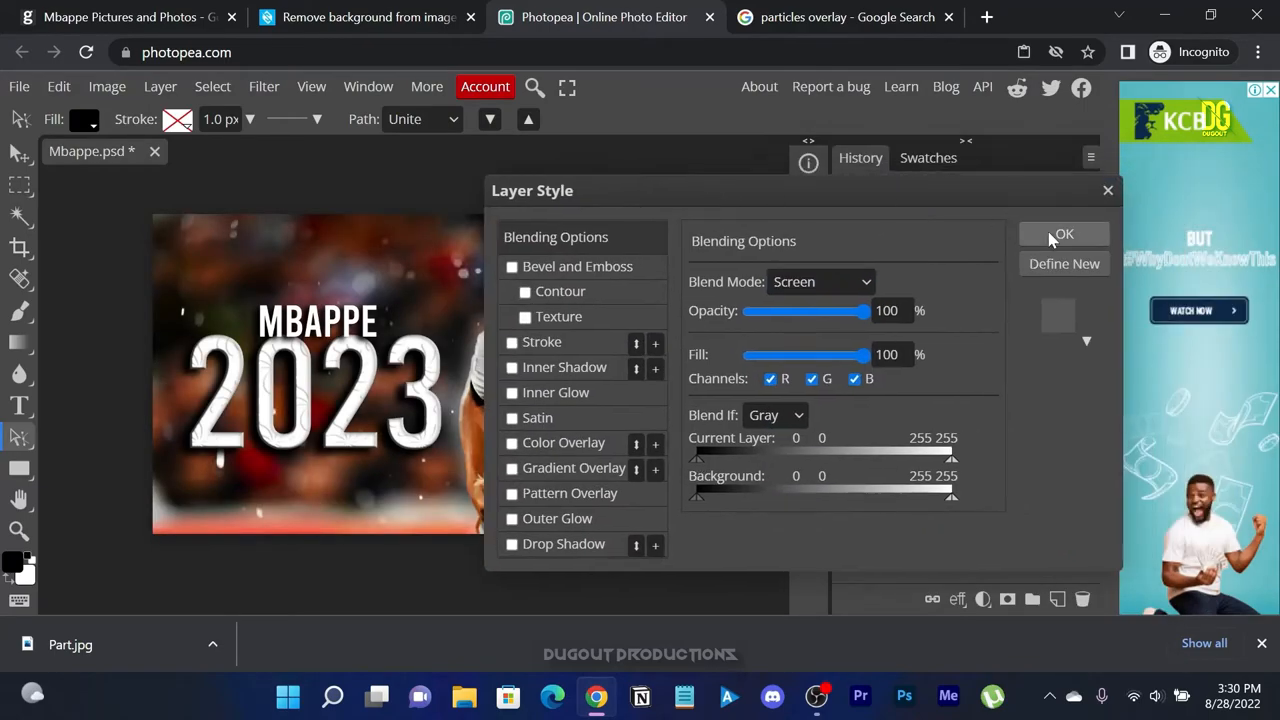
click(106, 86)
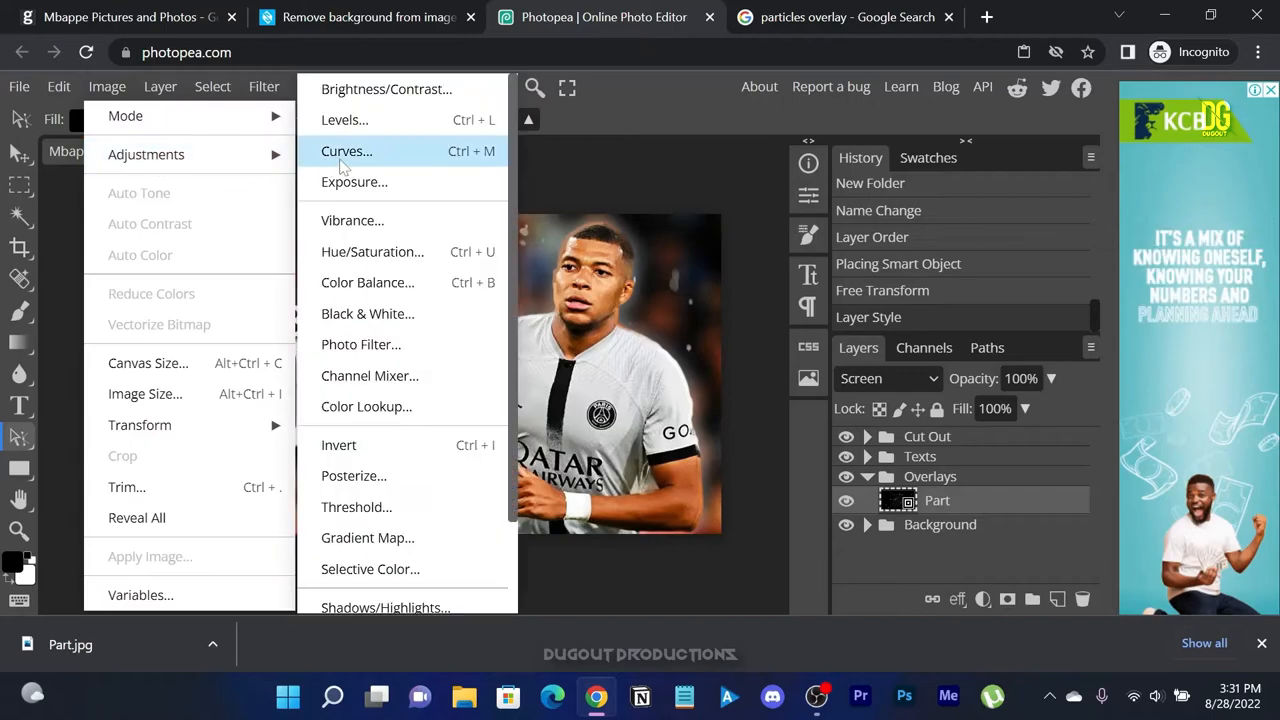
- Raise the particles' brightness and contrast with Brightness/Contrast
click(386, 89)
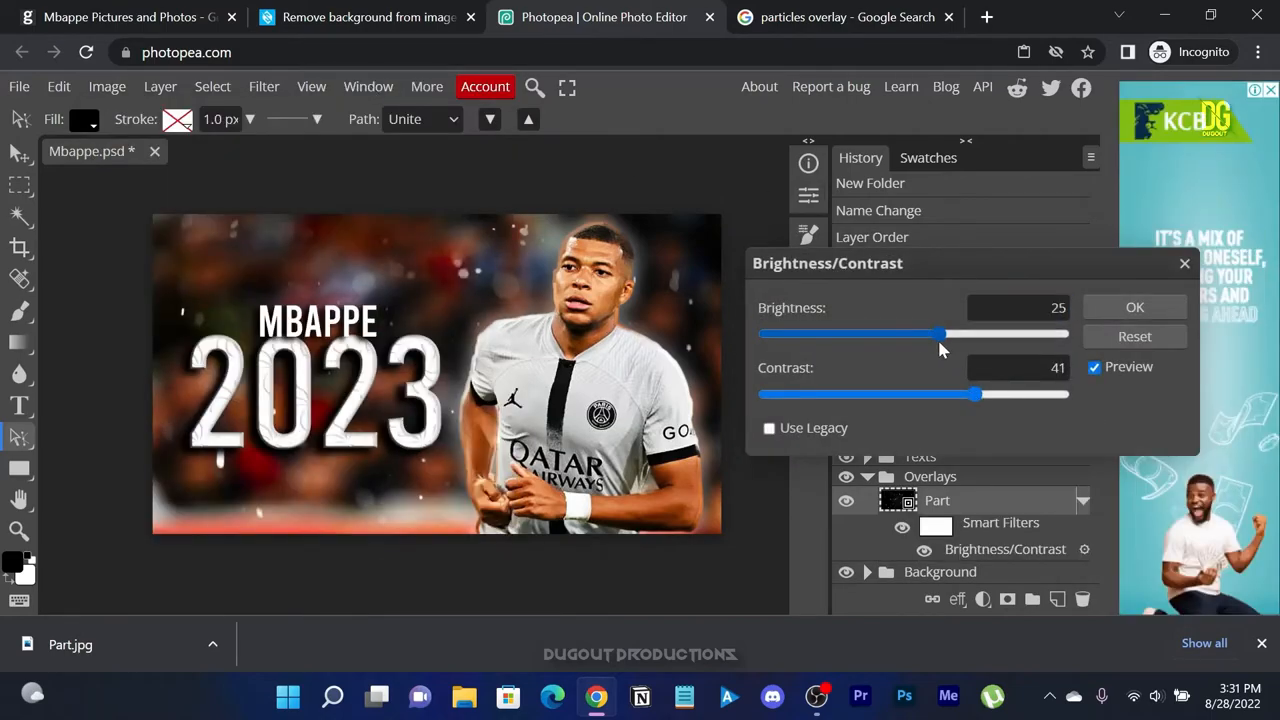
drag(977, 394, 1047, 394)
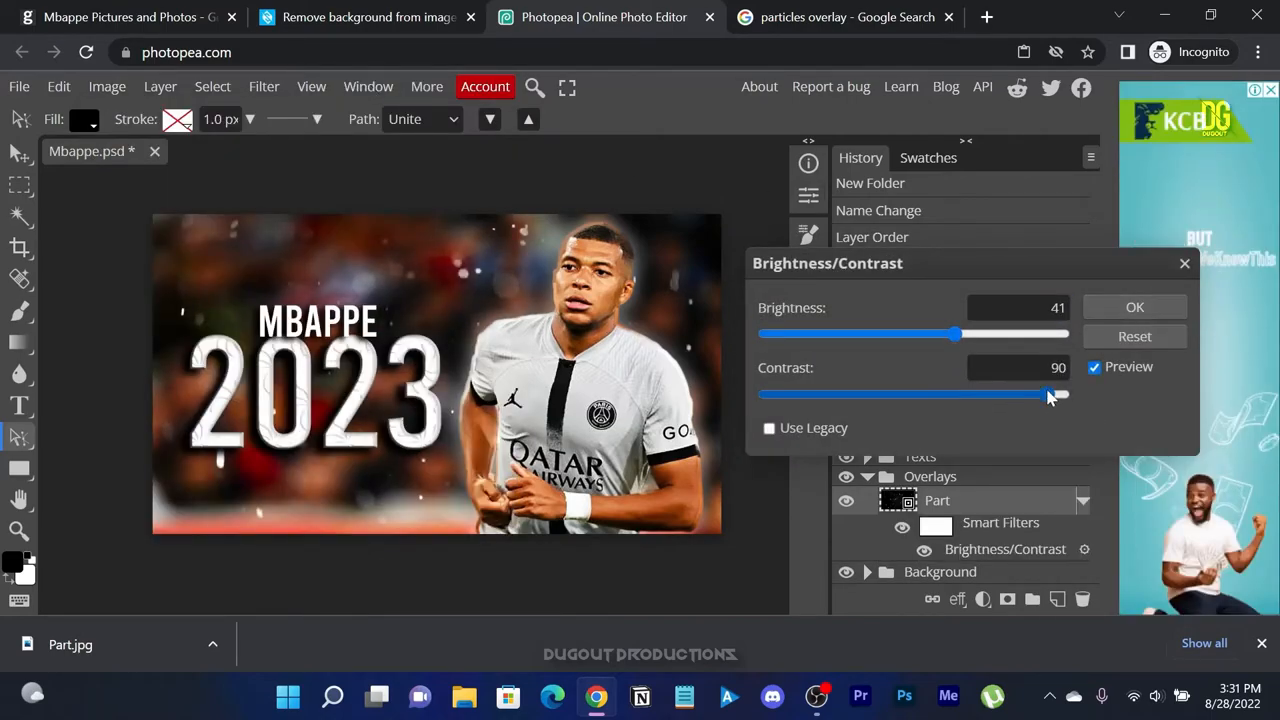
click(106, 86)
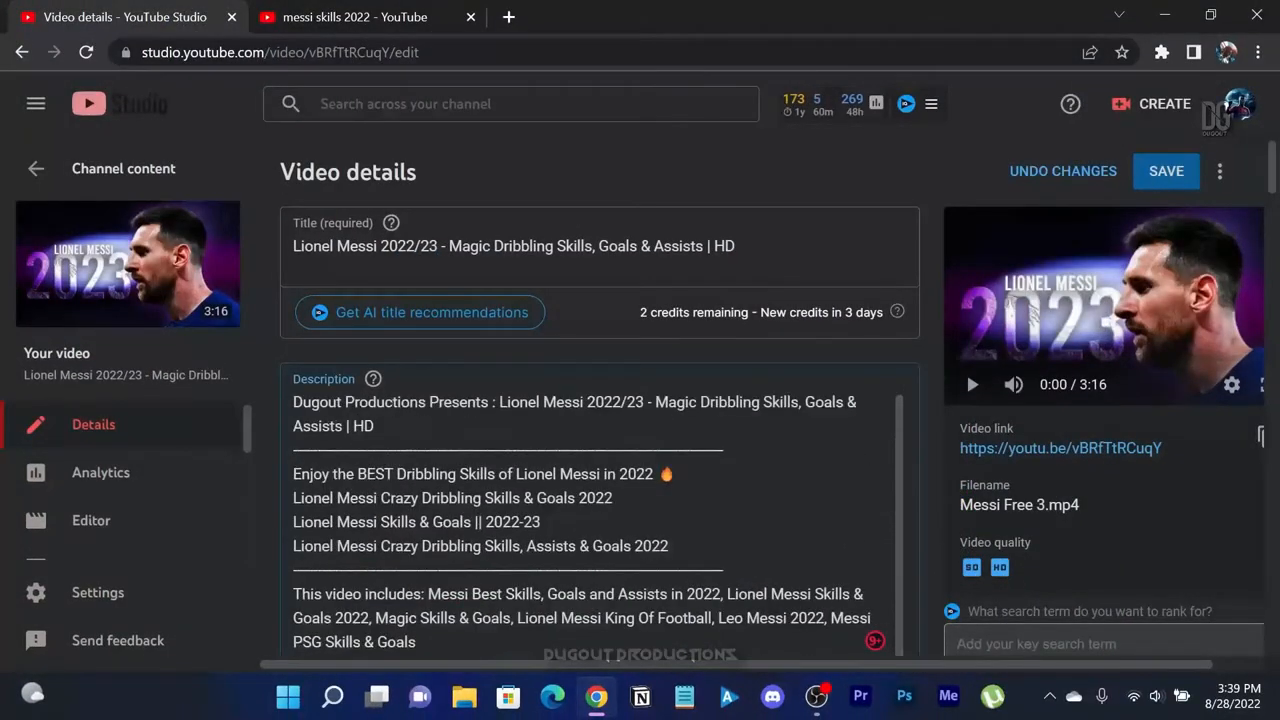
mouse_move(452, 268)
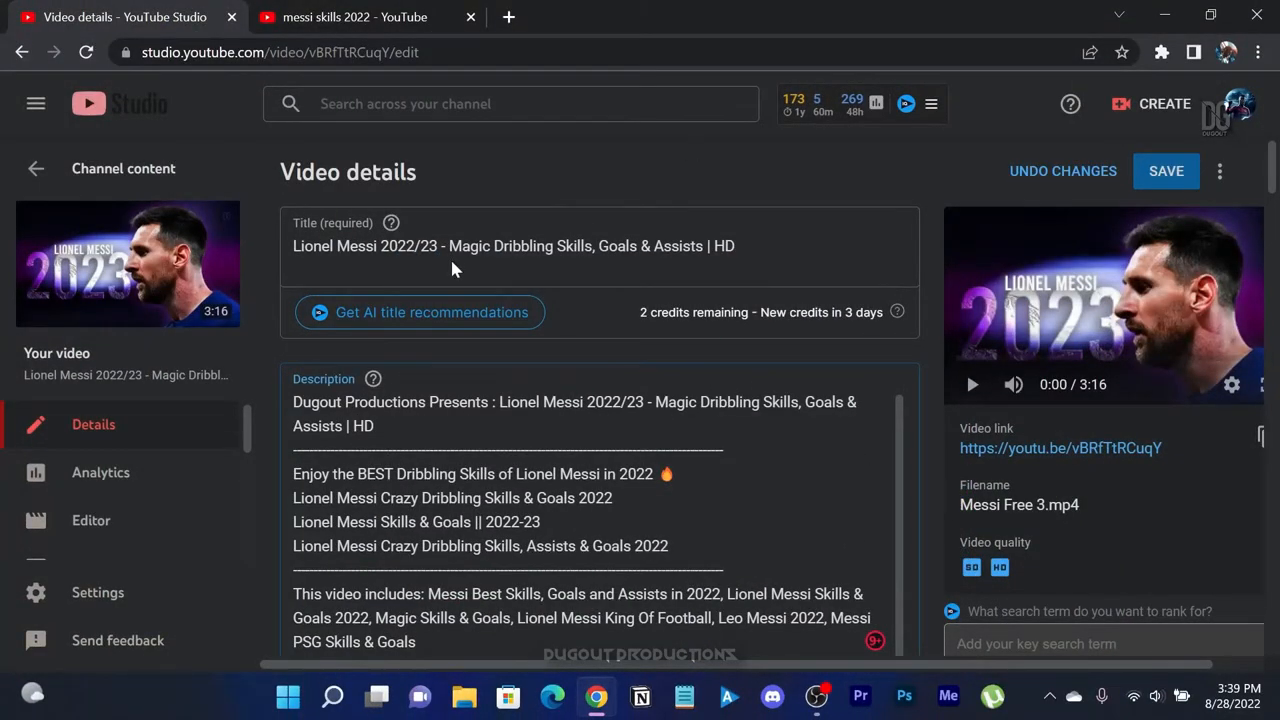
mouse_move(686, 185)
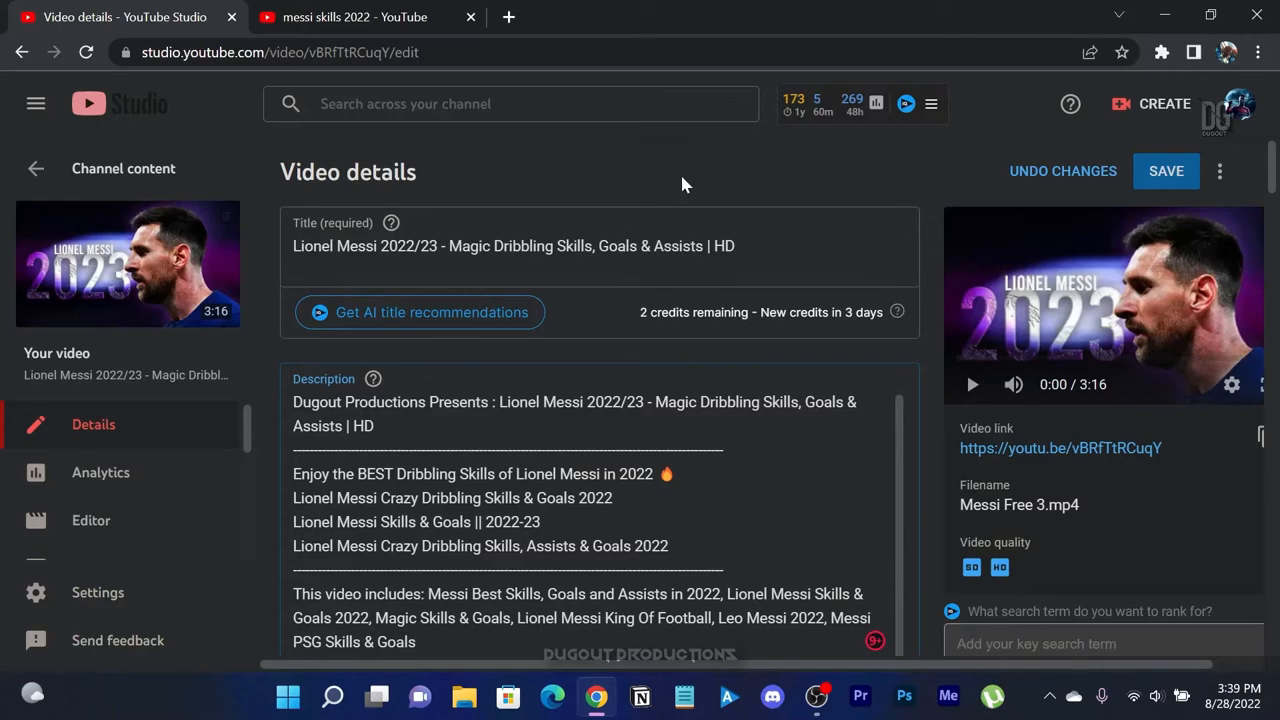
mouse_move(620, 205)
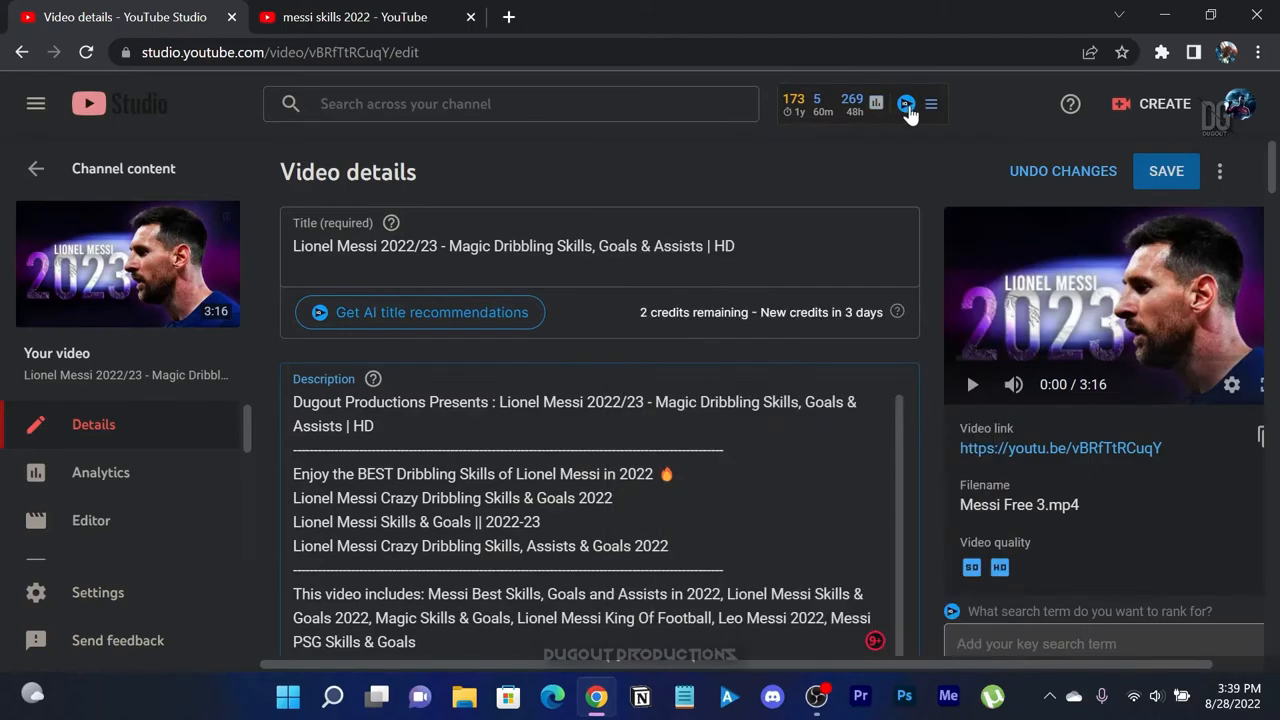
mouse_move(906, 120)
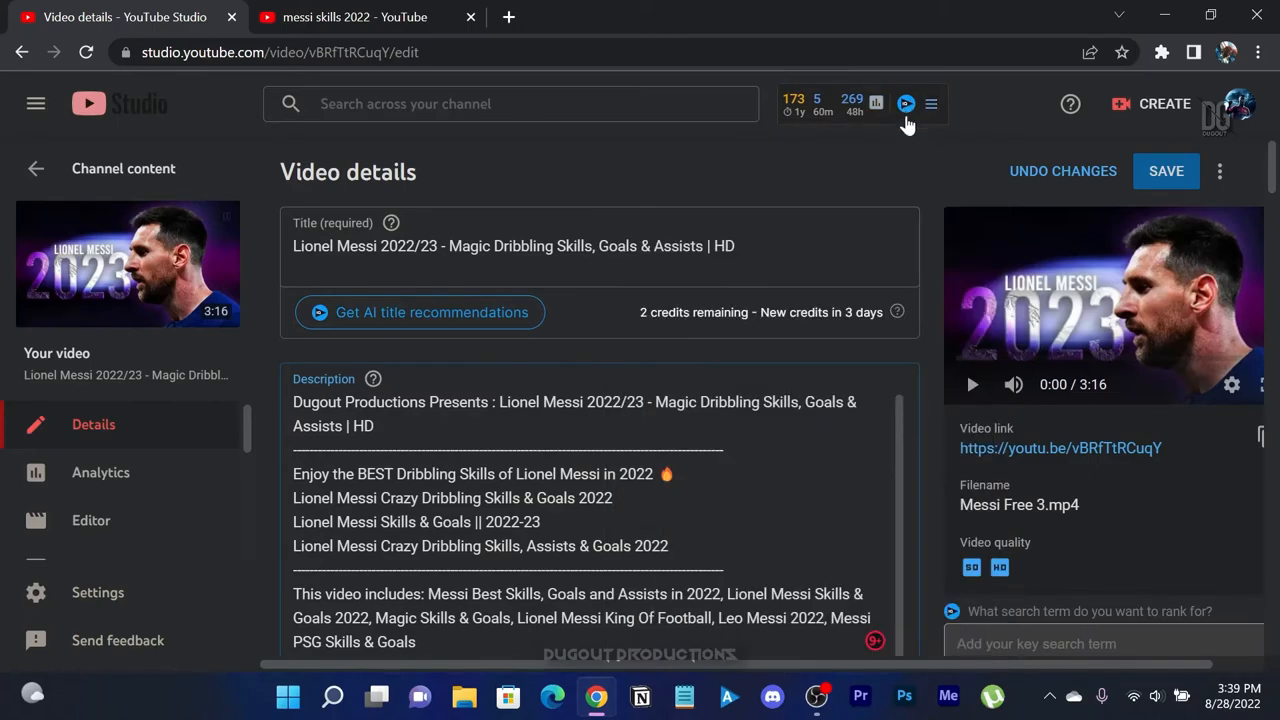
mouse_move(425, 80)
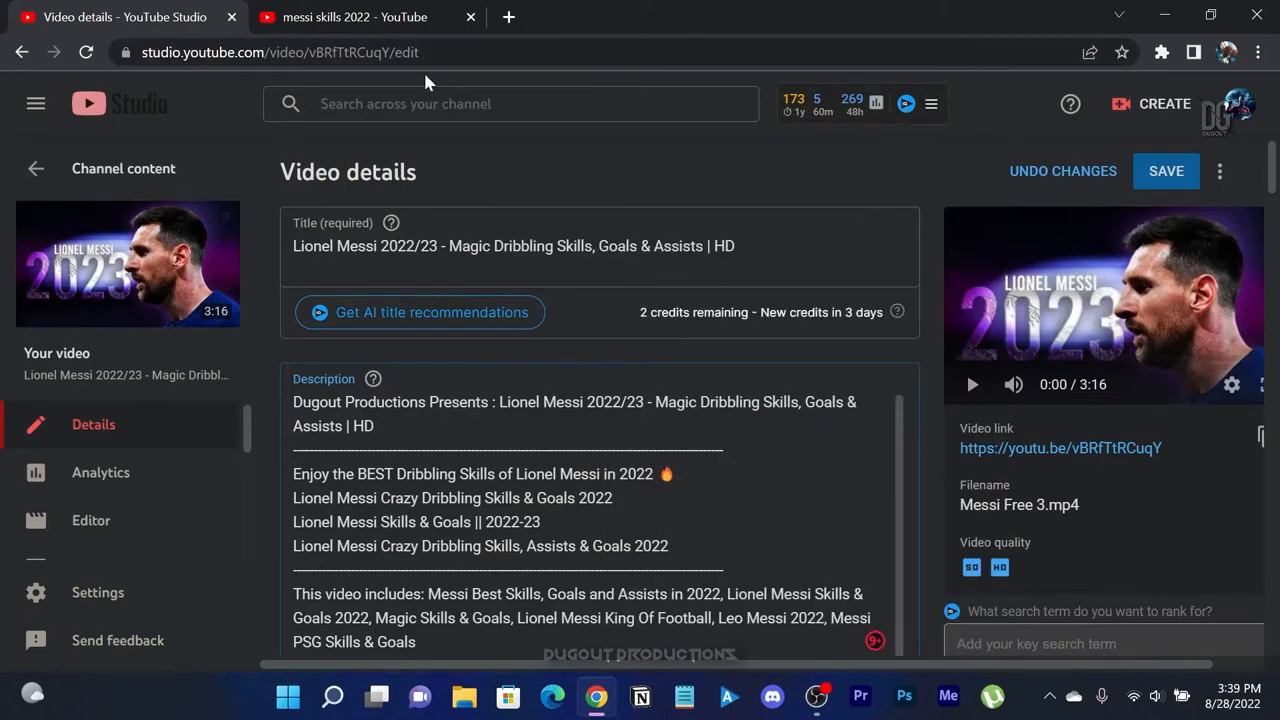
click(354, 17)
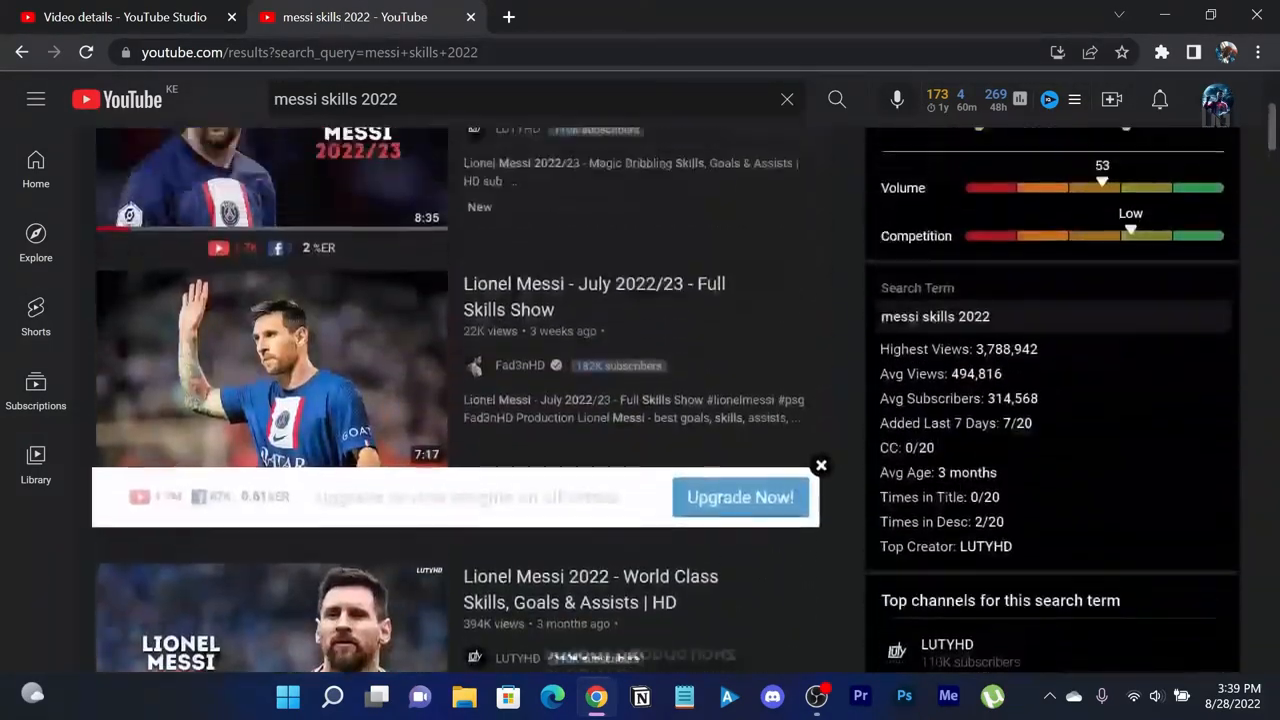
- Scroll the results and open Ultimate Dribbling Skills in a new tab
scroll(down, 3)
text( dfp10)
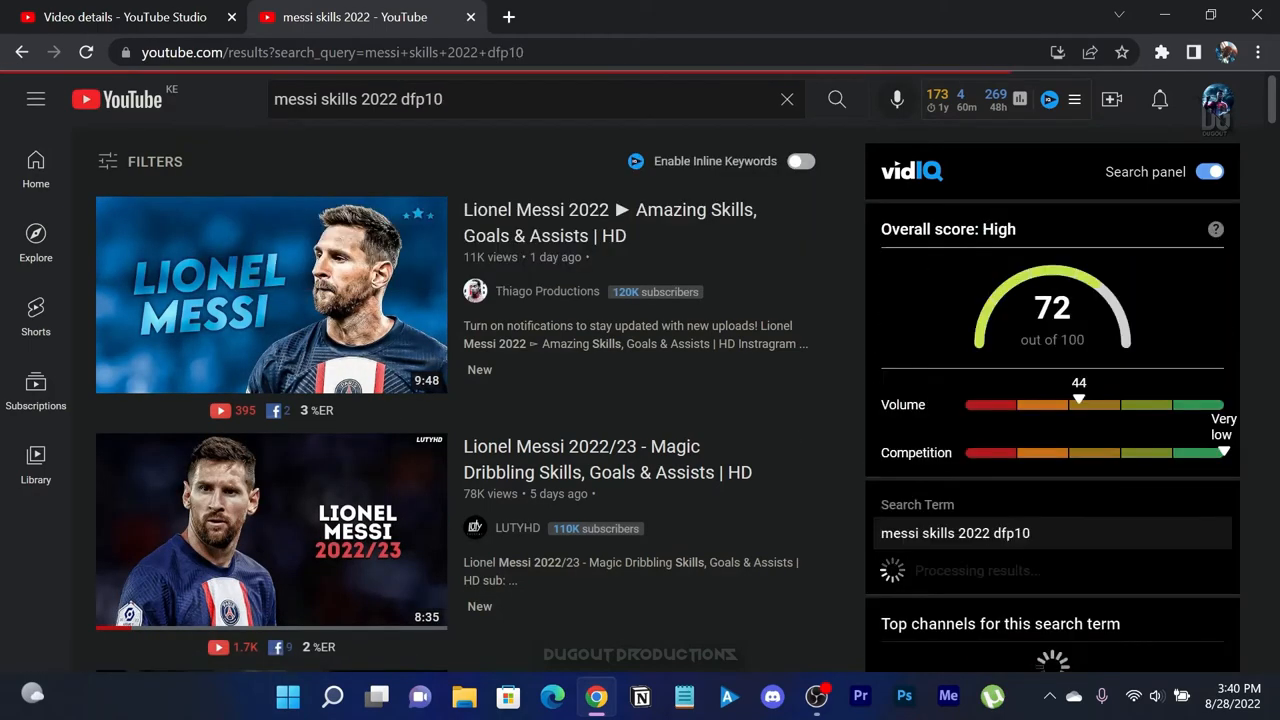
scroll(down, 3)
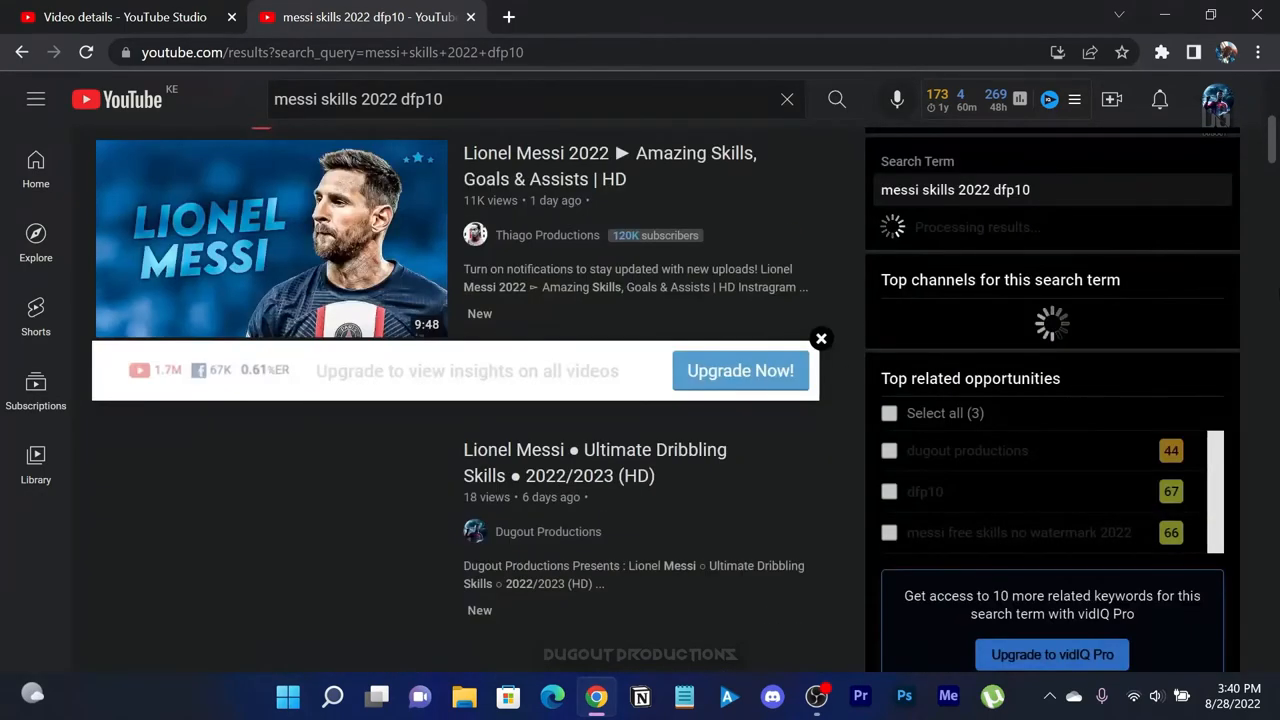
scroll(down, 3)
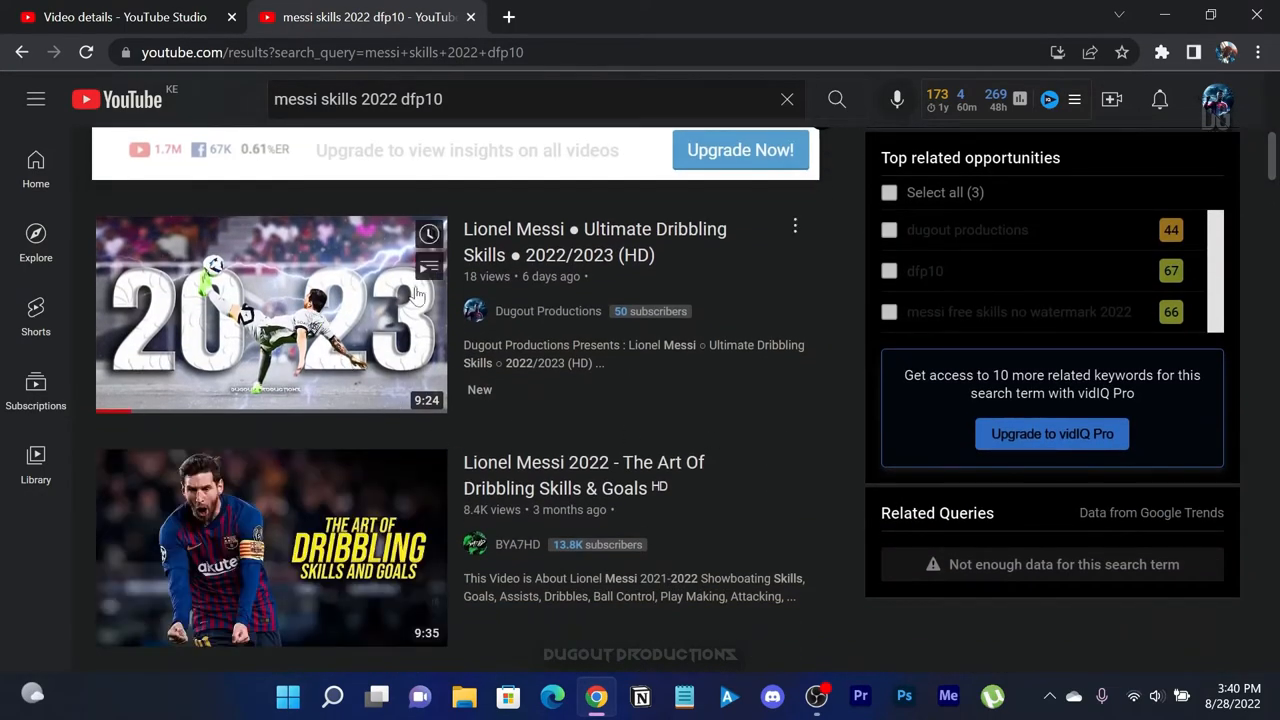
right_click(270, 313)
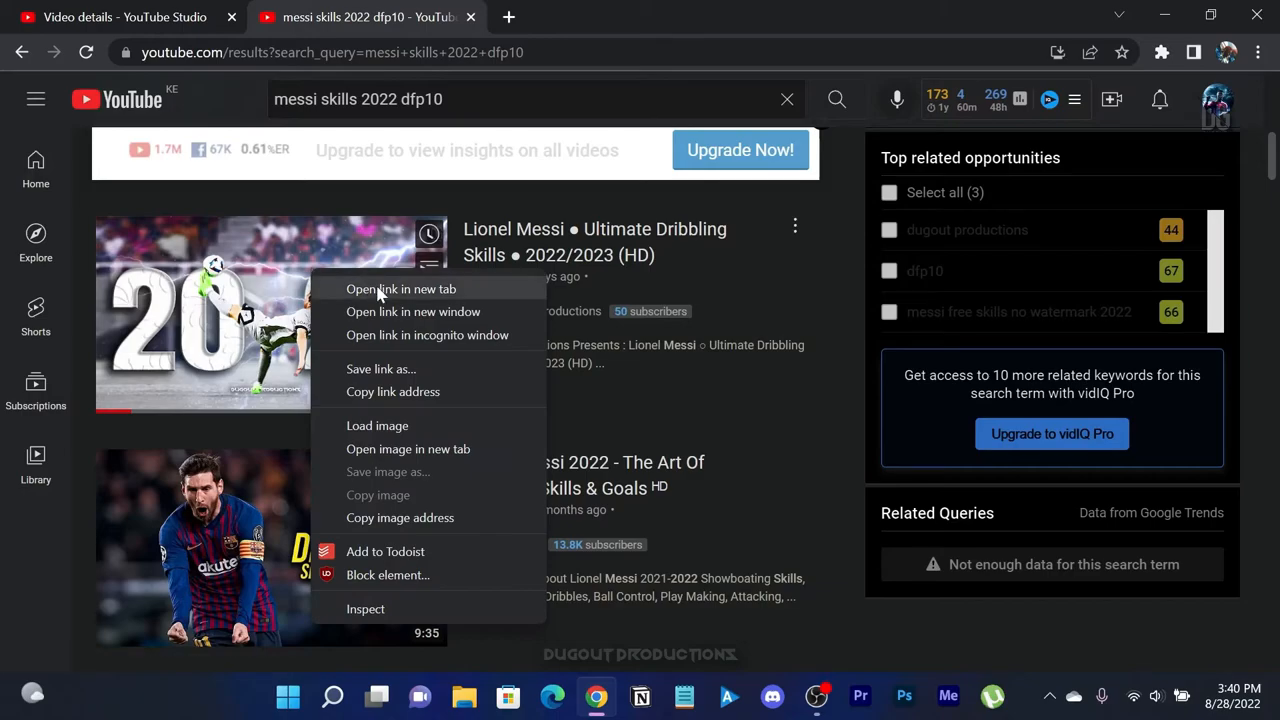
click(401, 289)
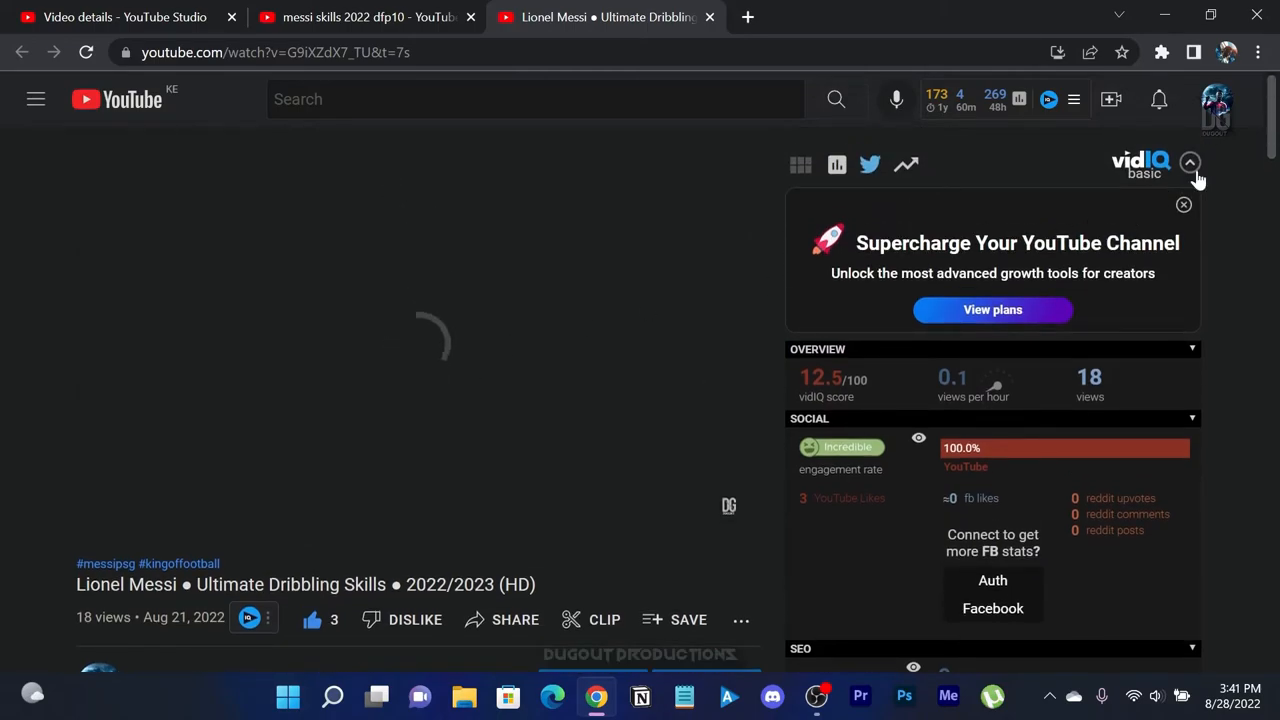
- Scroll the vidIQ panel down to the video's Video Tags
scroll(down, 3)
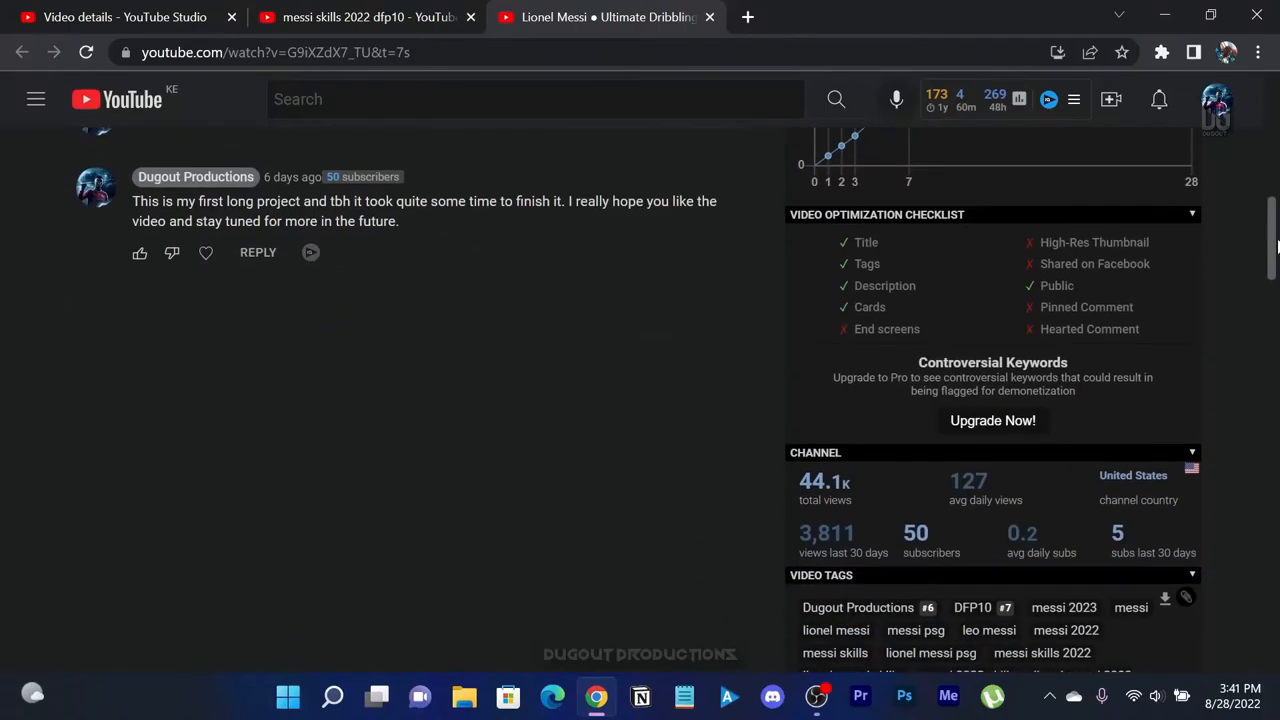
scroll(down, 3)
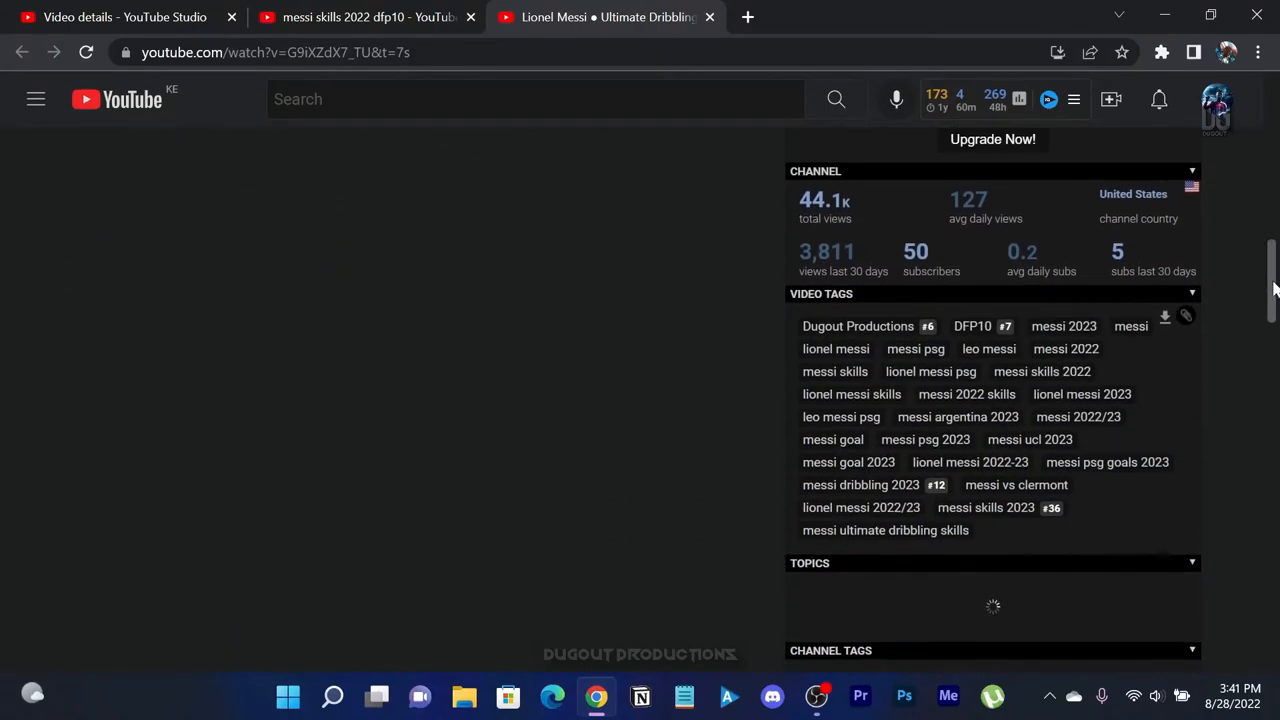
scroll(up, 3)
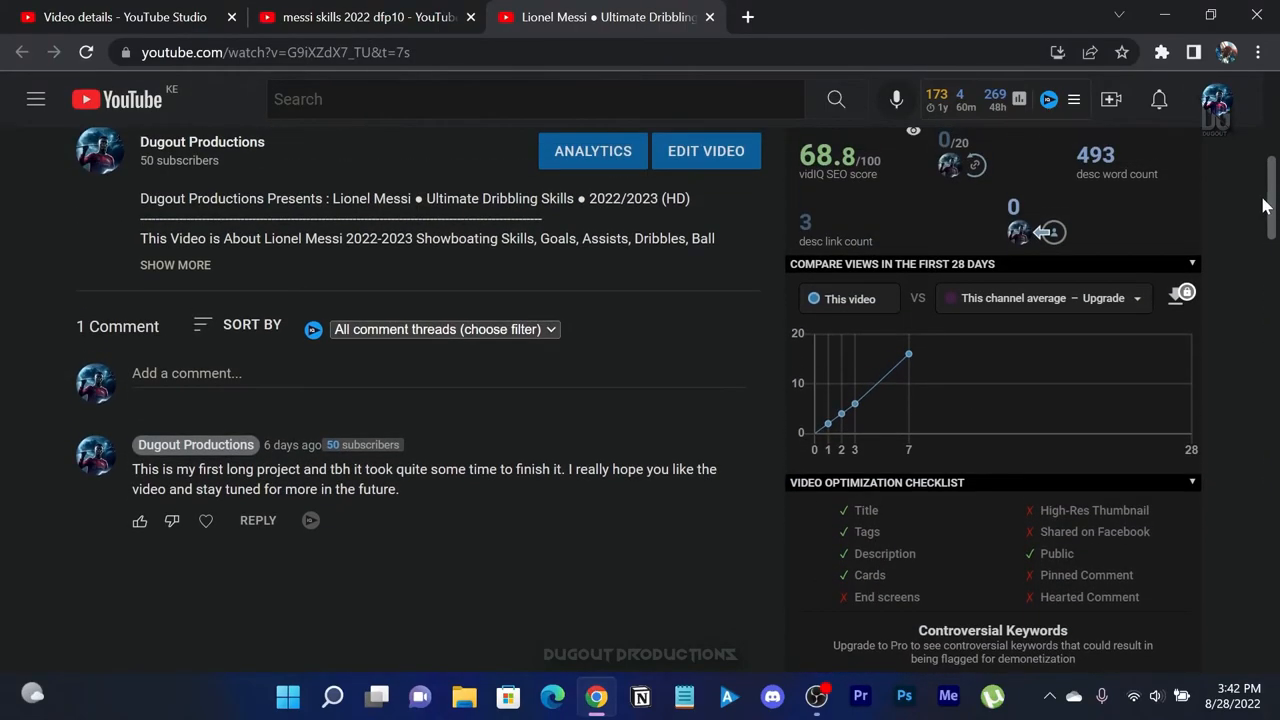
scroll(down, 3)
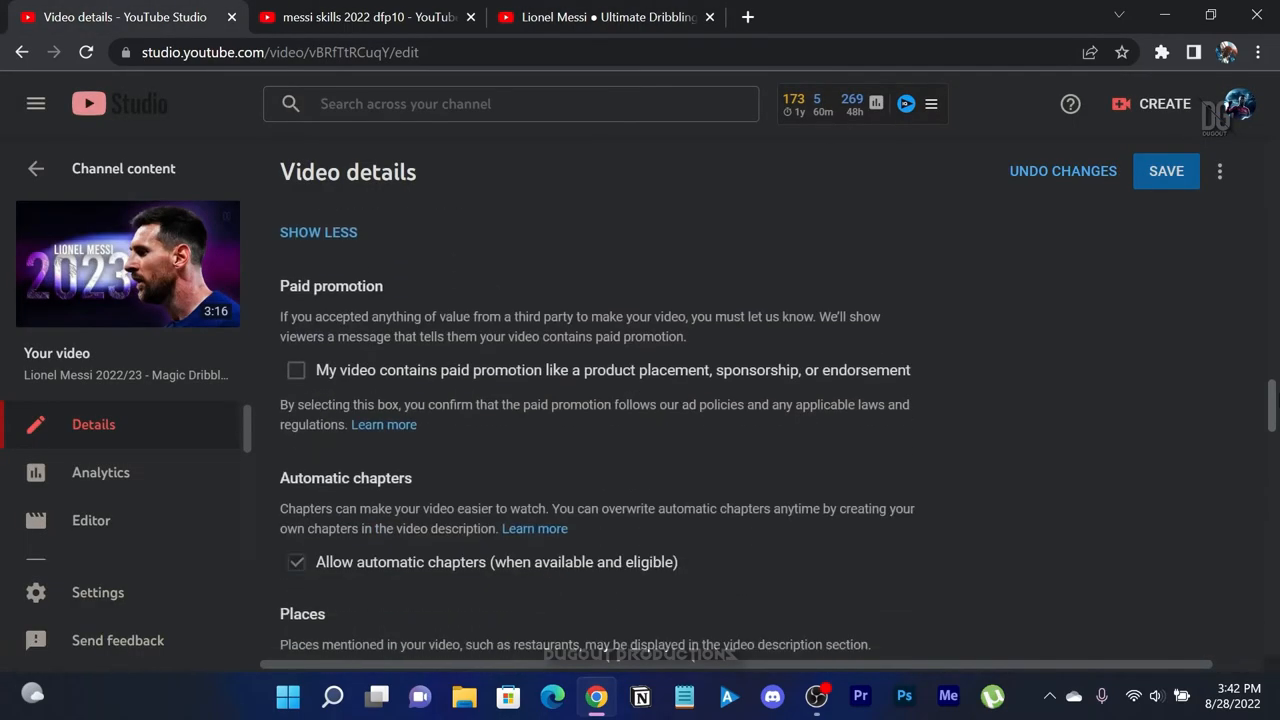
scroll(down, 3)
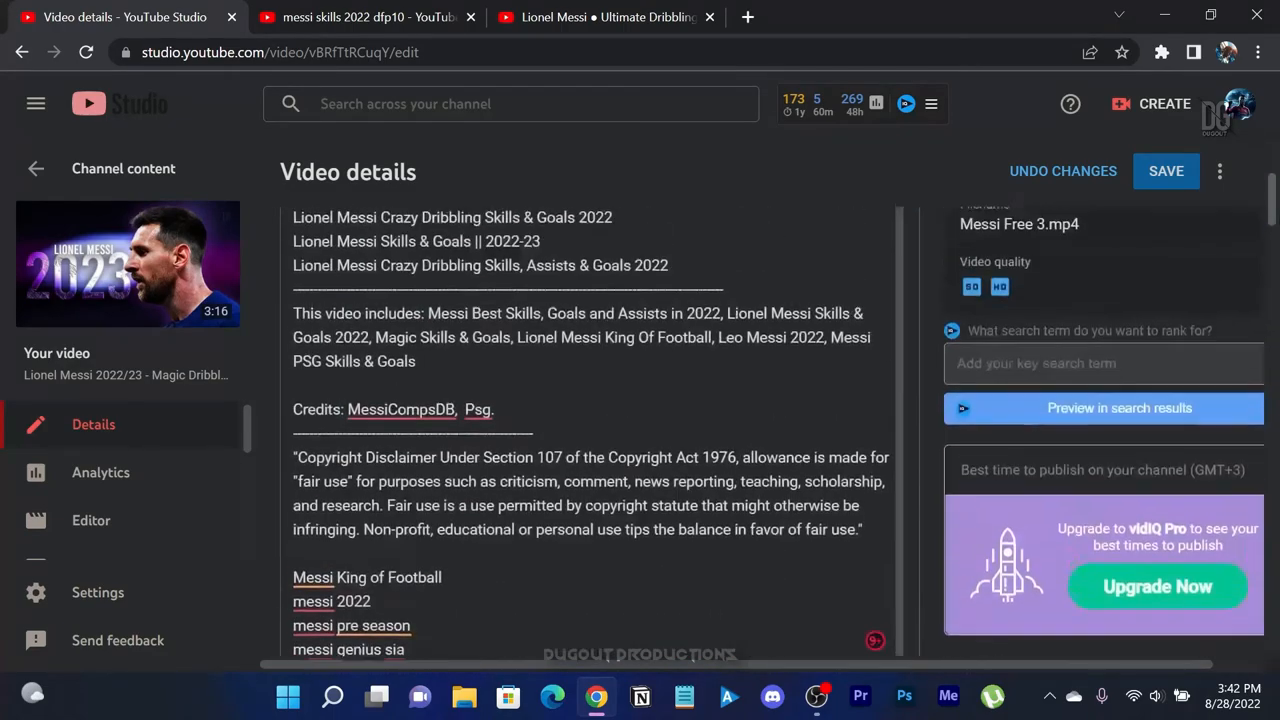
scroll(up, 3)
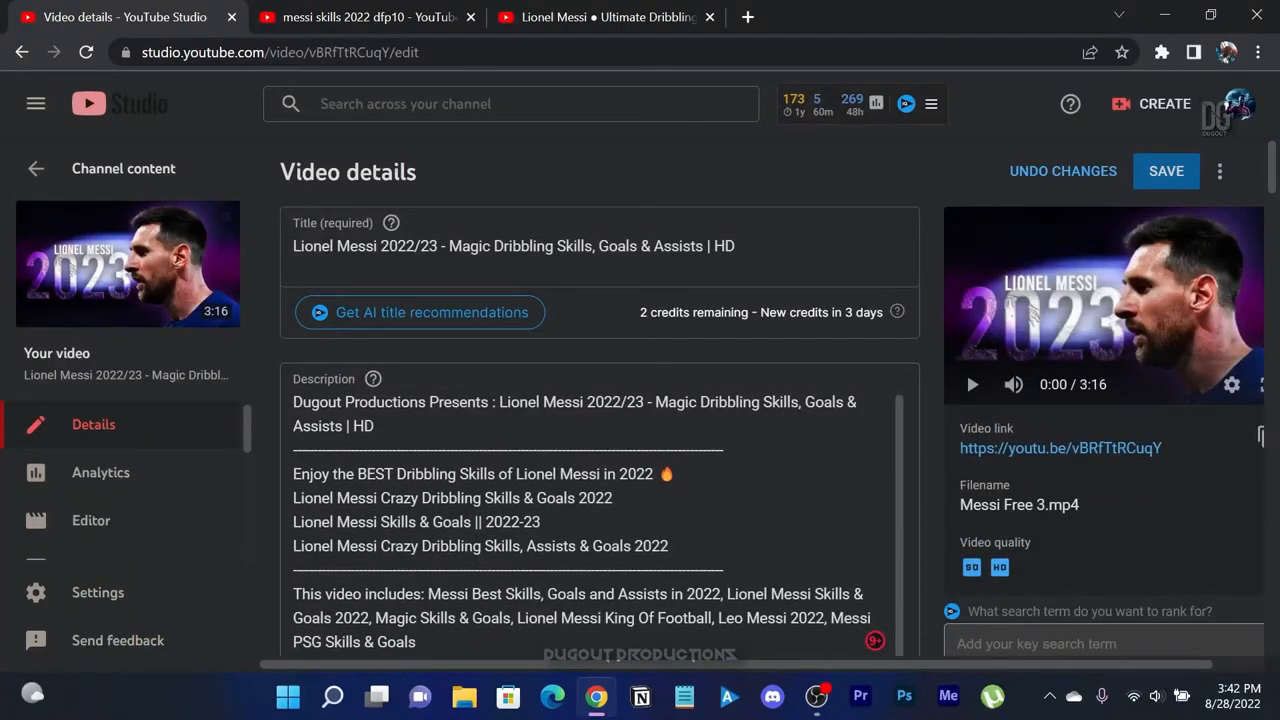
click(600, 246)
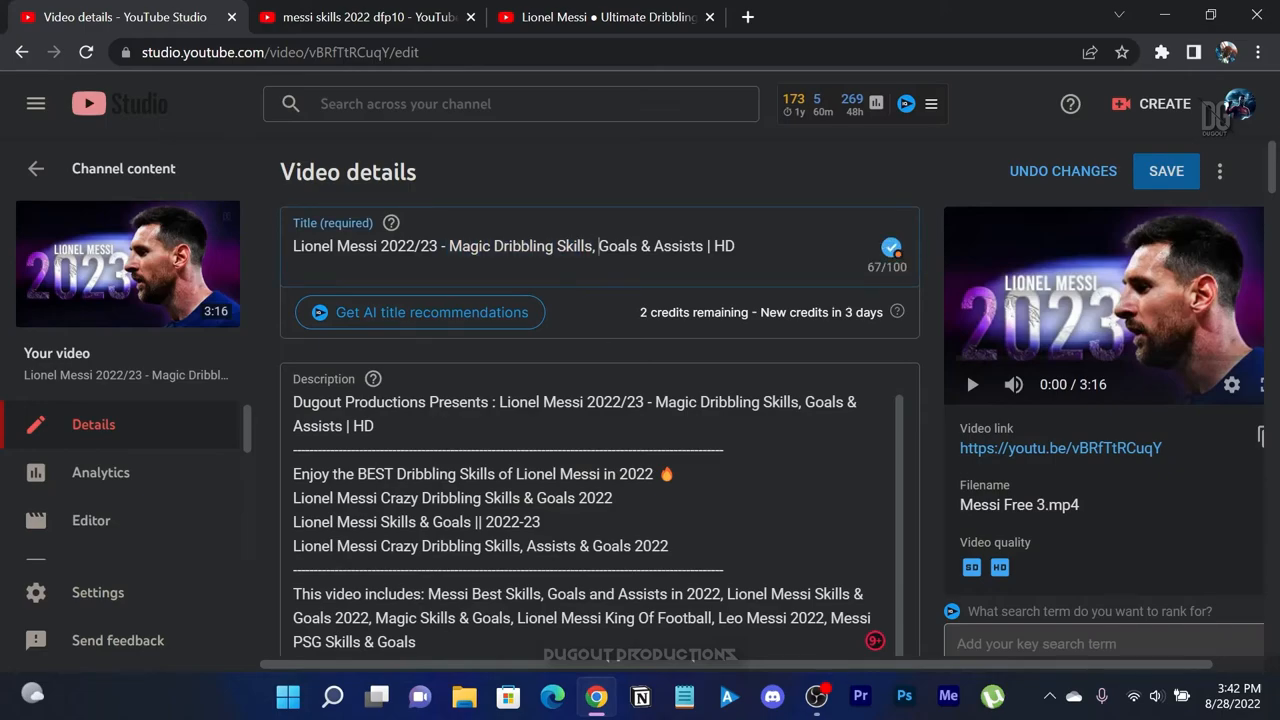
double_click(677, 246)
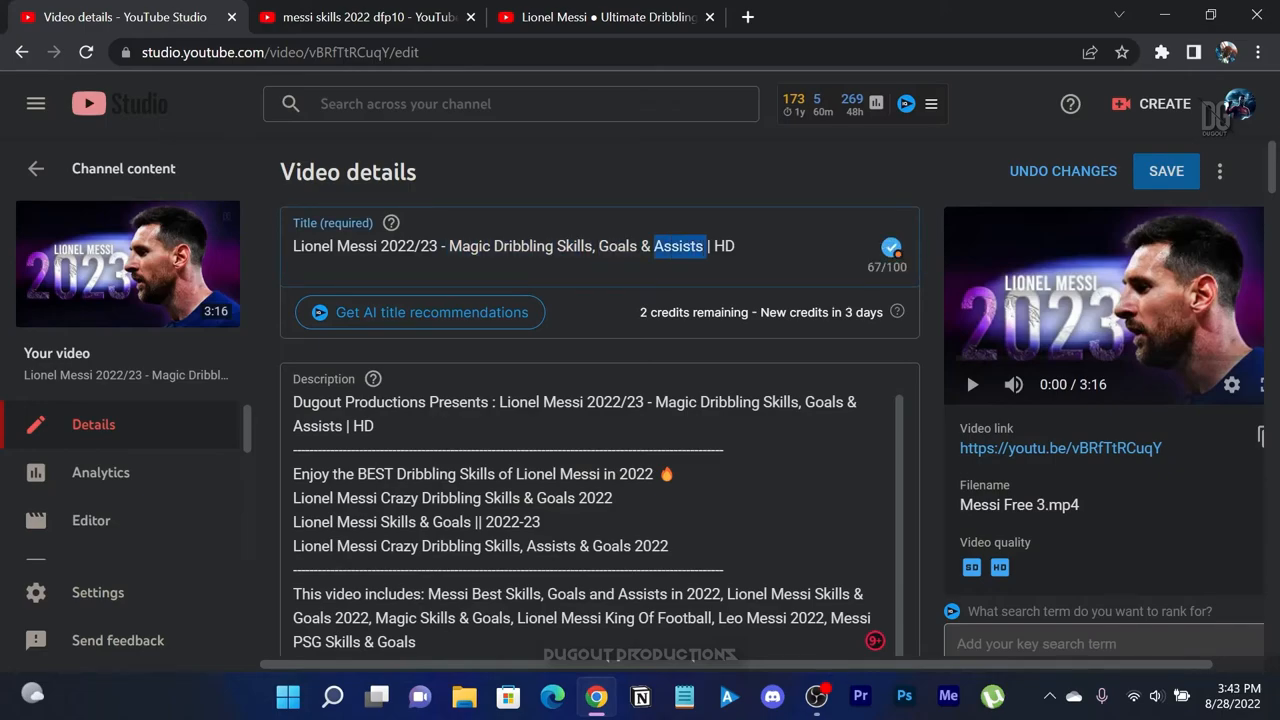
double_click(356, 246)
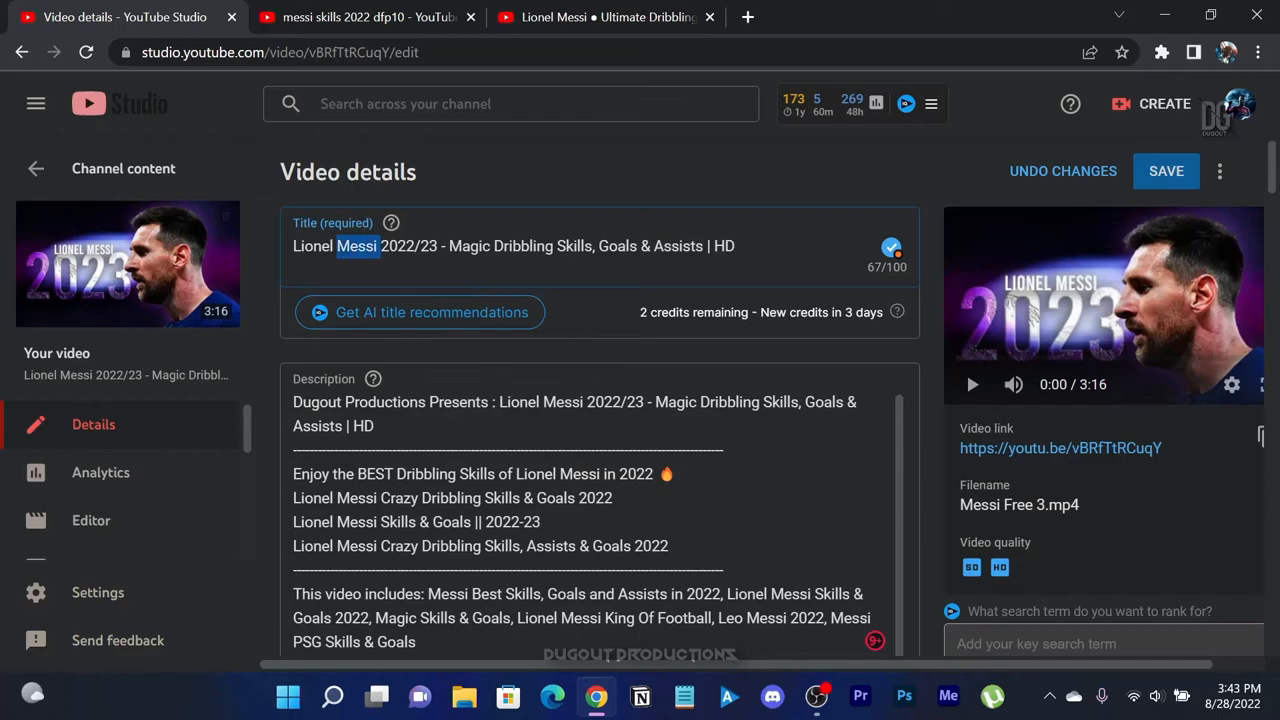
- Type Messi skill tags and add the 'messi magical skills and goals' suggestion
scroll(down, 3)
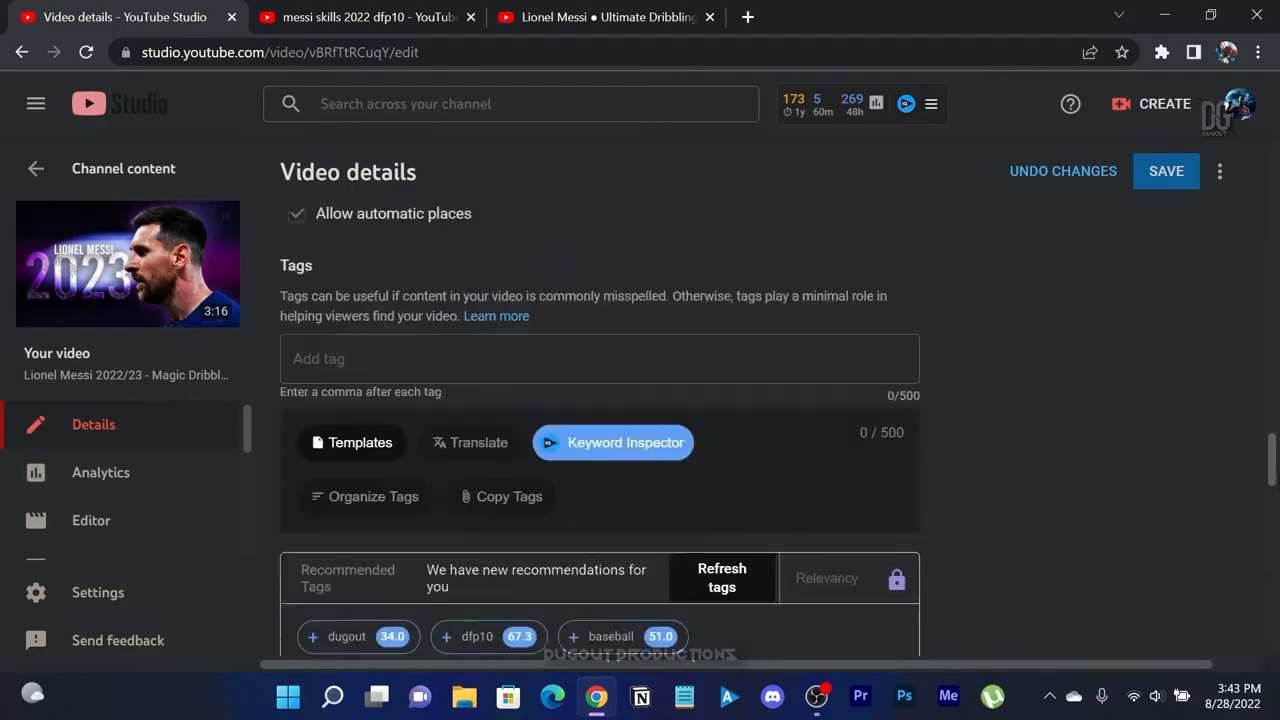
text(M)
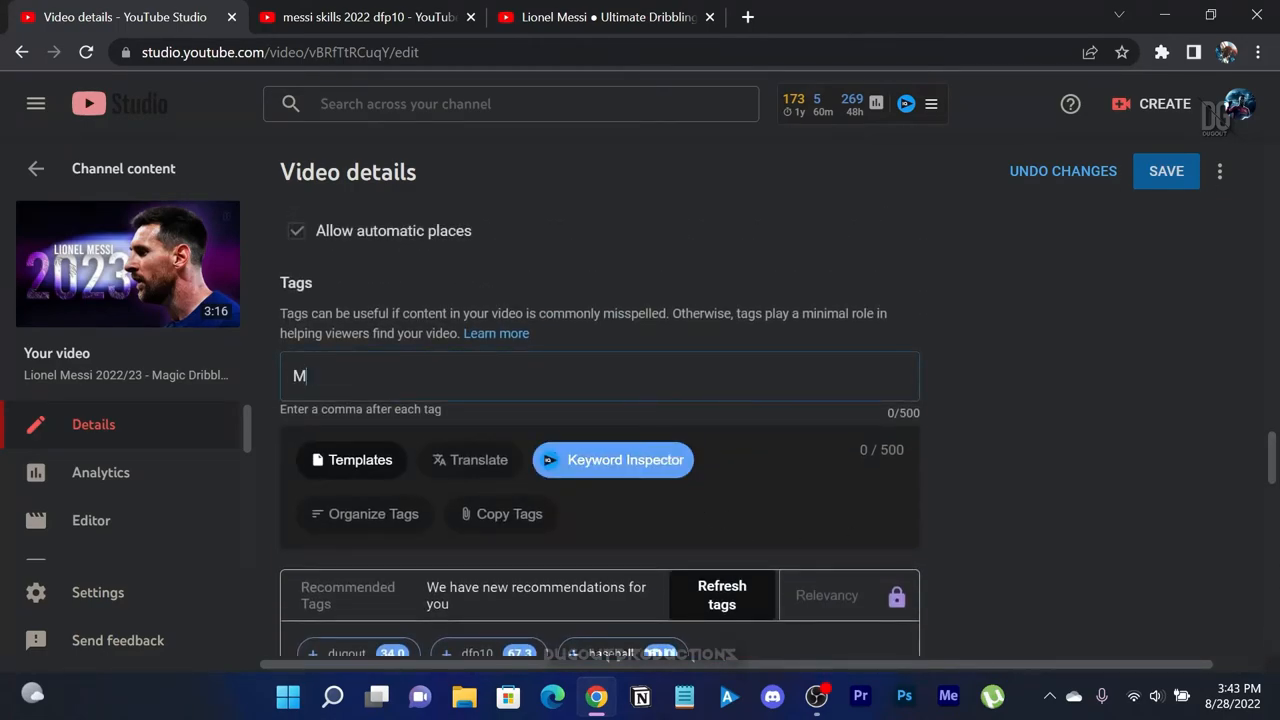
text(essi skills 2022, messi skills 2023)
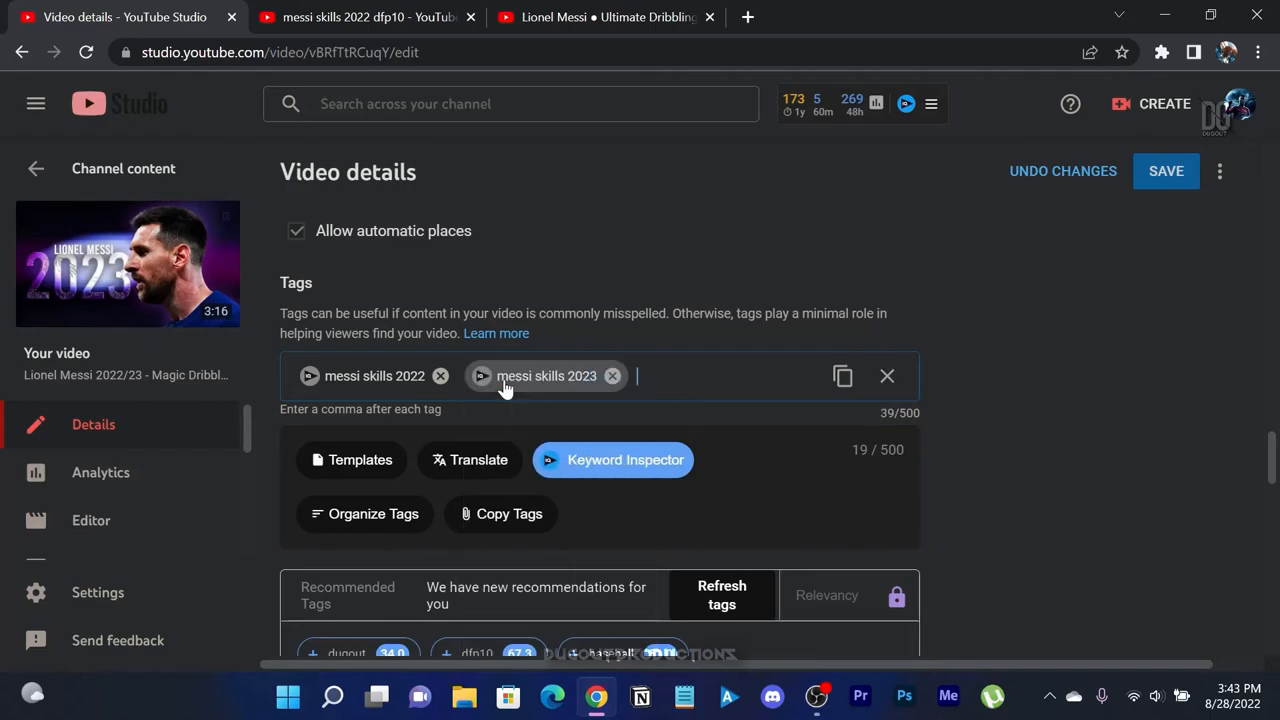
text(messi m)
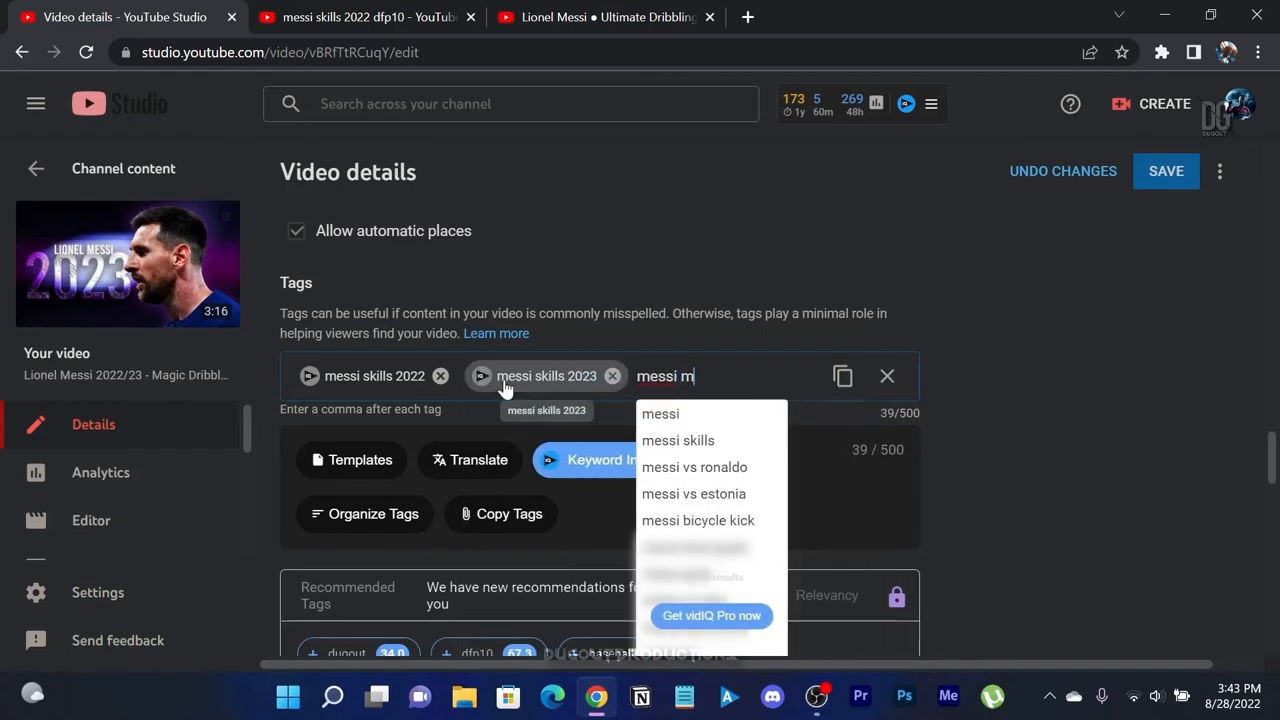
text(agical skills 2022)
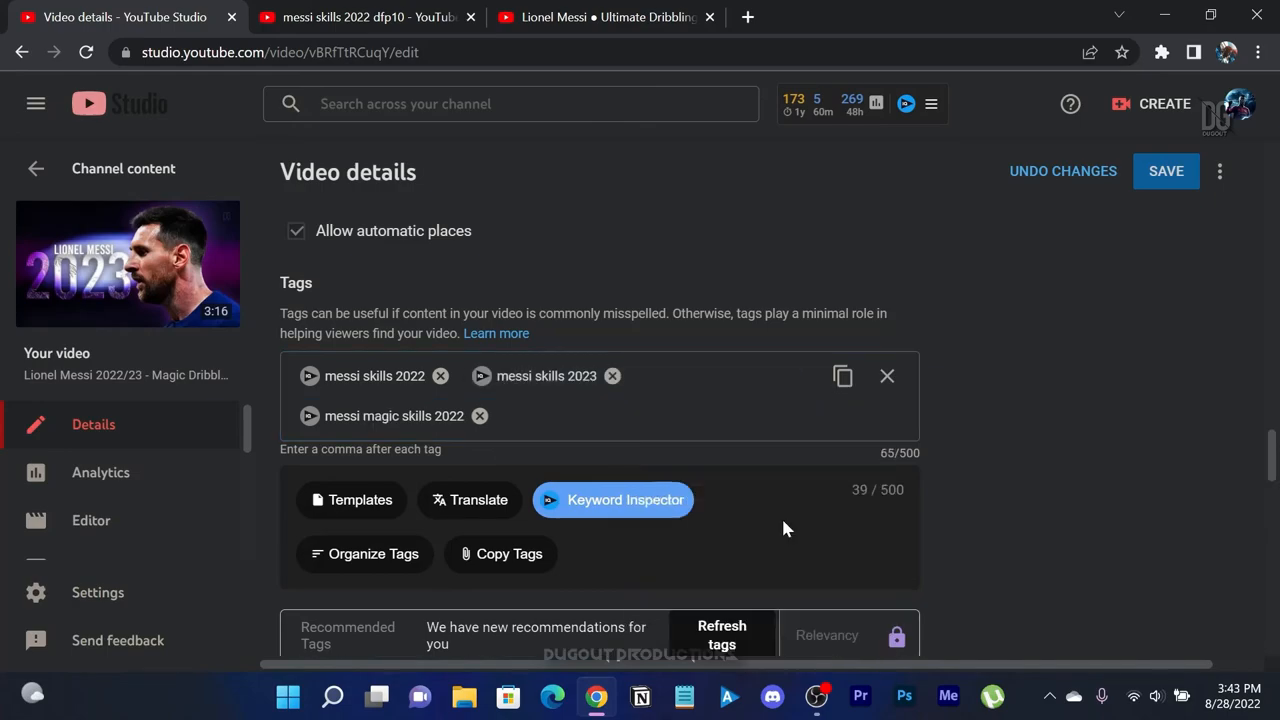
text(messi magical skills and goals)
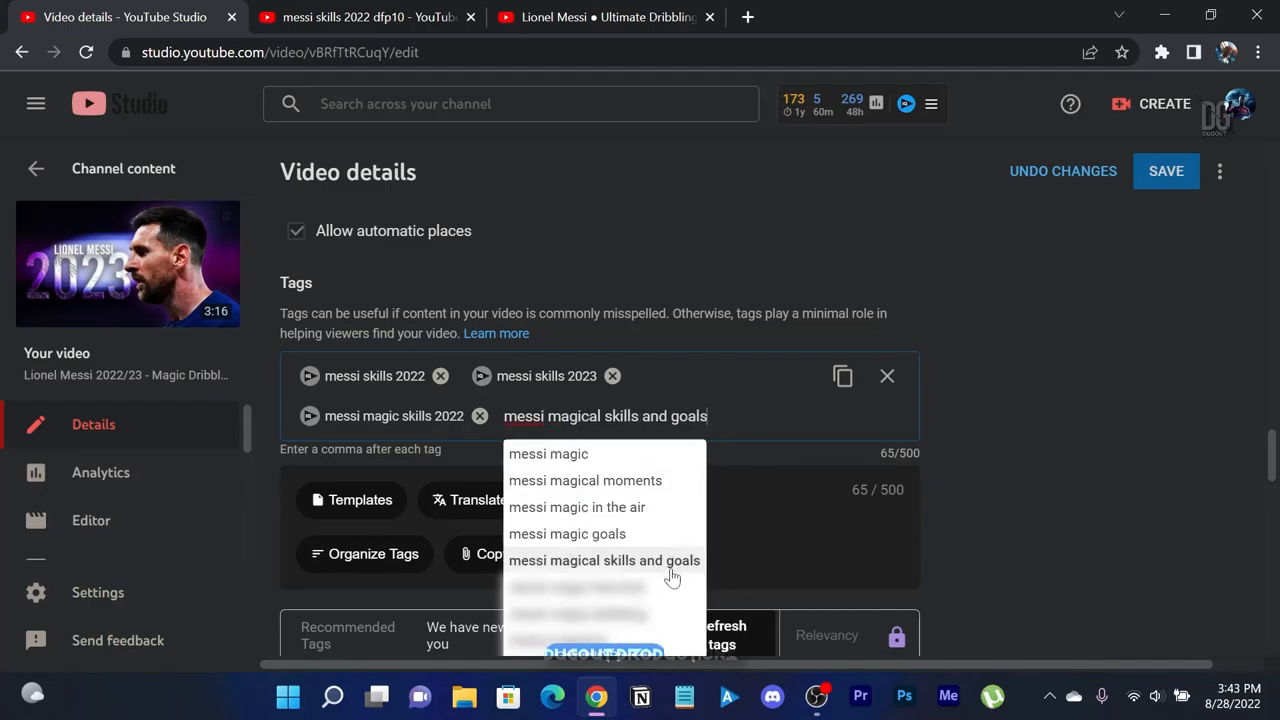
click(604, 560)
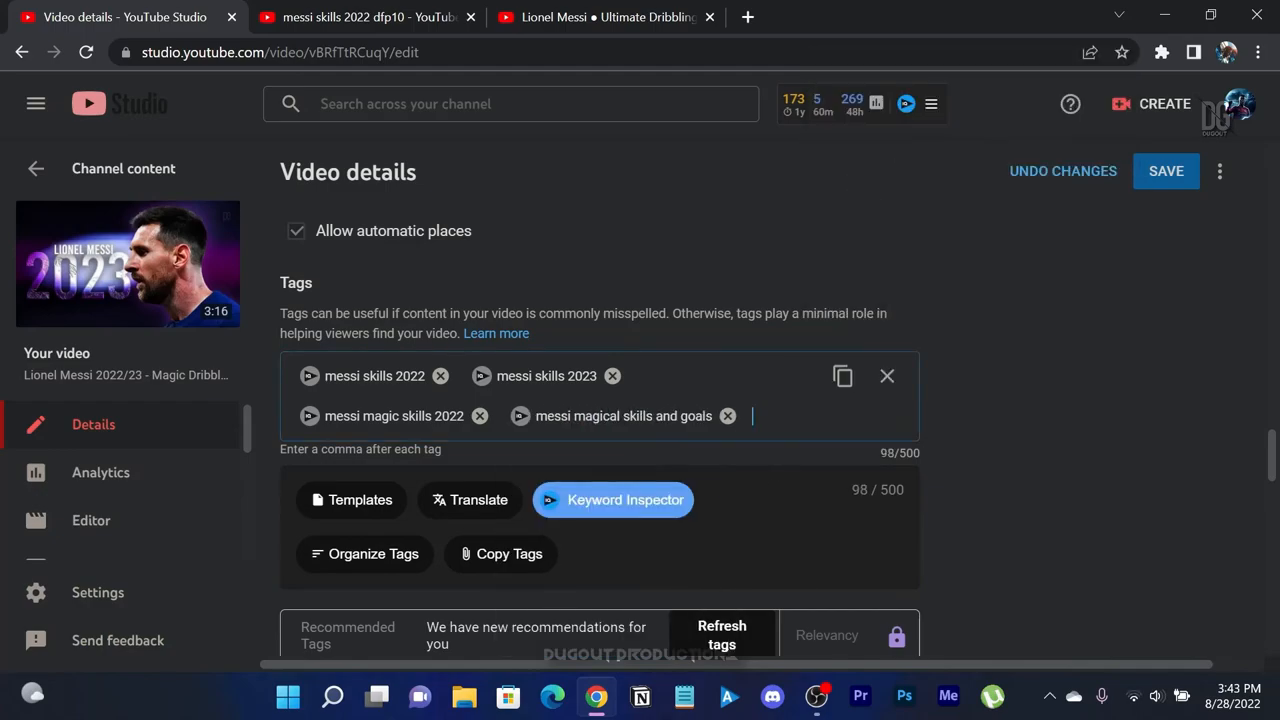
- Type 'messi goals' and remove an unwanted tag with the x
text(messi)
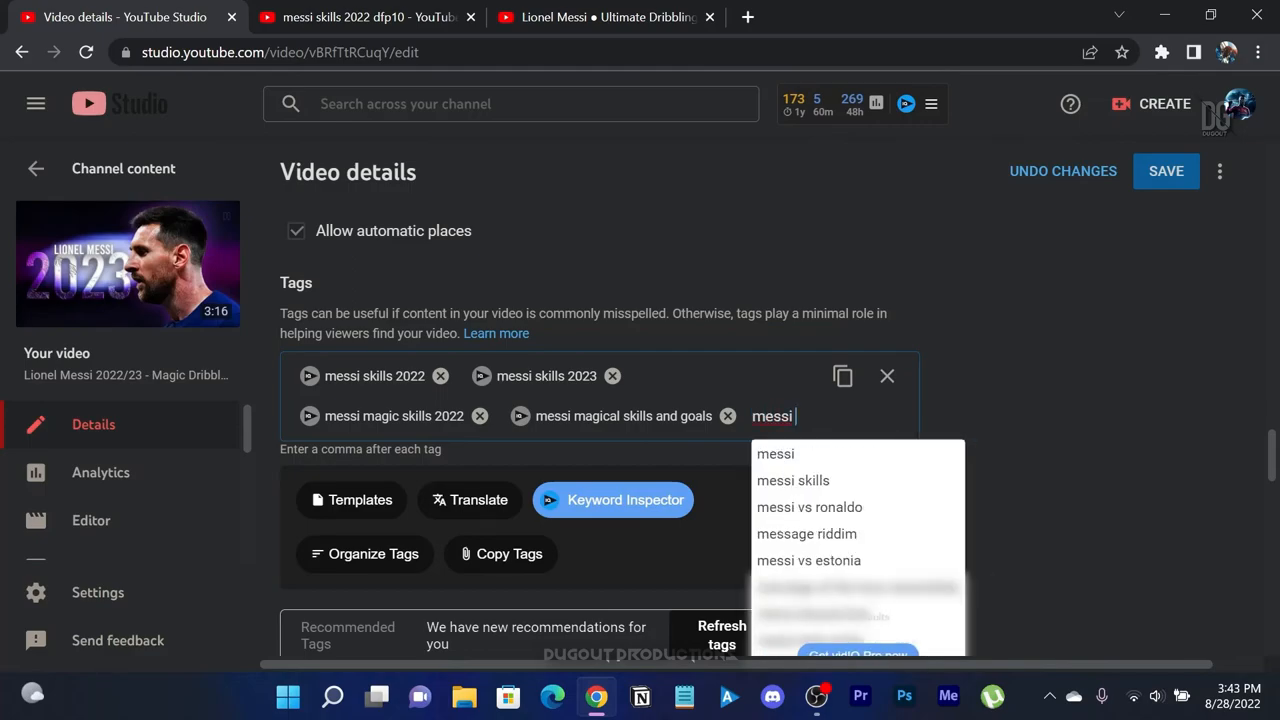
text(goals)
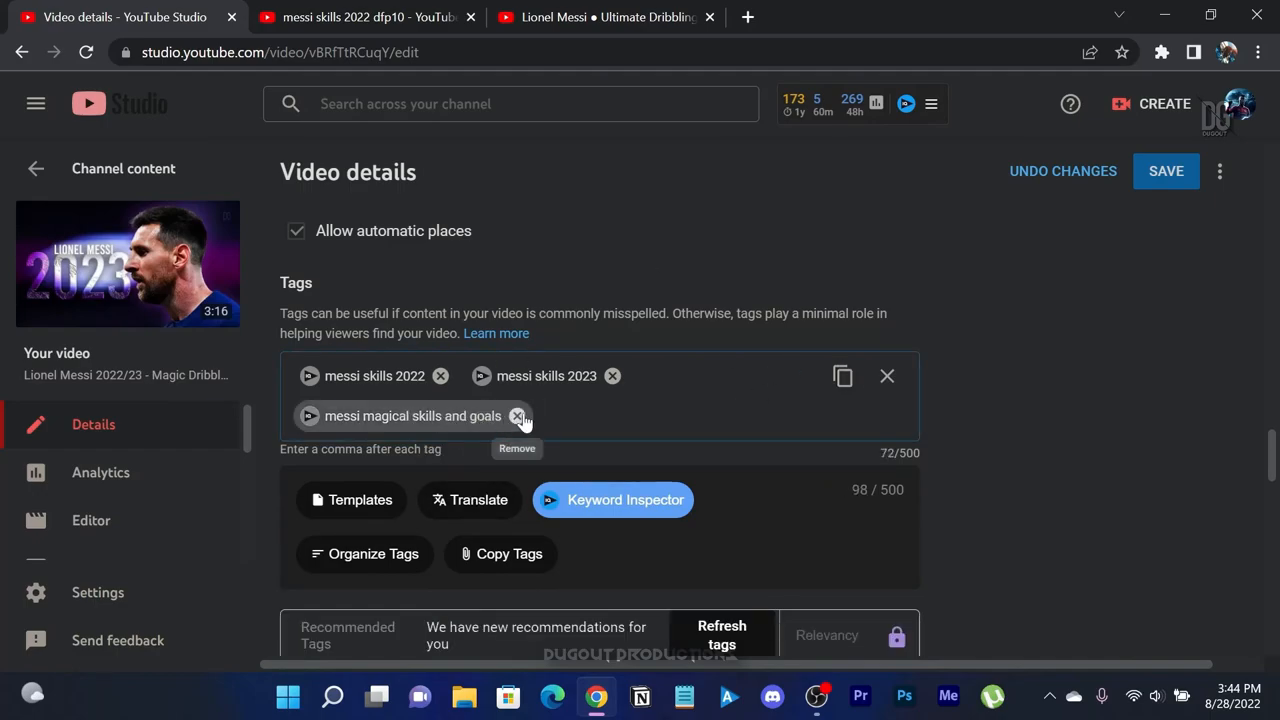
click(886, 375)
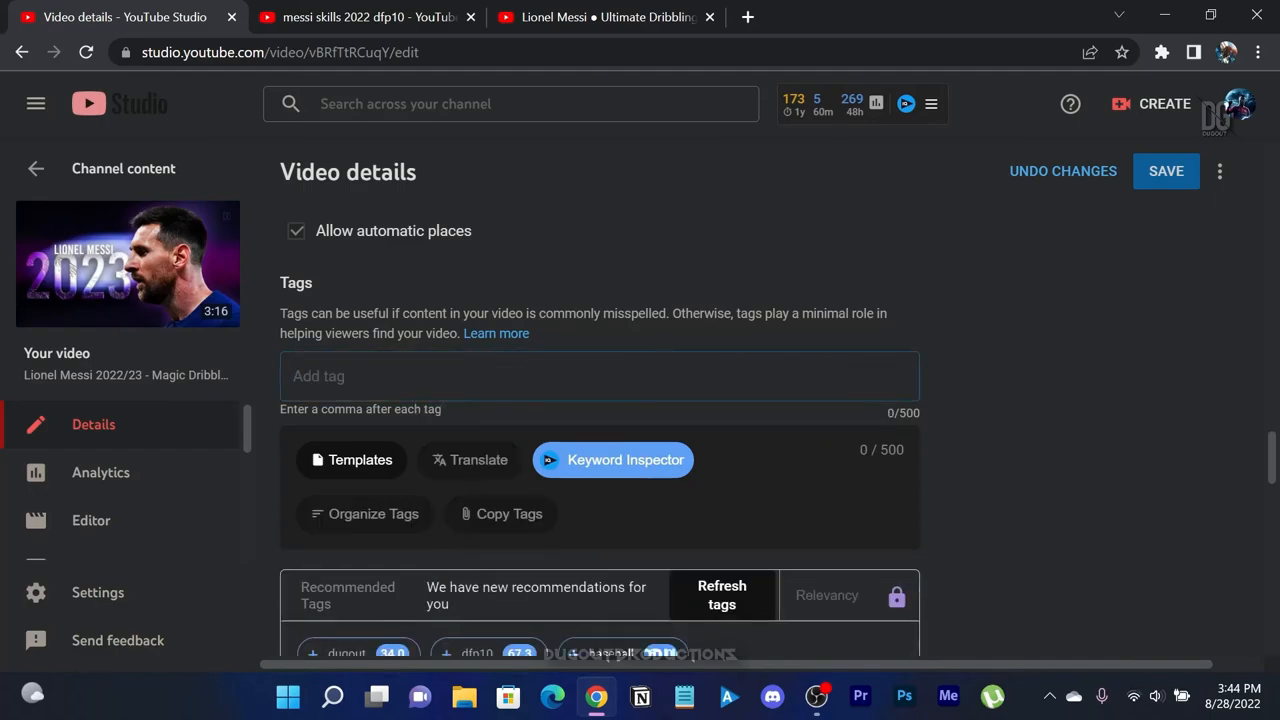
- Scroll back up the Video details page, where vidIQ shows a 53.7/100 score
scroll(up, 3)
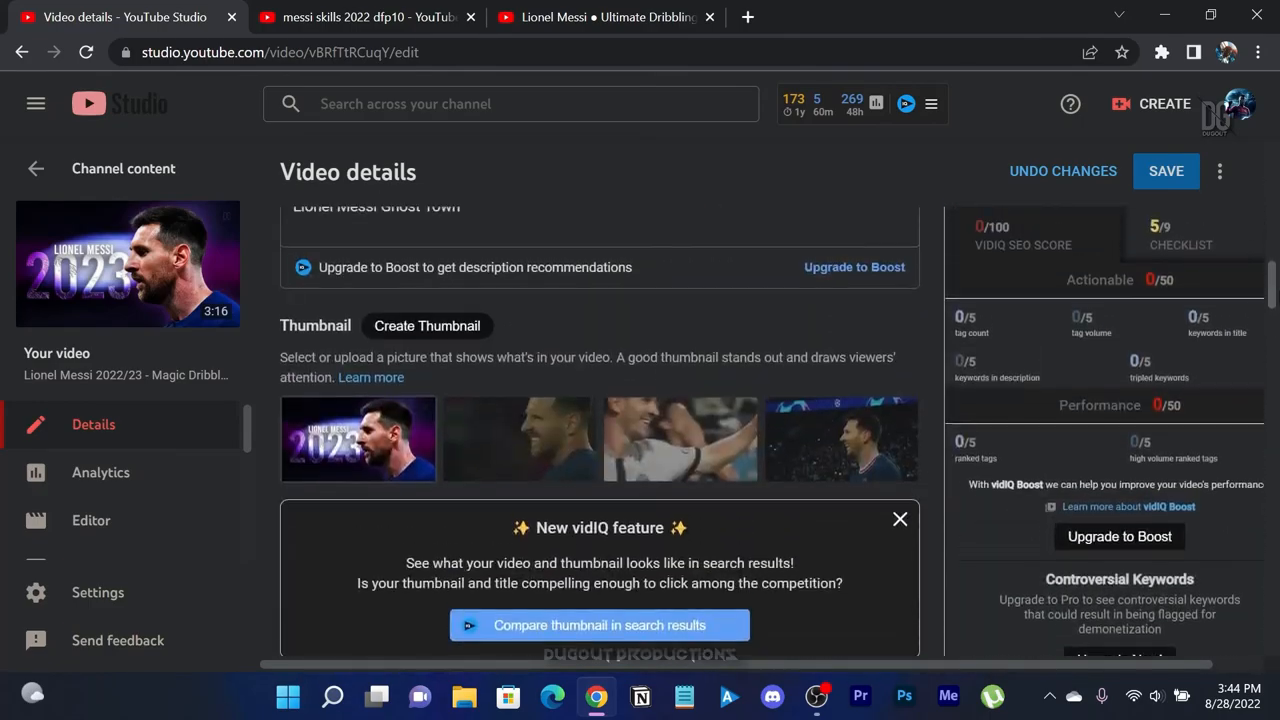
scroll(down, 3)
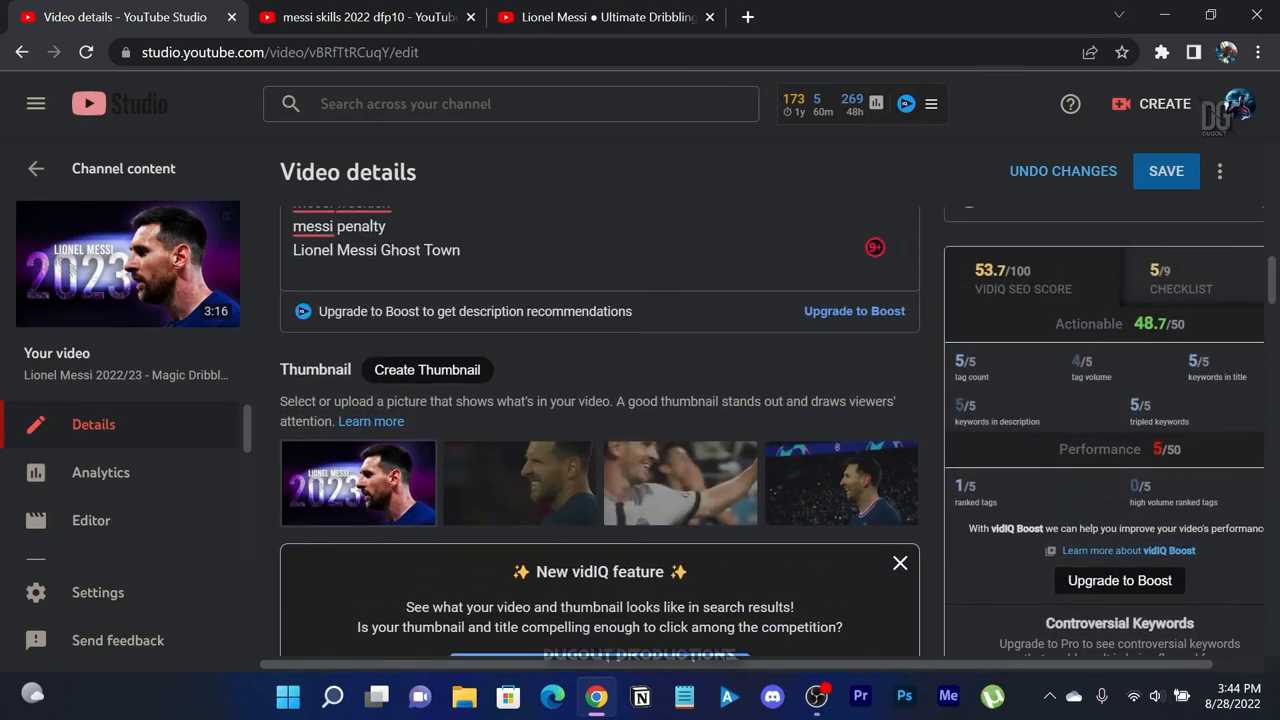
scroll(up, 3)
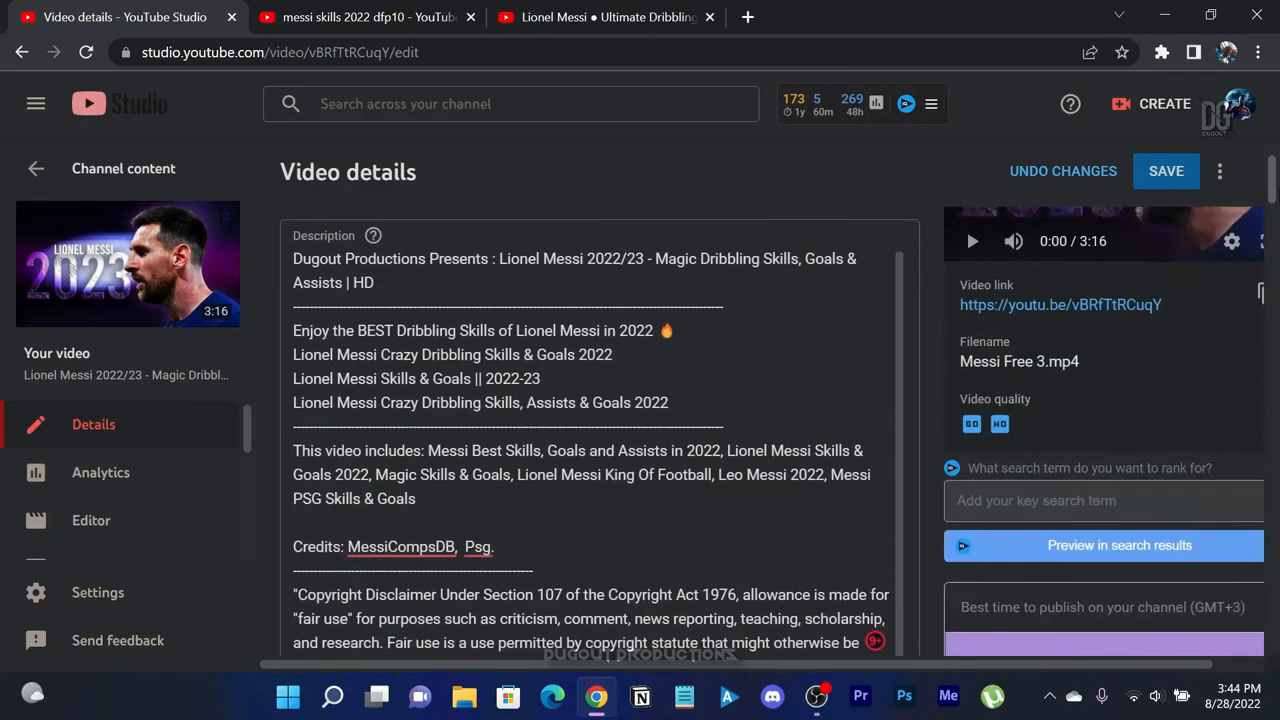
scroll(up, 3)
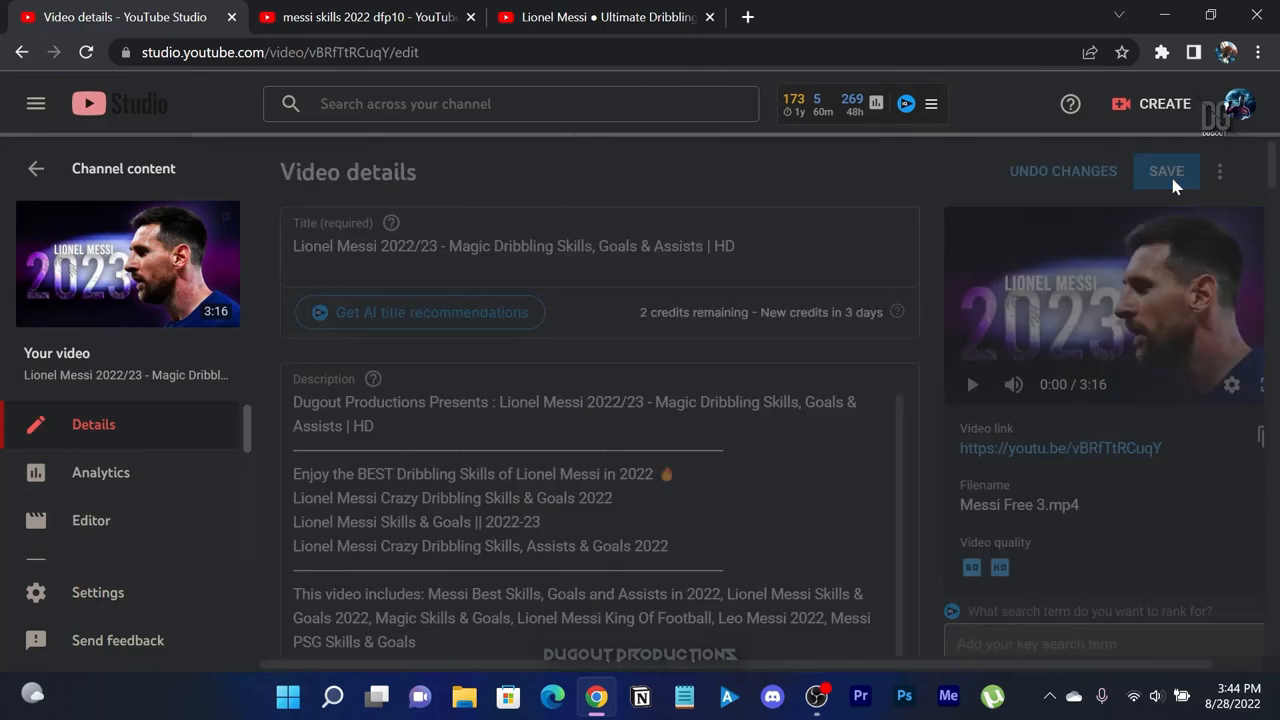